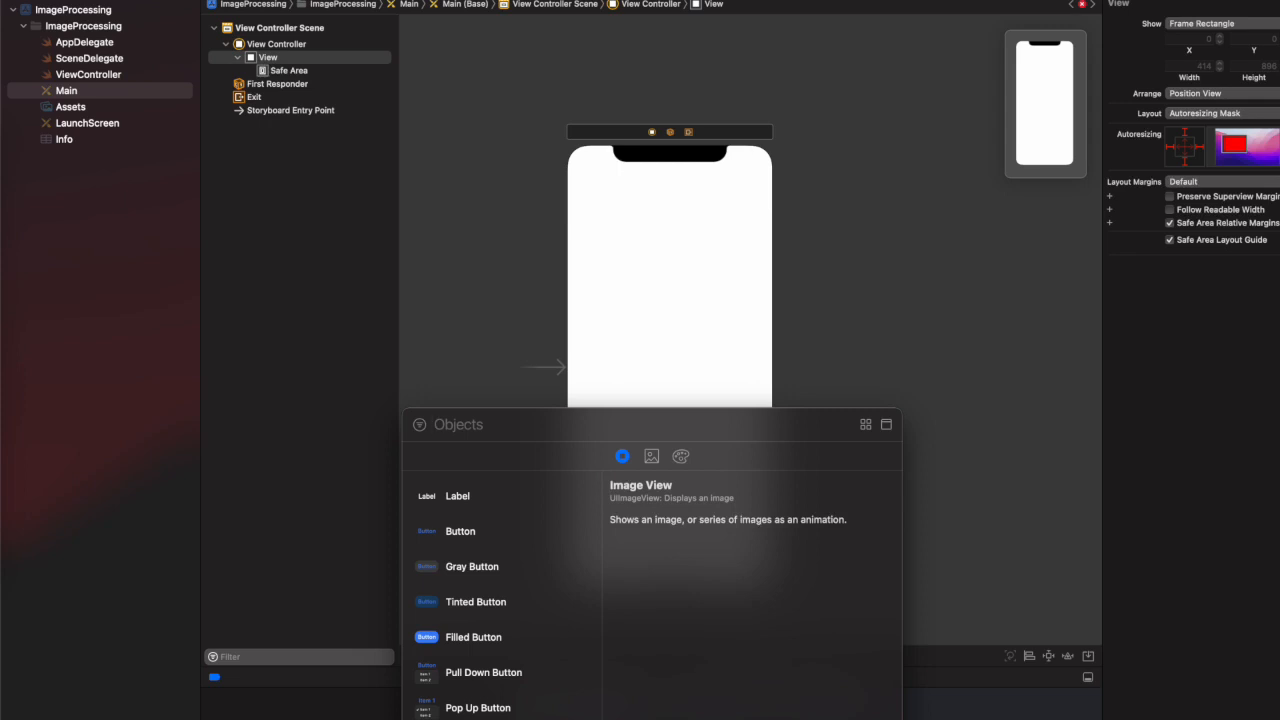
Search the Library for a Horizontal Stack View and UIImageView, placing two image views in the stack.
text(Hori)
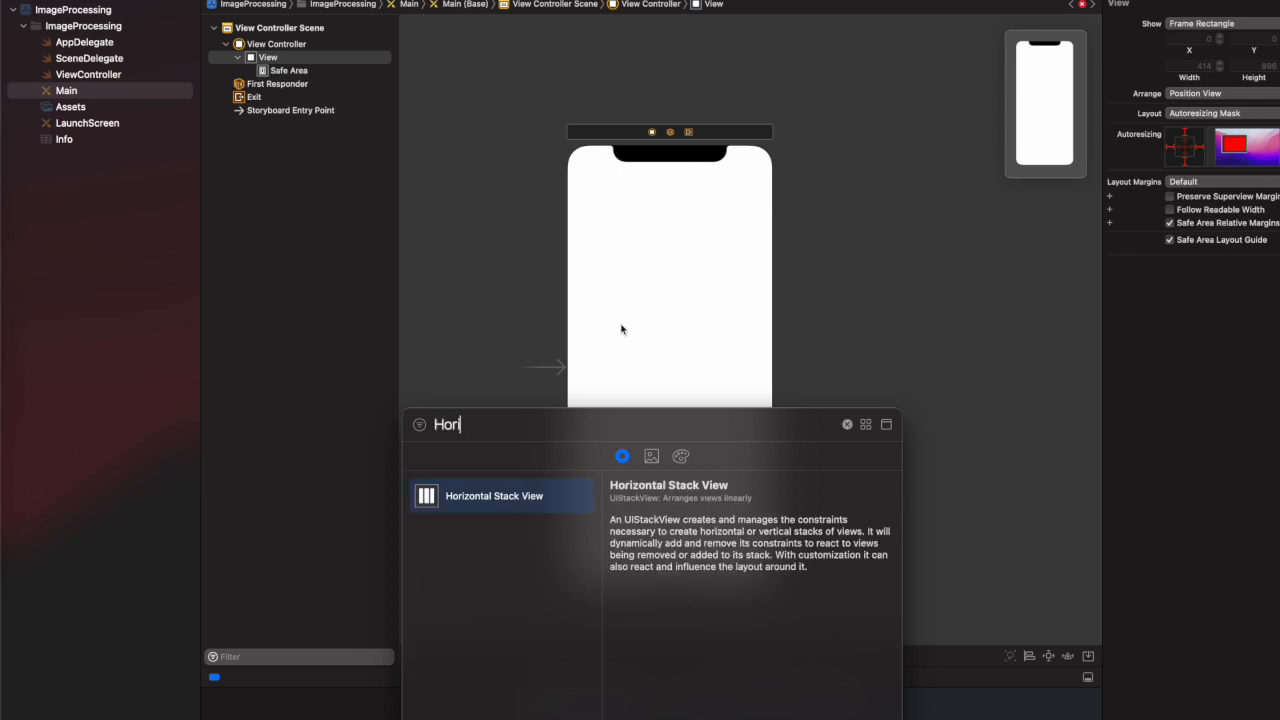
mouse_move(550, 462)
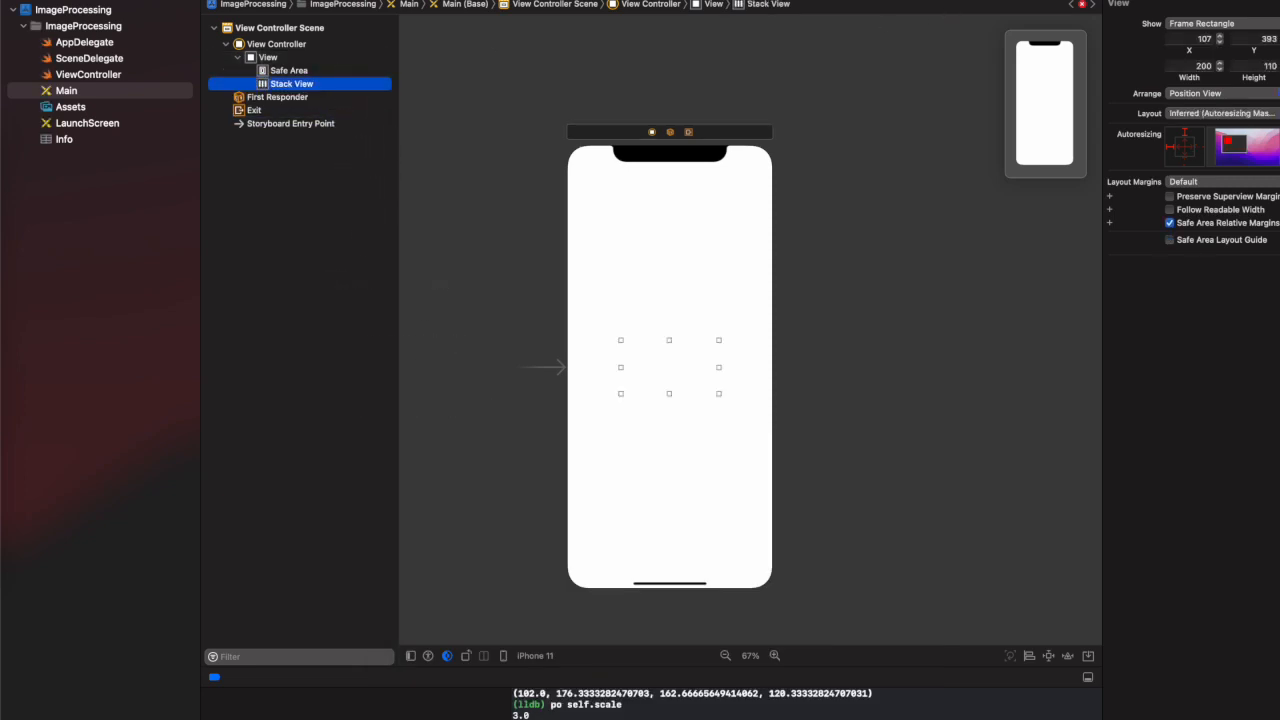
text(Hori)
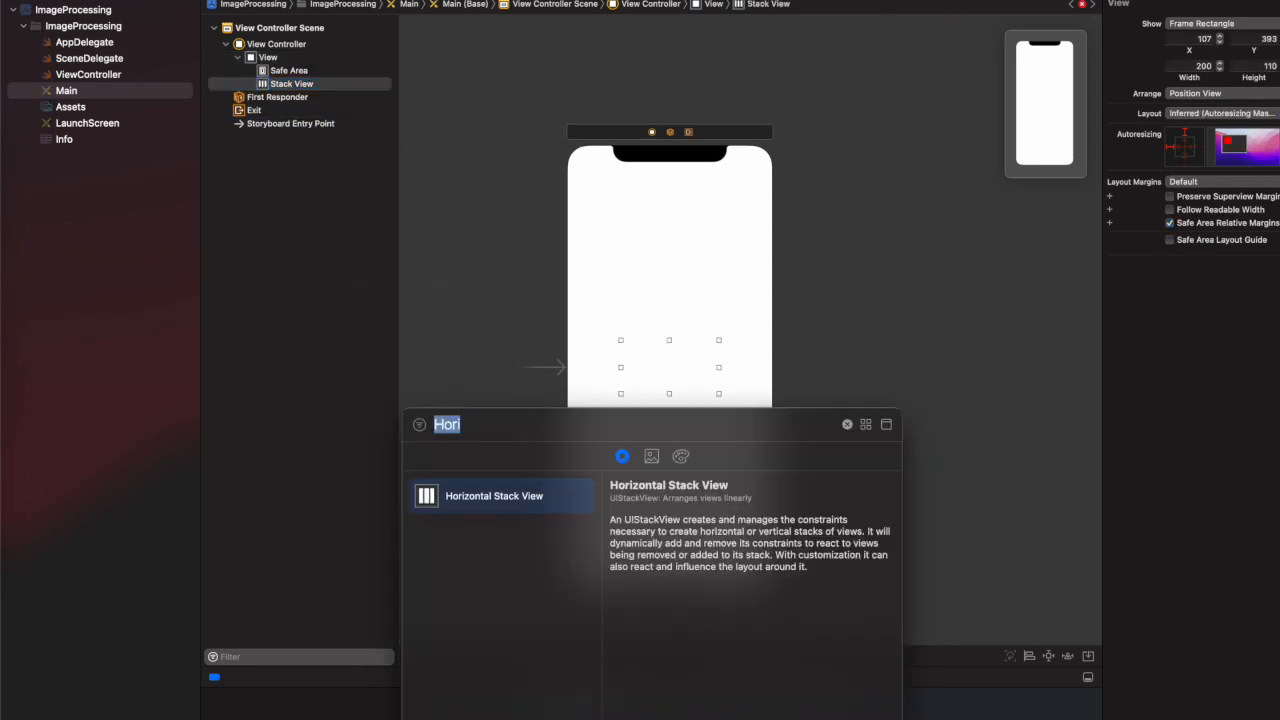
text(U)
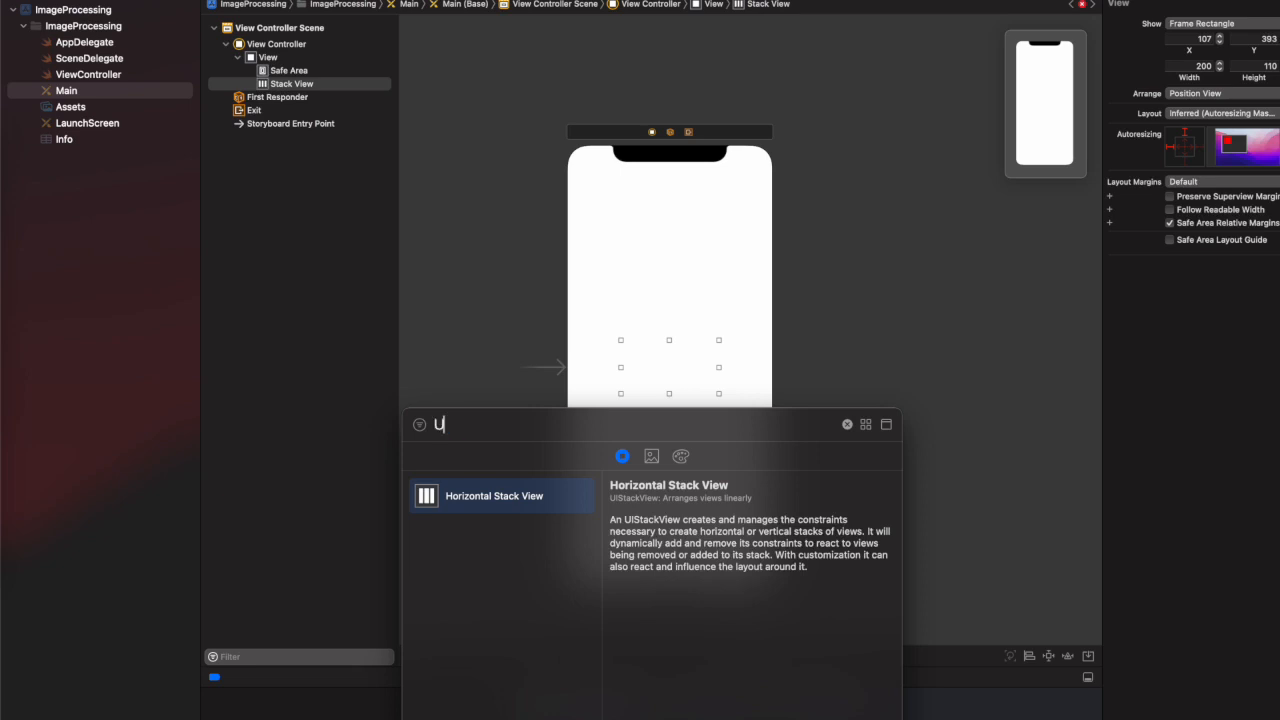
text(IIm)
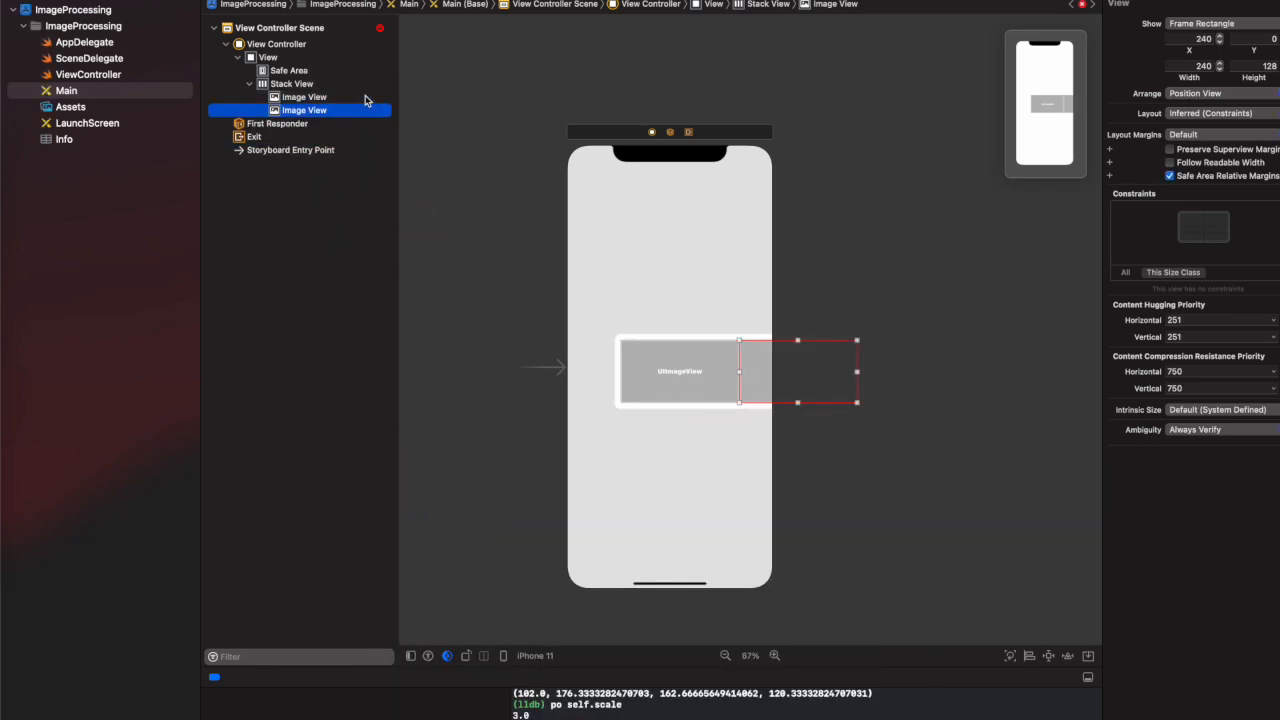
Set the stack view's Axis to Vertical in the Attributes inspector.
click(290, 84)
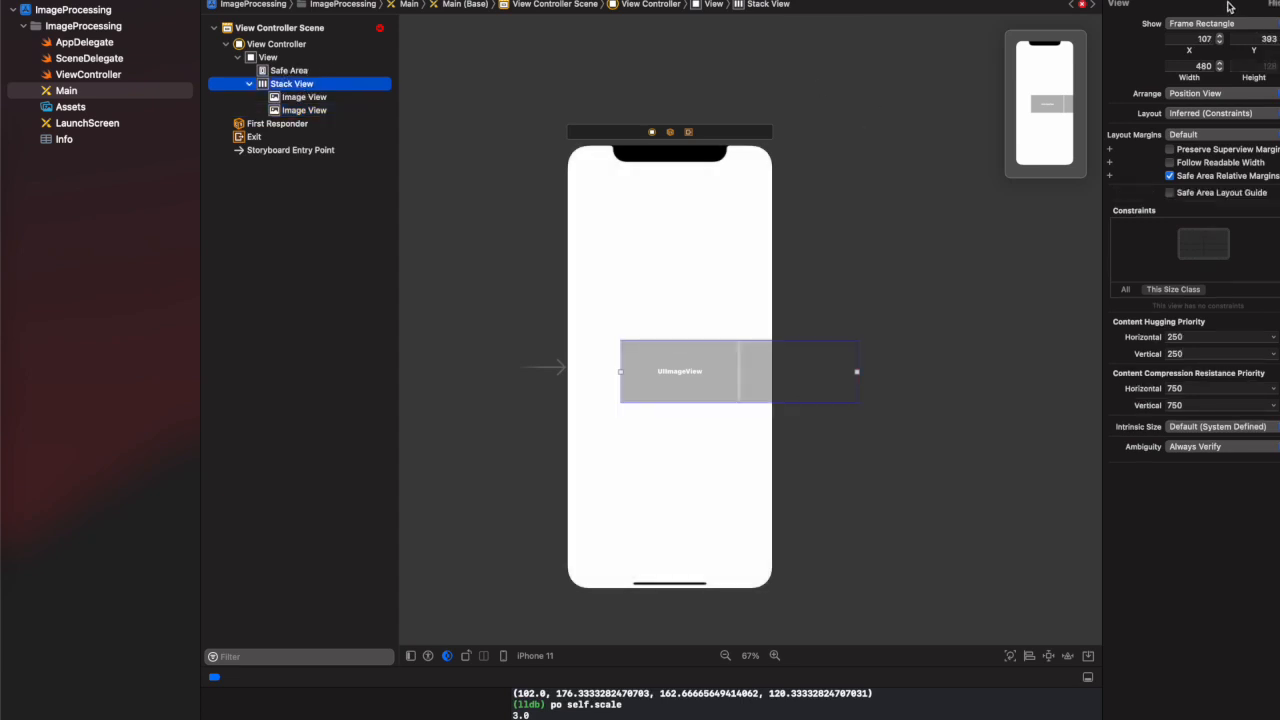
click(1200, 22)
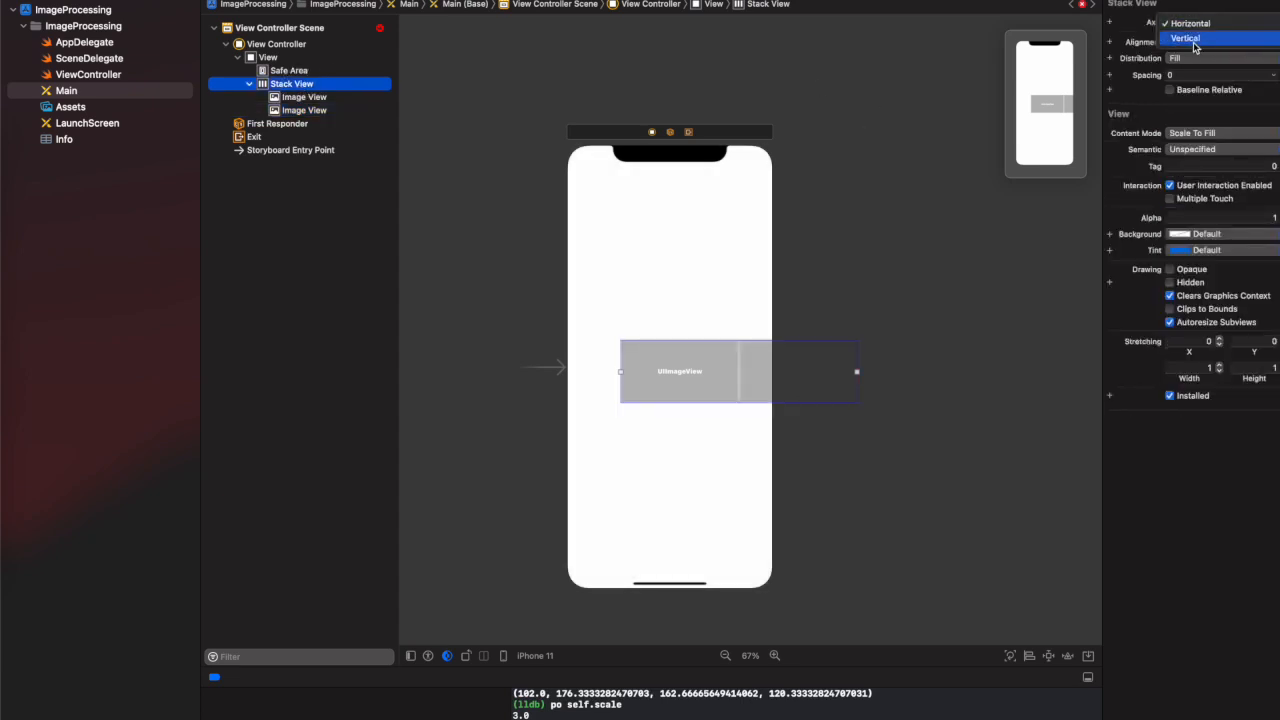
click(1192, 38)
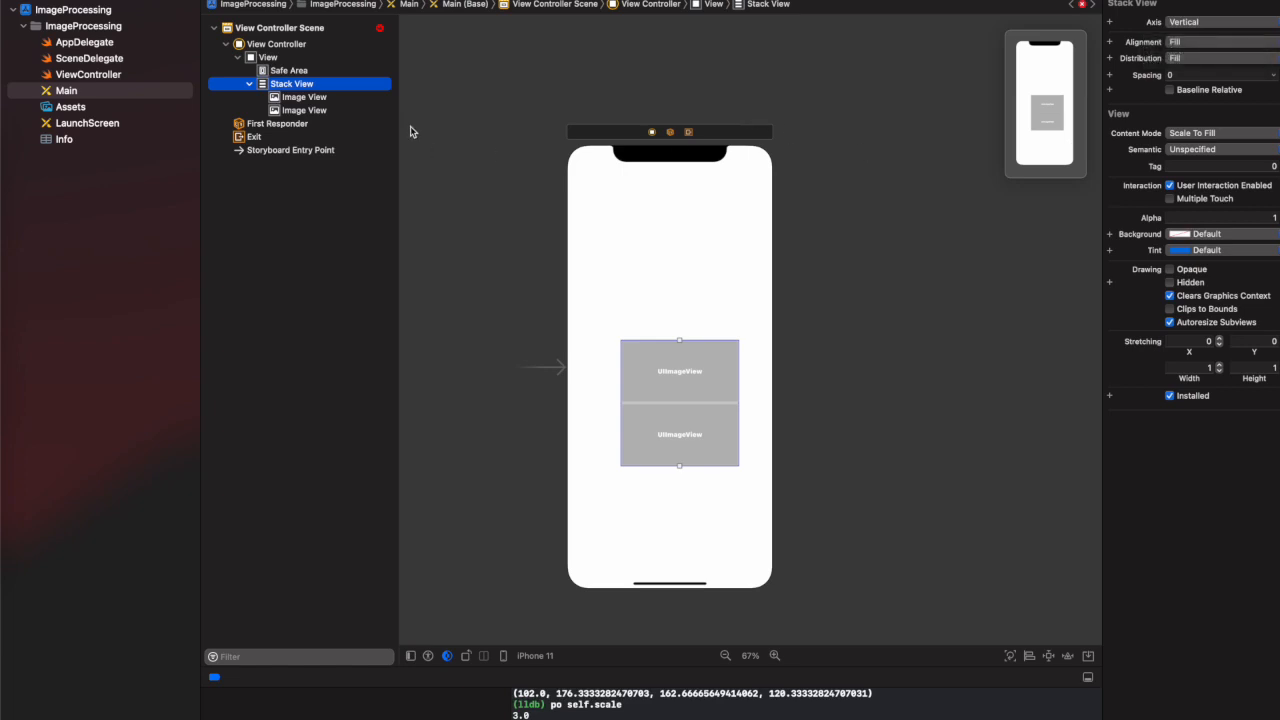
click(302, 96)
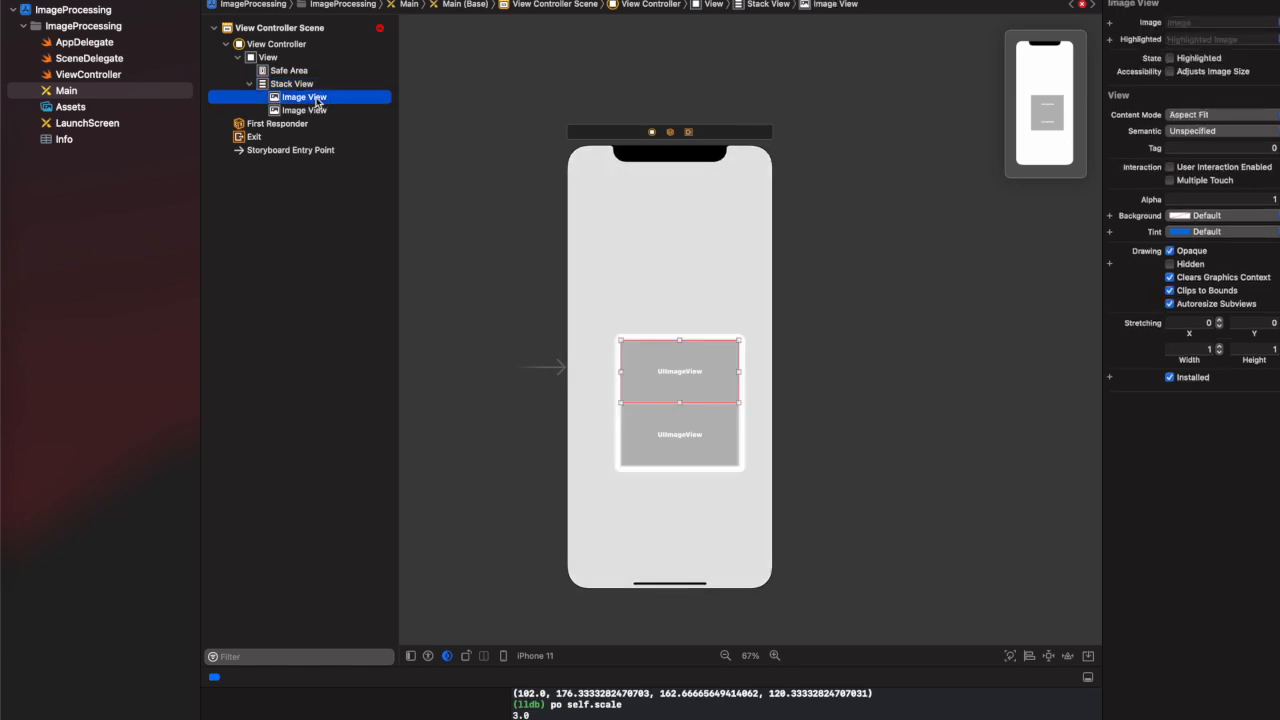
click(292, 84)
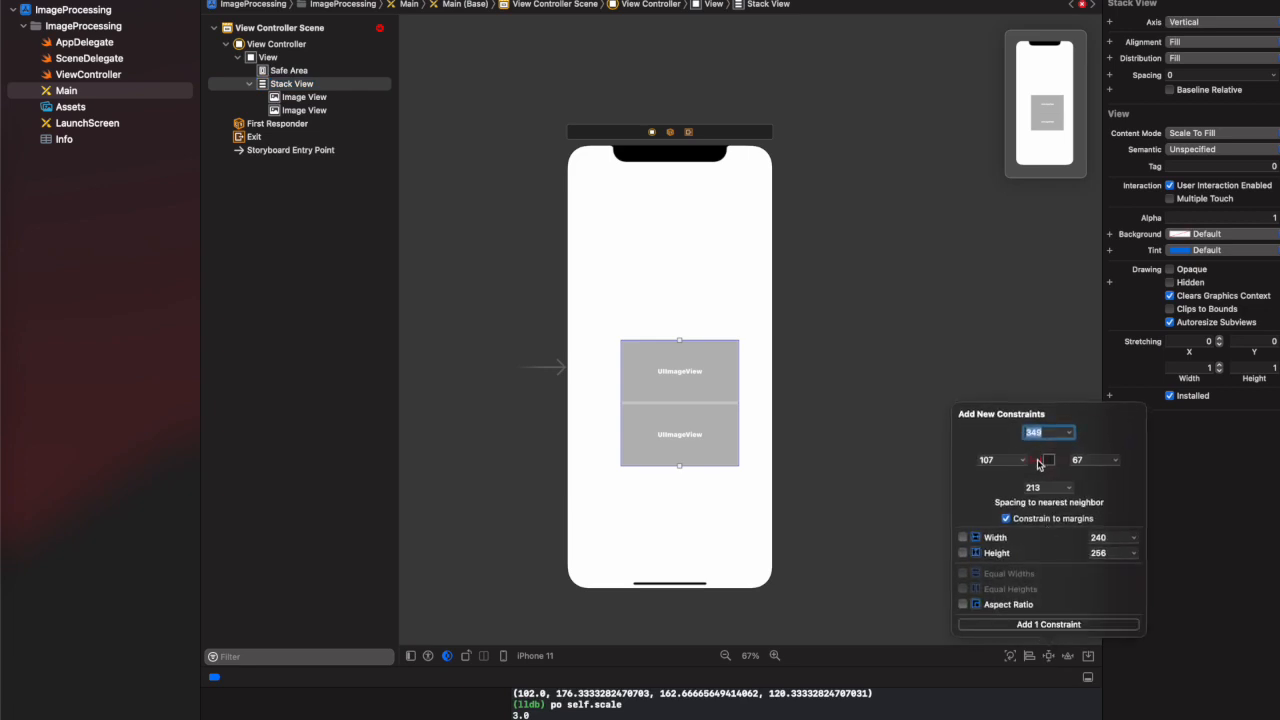
Add four edge constraints of 0 pinning the stack view to all sides.
click(1044, 460)
text(0)
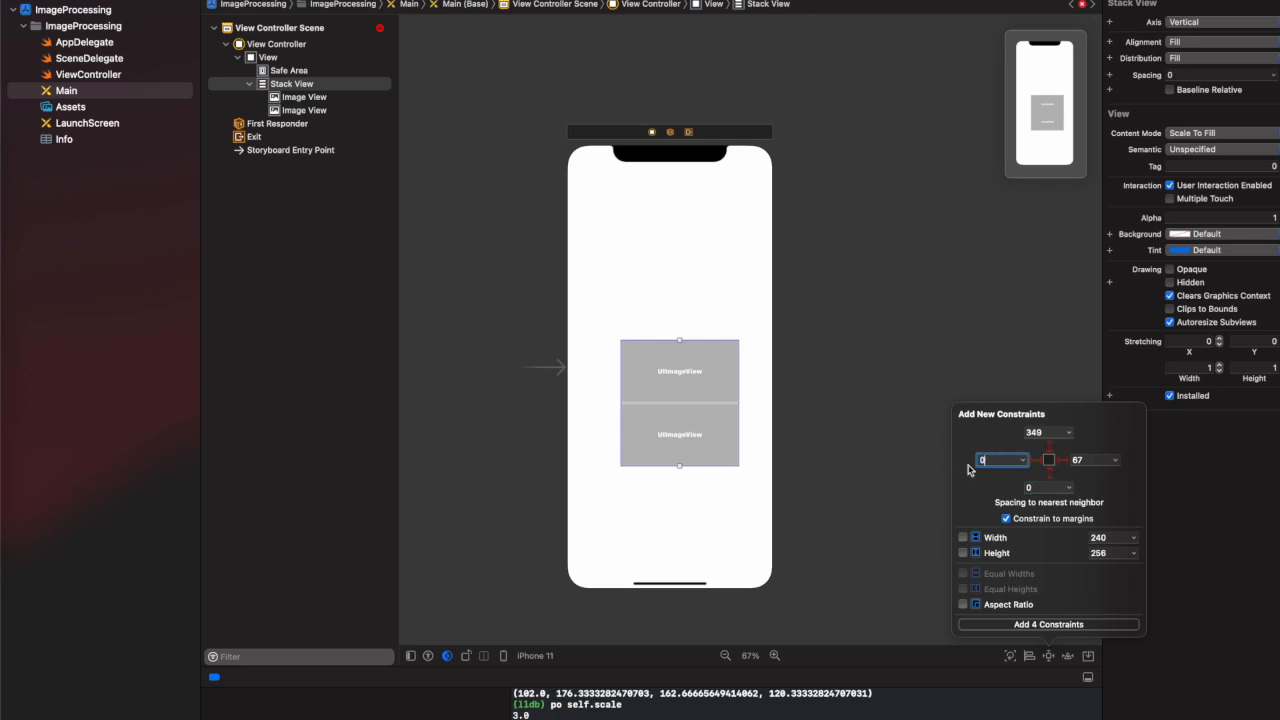
click(1090, 460)
text(0)
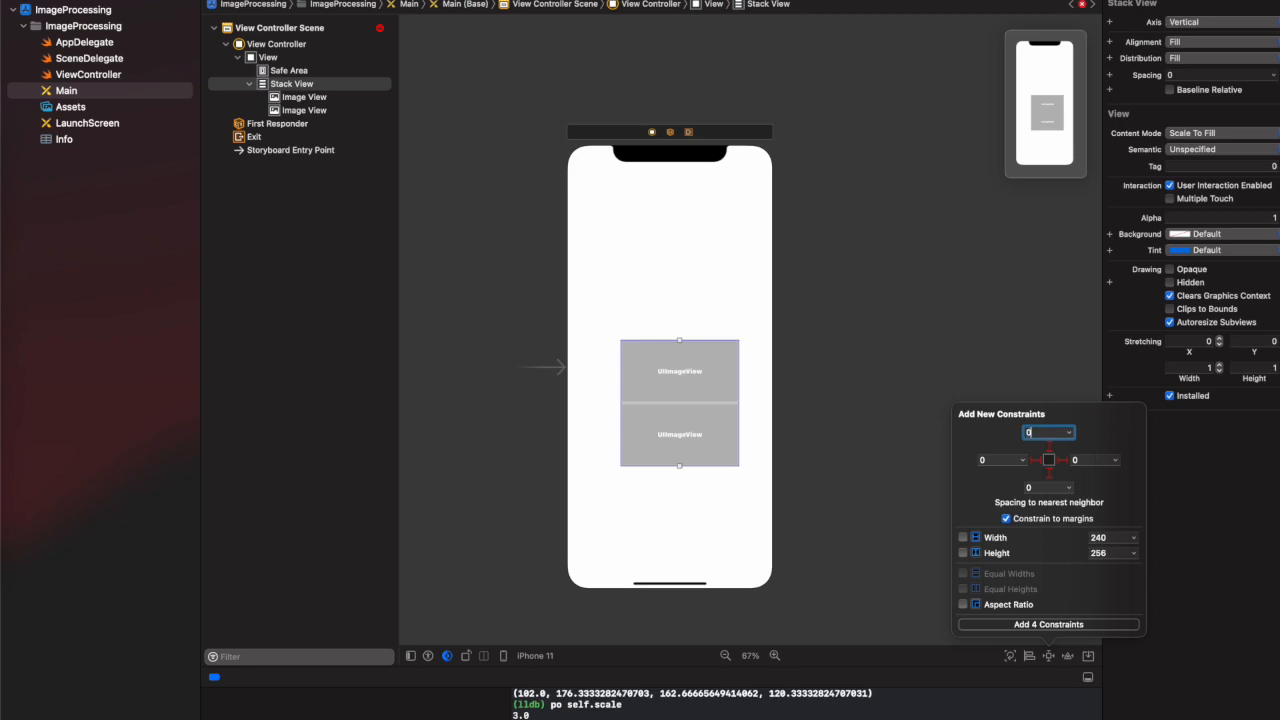
click(1048, 624)
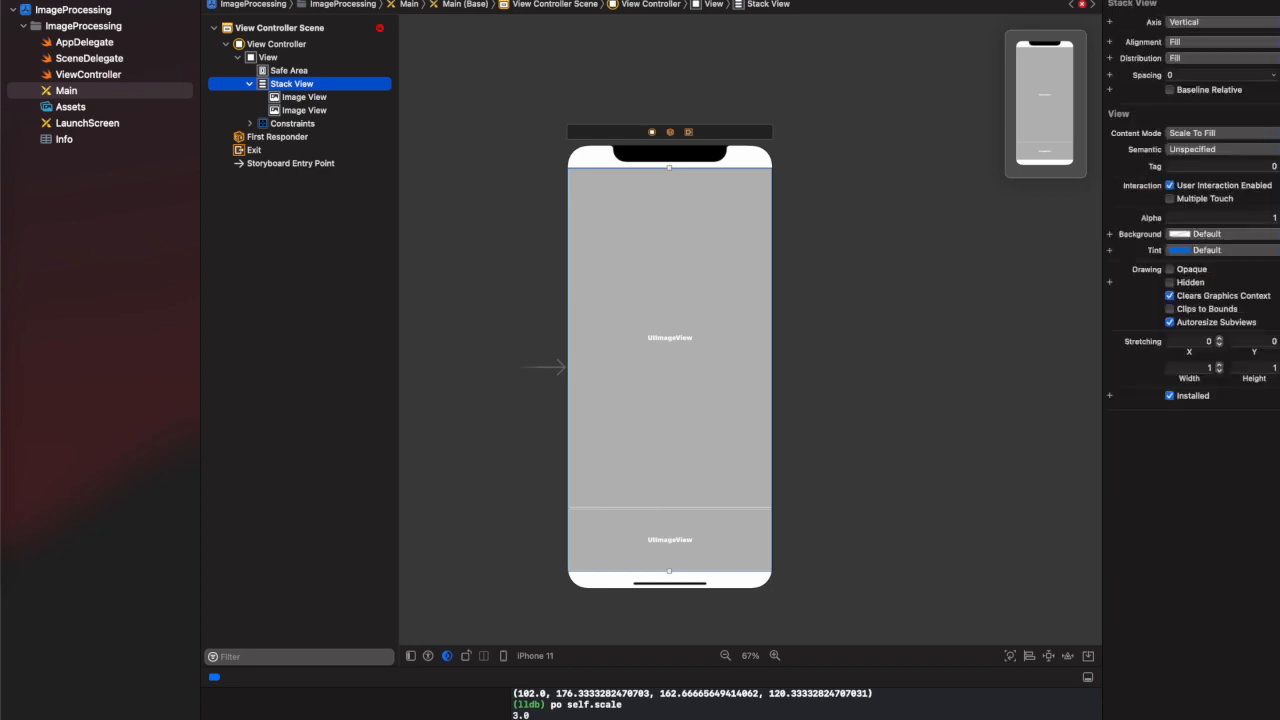
Set the stack view's Distribution to Fill Equally and switch to ViewController.swift.
click(1230, 56)
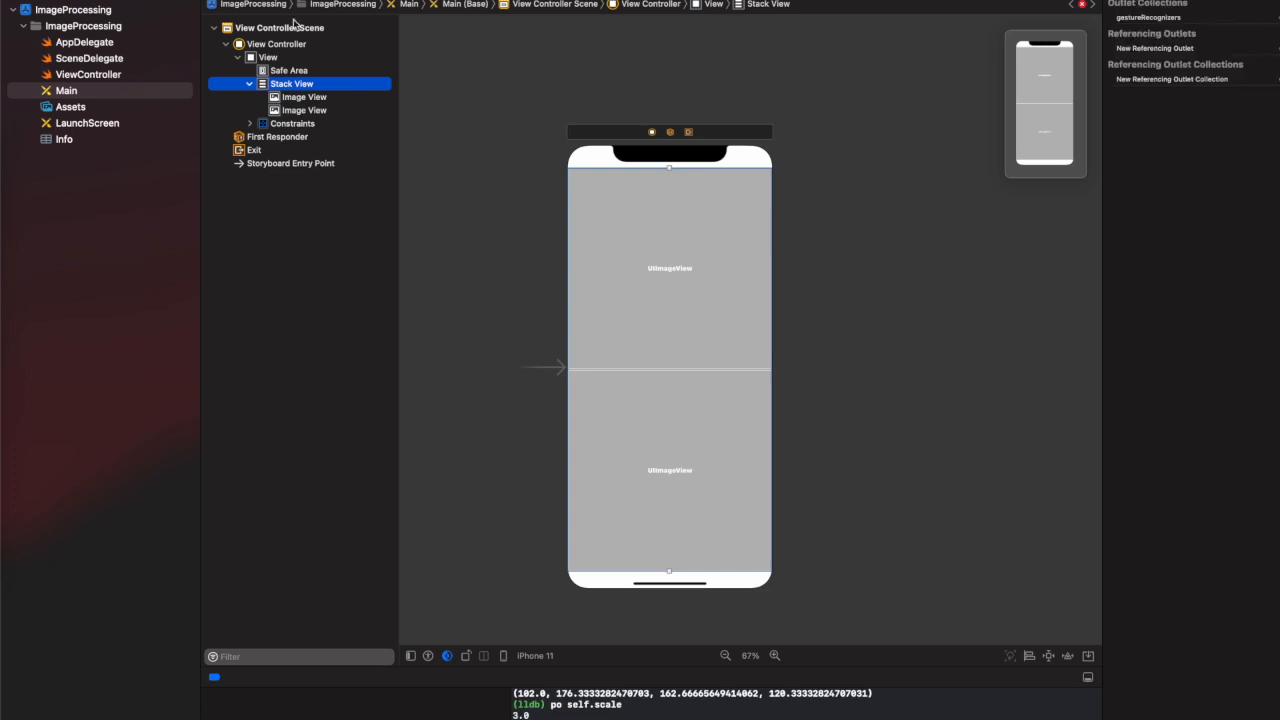
click(280, 28)
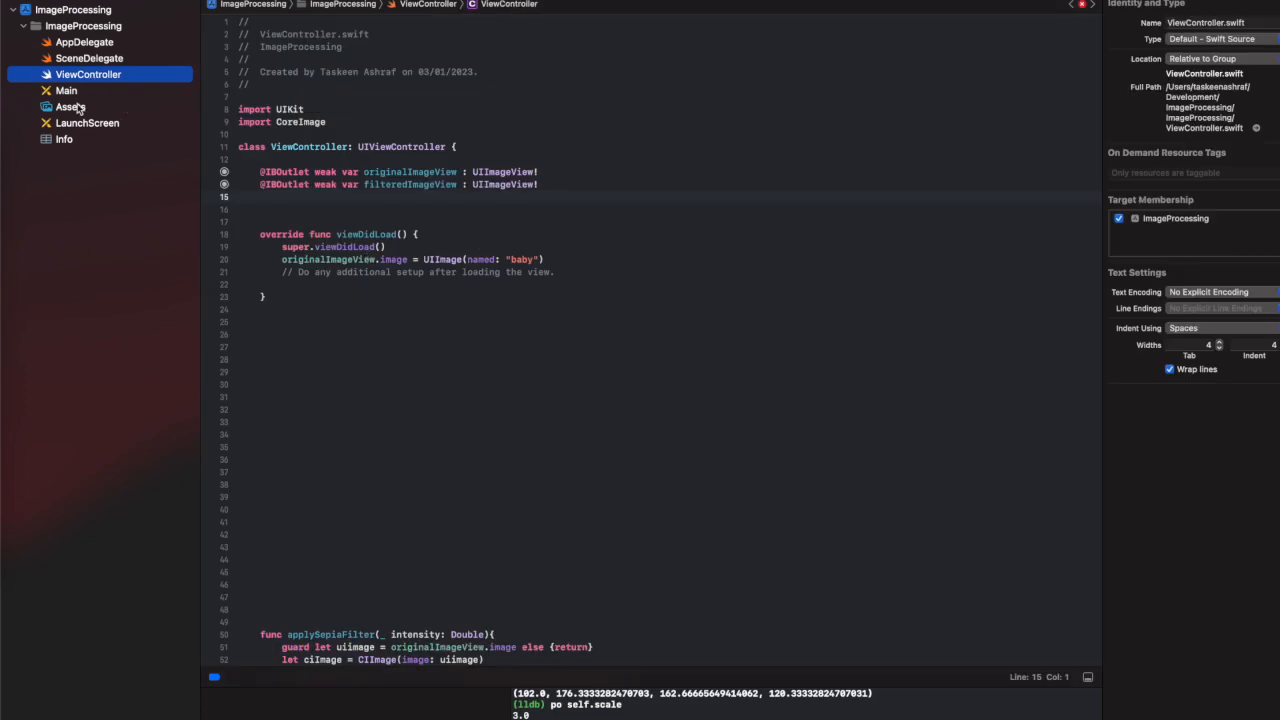
click(68, 108)
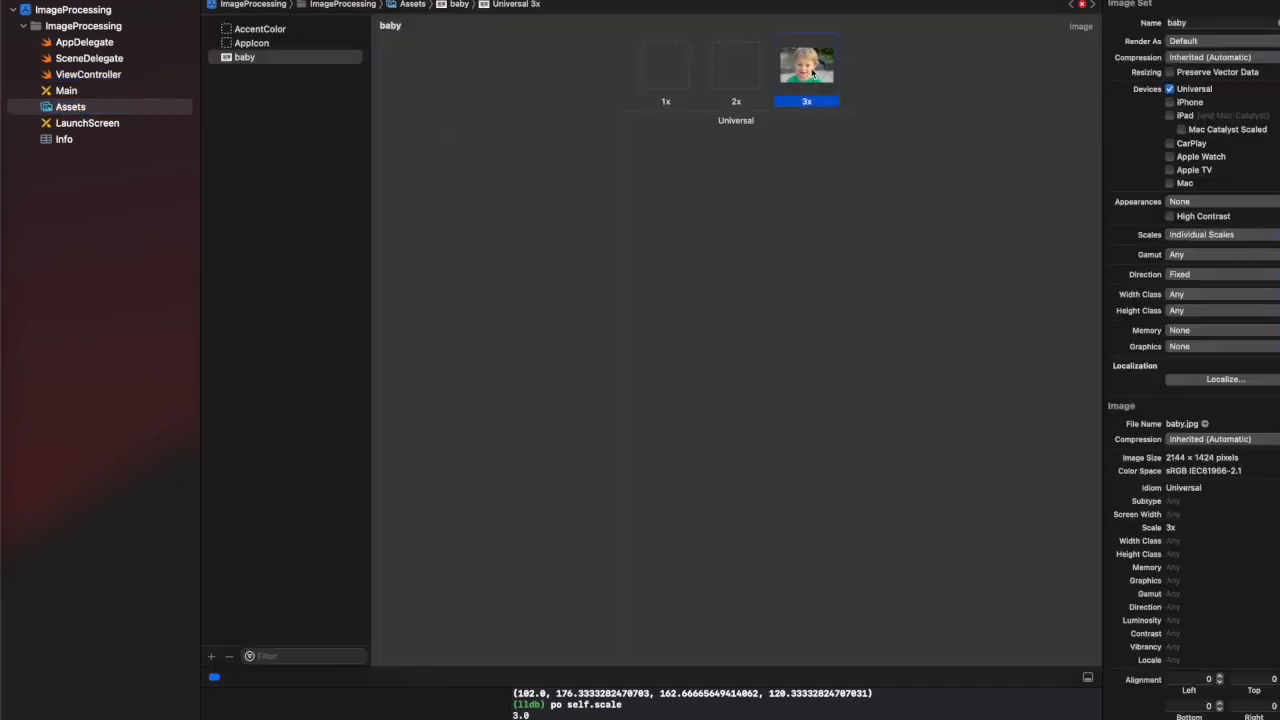
click(88, 74)
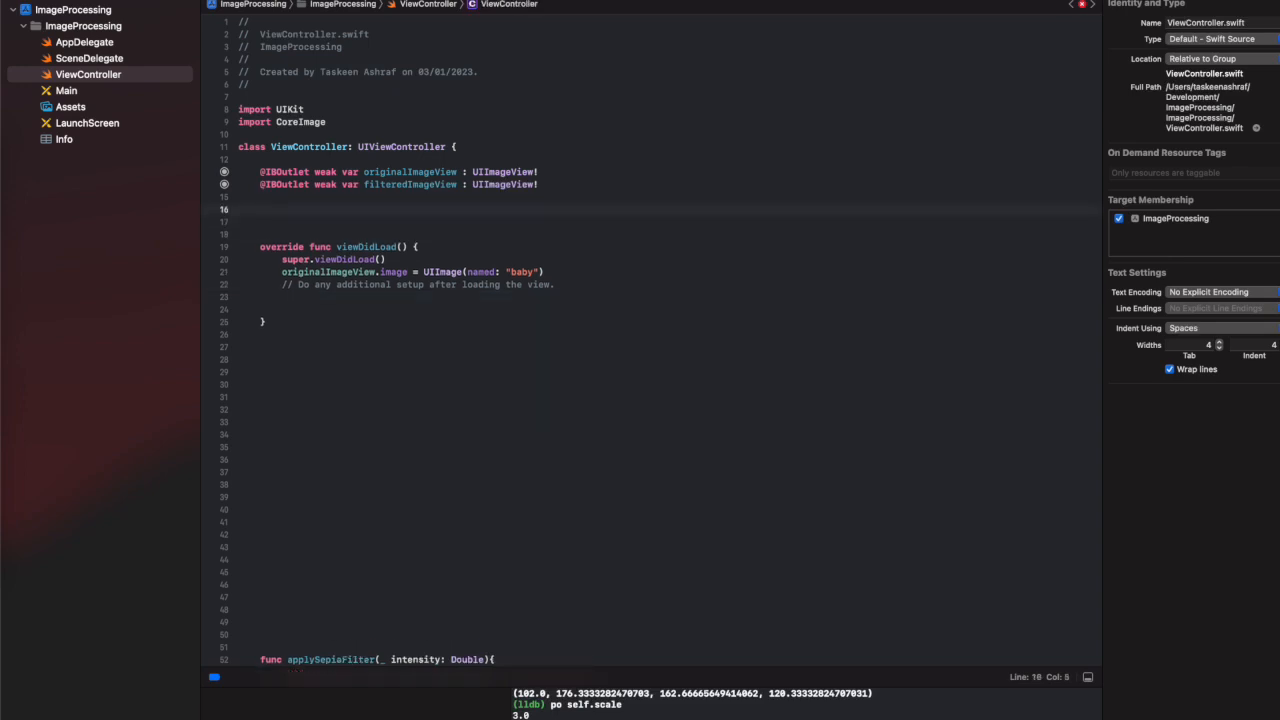
Declare 'let overlay = UIView()' and 'var lastPoint = CGPoint.zero' below the outlets.
text(let overlay =)
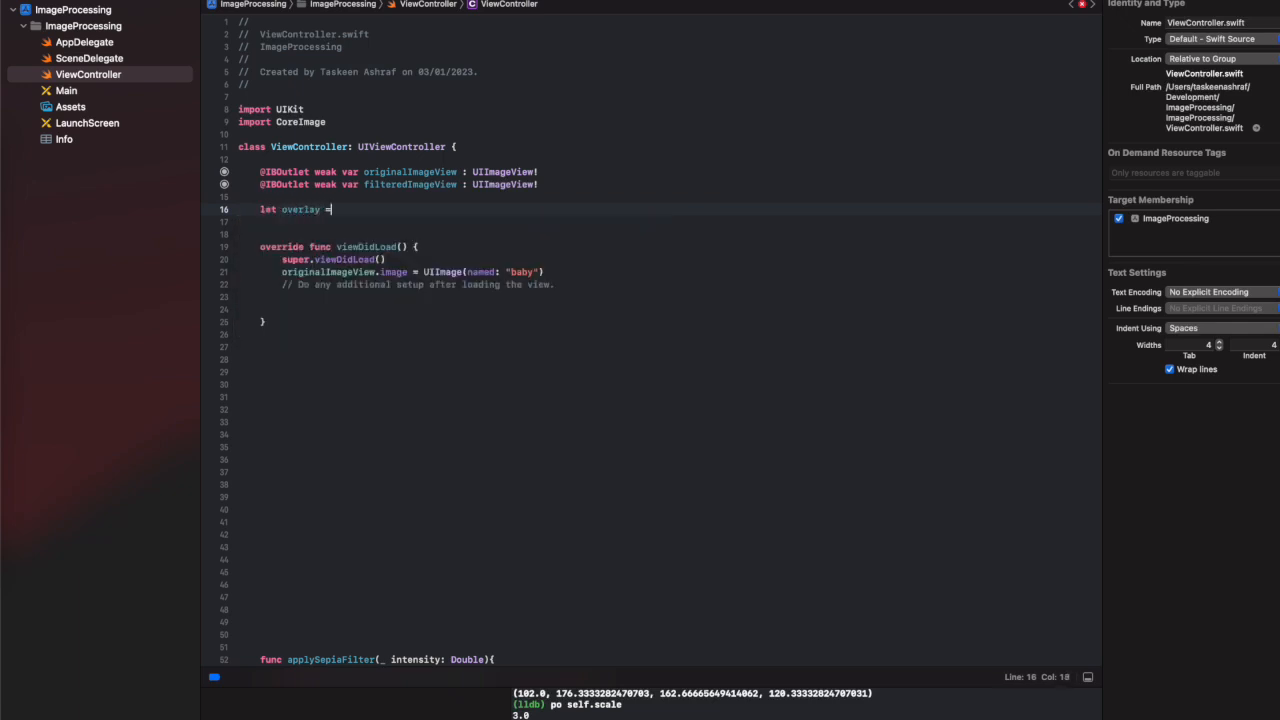
text(UIView()
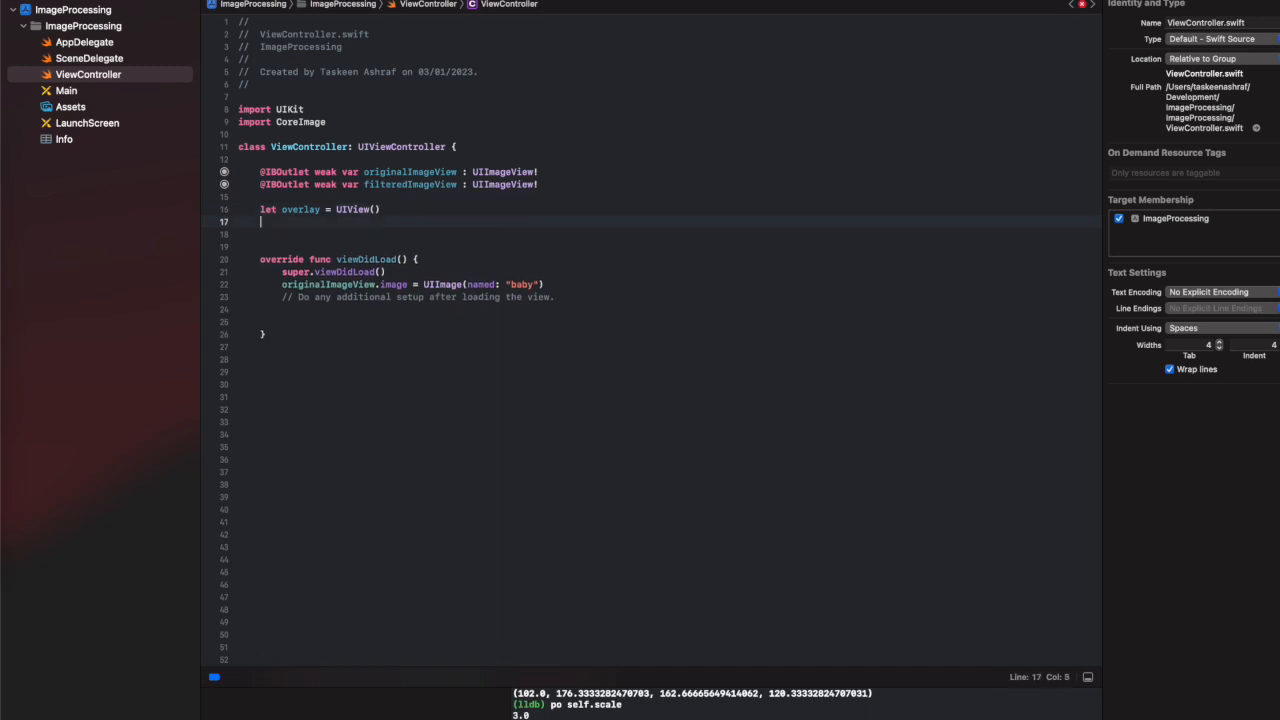
text(var)
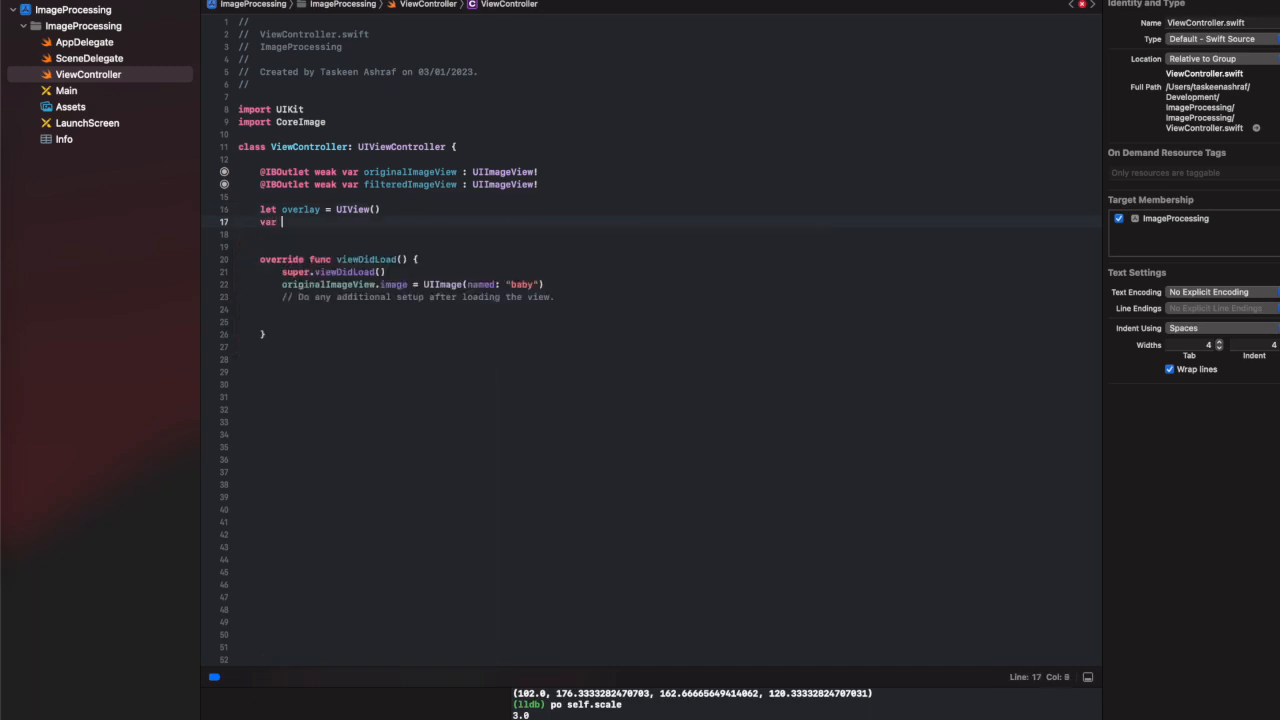
text(lastPoint =)
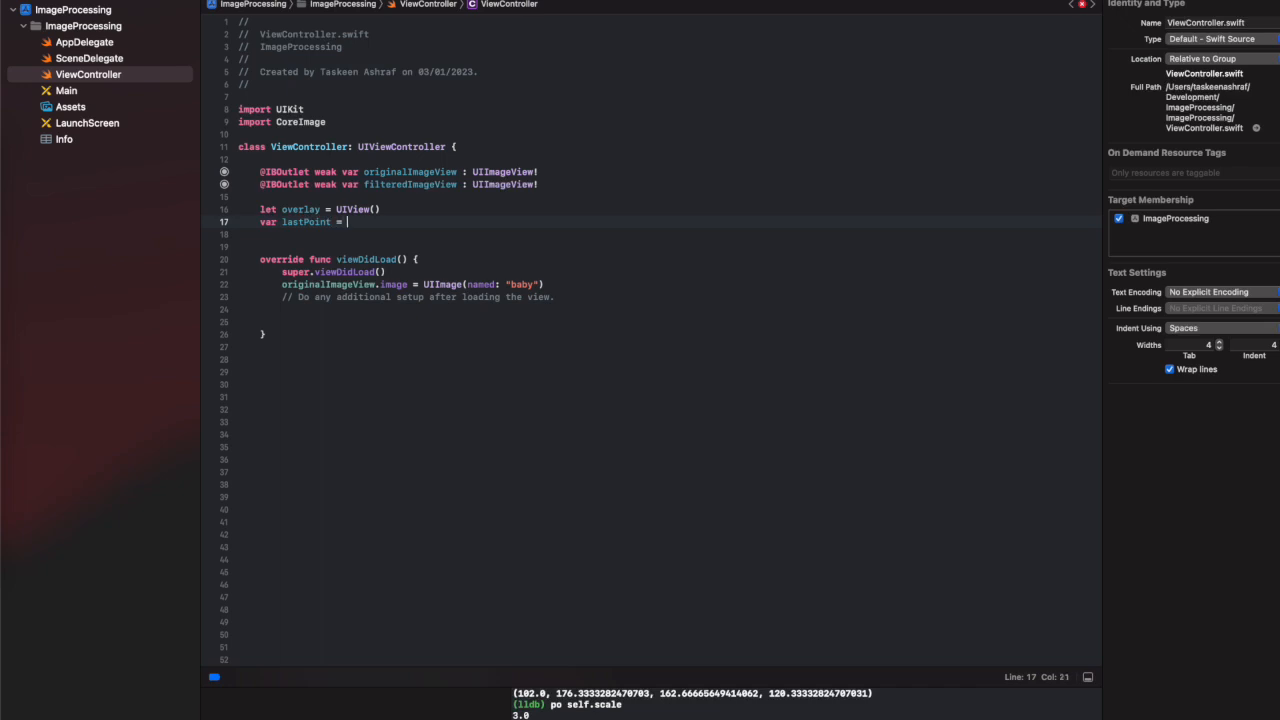
text(CGPoint.)
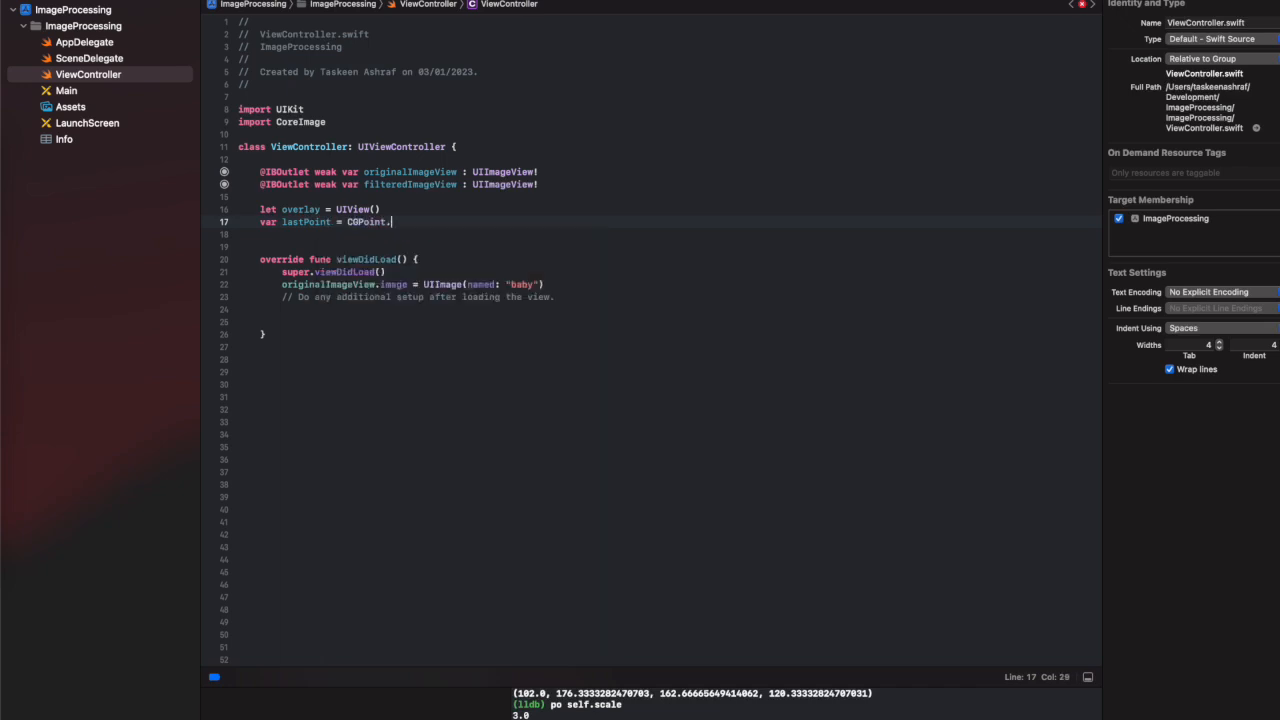
text(zero)
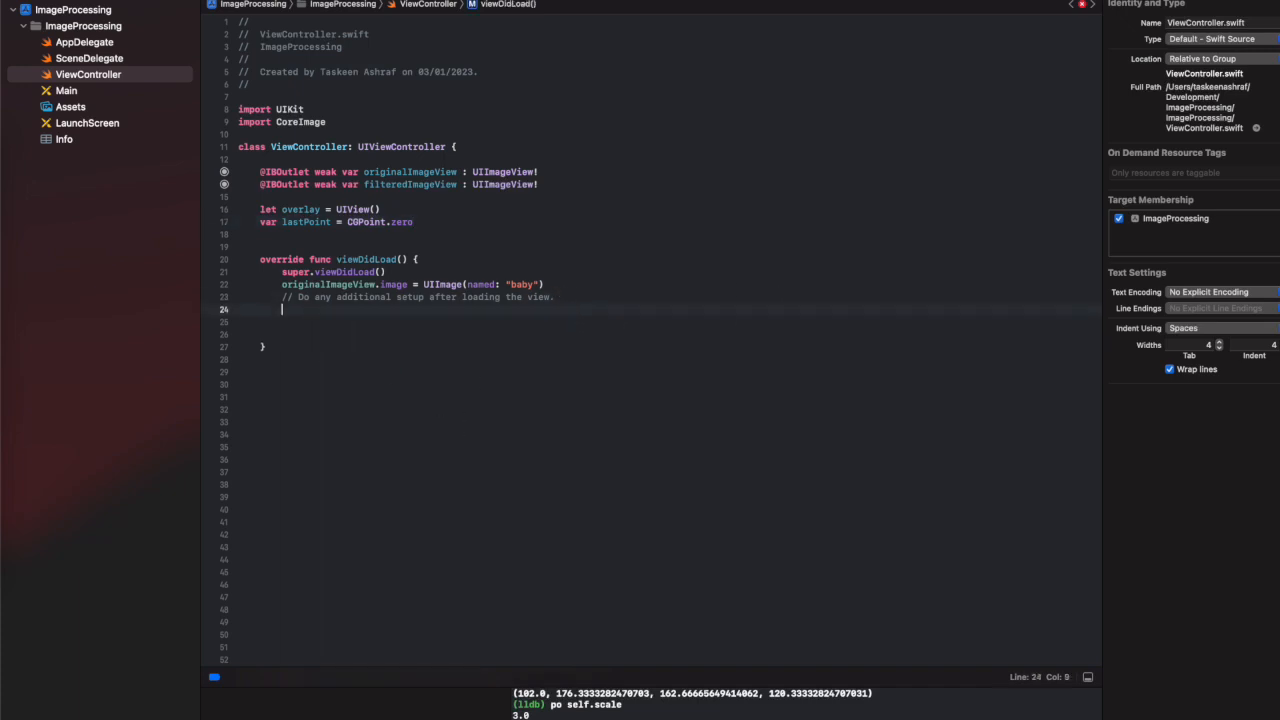
Set overlay.backgroundColor to UIColor.clear.withAlphaComponent(0.5) in viewDidLoad.
text(overlay)
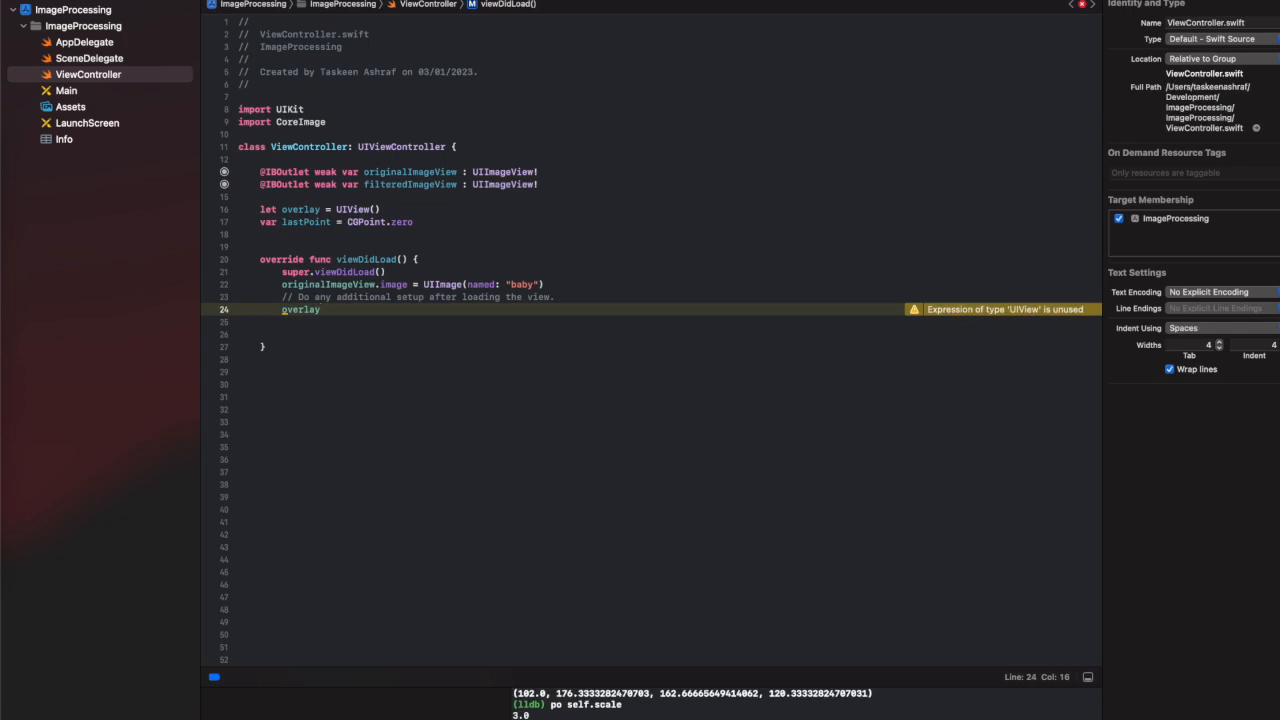
text(.backgroundColor)
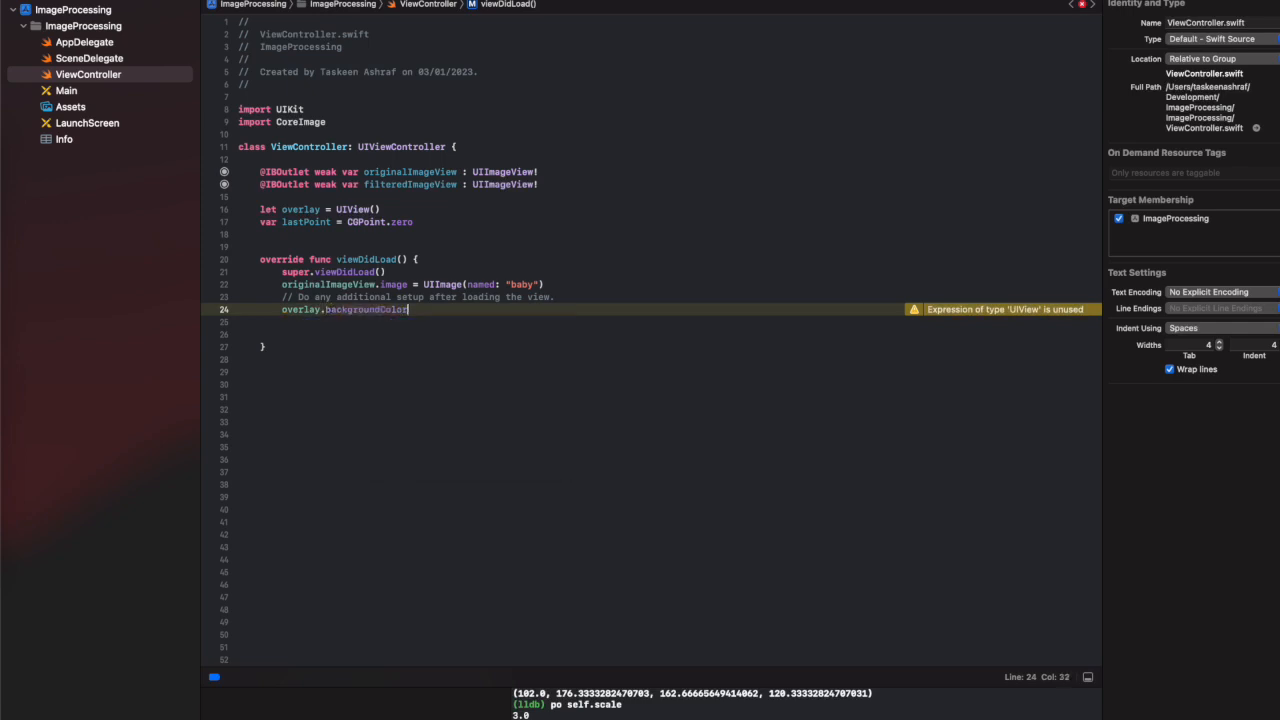
text(=)
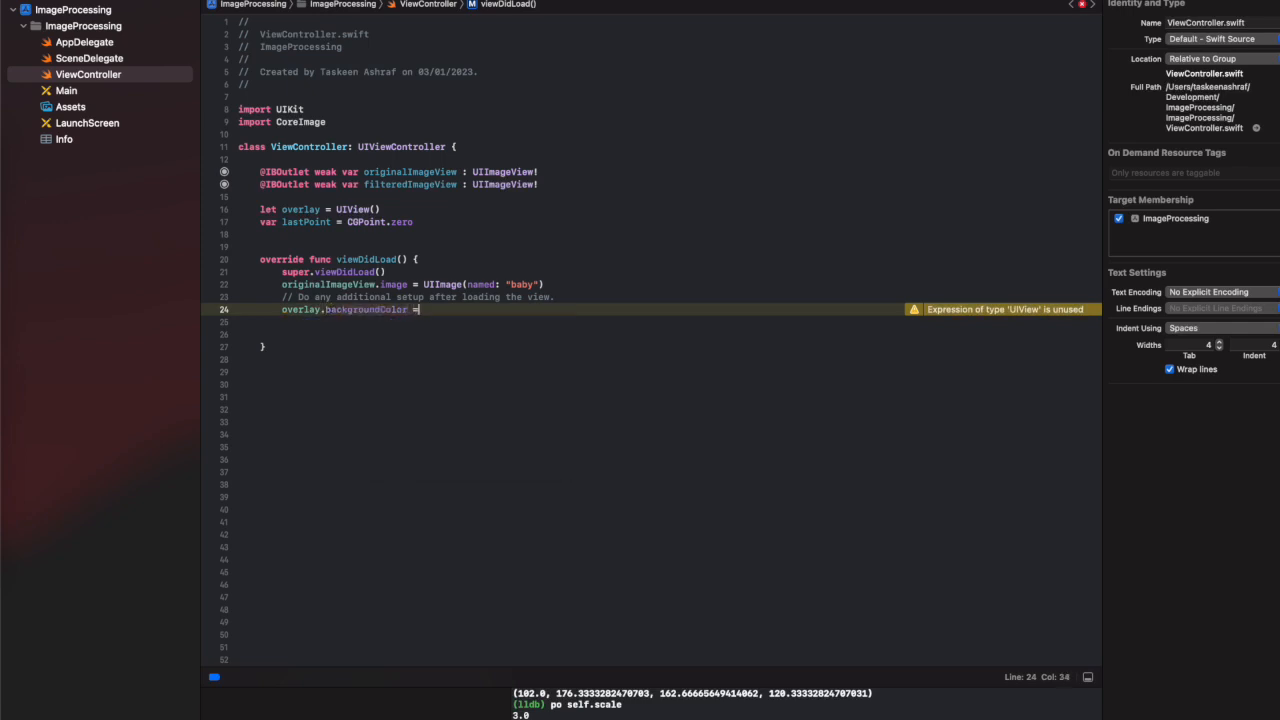
text(UIC)
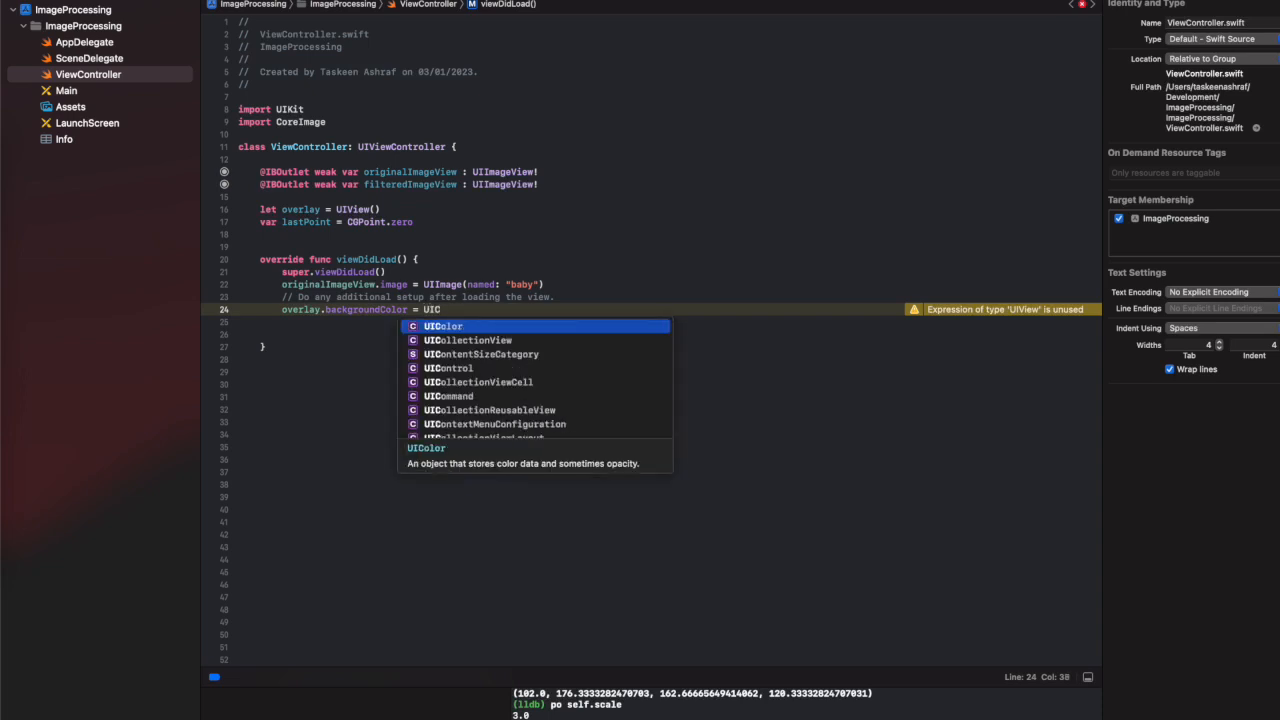
text(Color.clear)
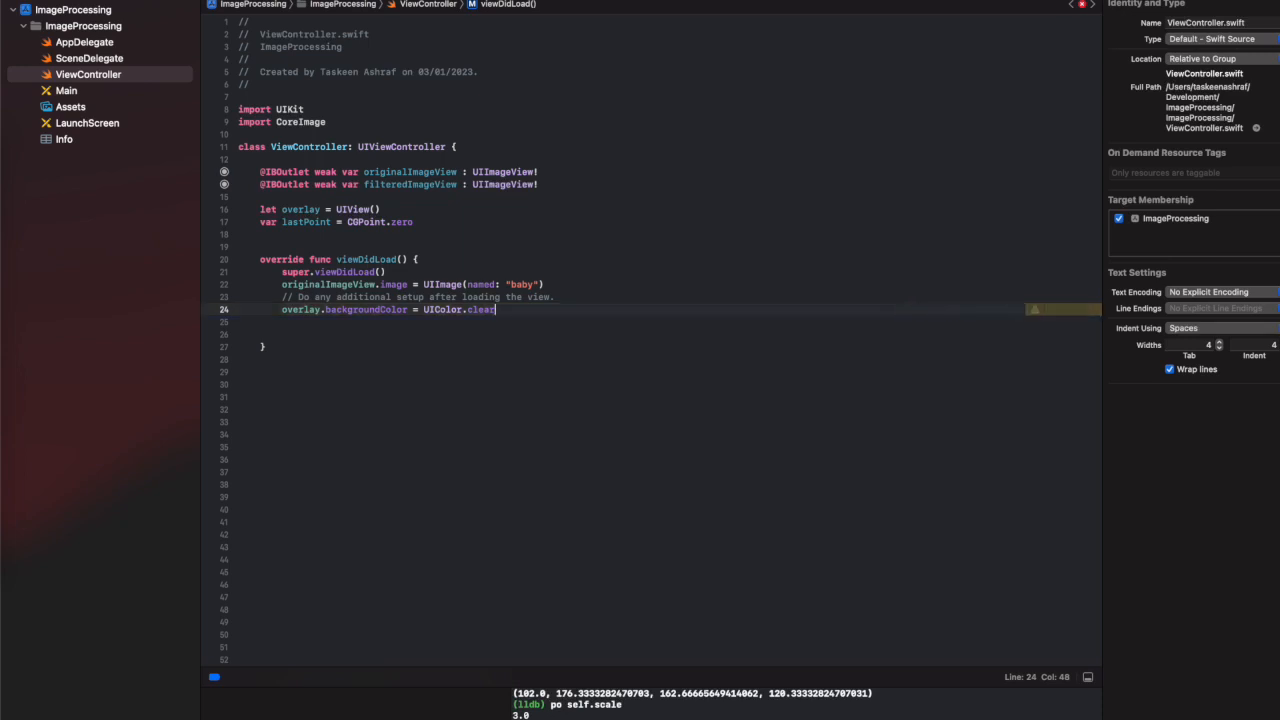
text(.wi)
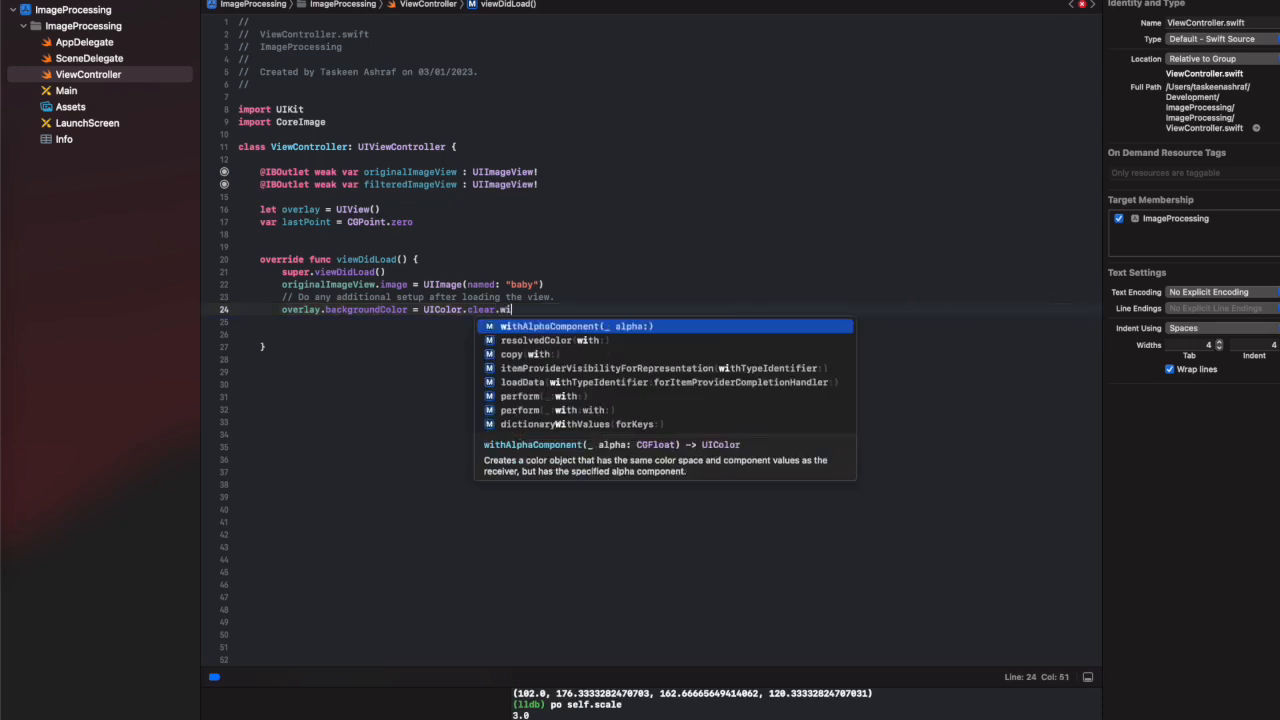
key(Return)
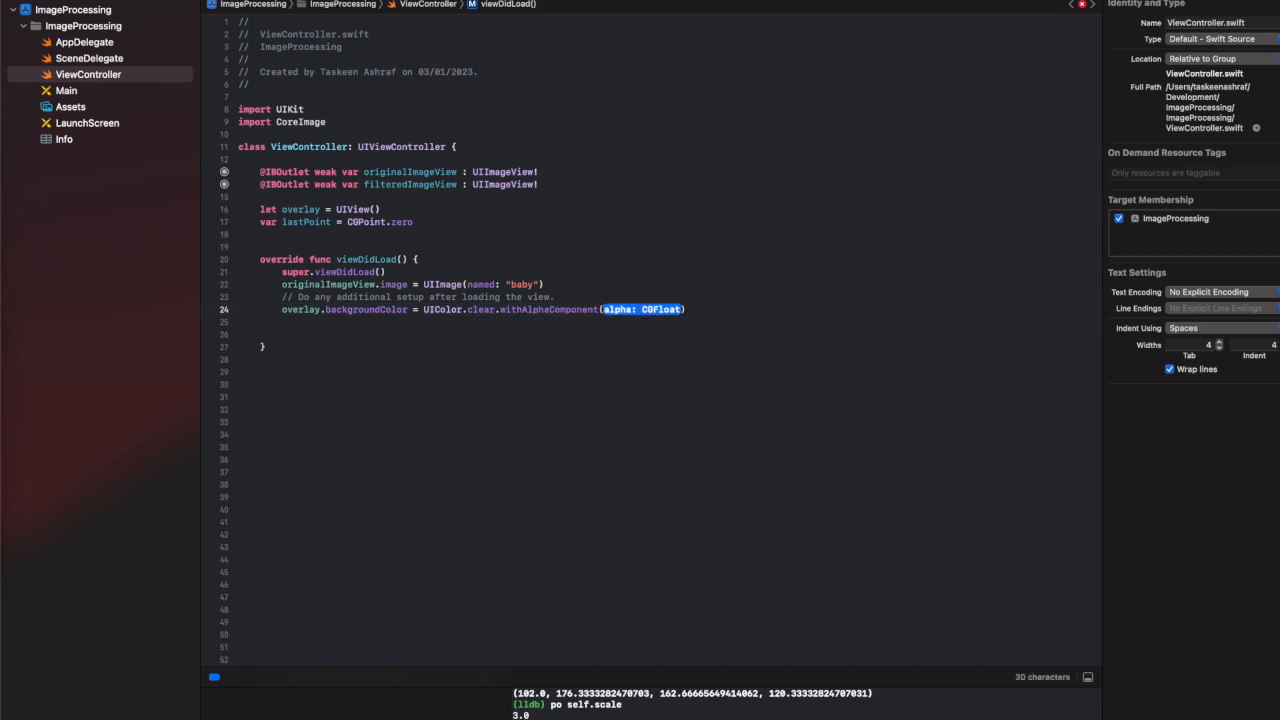
text(0.5)
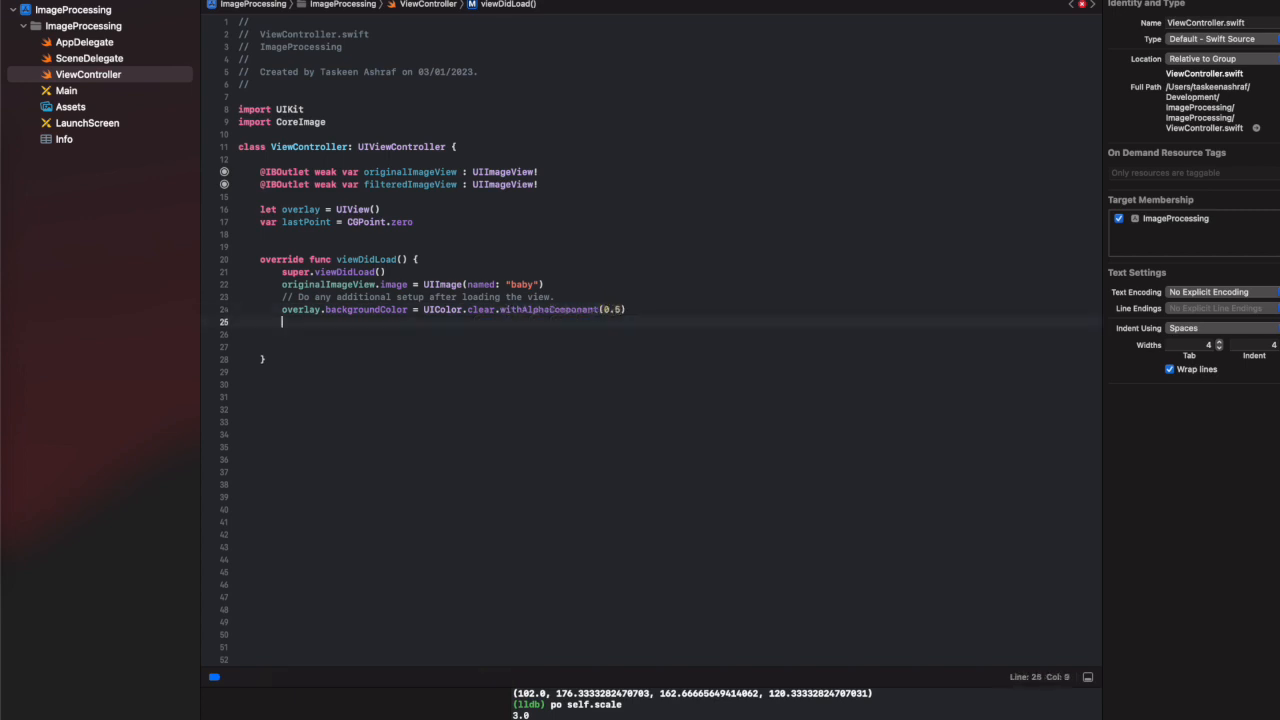
Set overlay.isHidden = true and add the overlay as a subview of self.view.
text(overlay)
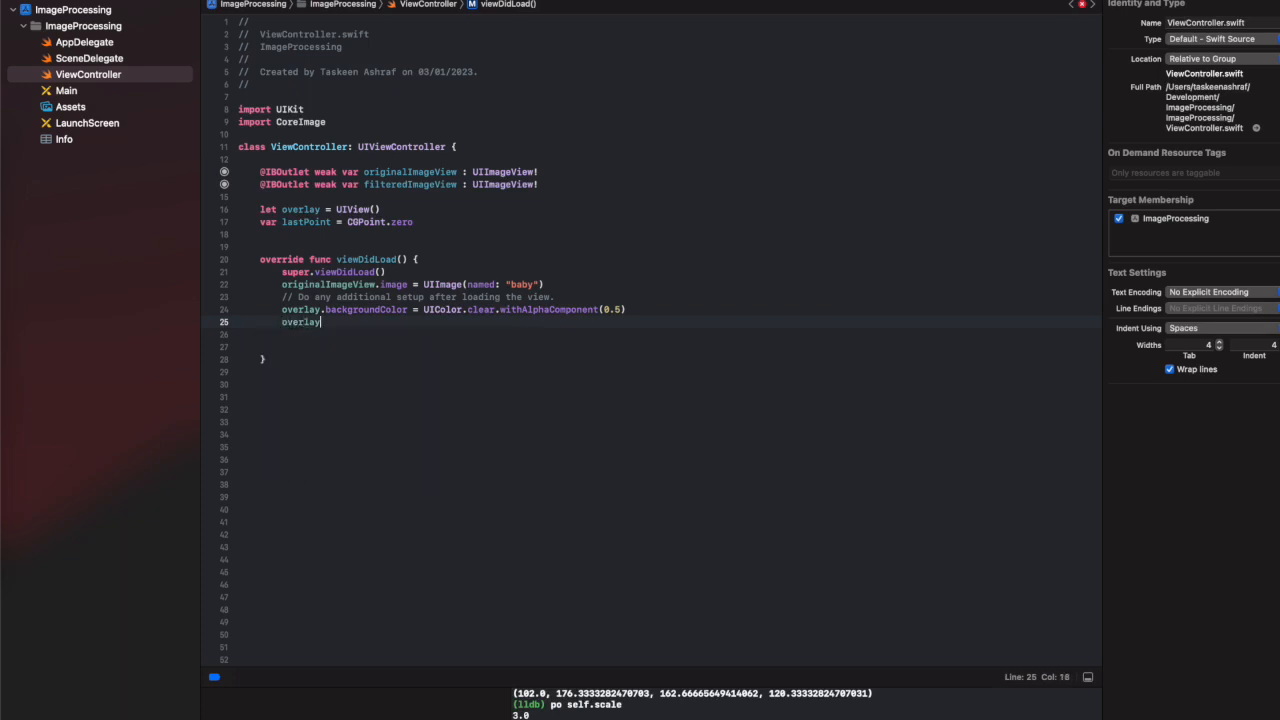
text(.isHidden = true)
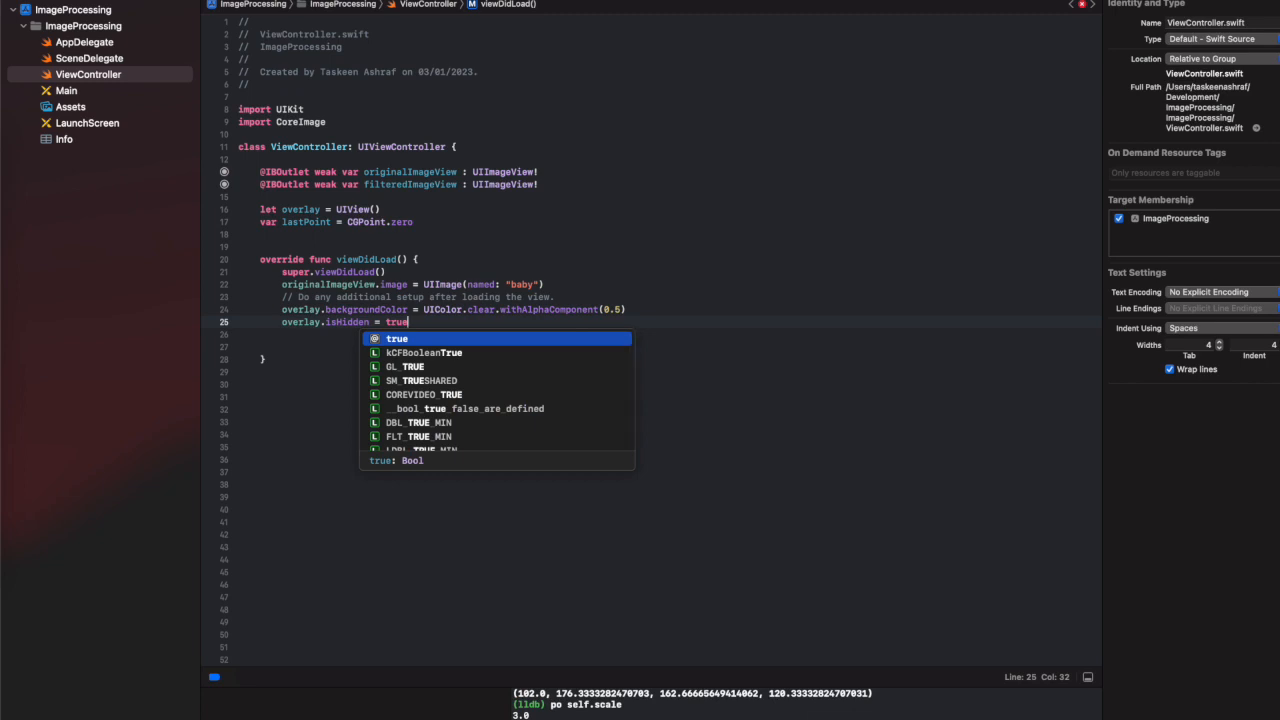
text(self.view.addSubview()
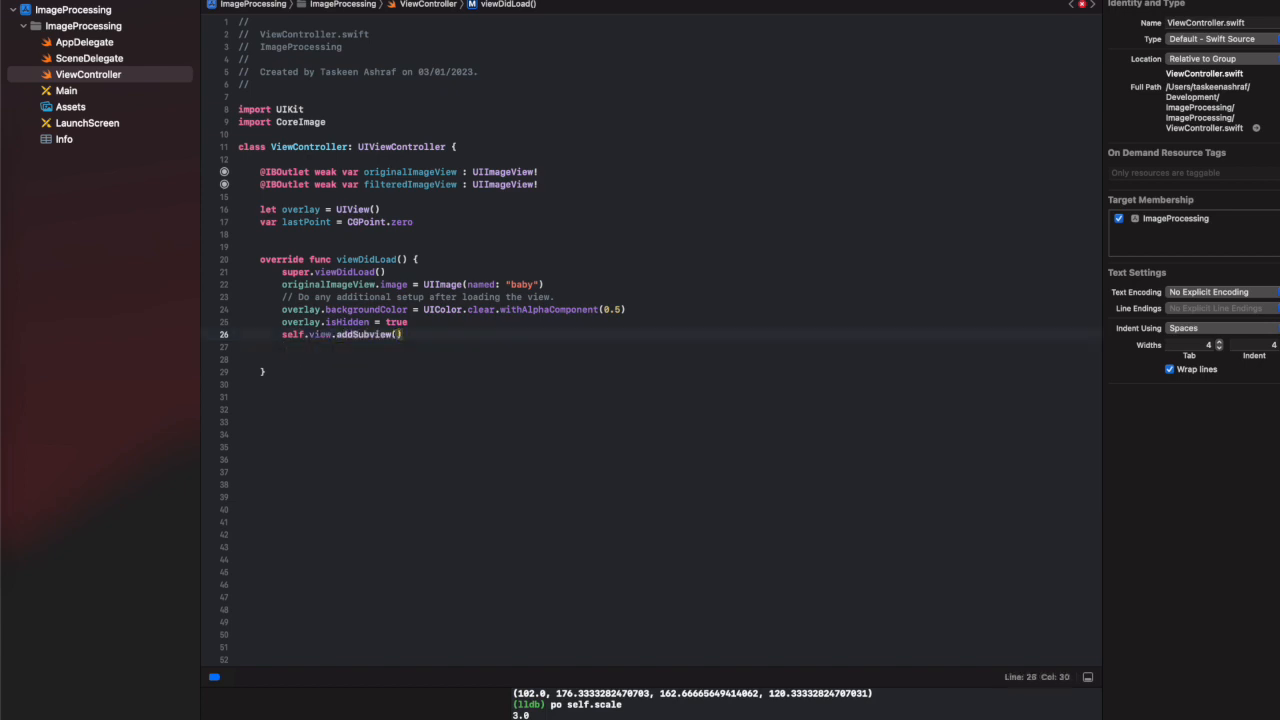
text(overlay)
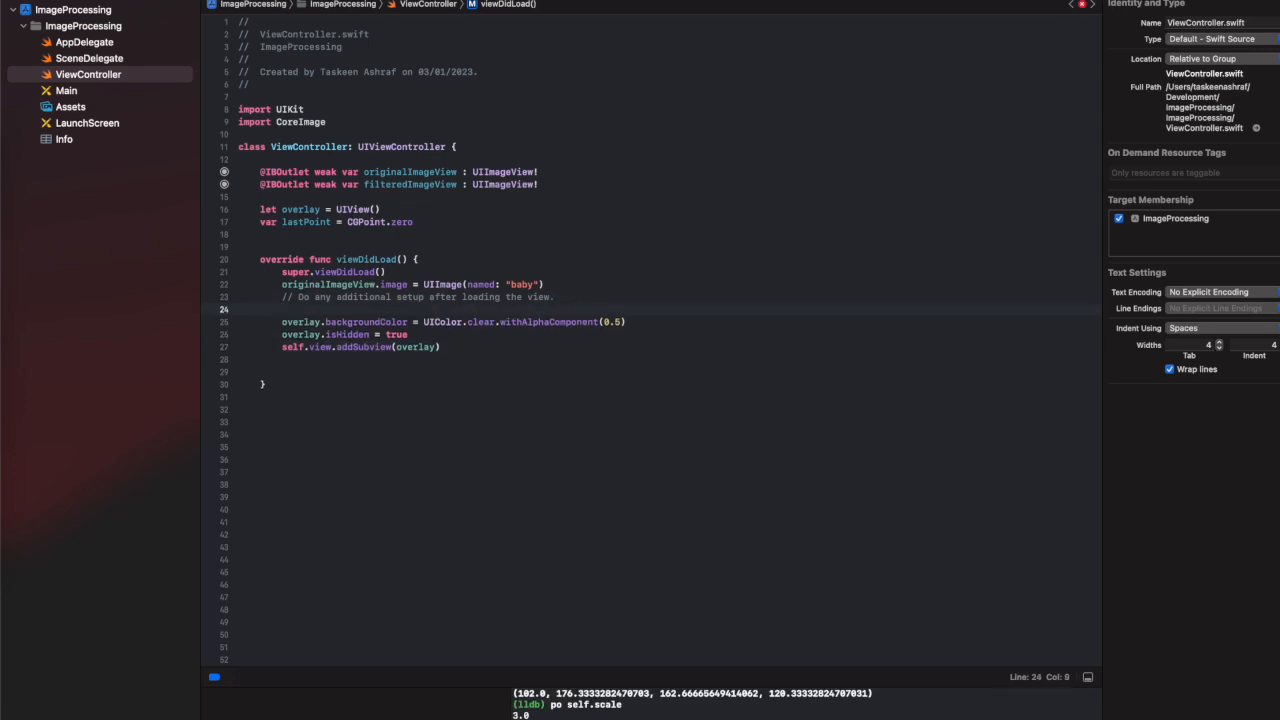
text(overlay)
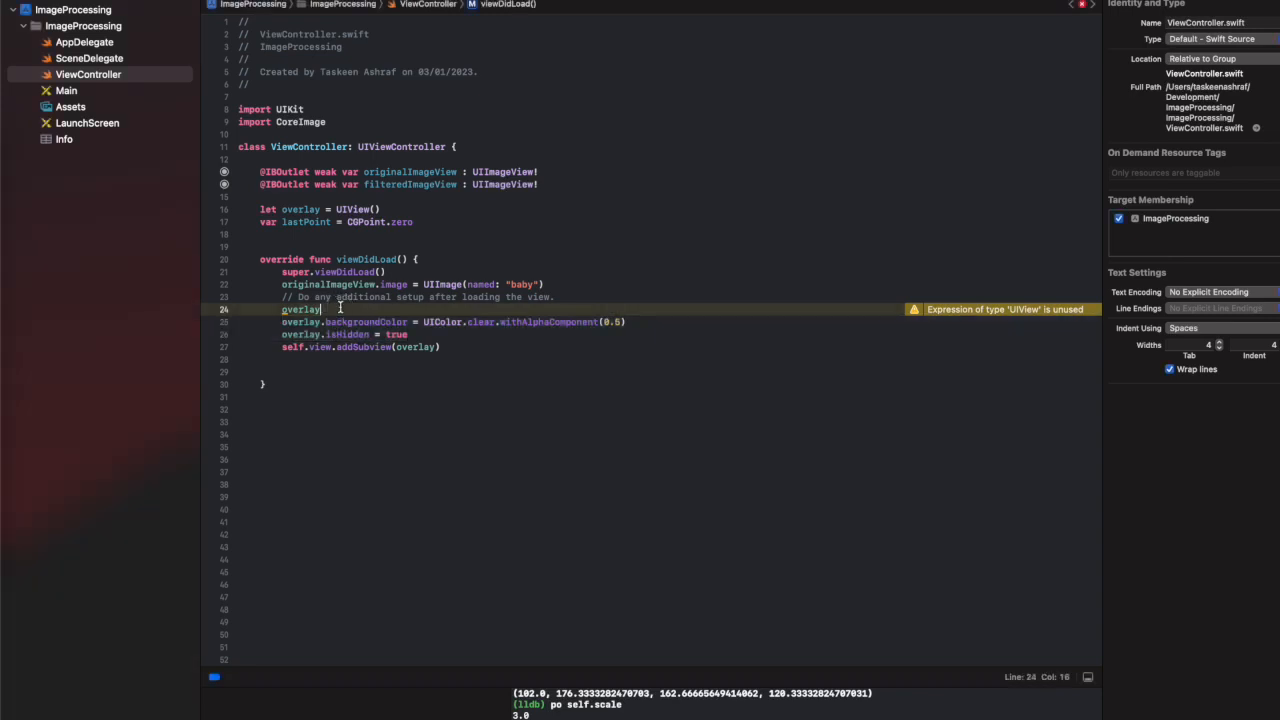
Set overlay.layer.borderColor = UIColor.black.cgColor in viewDidLoad.
text(.)
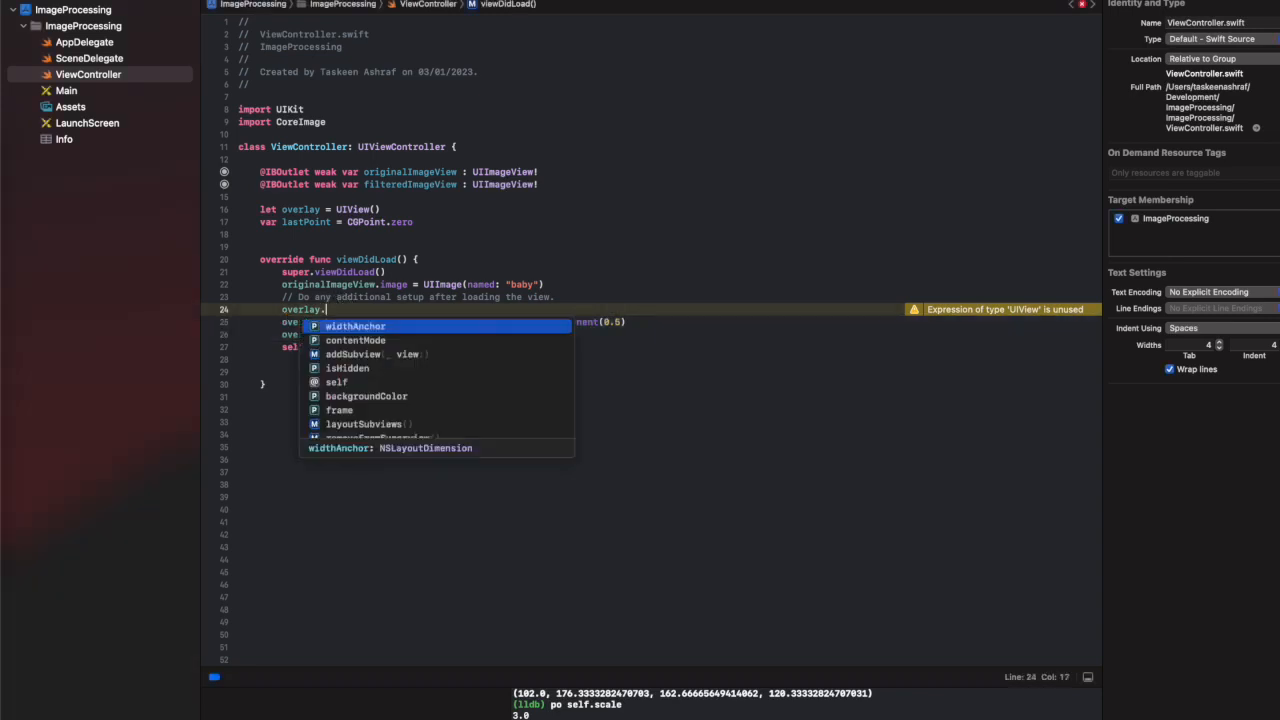
mouse_move(340, 312)
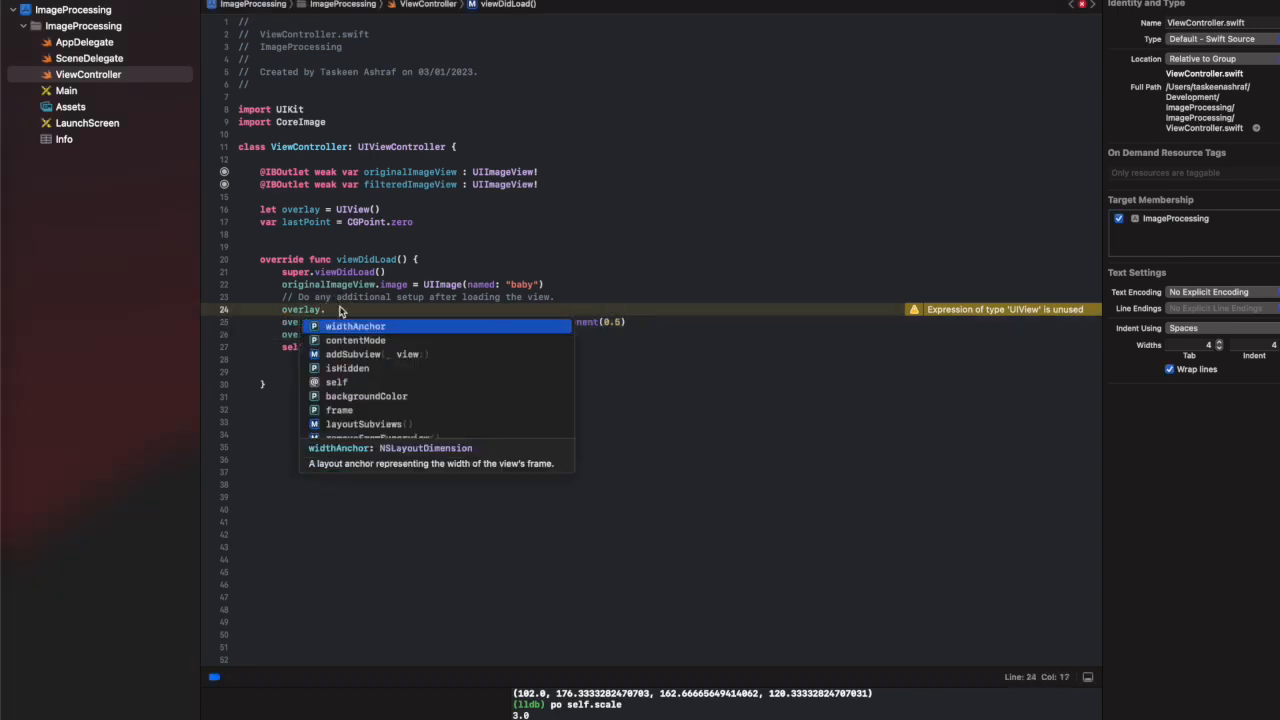
text(b)
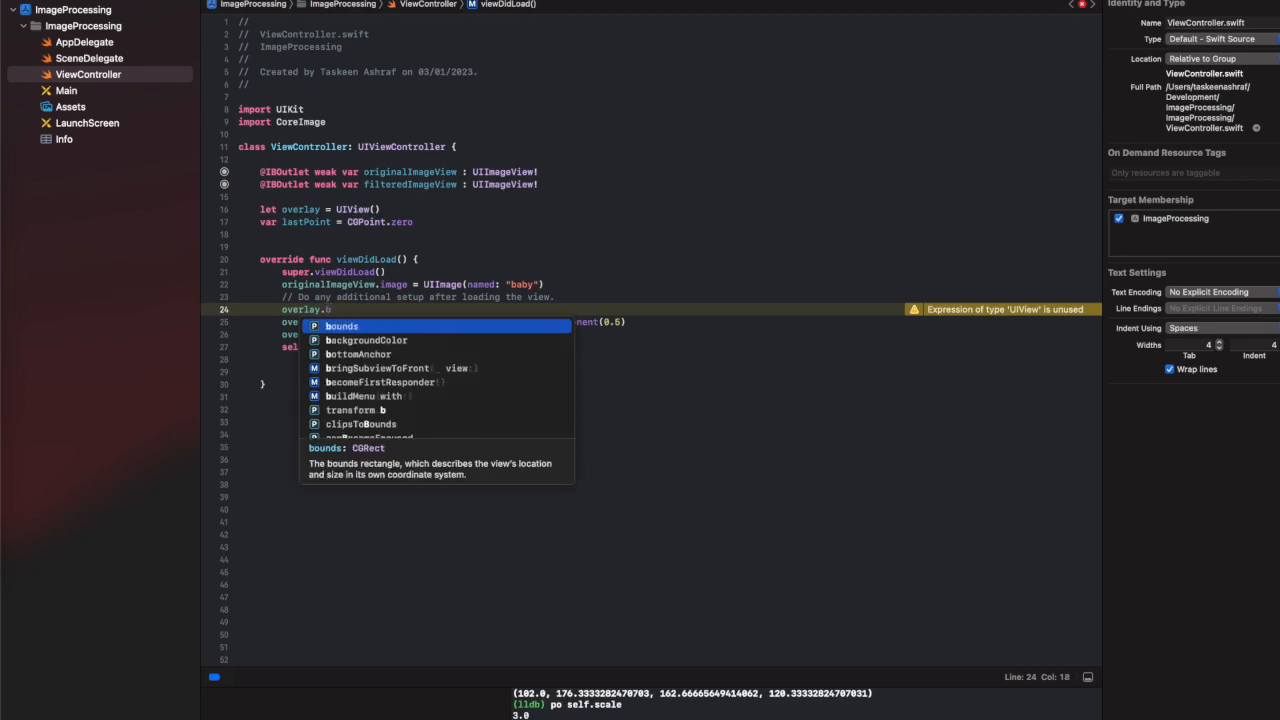
text(layer.borderColor =)
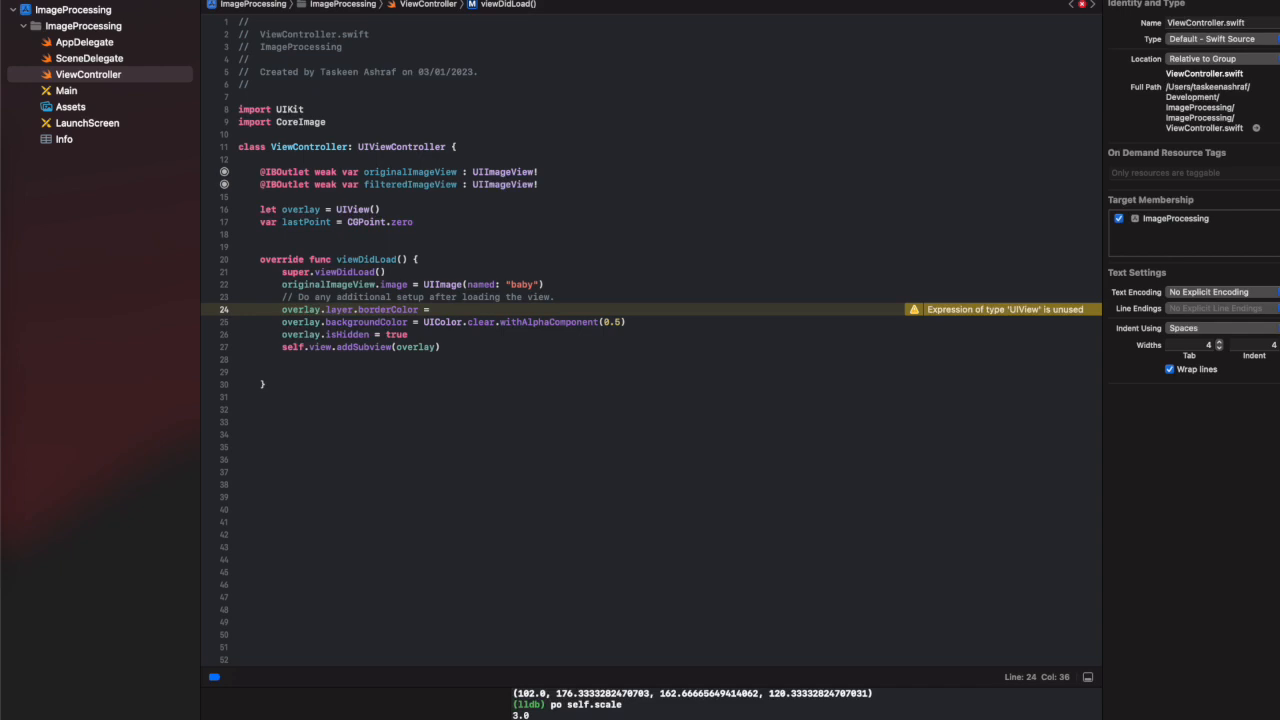
text(UI)
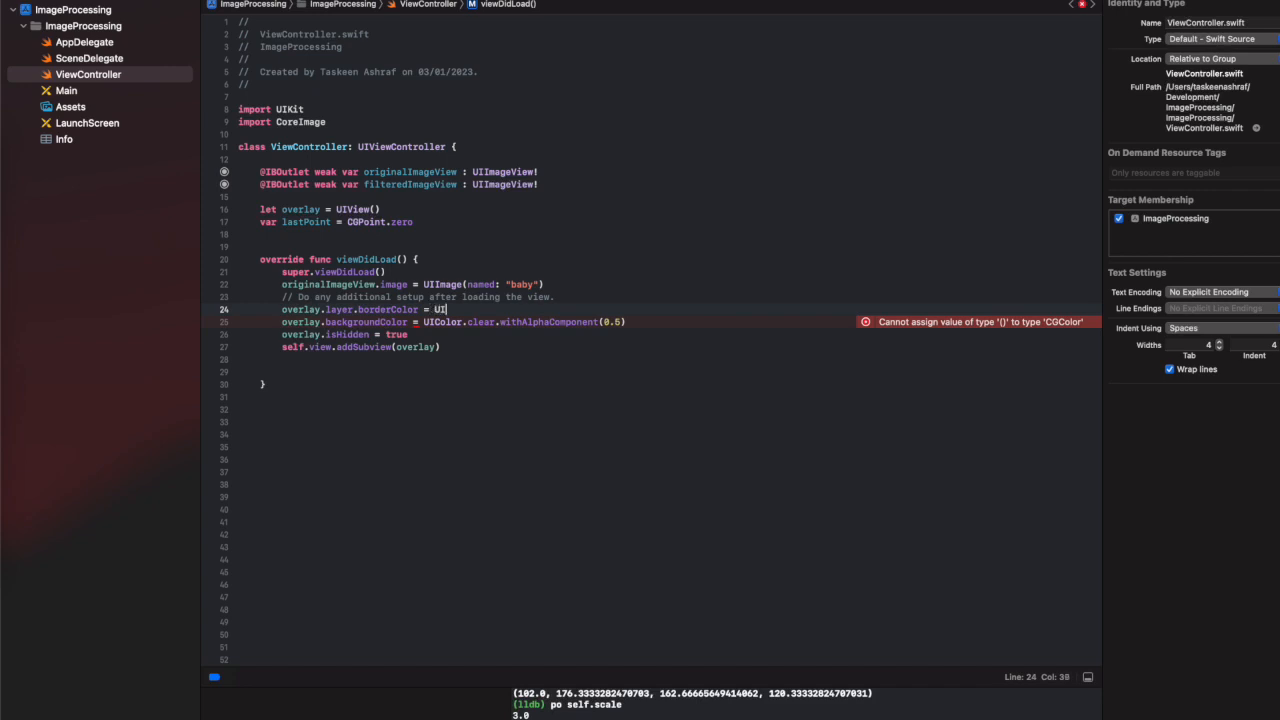
text(Color)
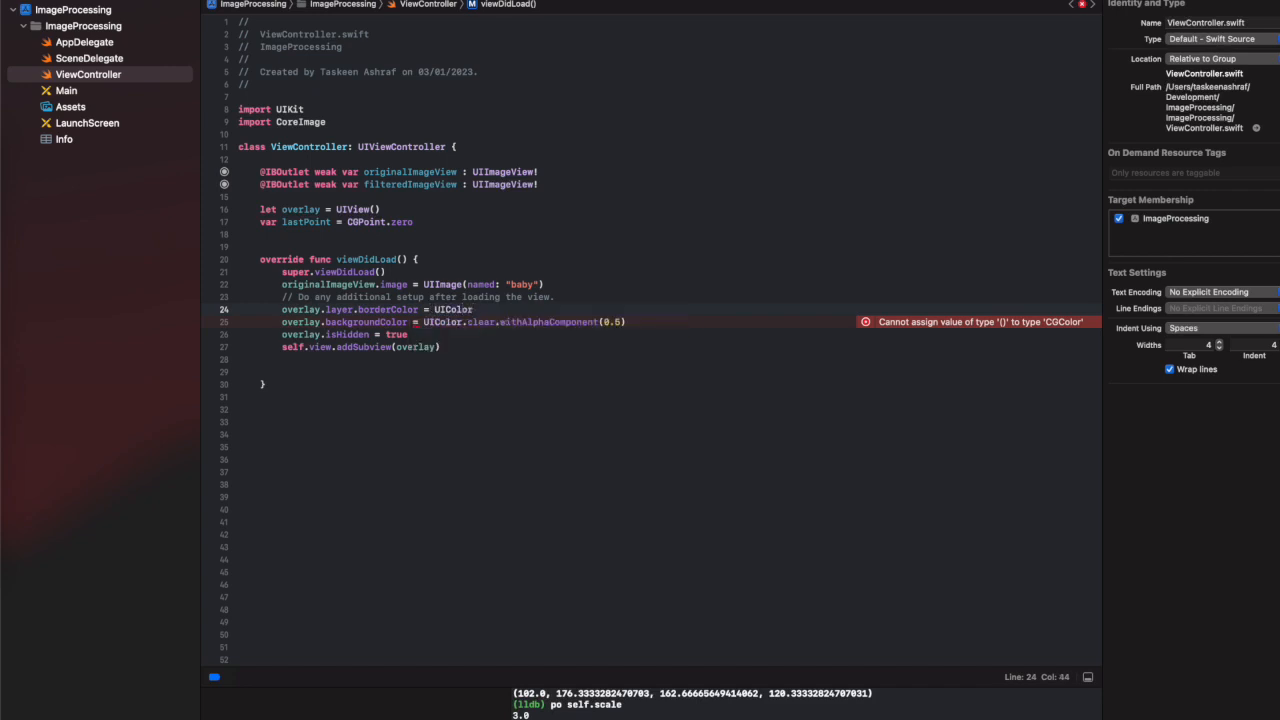
text(.)
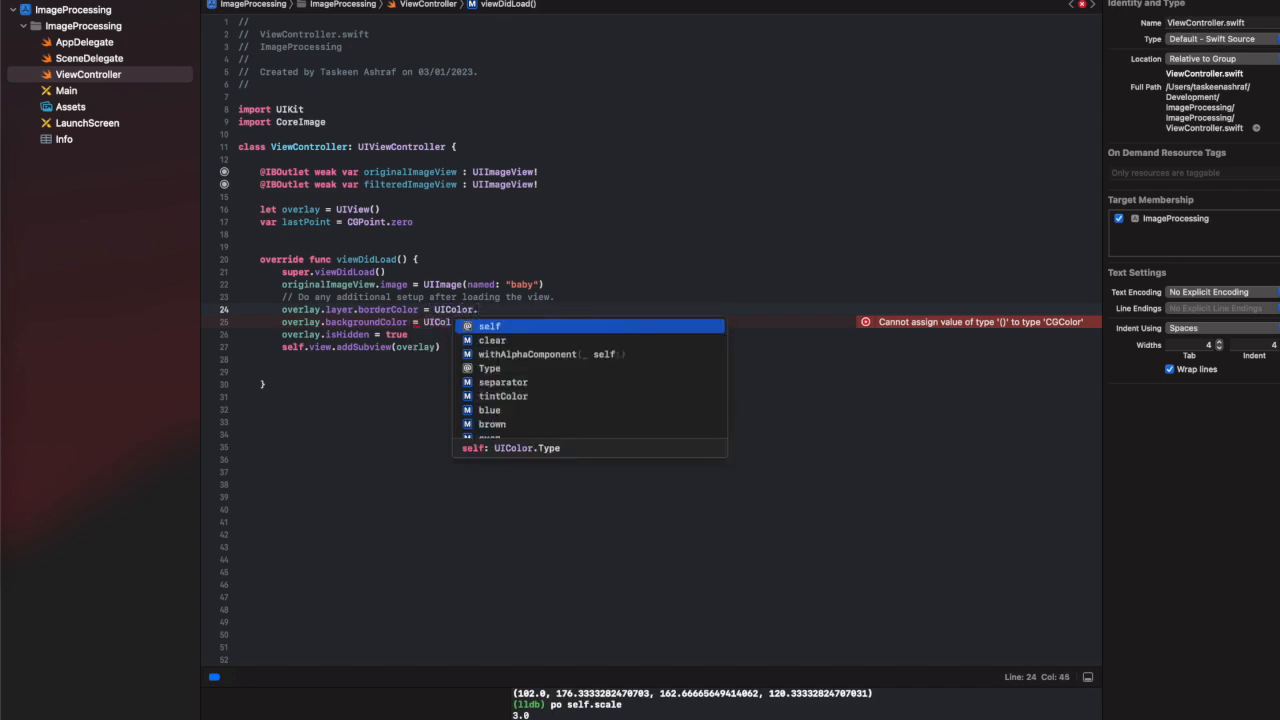
text(ba)
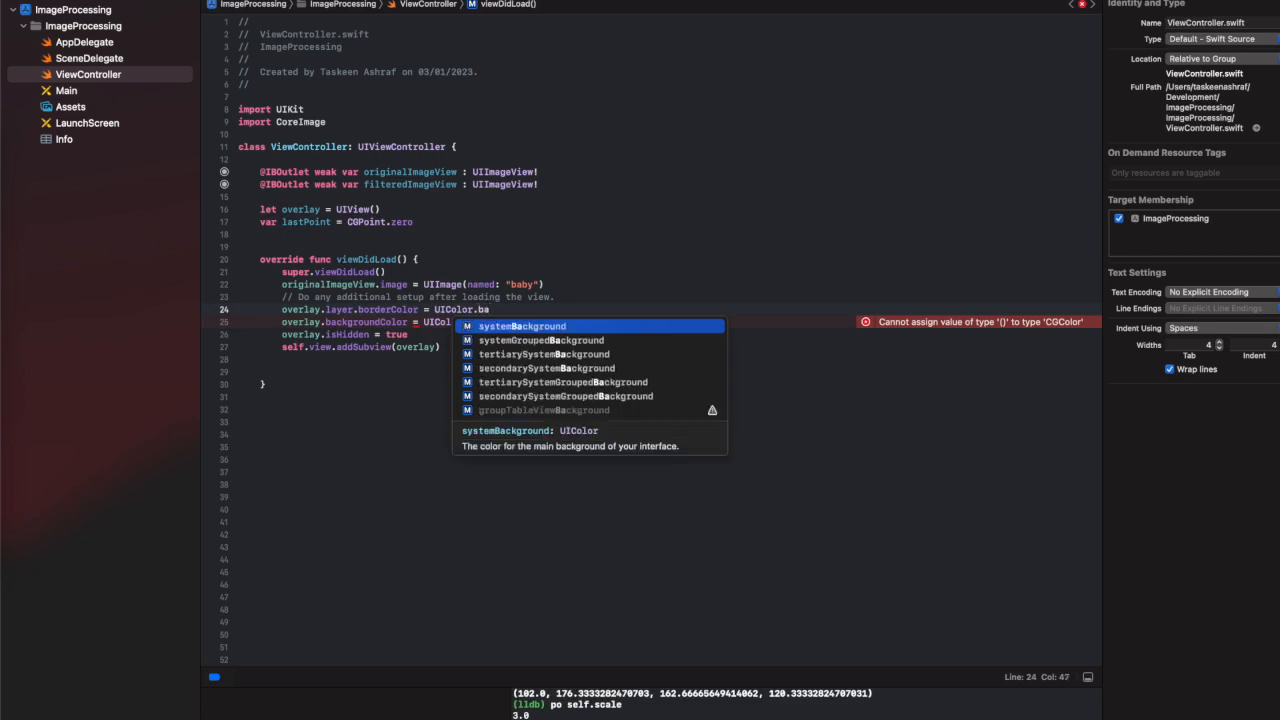
text(.black.cgColor)
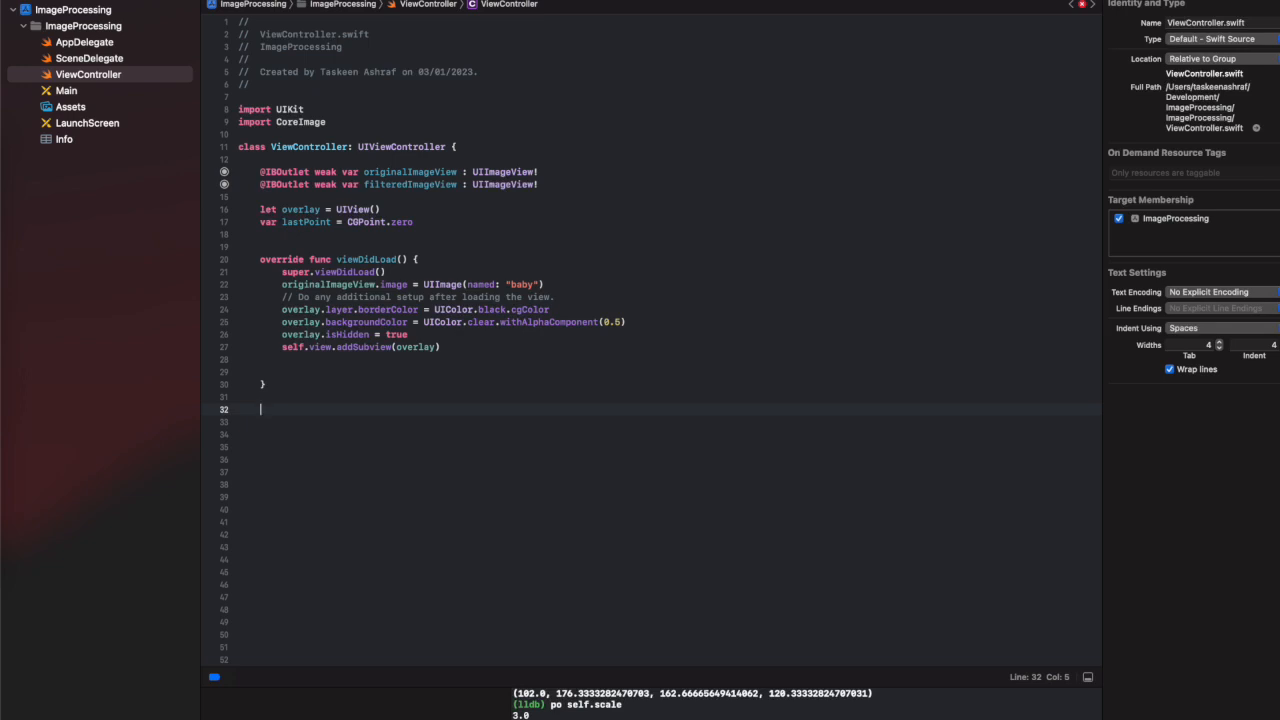
Override touchesBegan and unwrap the first touch with 'if let touch = touches.first'.
text(override)
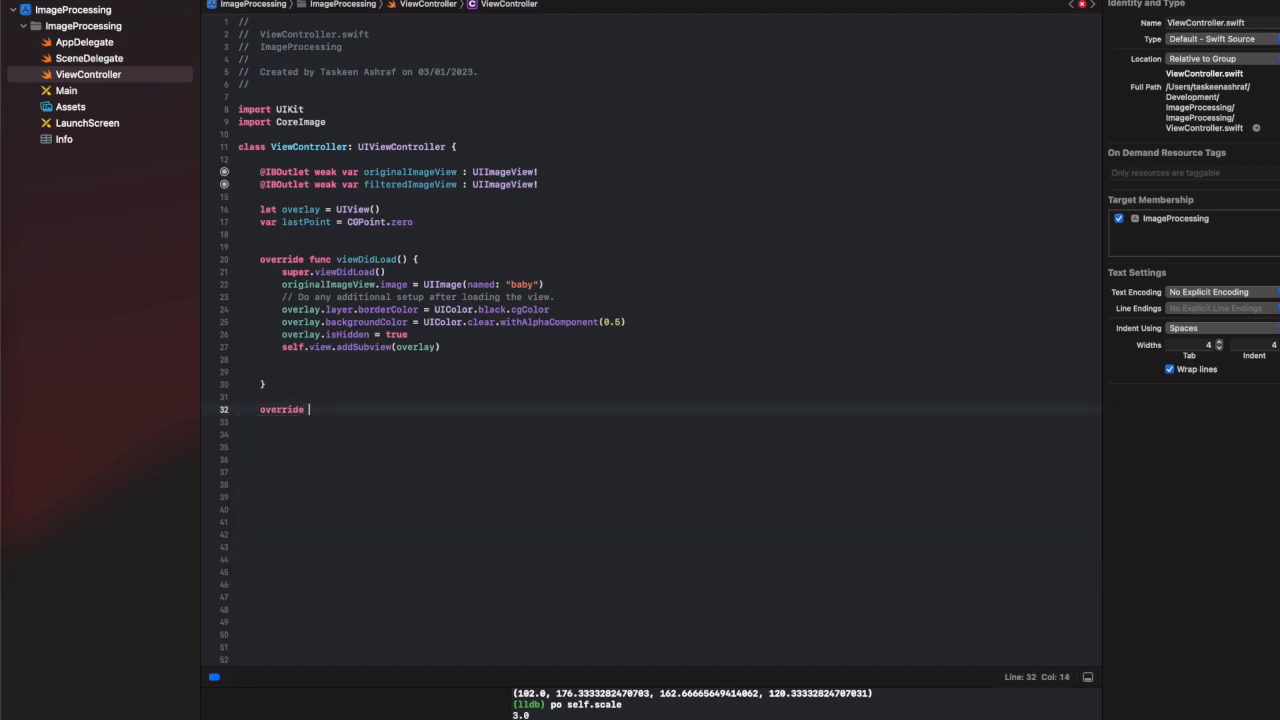
text(func touchesBegan(_ touches: Set<UITouch>, with event: UIEvent?) {)
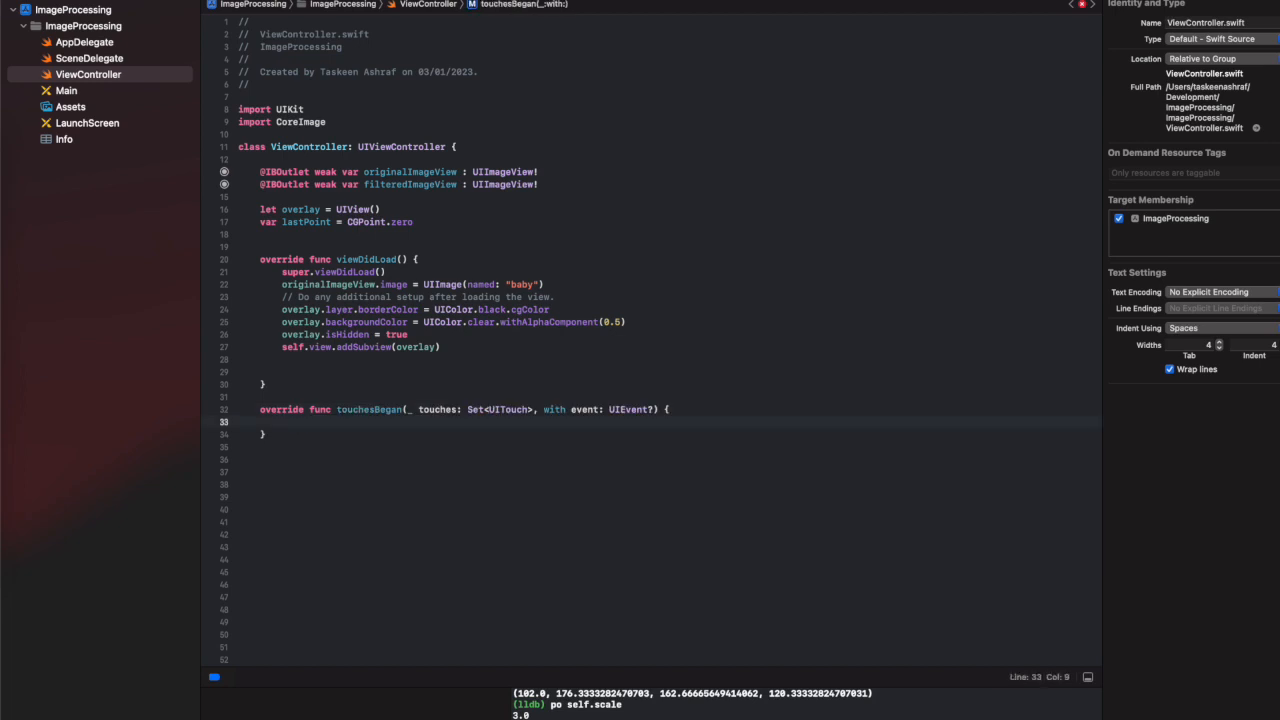
text(if let t)
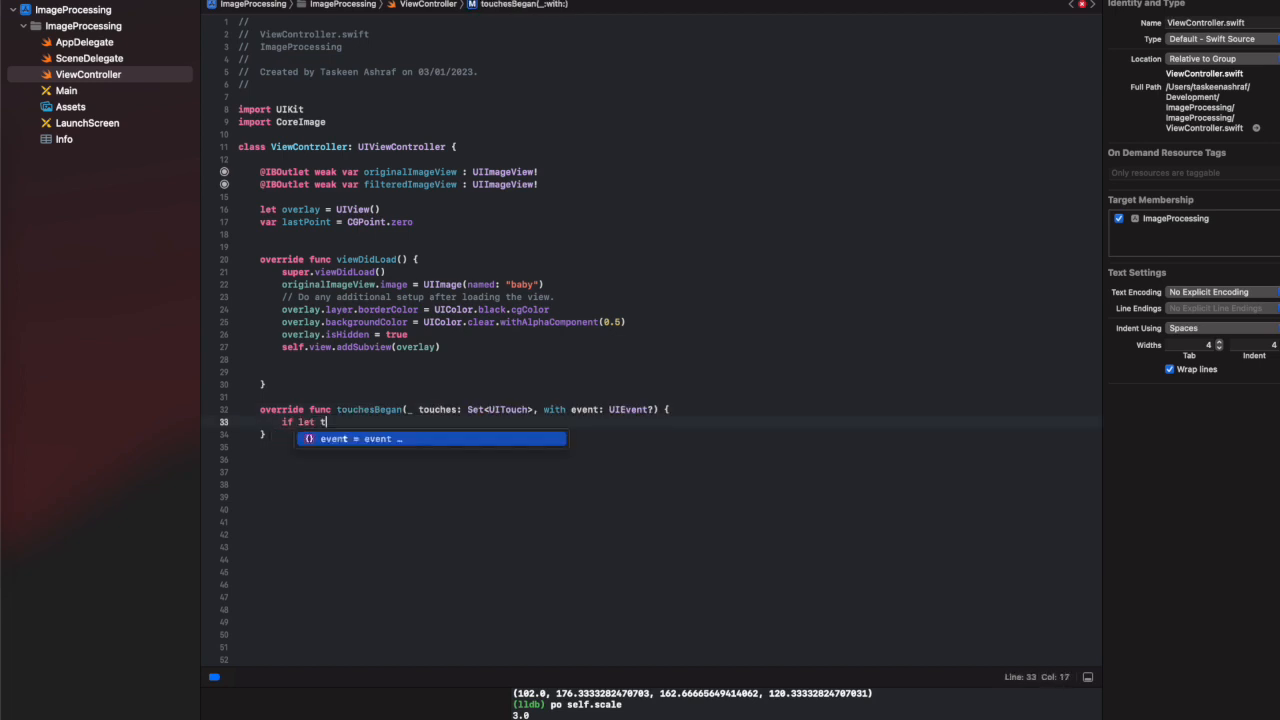
text(ouch =)
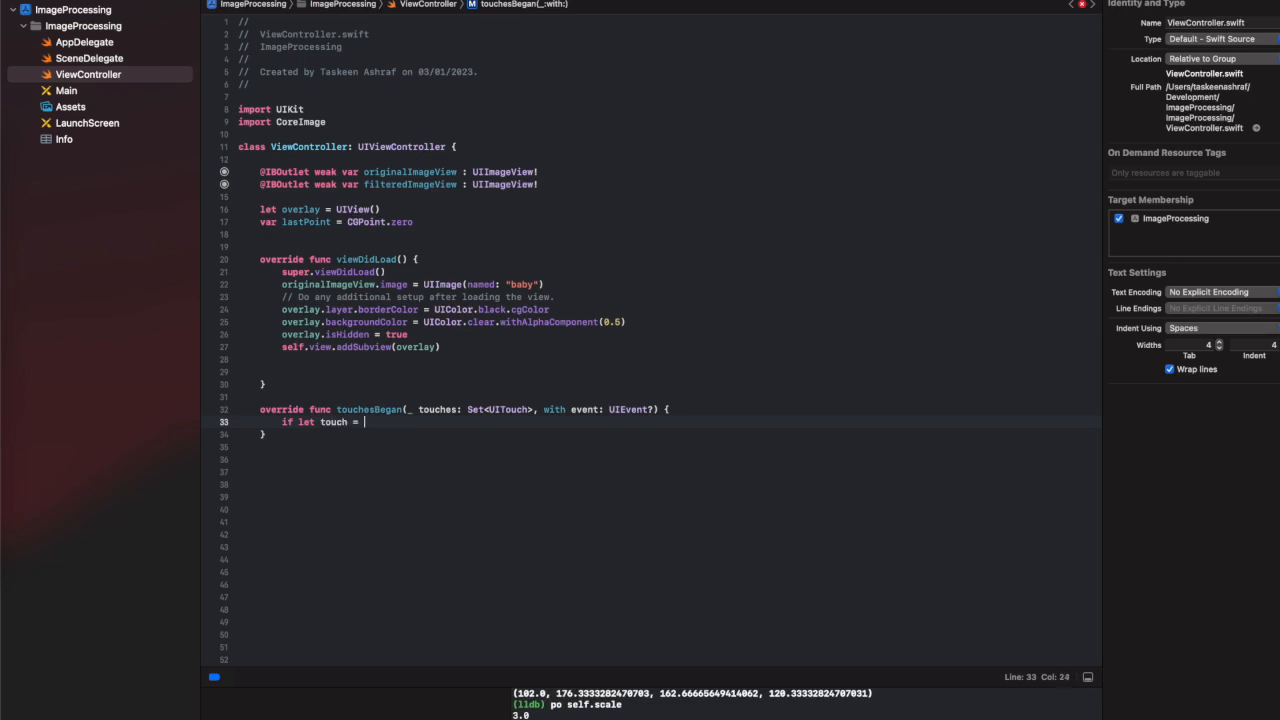
text(touches.first)
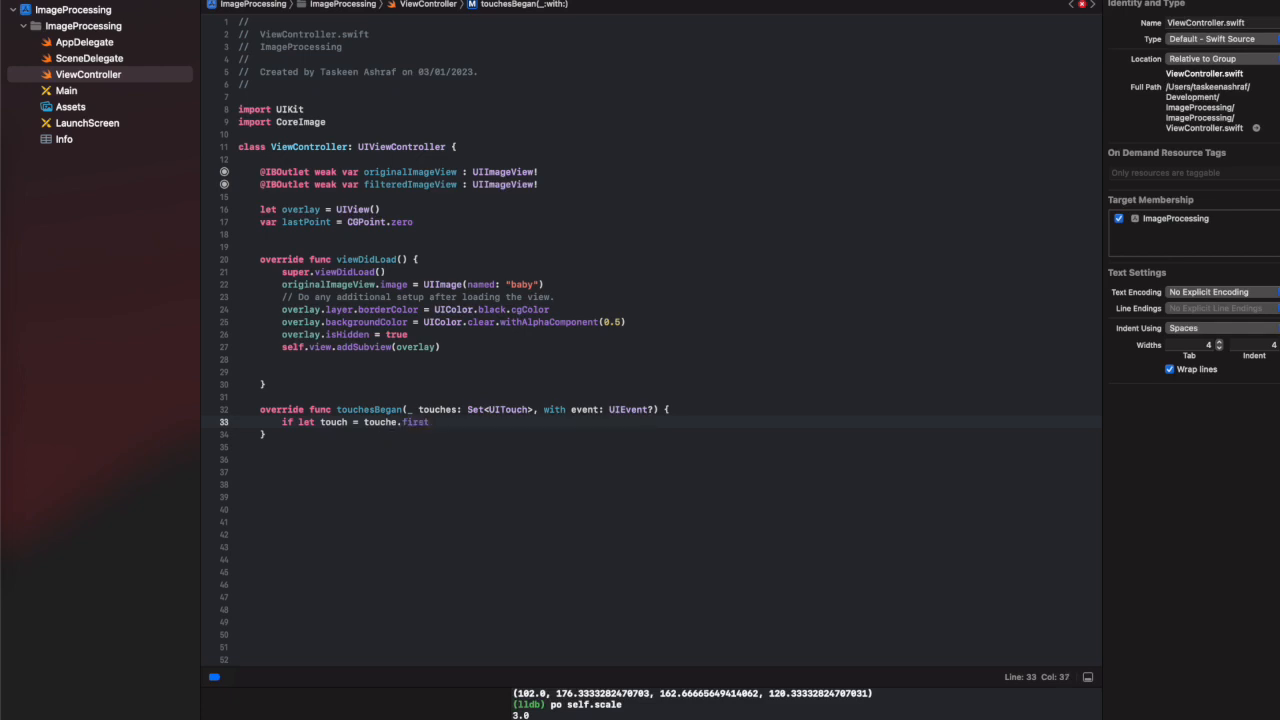
text({)
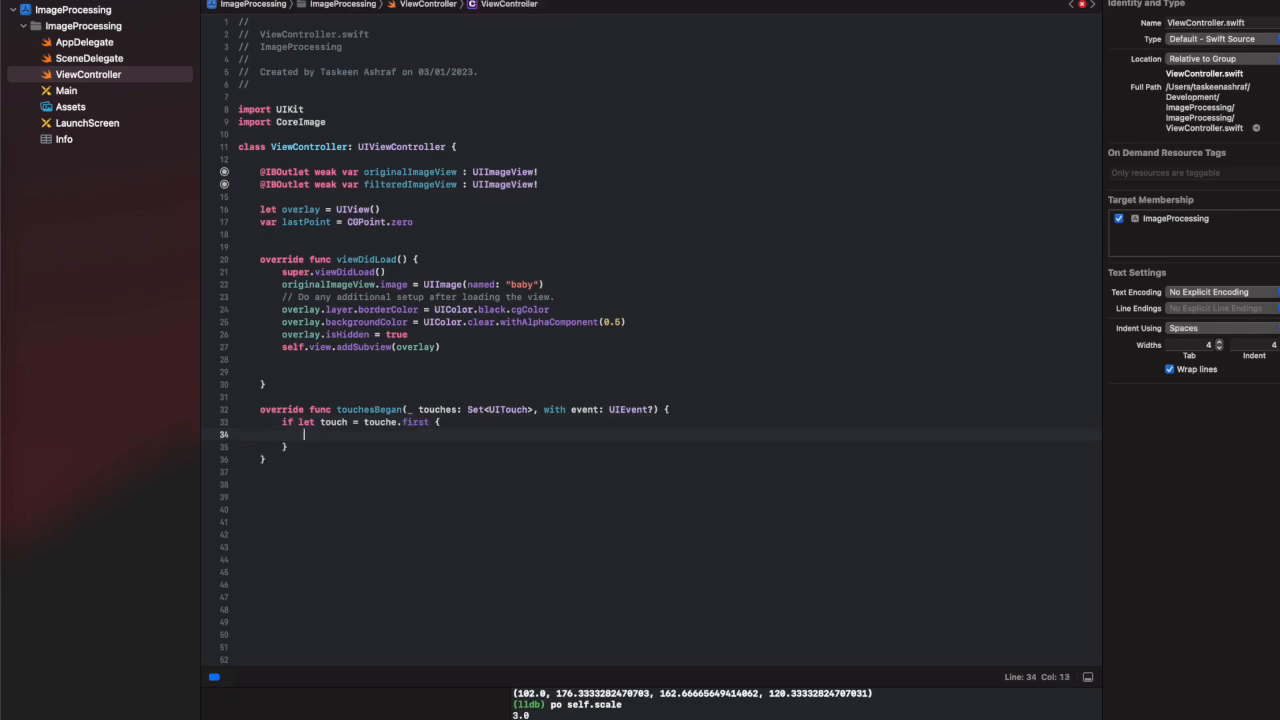
Store touch.location(in: self.view) as lastPoint and begin a new override below.
text(lastPoint =)
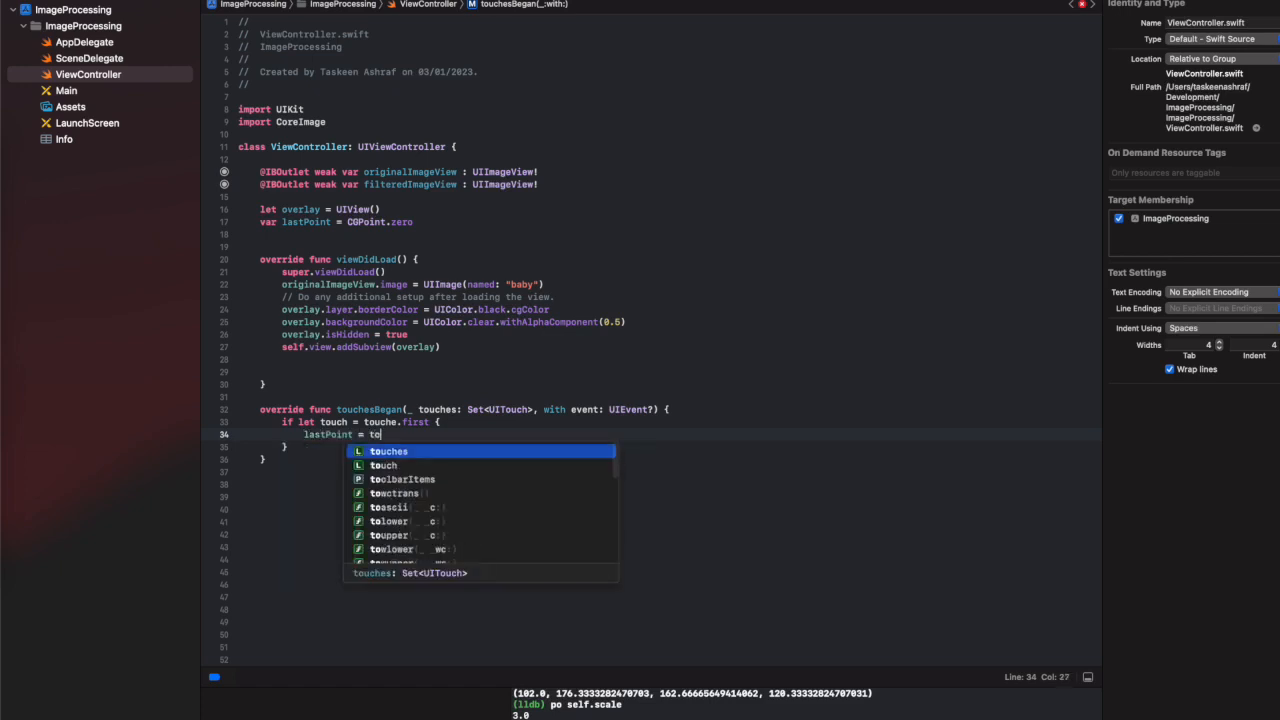
text(touch)
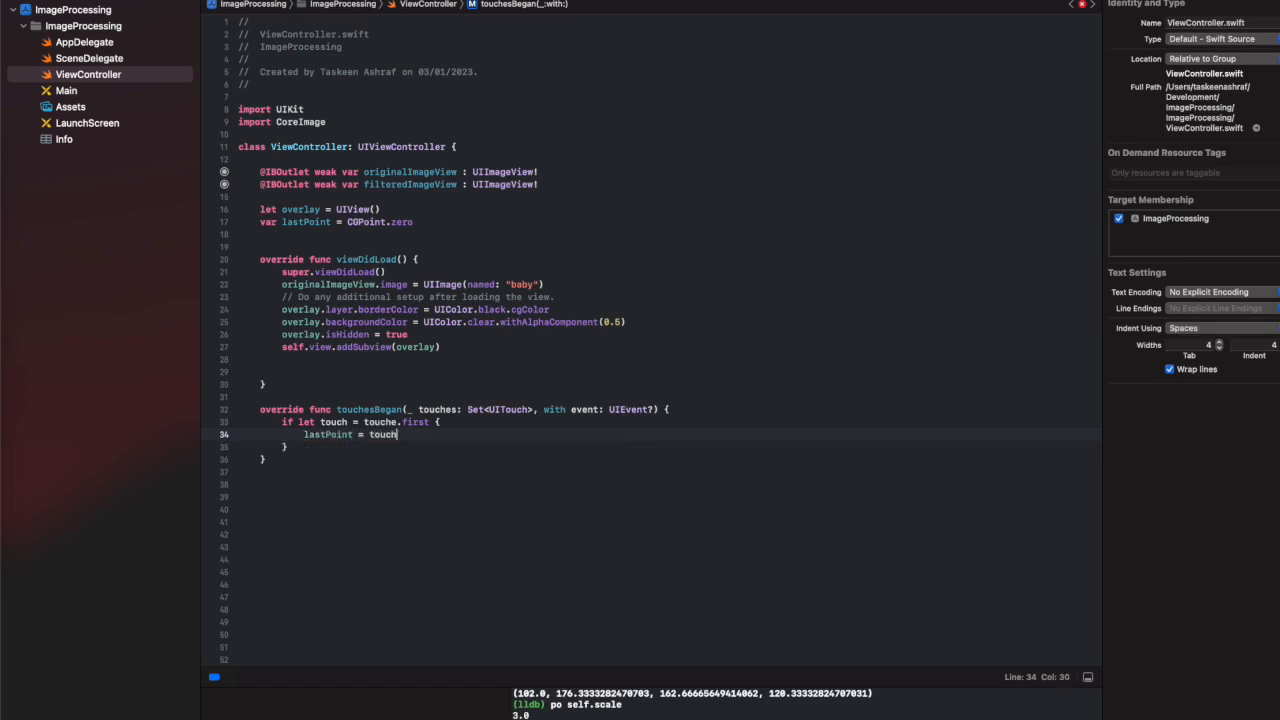
text(.location)
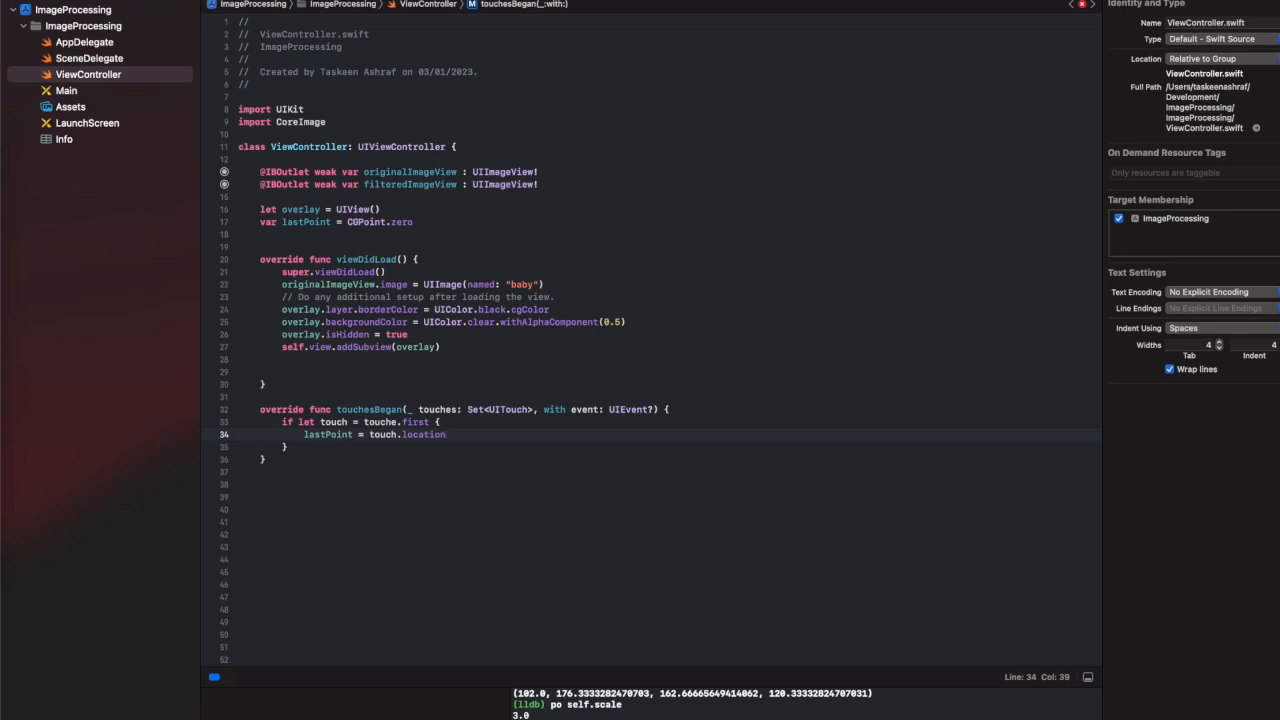
text((in: self.vie)
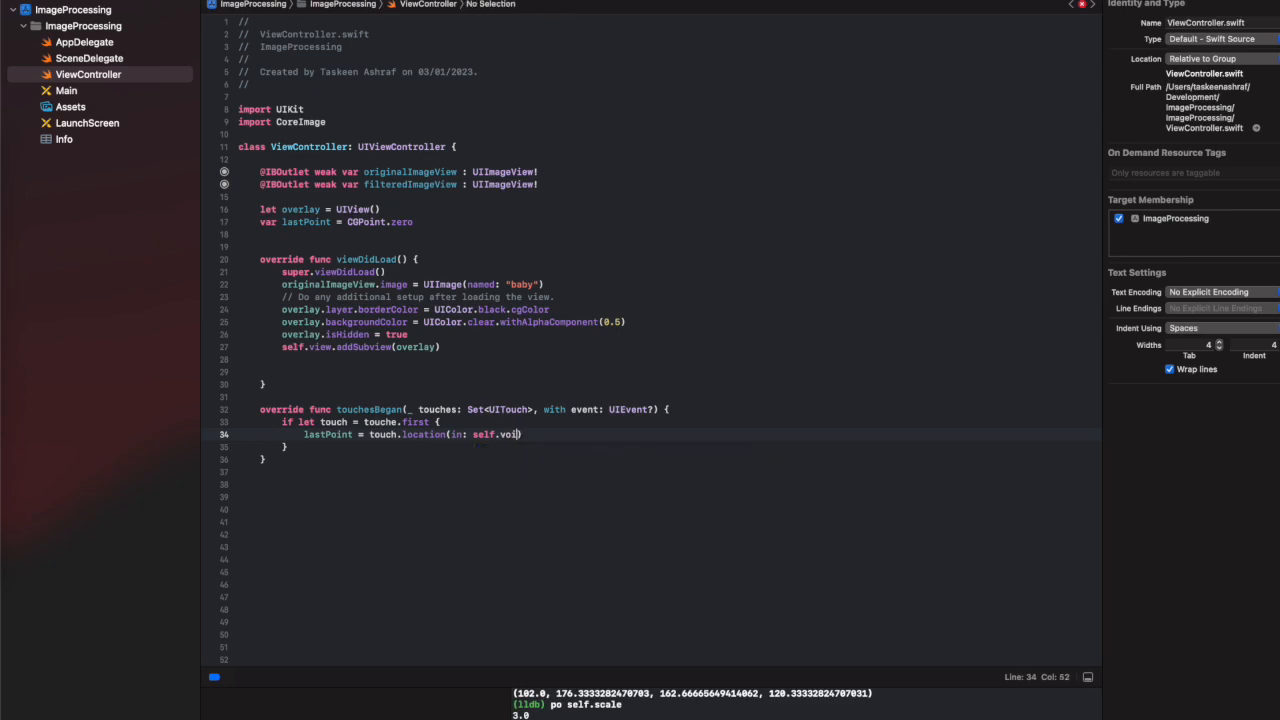
text(w)
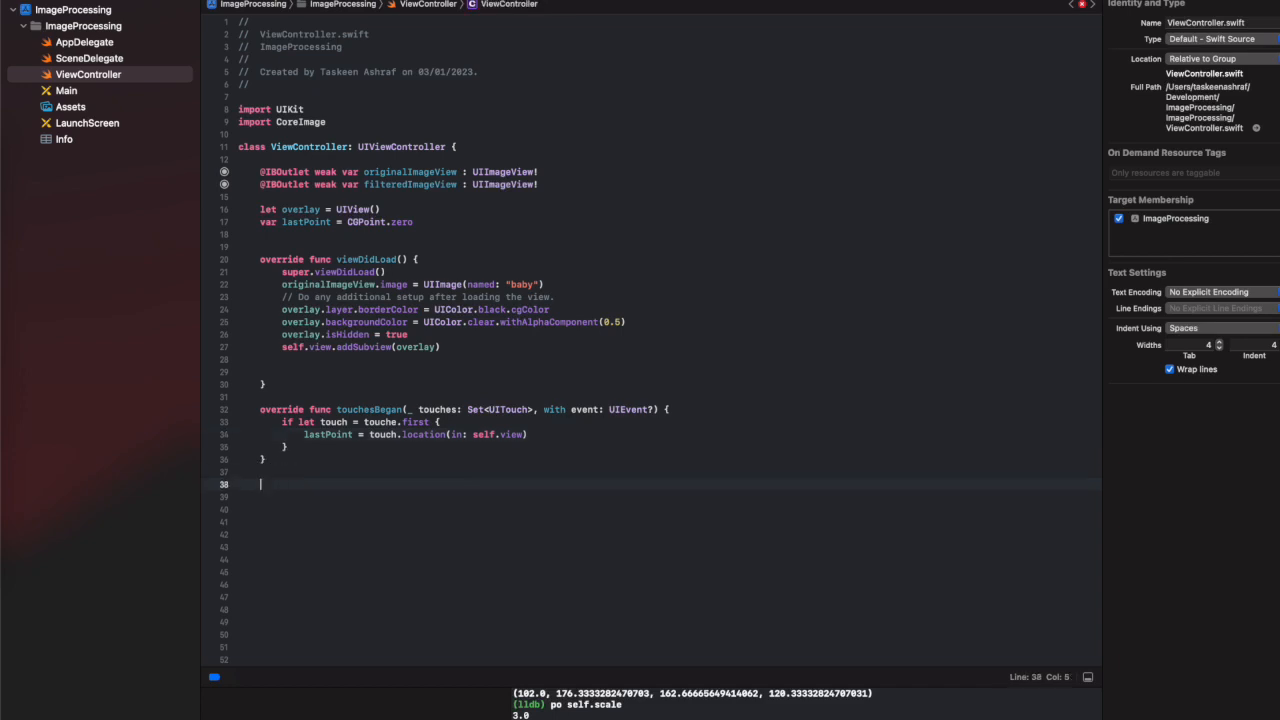
text(override var overrideUserInterfaceStyle: UIUserInterfaceStyle)
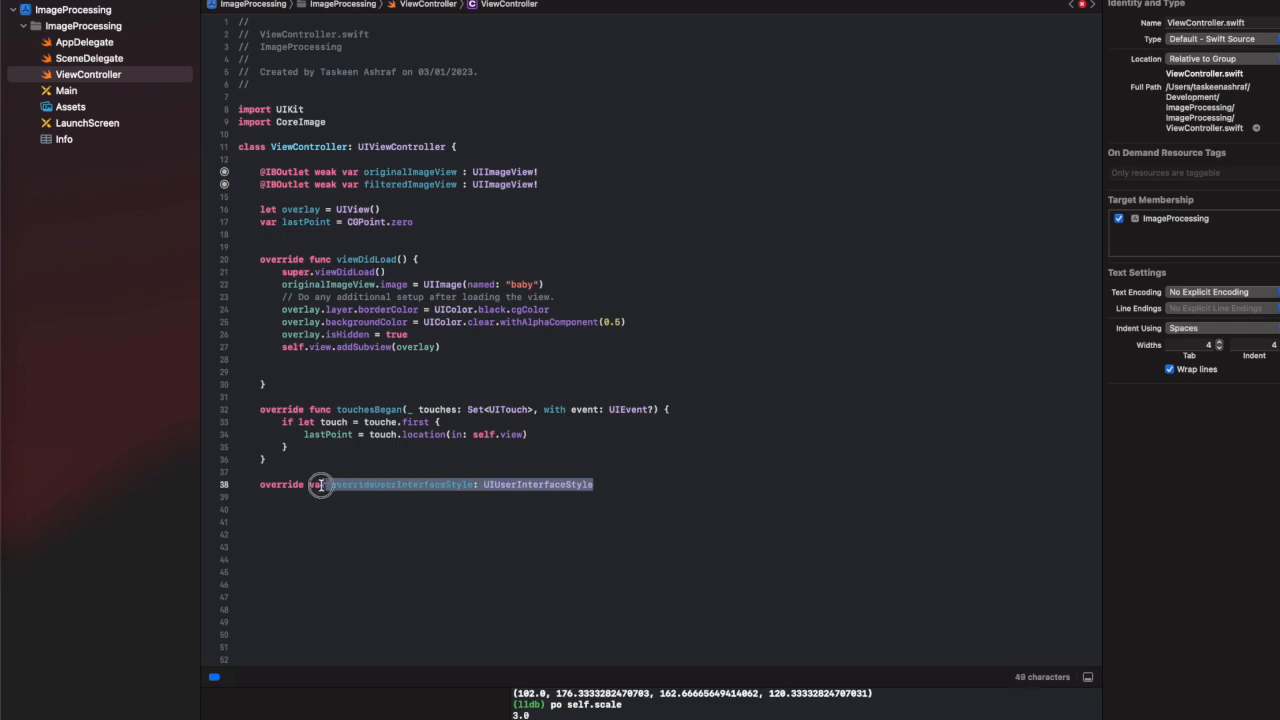
Replace the wrong completion with a touchesMoved override unwrapping touches.first.
key(Delete)
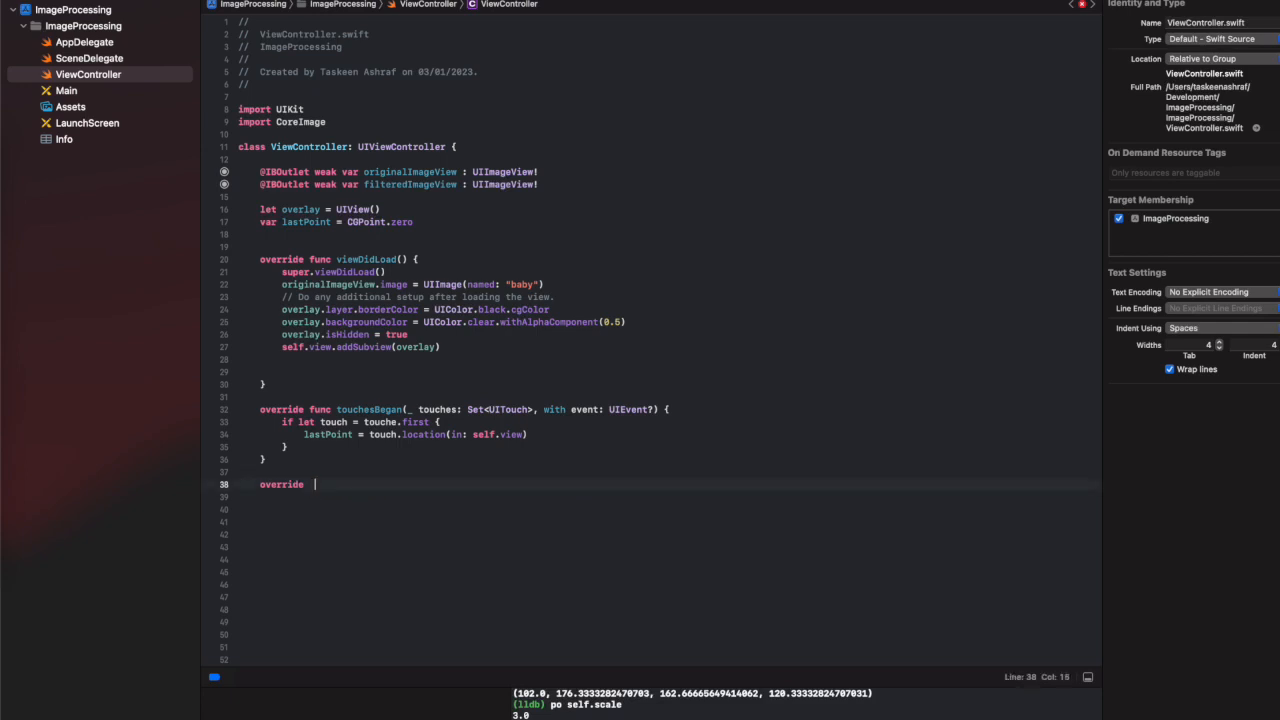
text(func to)
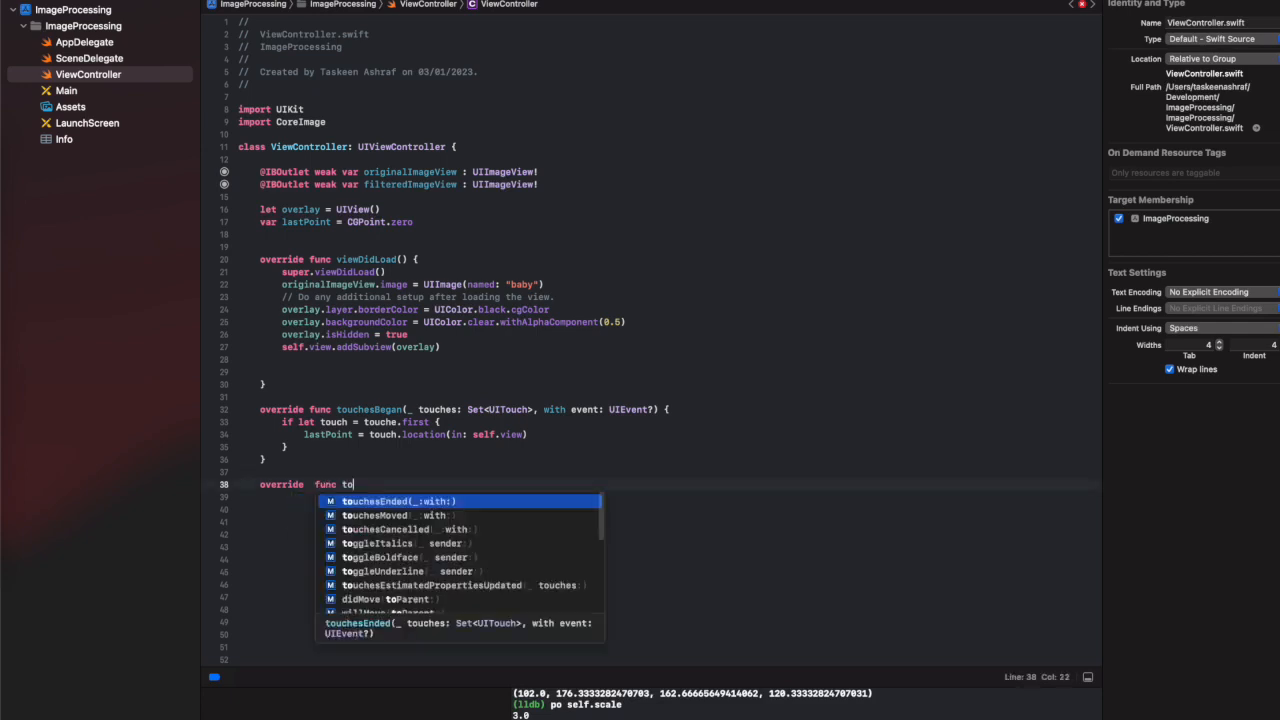
click(384, 514)
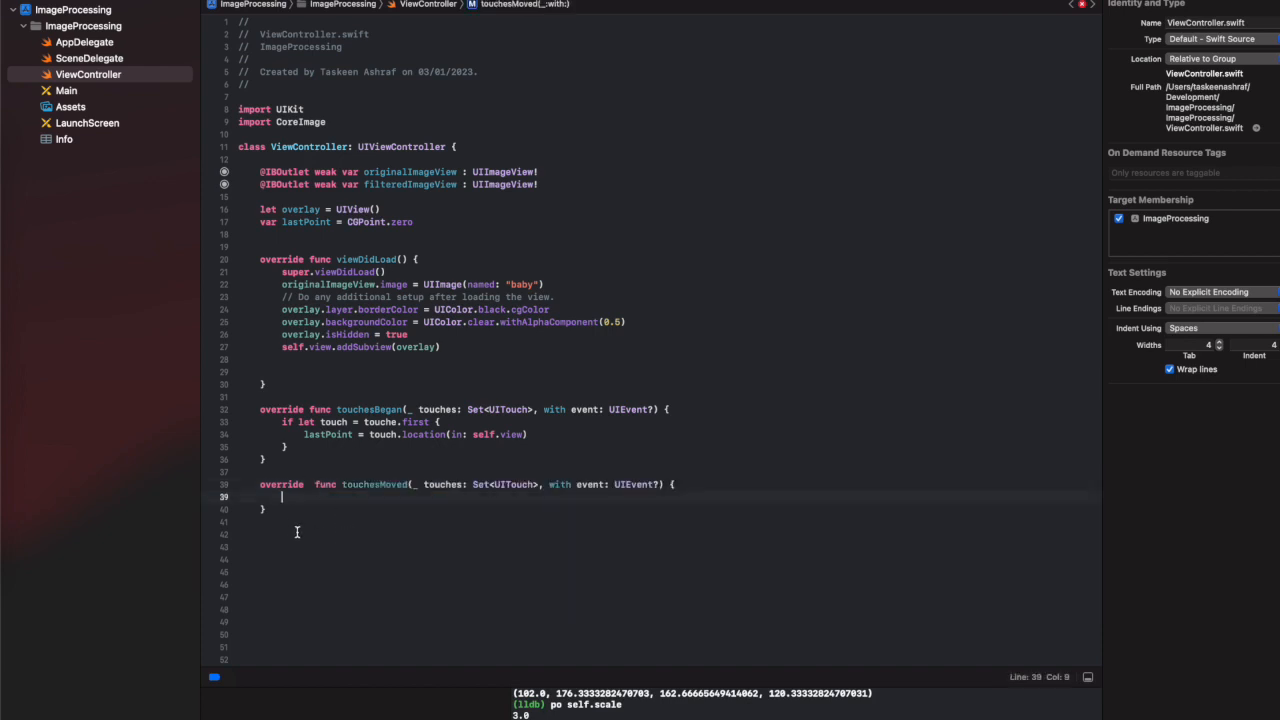
text(if let)
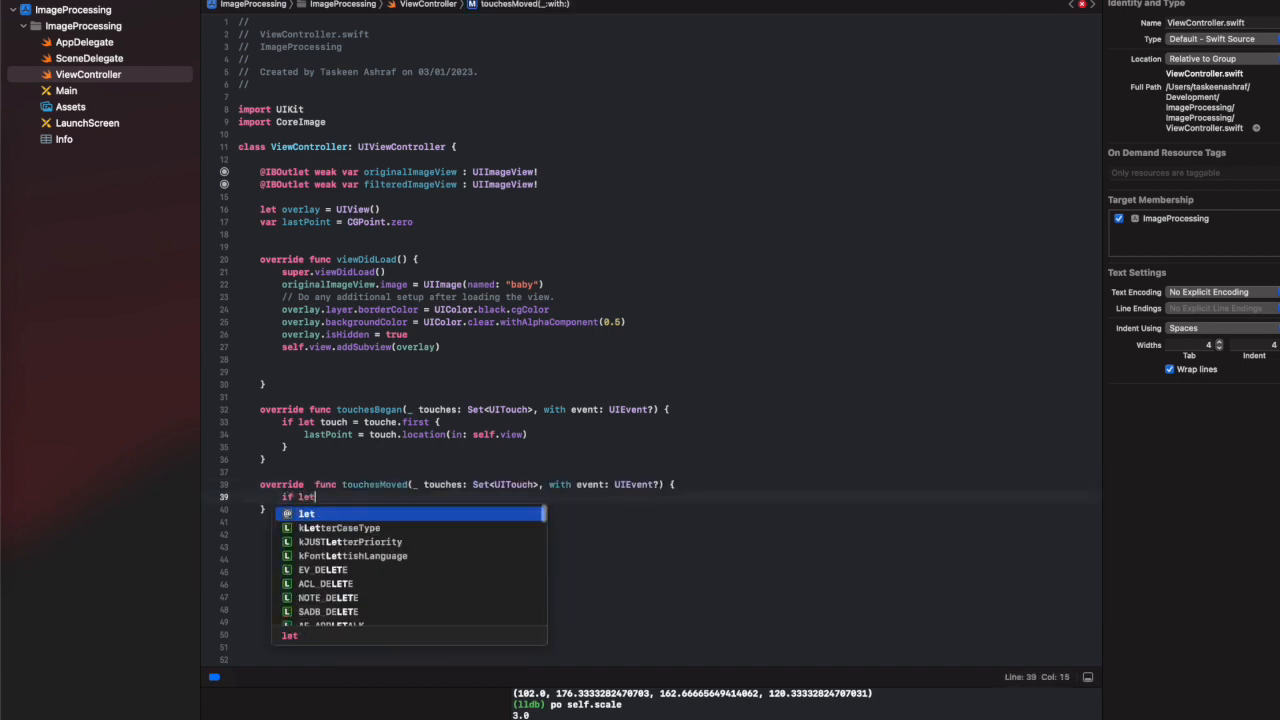
text(touch = touches)
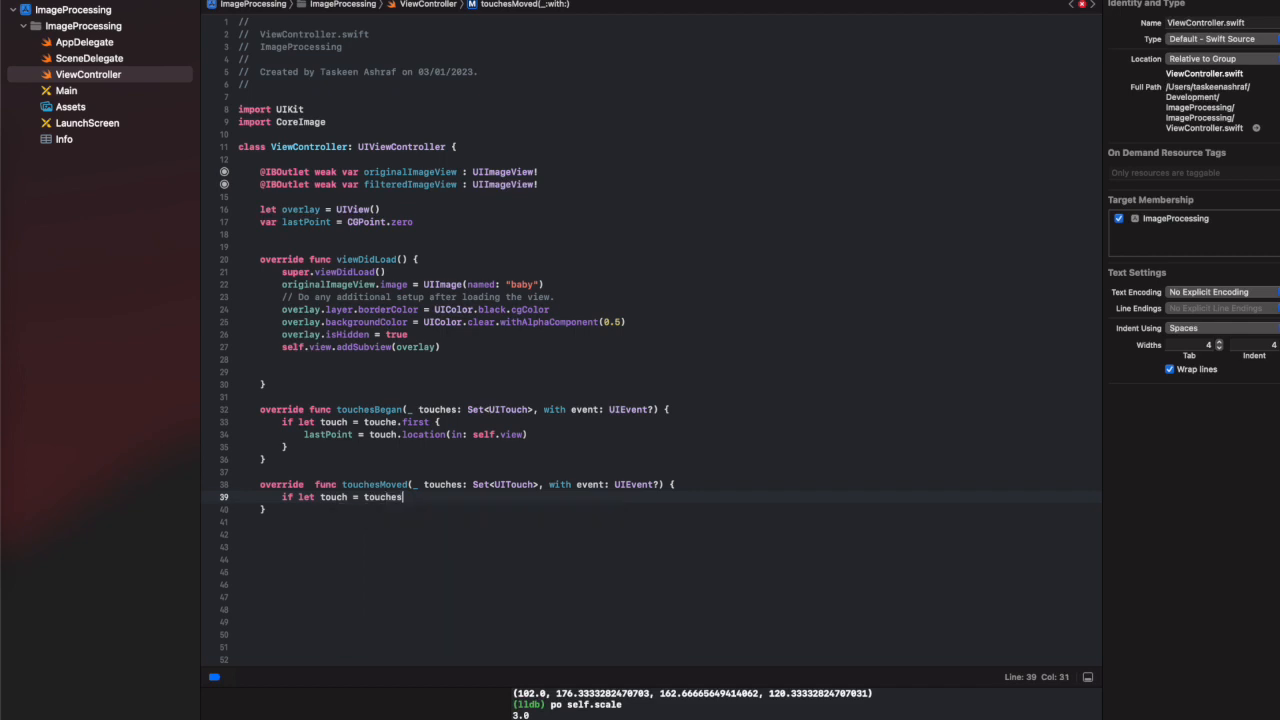
text(.first)
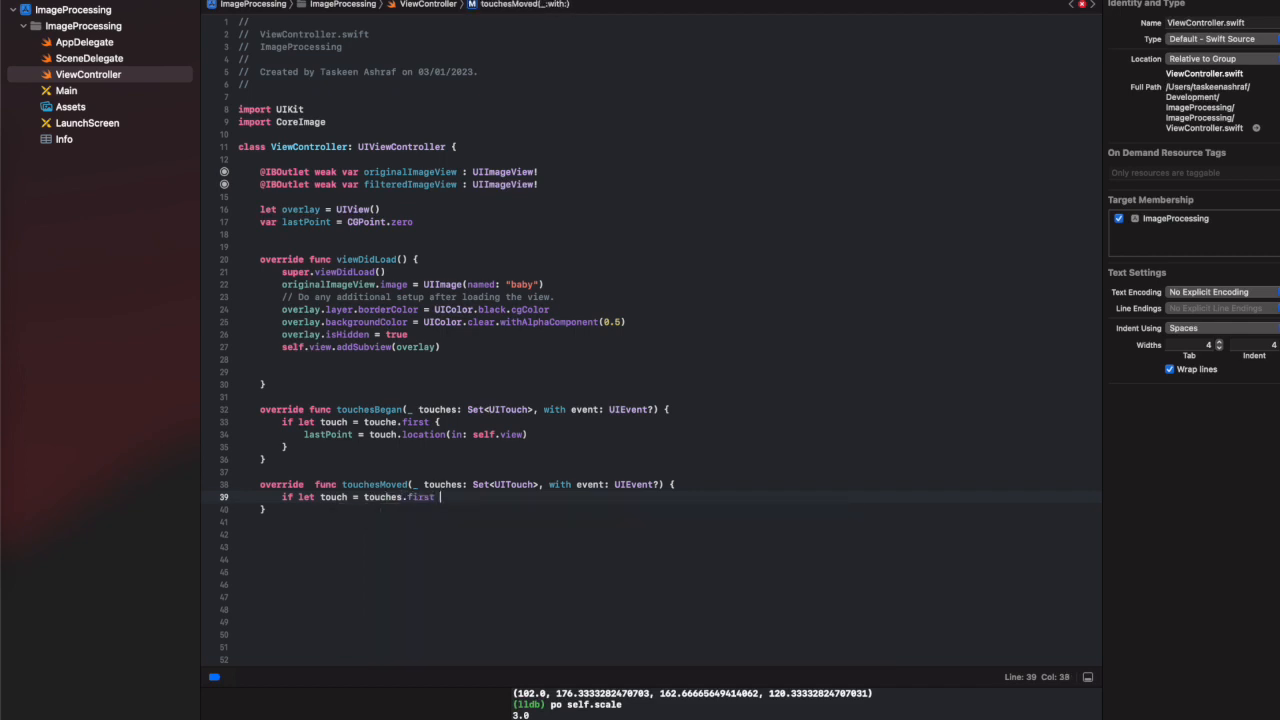
text({)
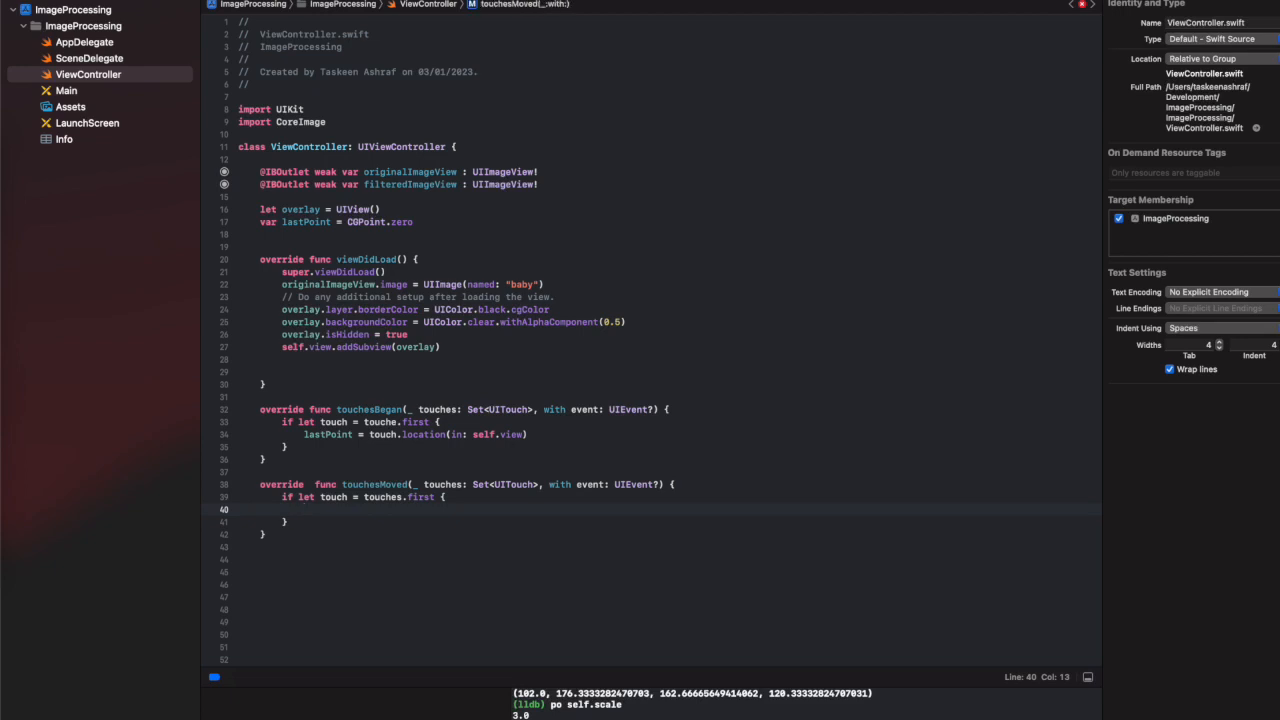
Store touch.location(in: view) as currentPoint inside touchesMoved.
text(let current)
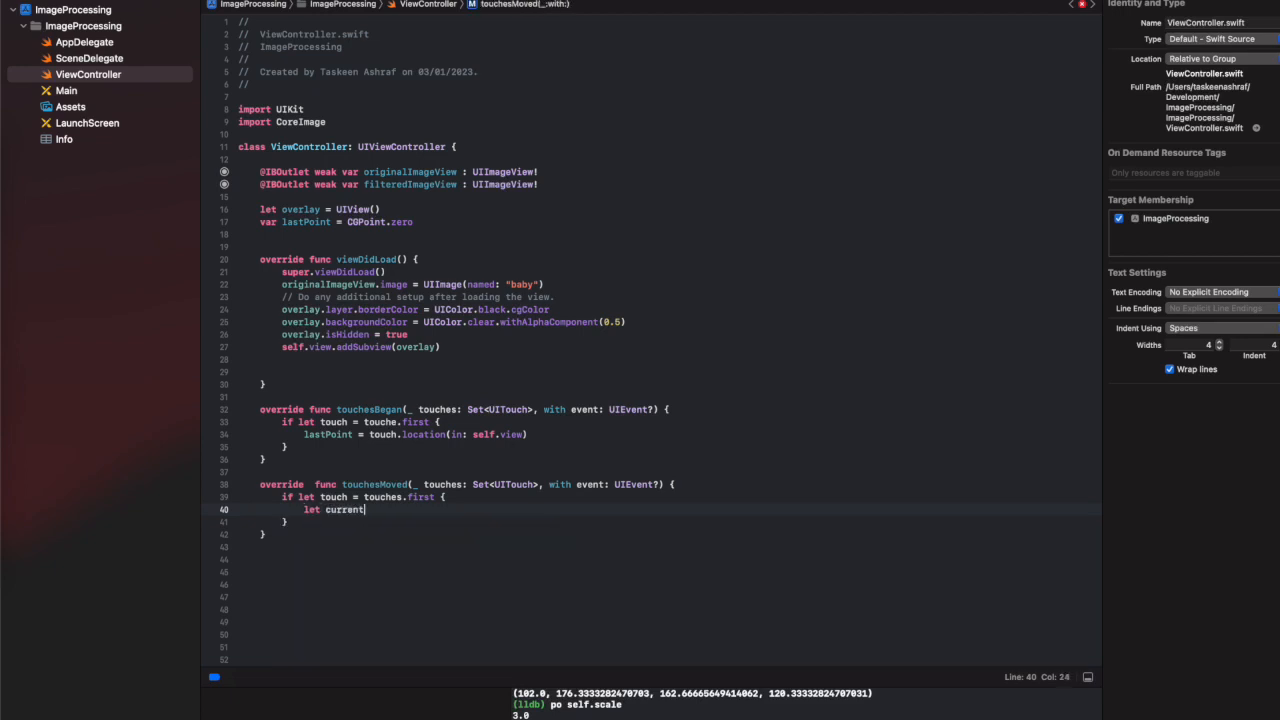
text(P)
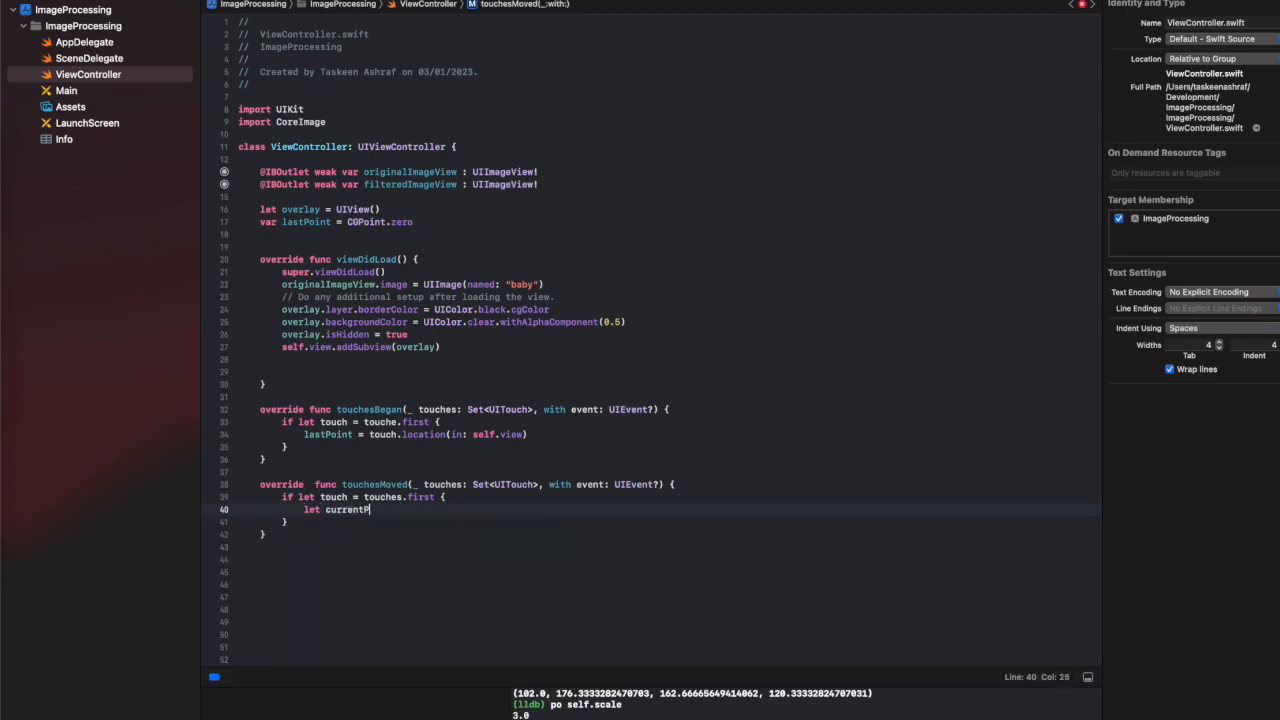
text(Point =)
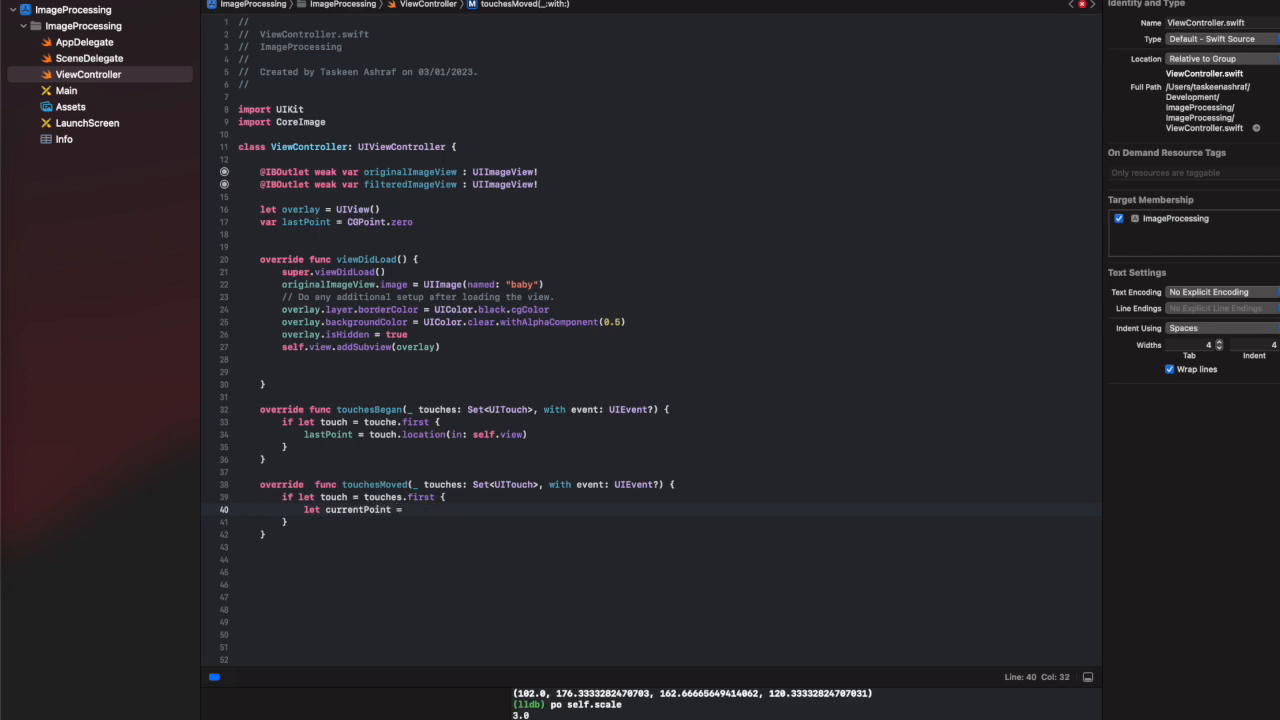
text(touch.location(in: UIView?)
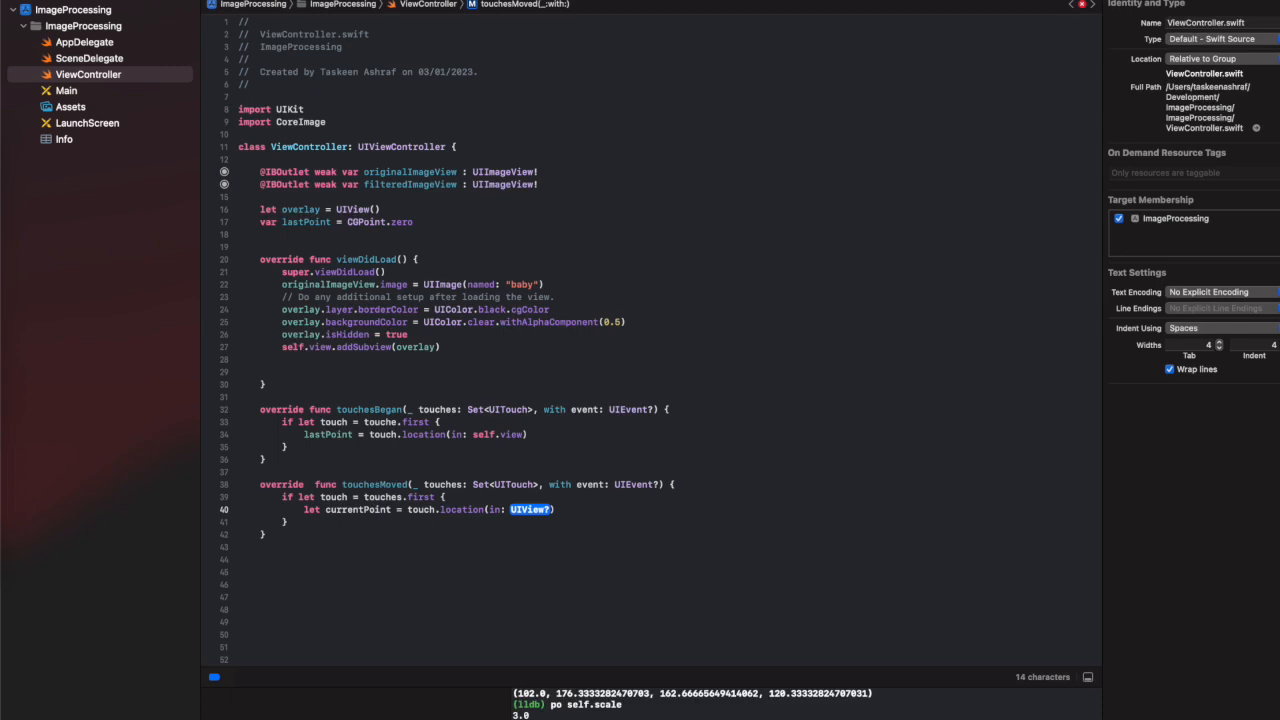
text(view)
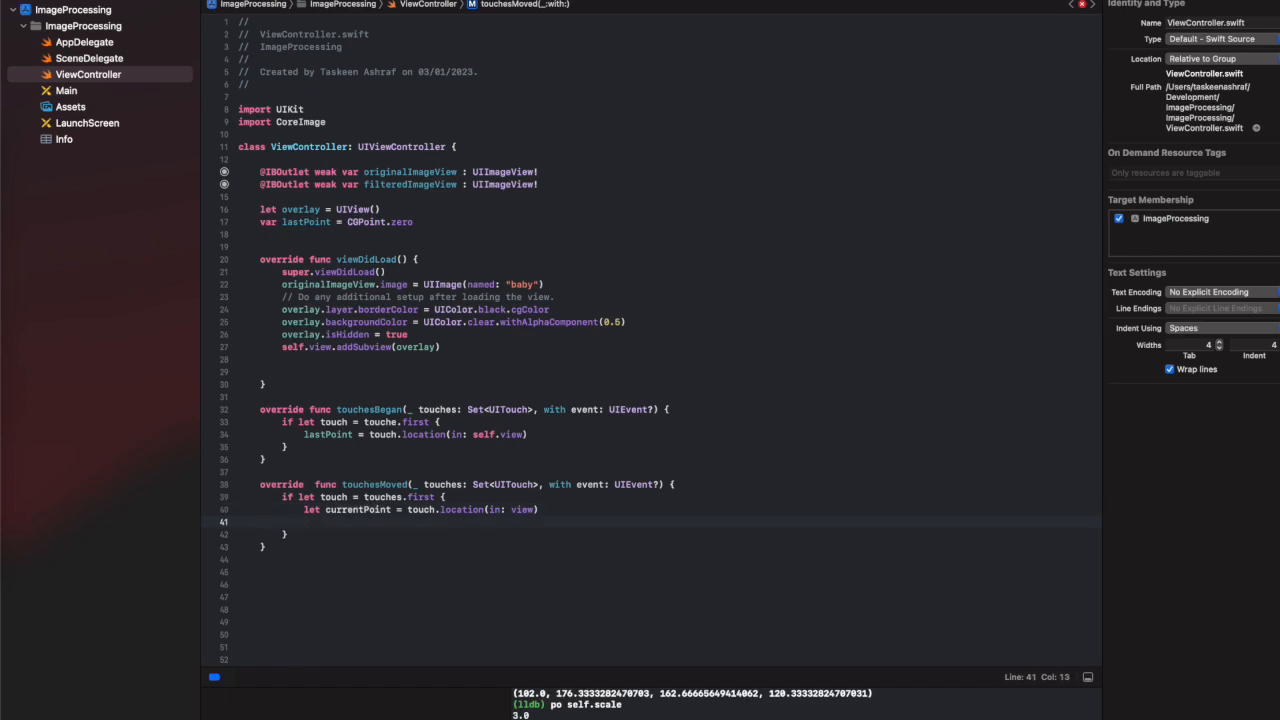
text(//)
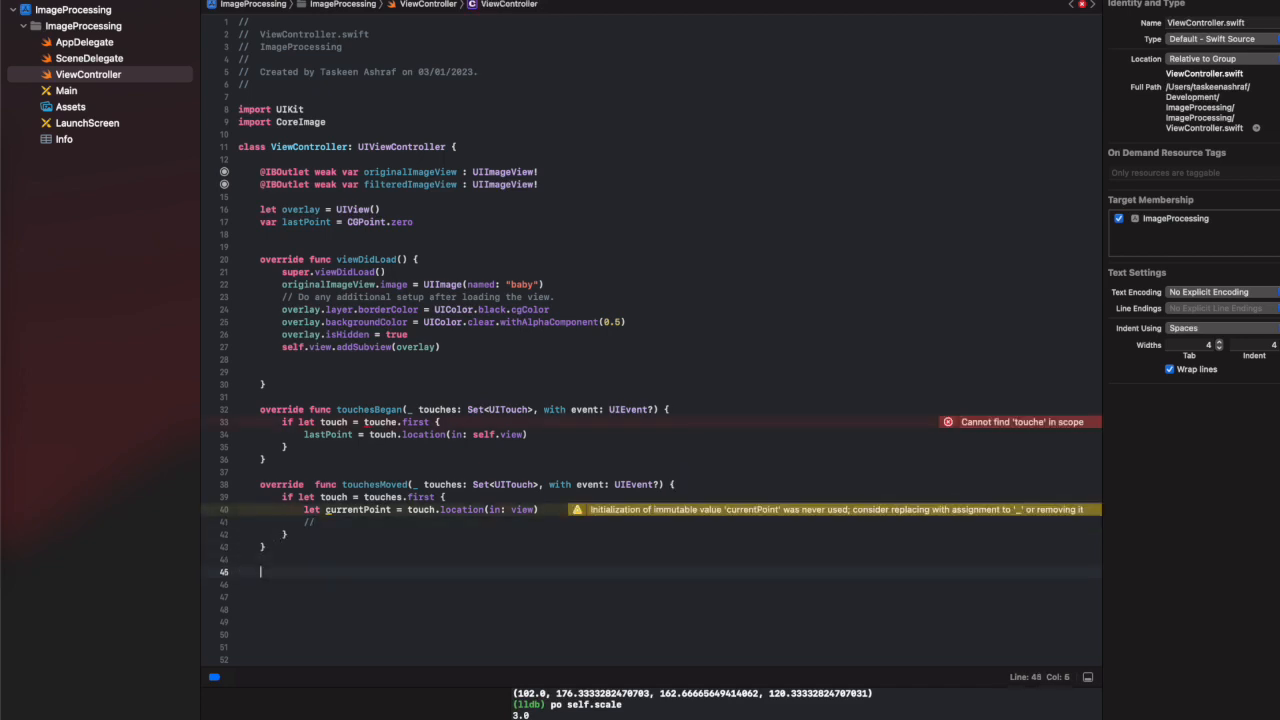
Declare func drawSelectionArea(fromPoint: CGPoint, toPoint: CGPoint).
text(func)
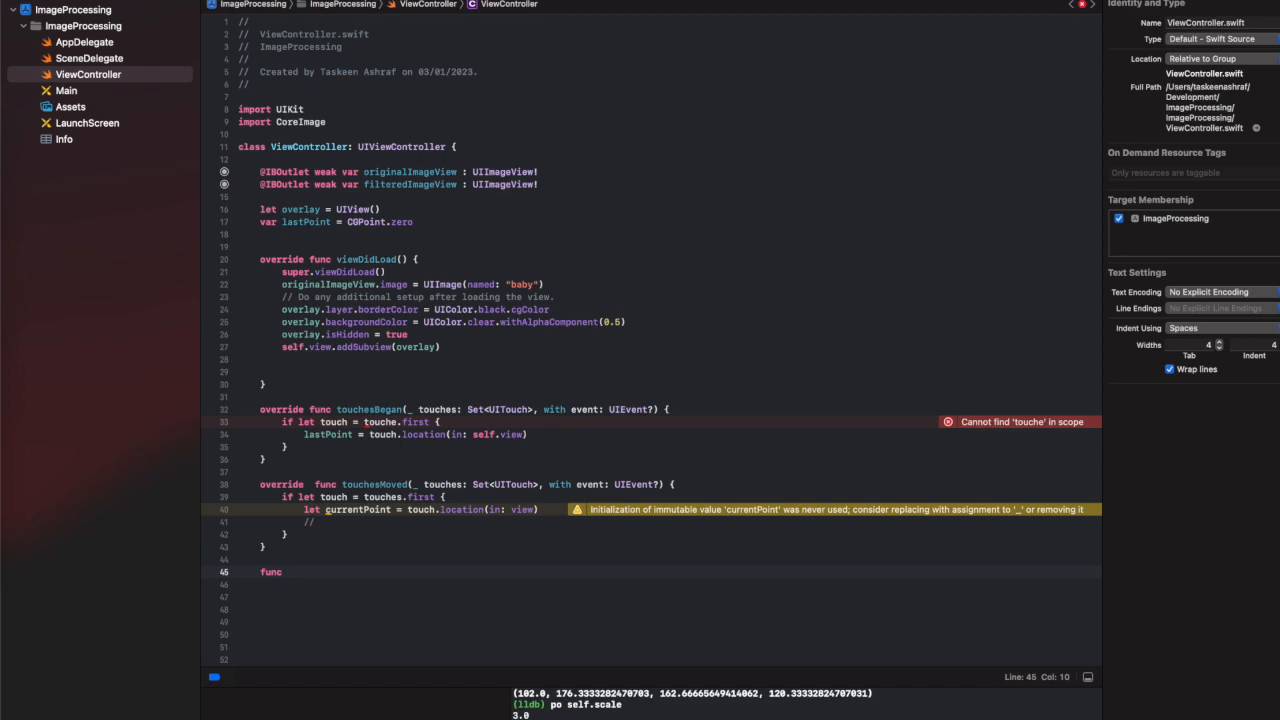
text(draw)
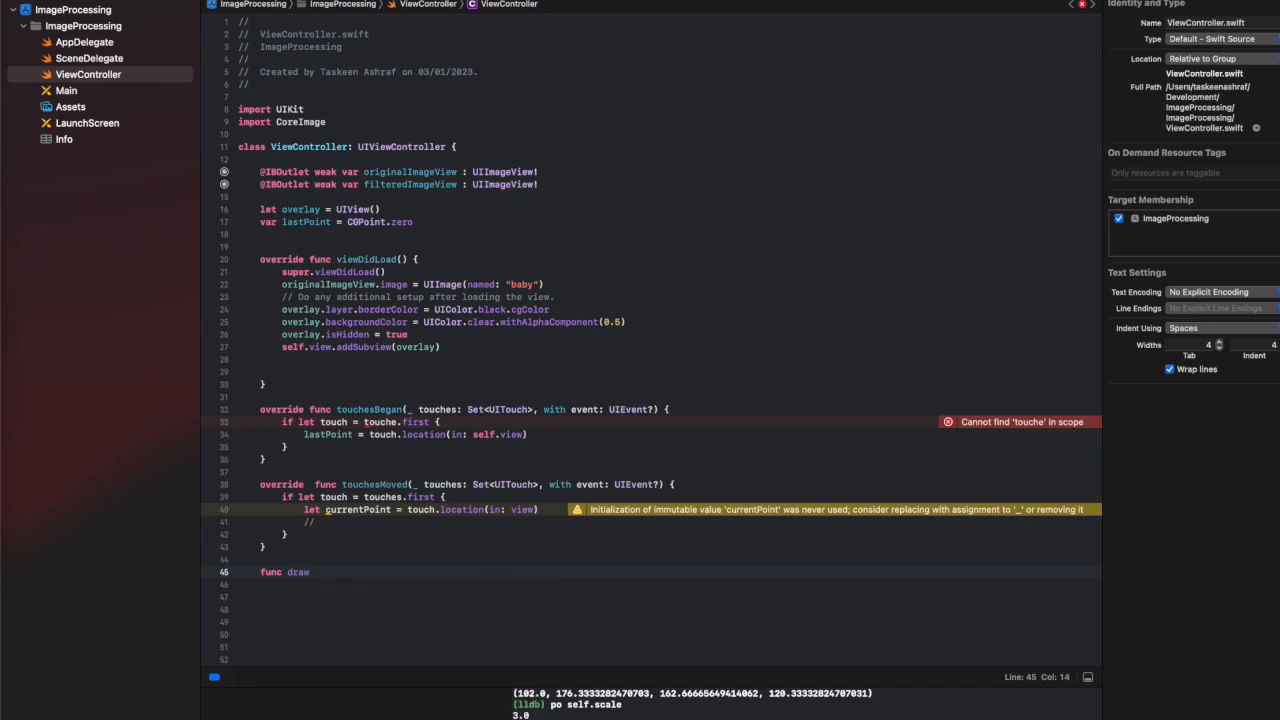
text(SelectionArea()
click(664, 584)
text({)
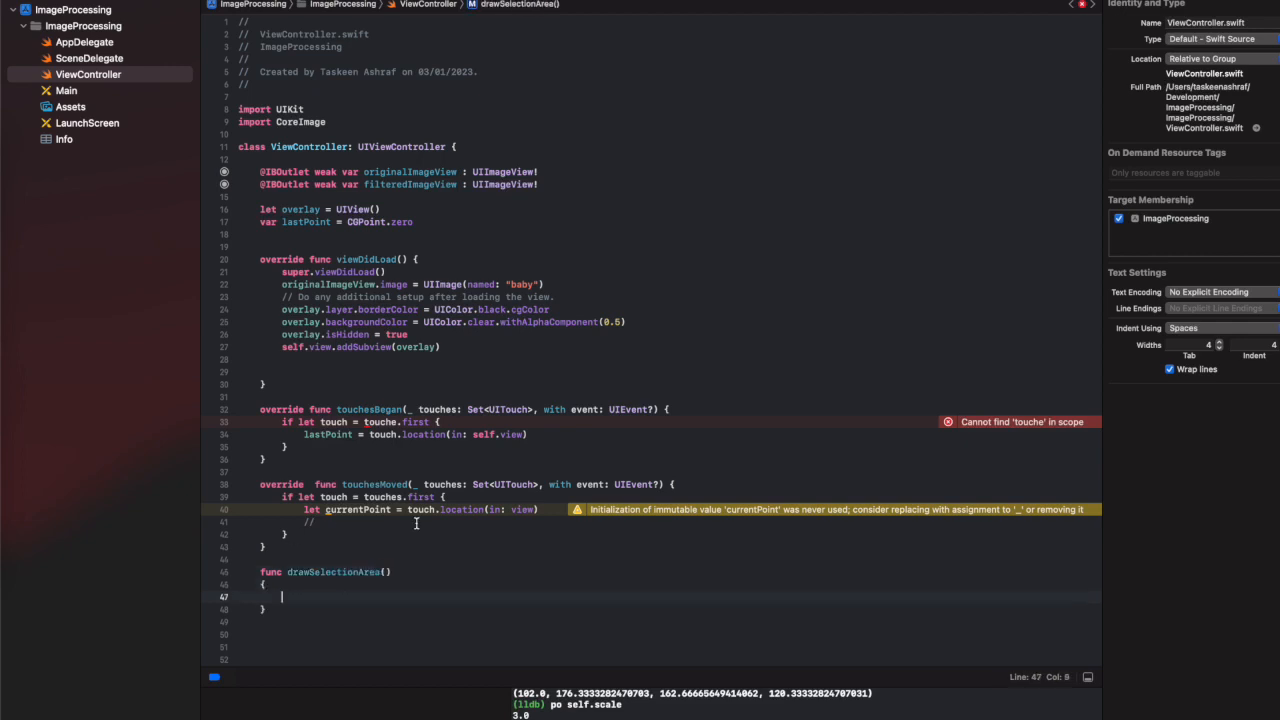
text(from)
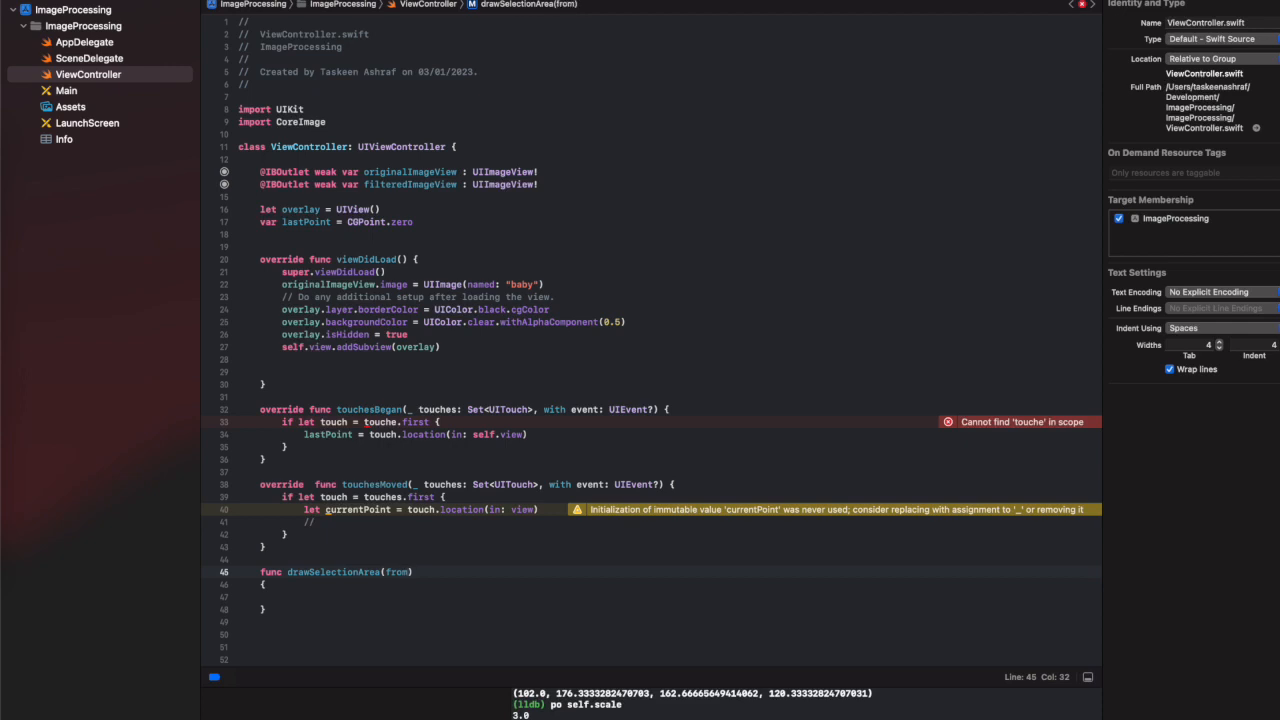
text(Point)
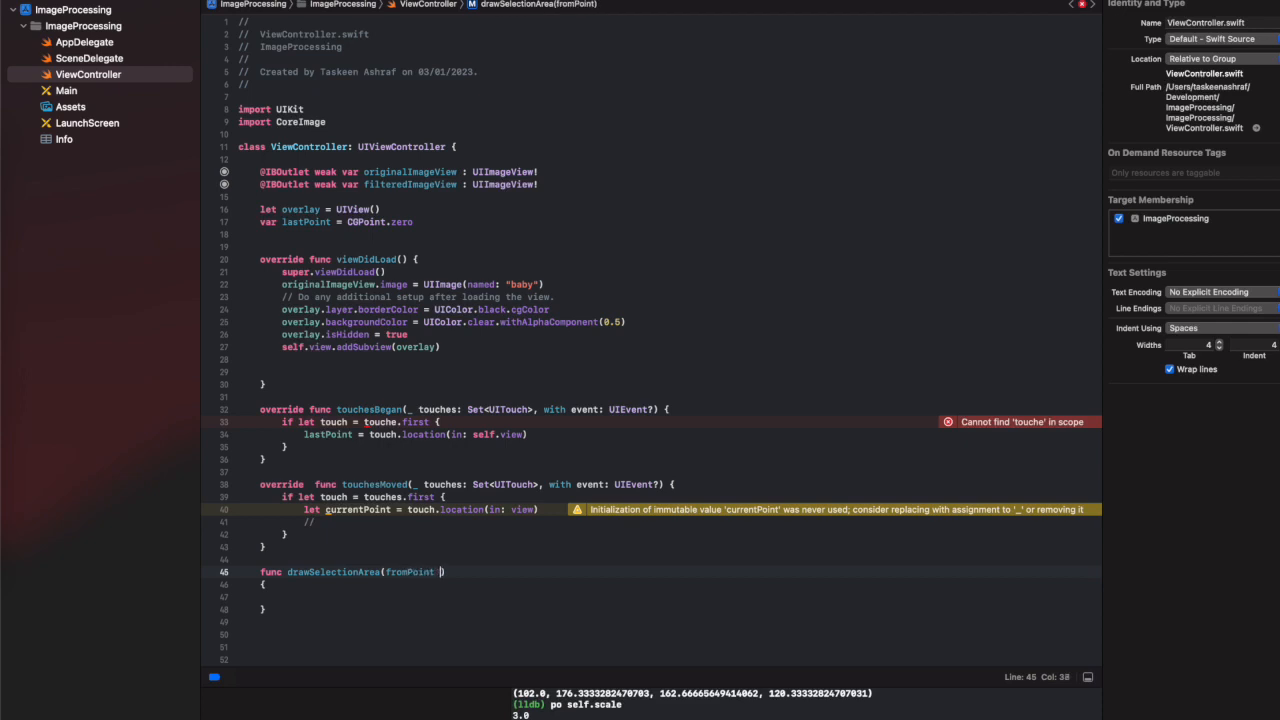
text(: CGPoint)
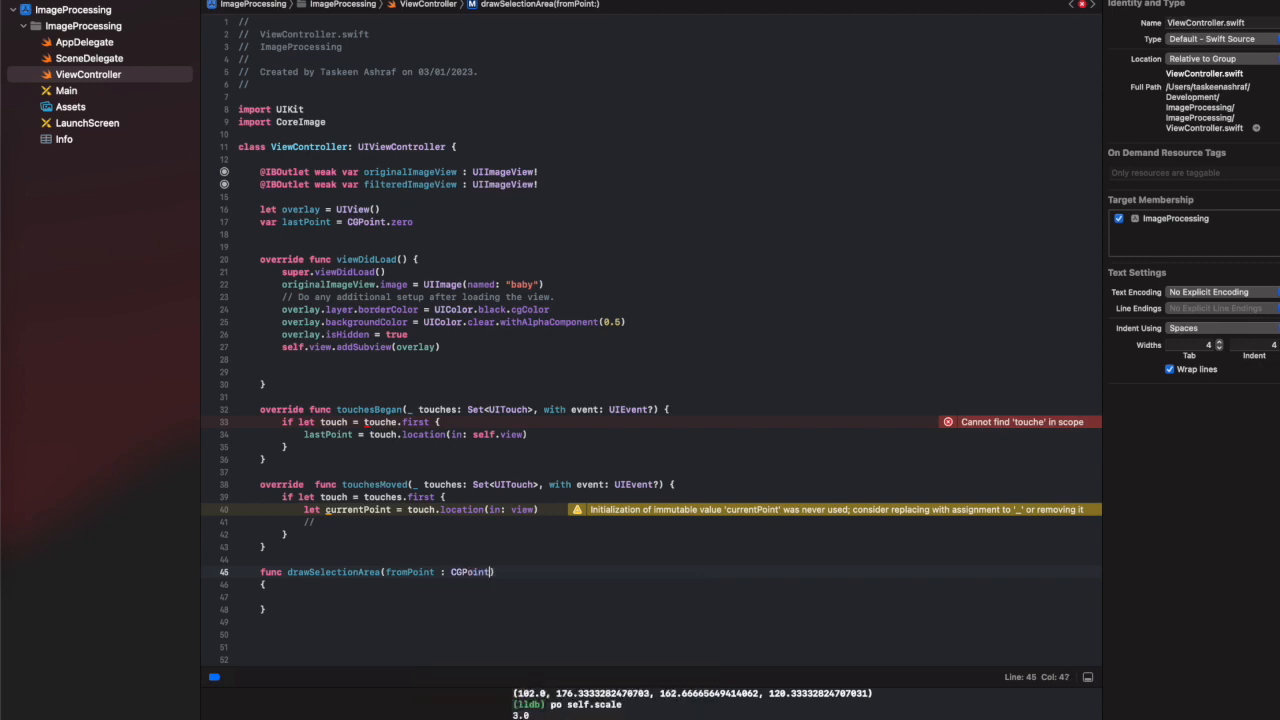
text(, toPoint)
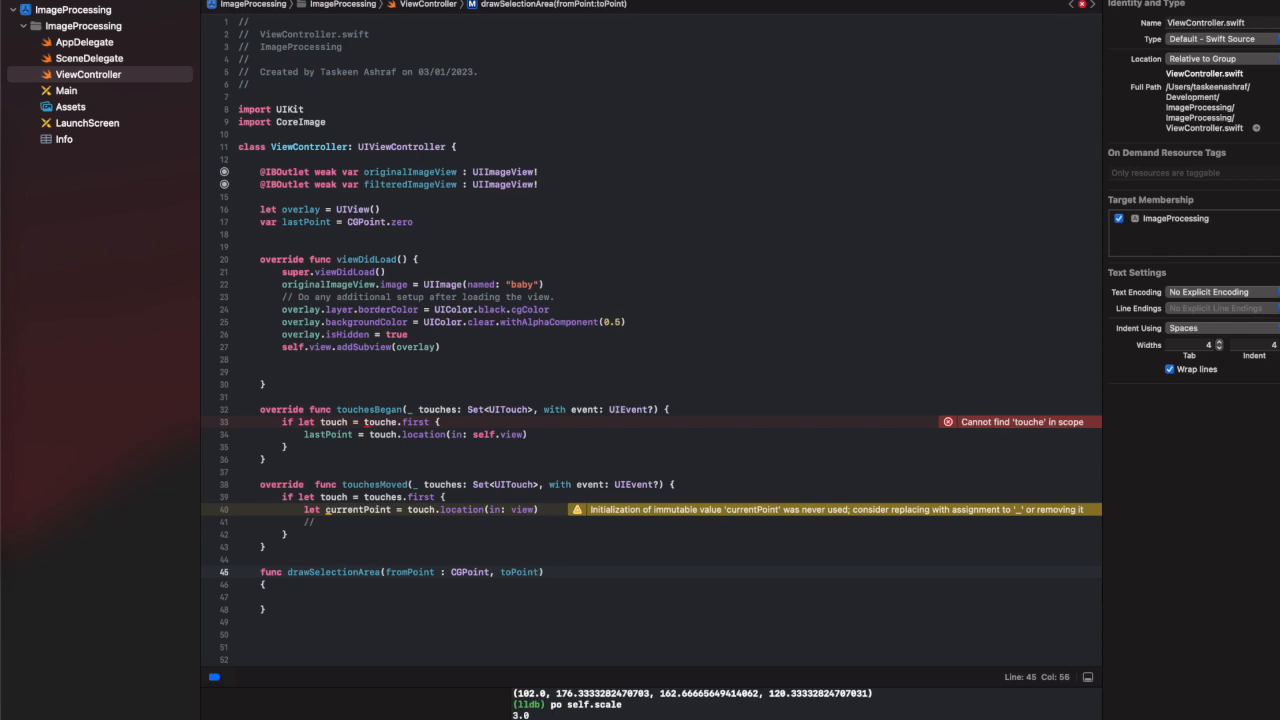
text(CGP)
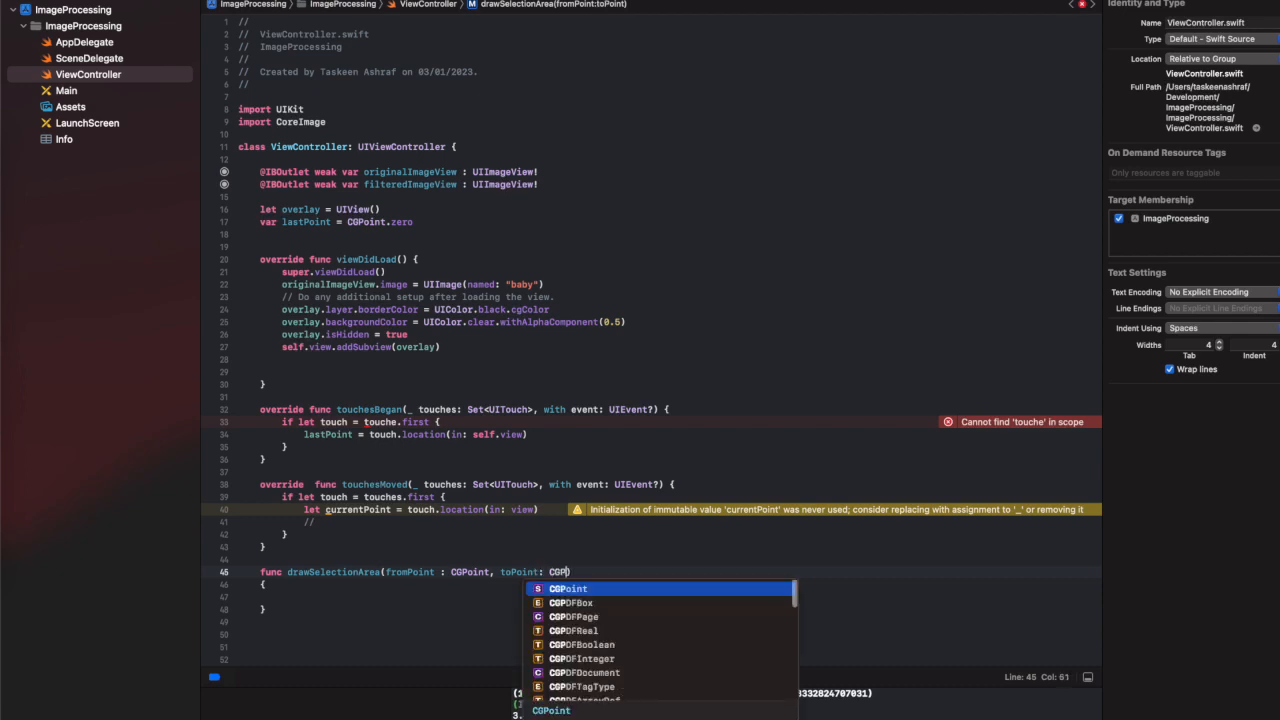
key(Return)
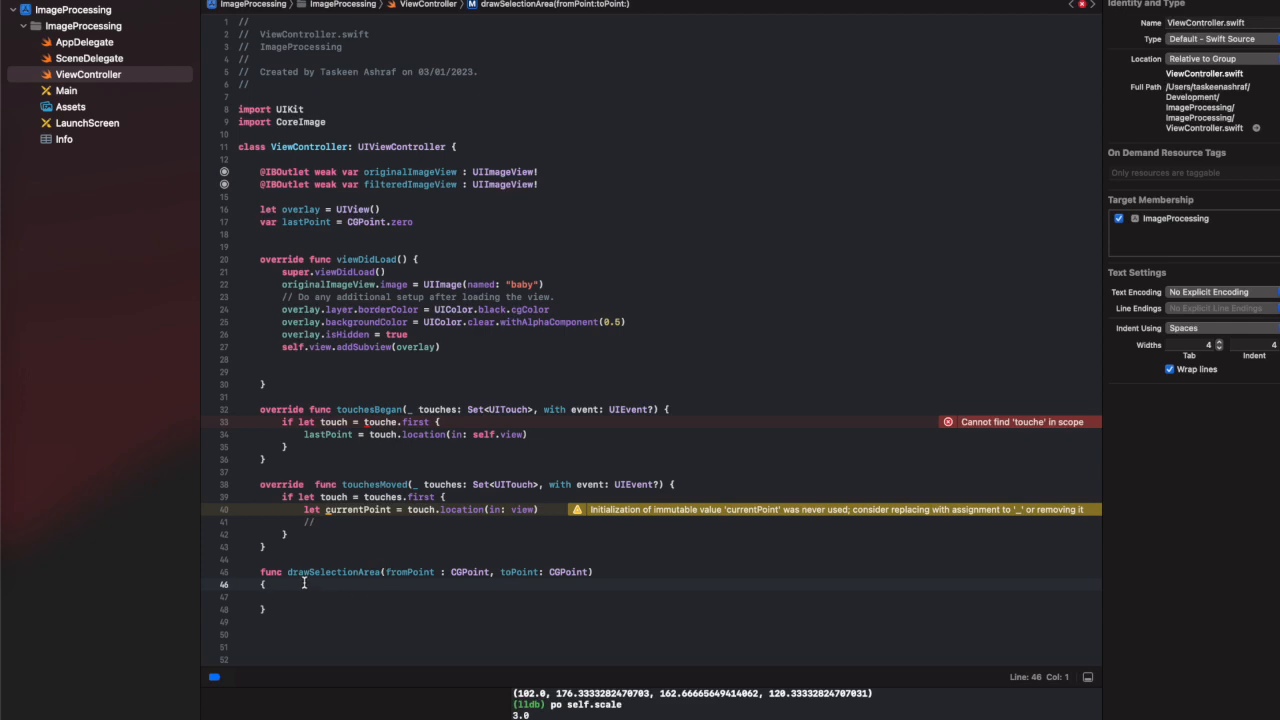
Start let rect = CGRect with x and y set to min of the points' coordinates.
text(le)
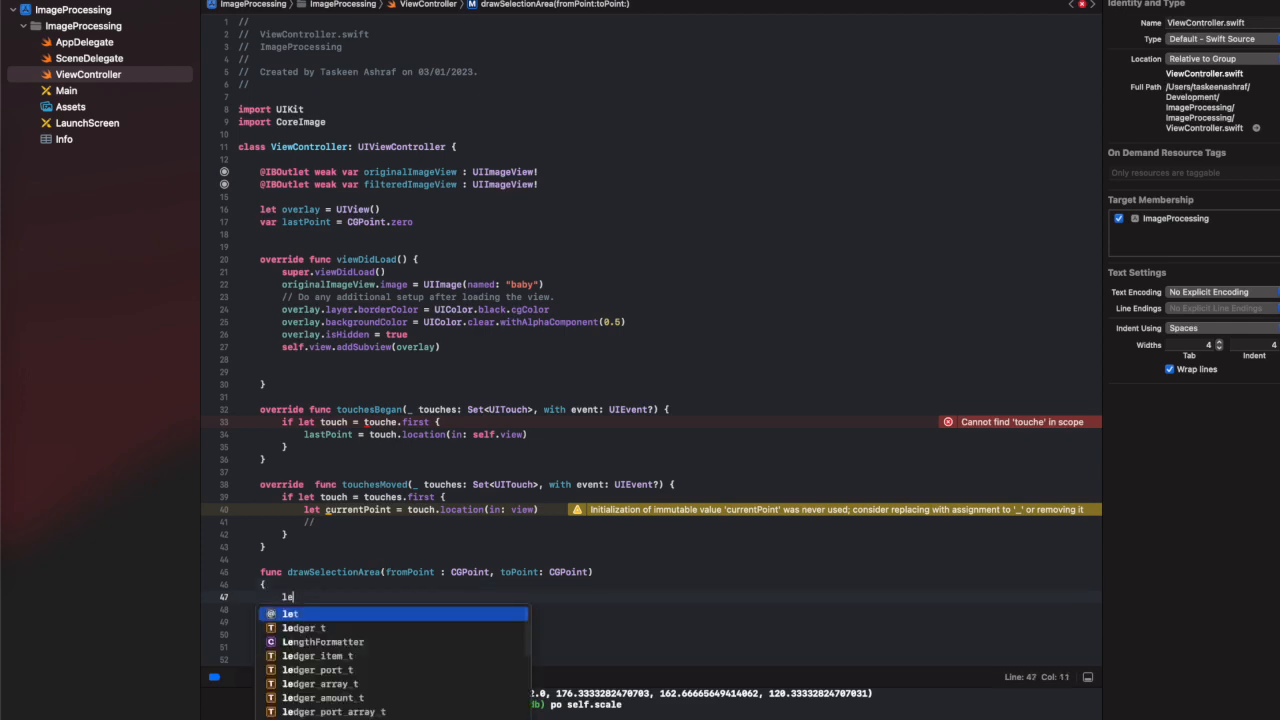
text(rect = CGRect)
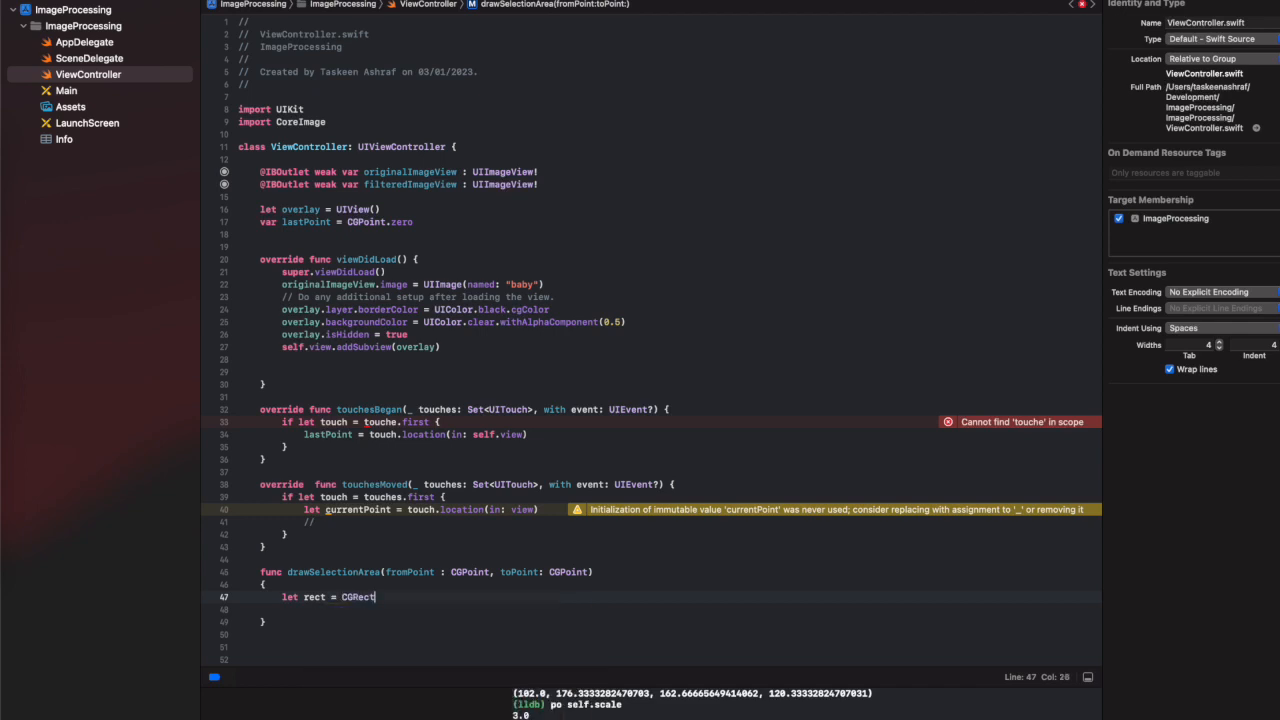
text((x:))
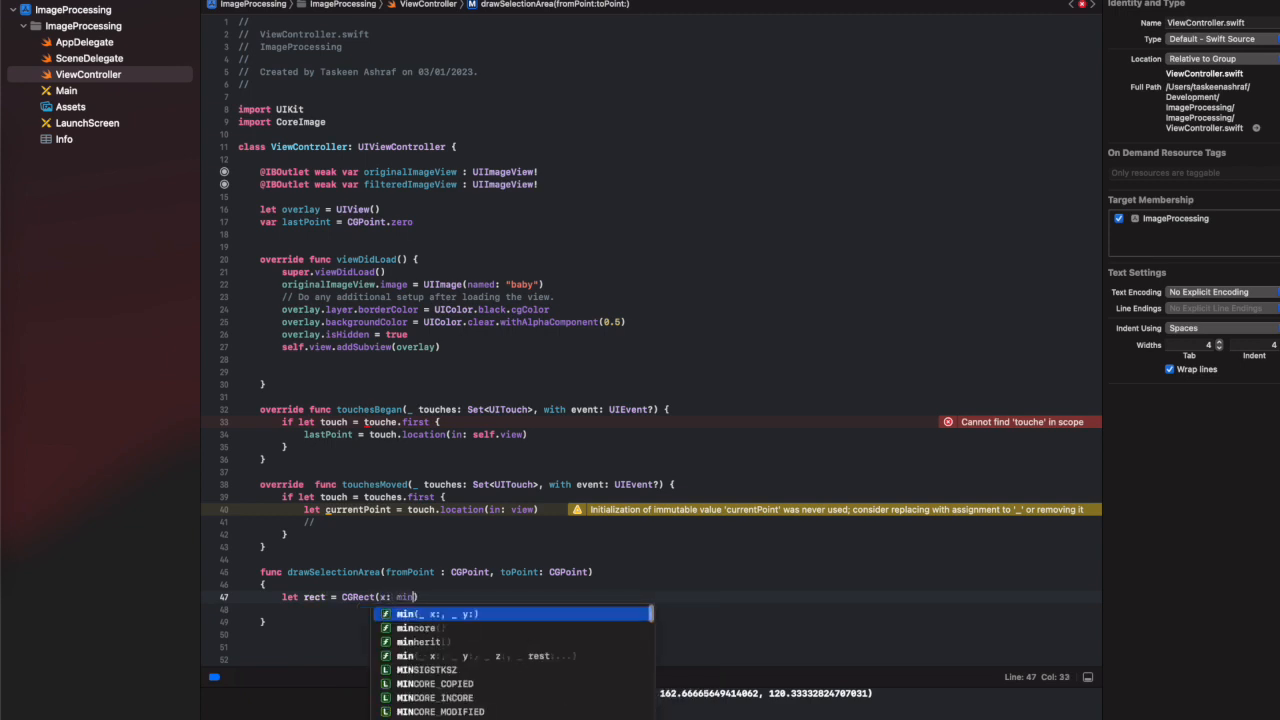
text(I)
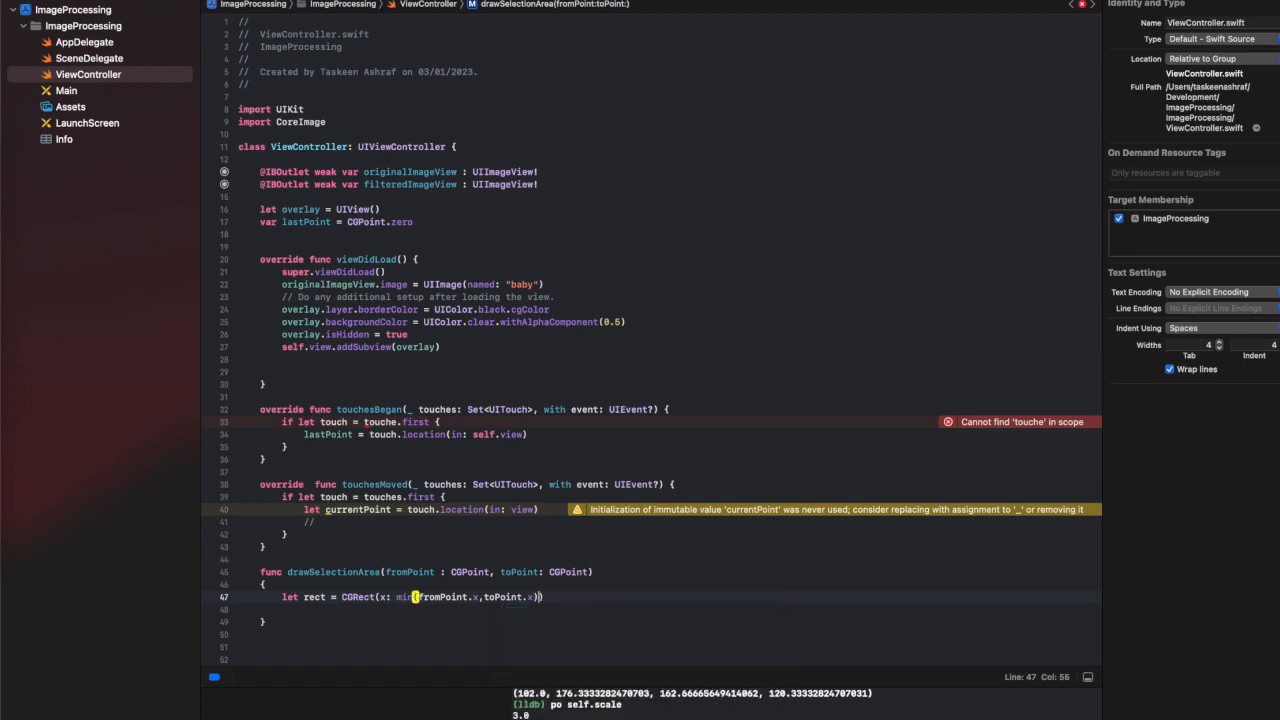
text(,)
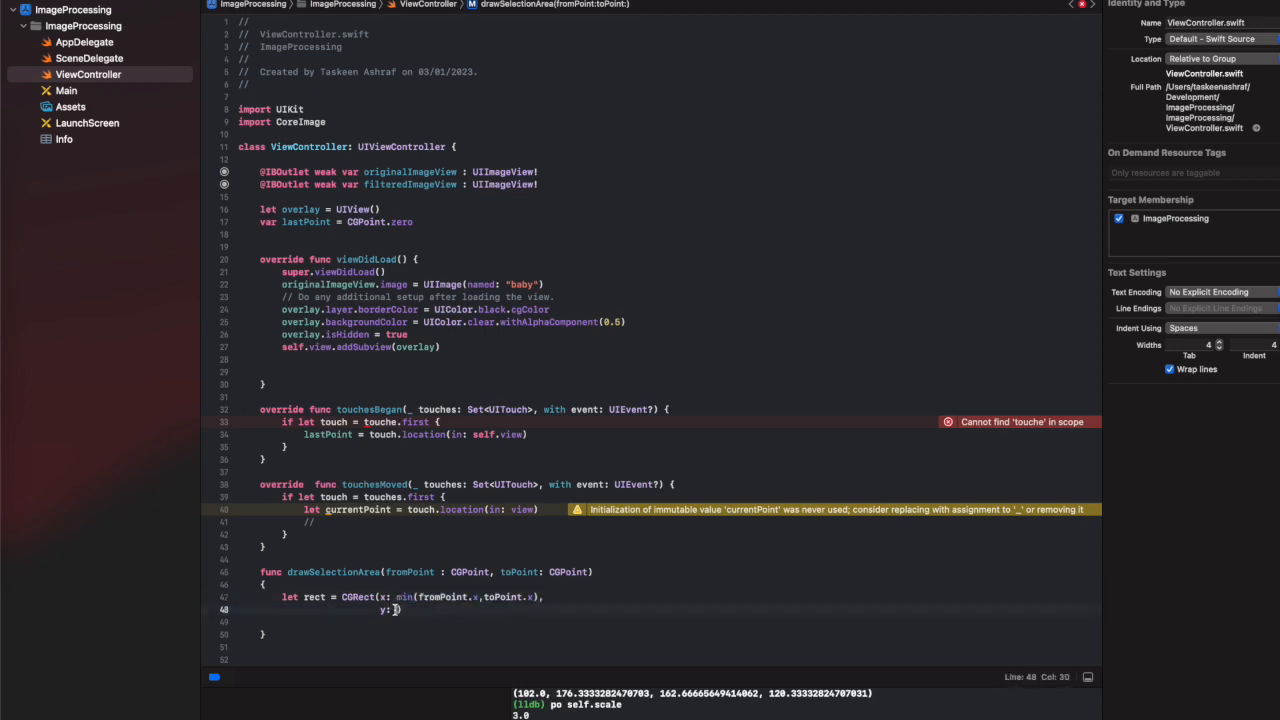
text(min(fromPoint.y,toPoint.x)))
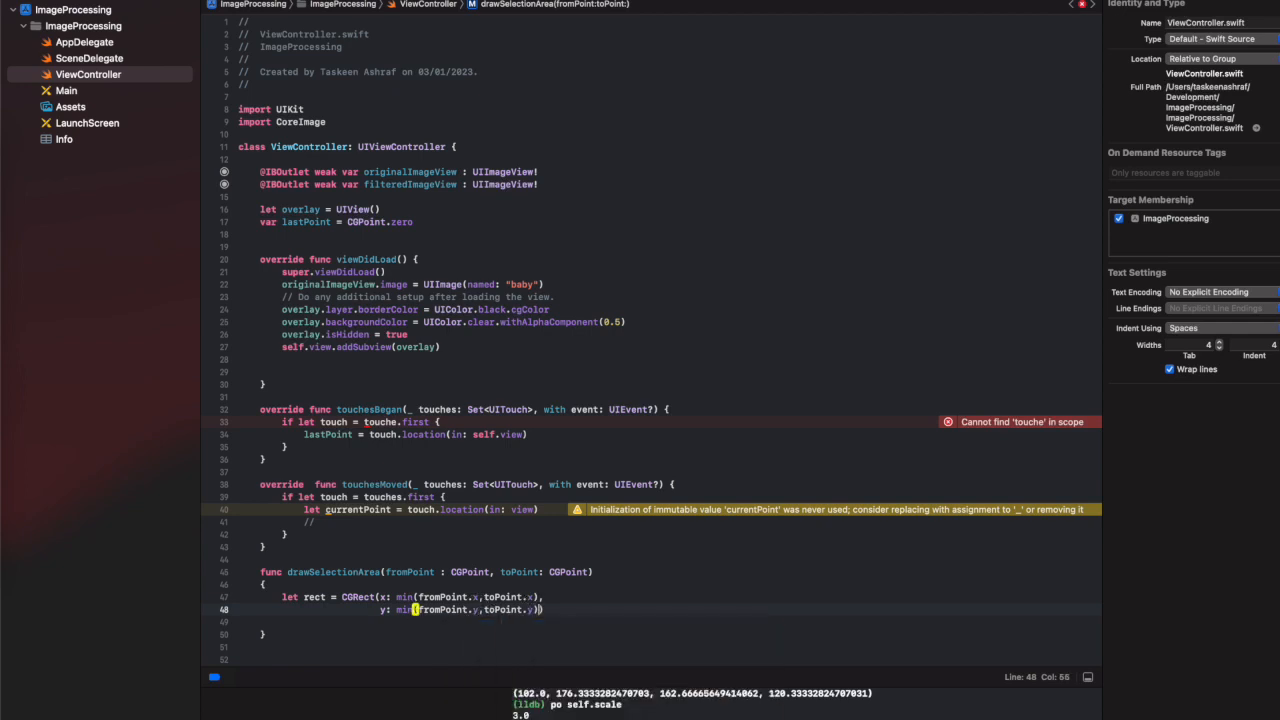
text(min(fromPoint.x,toPoint.x)))
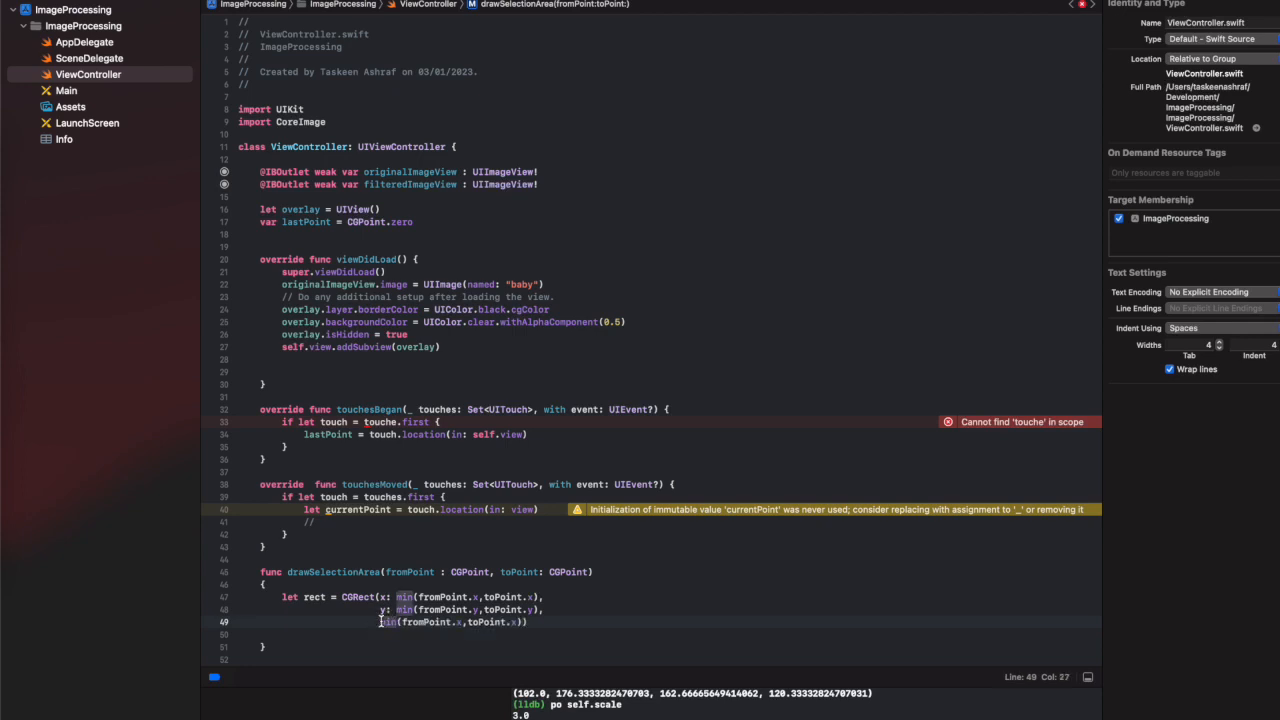
Give the rect width and height as abs differences of the points' coordinates.
text(width:)
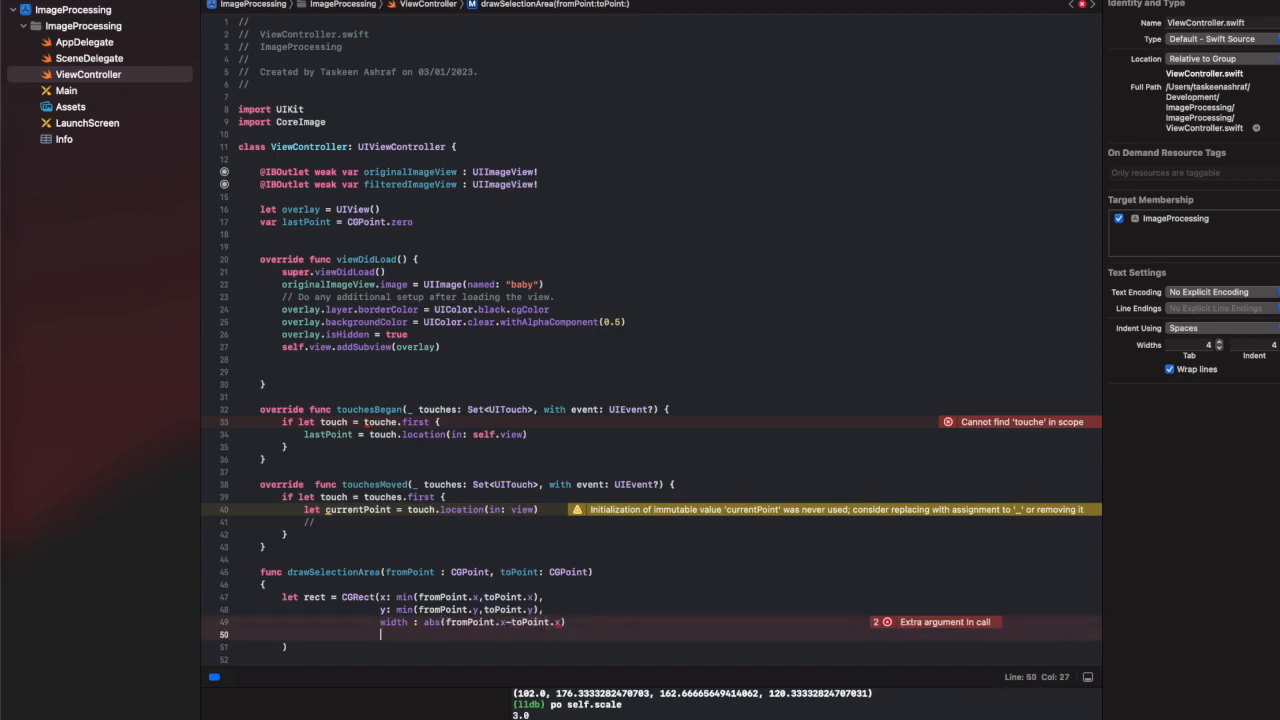
text(h)
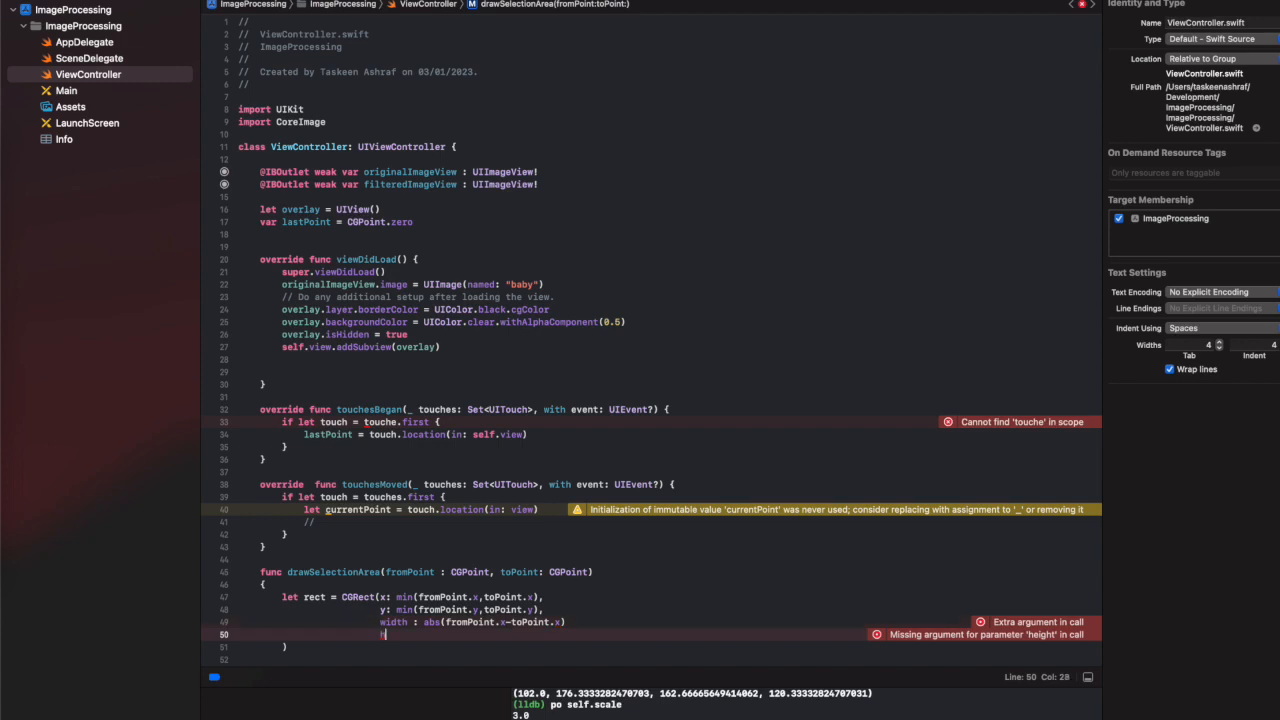
text(height:)
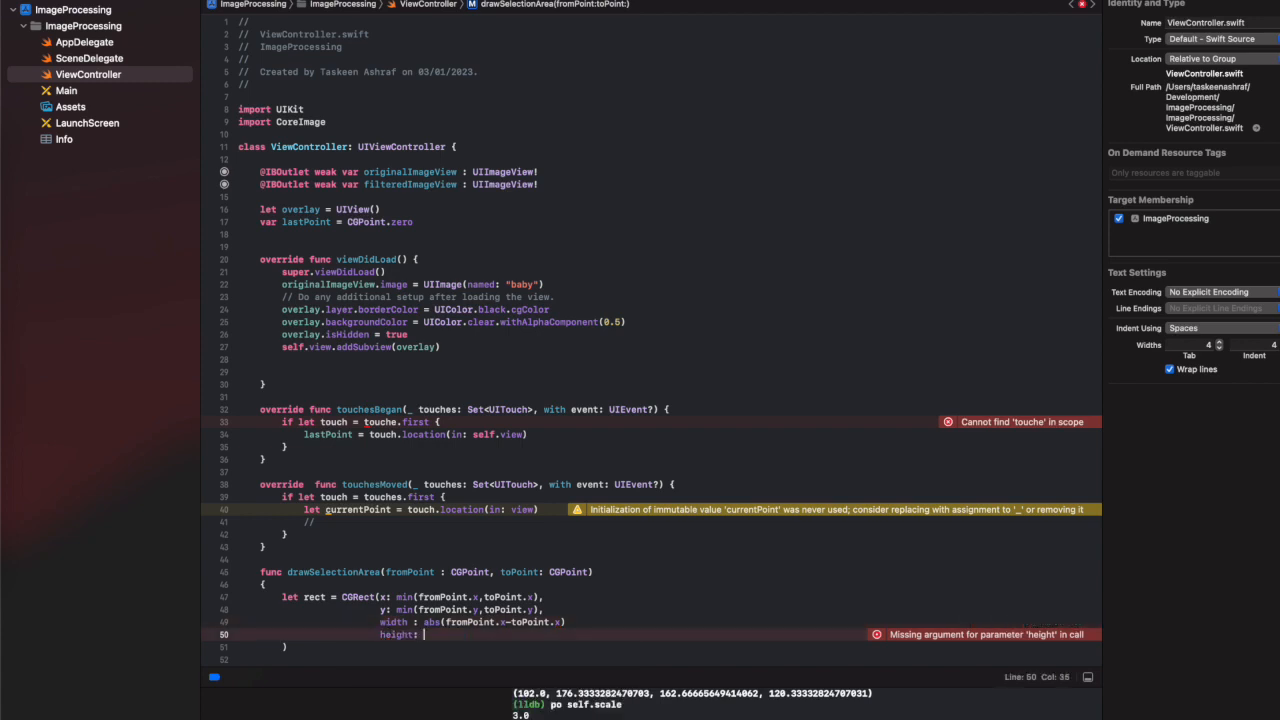
text(abs())
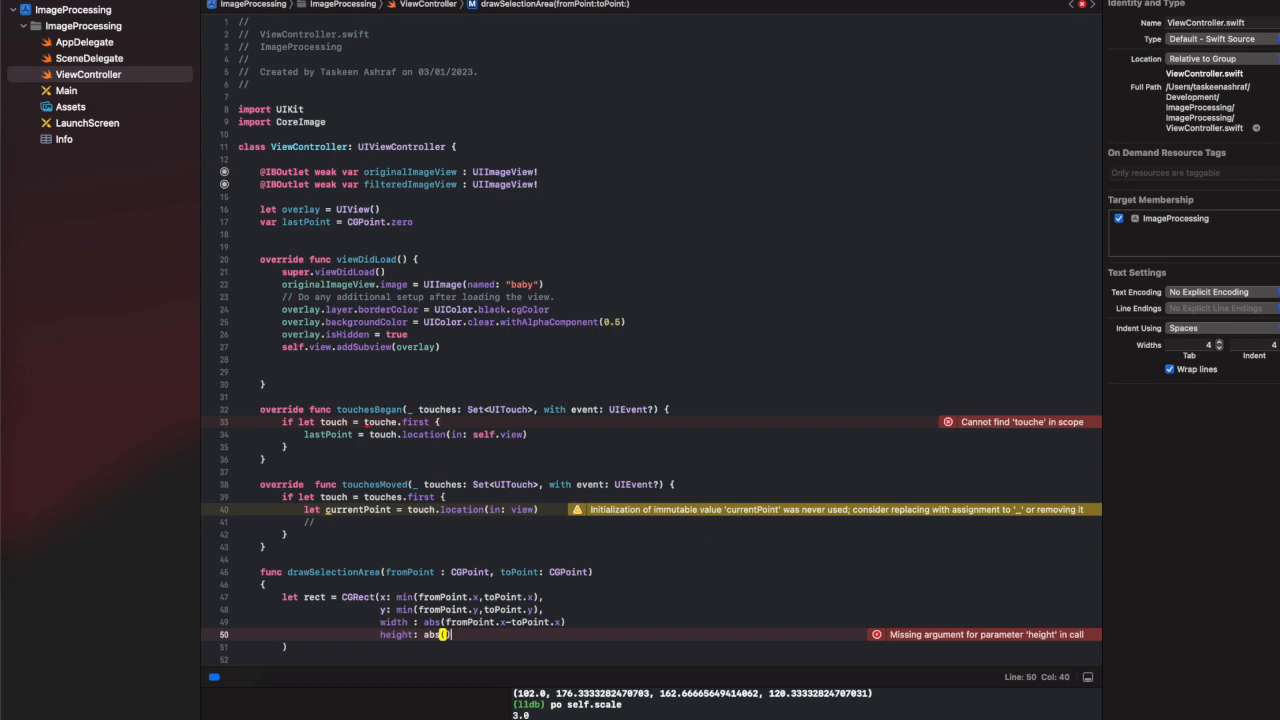
text(min(fromPoint.x,toPoint.x))
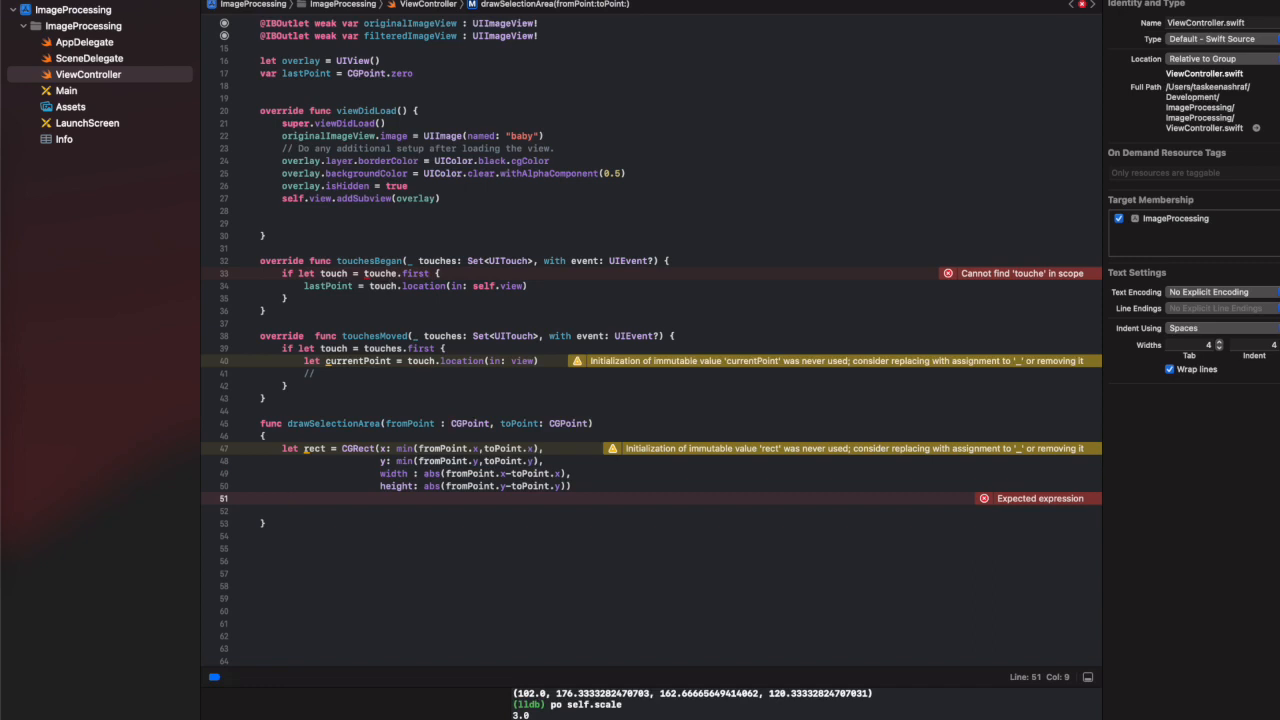
In drawSelectionArea set overlay.isHidden = false and overlay.frame = rect.
text(overlay.i)
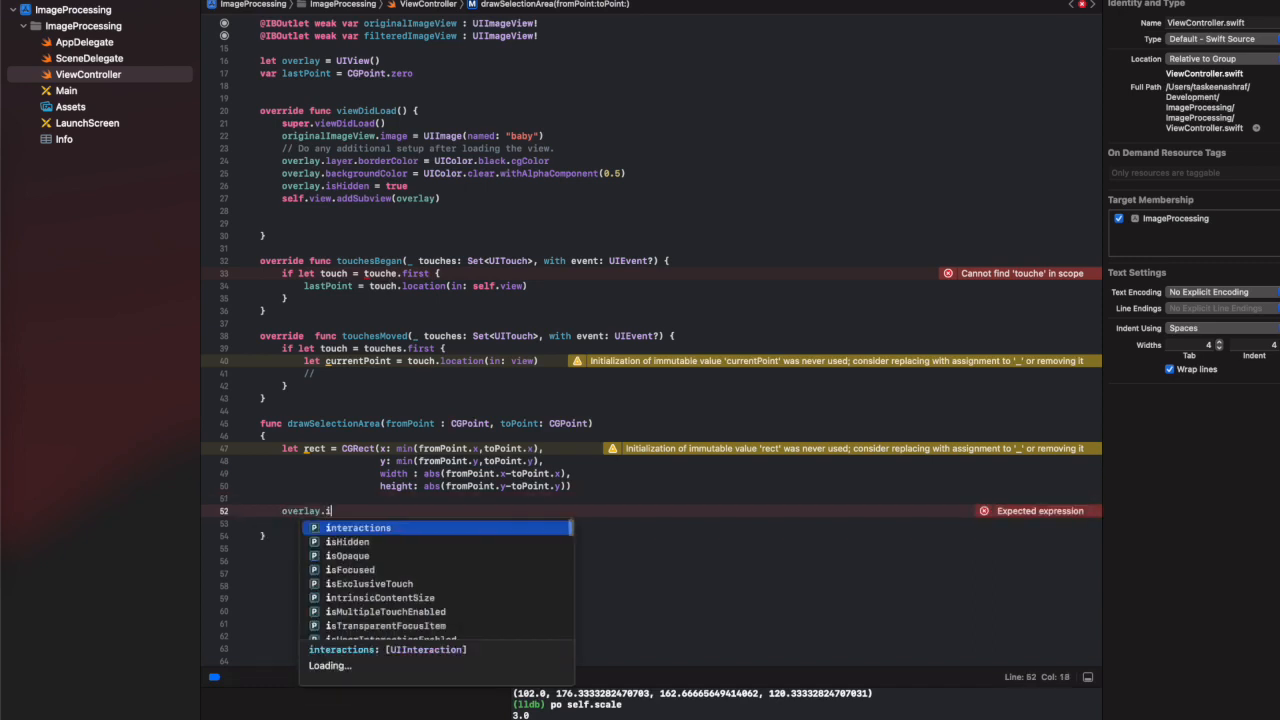
click(348, 540)
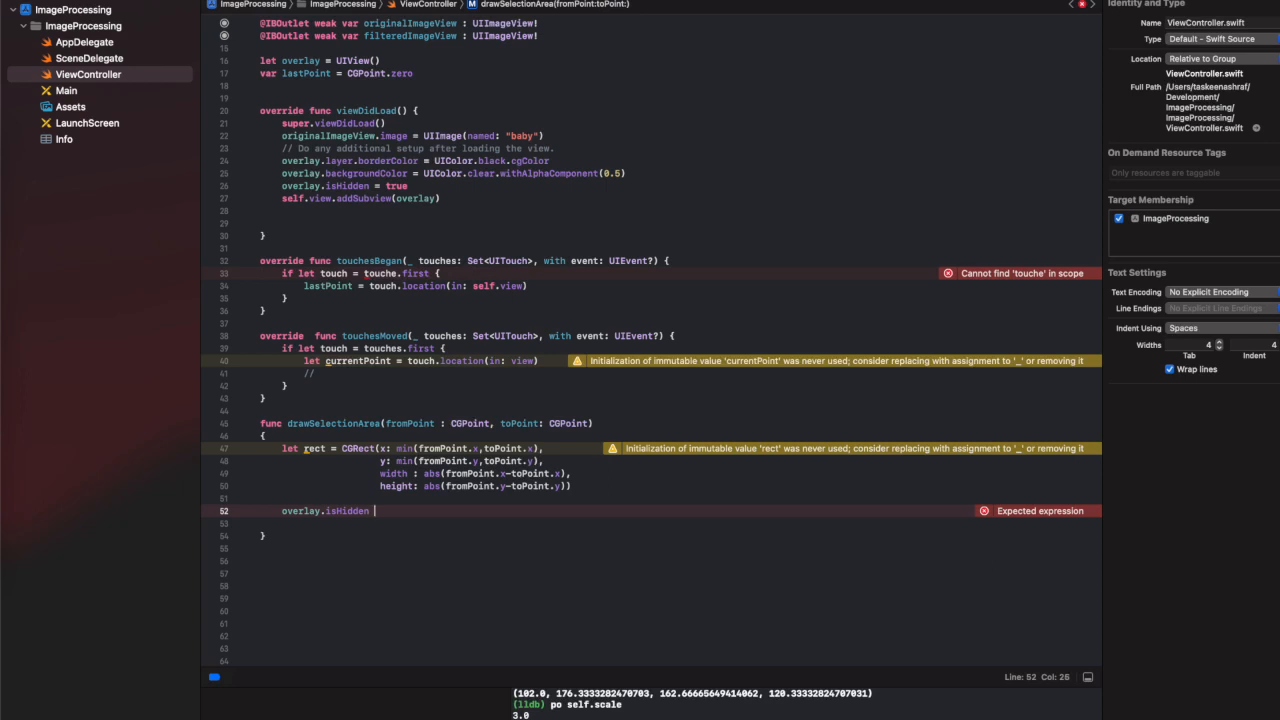
text(= false)
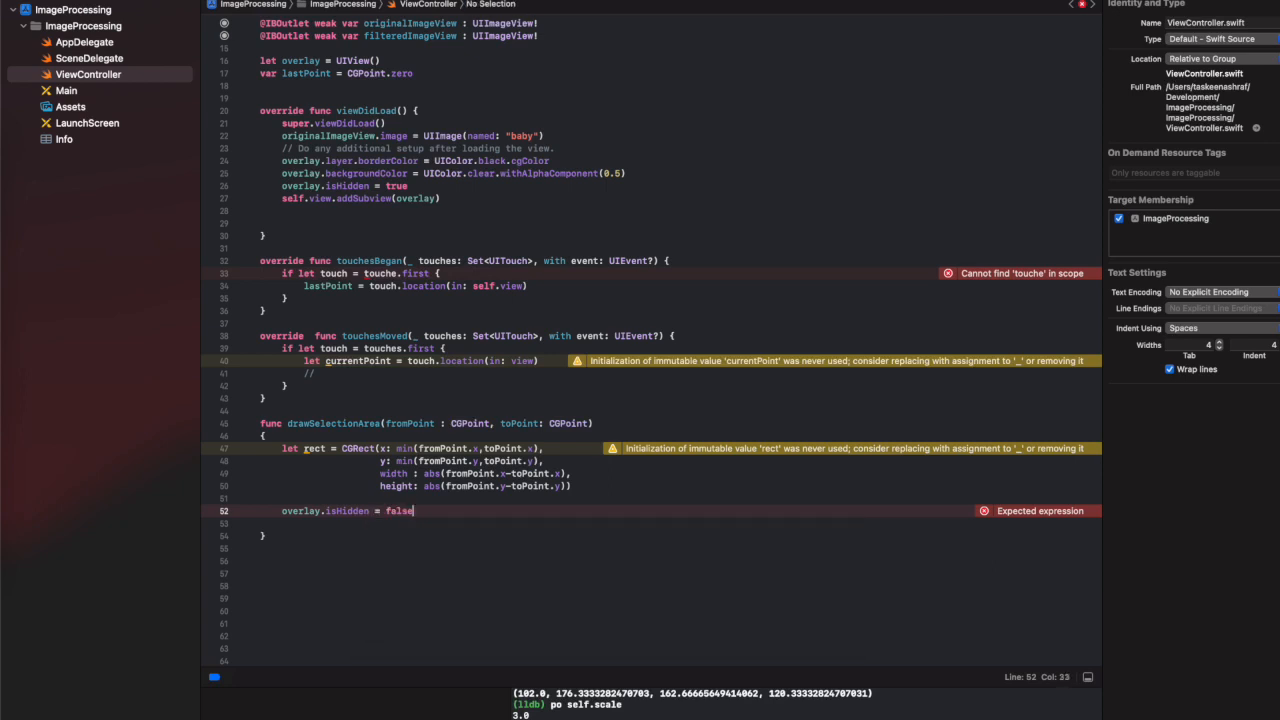
text(overlay.frame = rect)
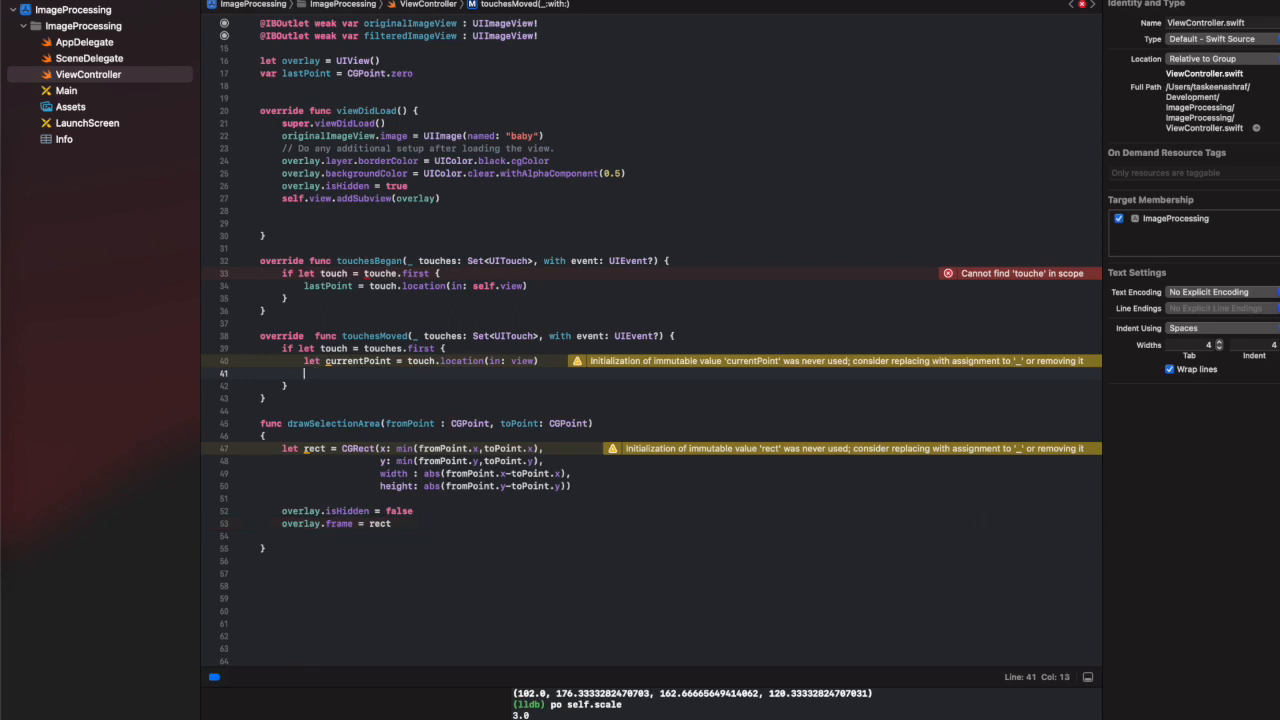
text(d)
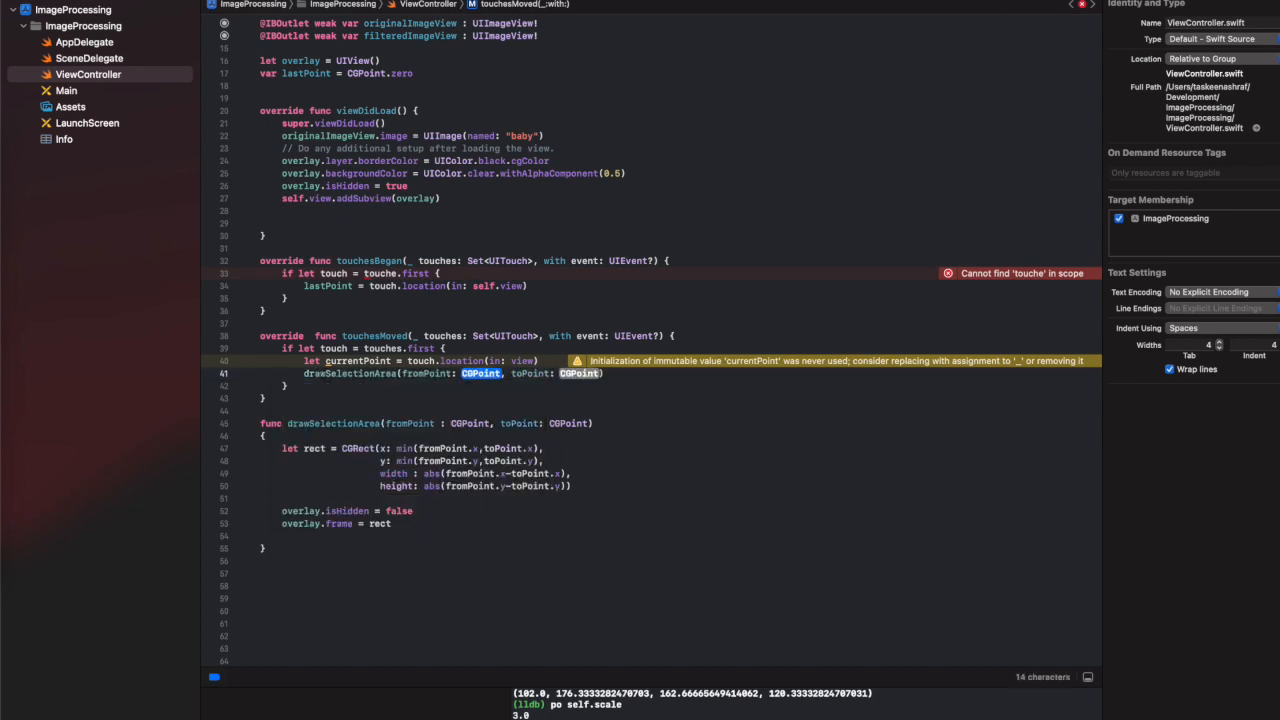
Call drawSelectionArea(fromPoint: lastPoint, toPoint: currentPoint) from touchesMoved.
text(lastPoint)
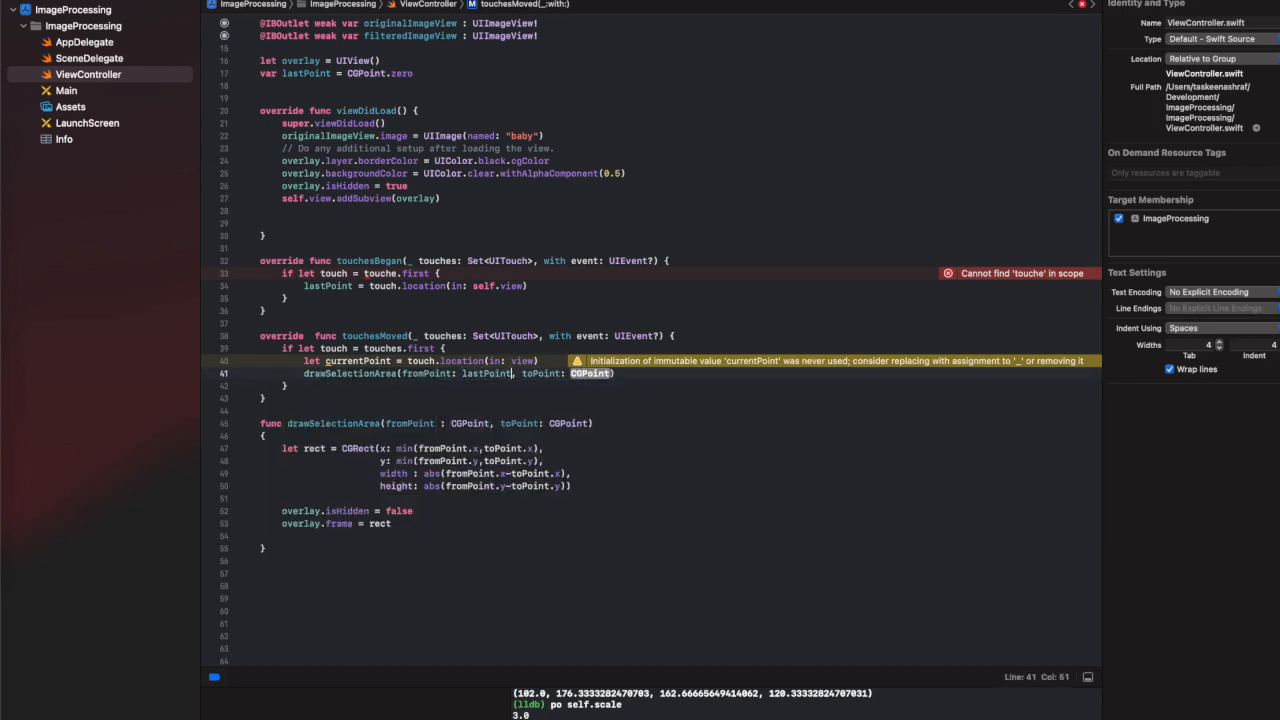
double_click(592, 374)
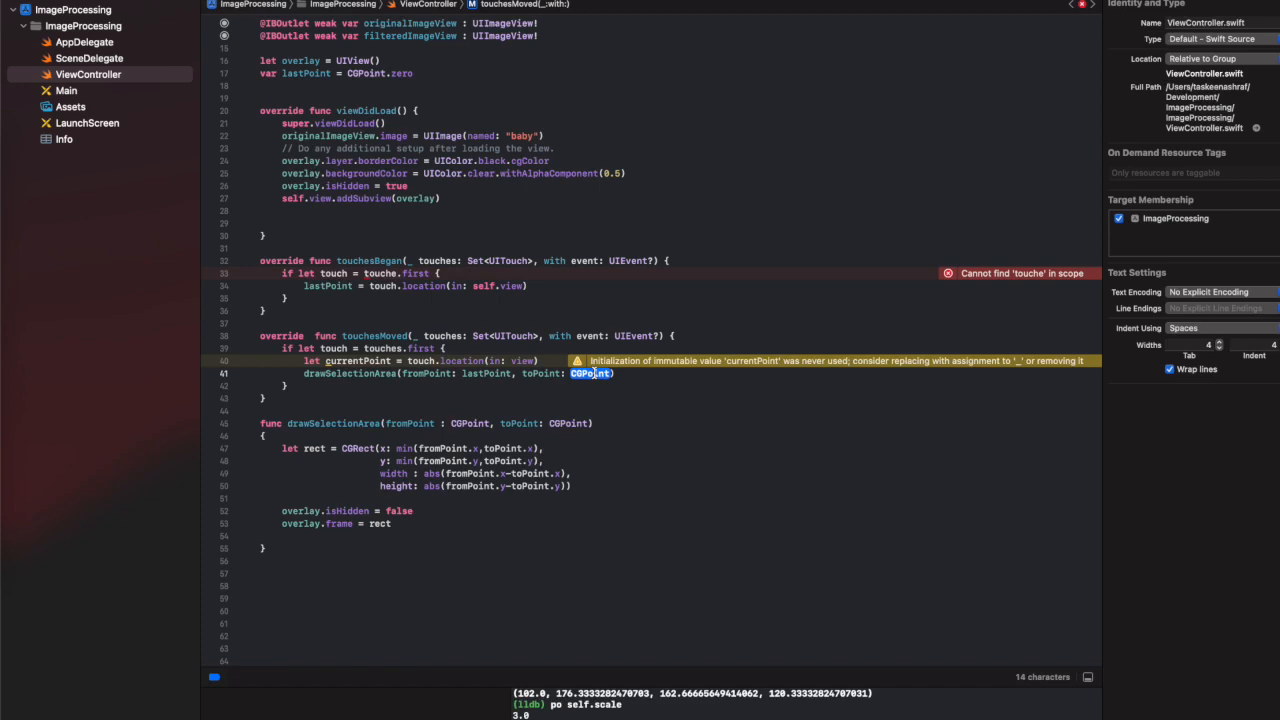
text(currentPoint)
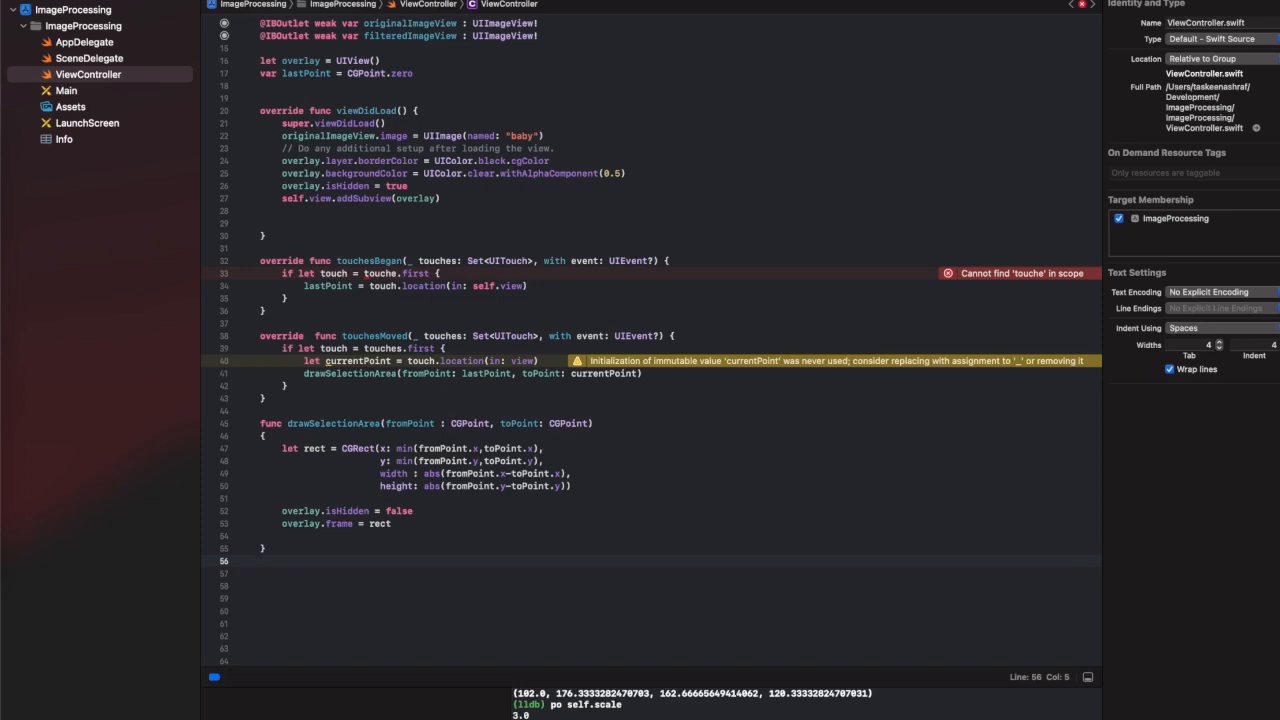
Start a touchesEnded override that hides the overlay and reads inputImage from originalImageView.
text(override func to)
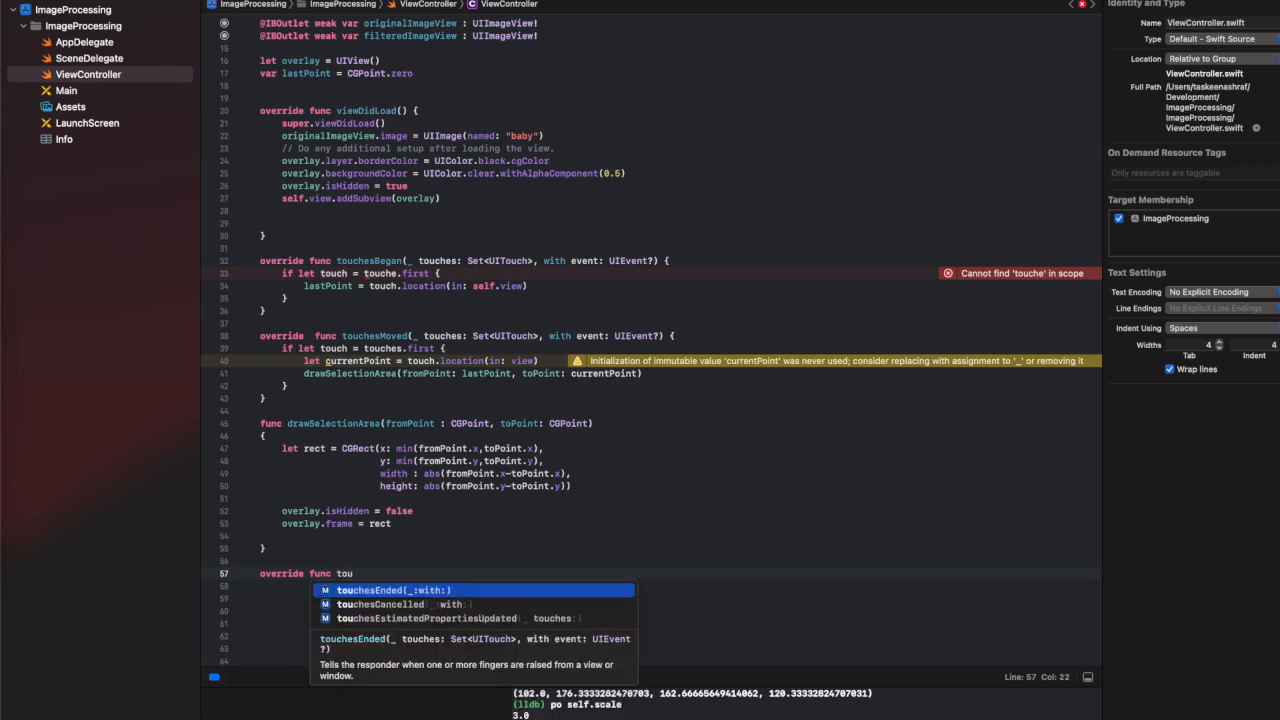
text(u)
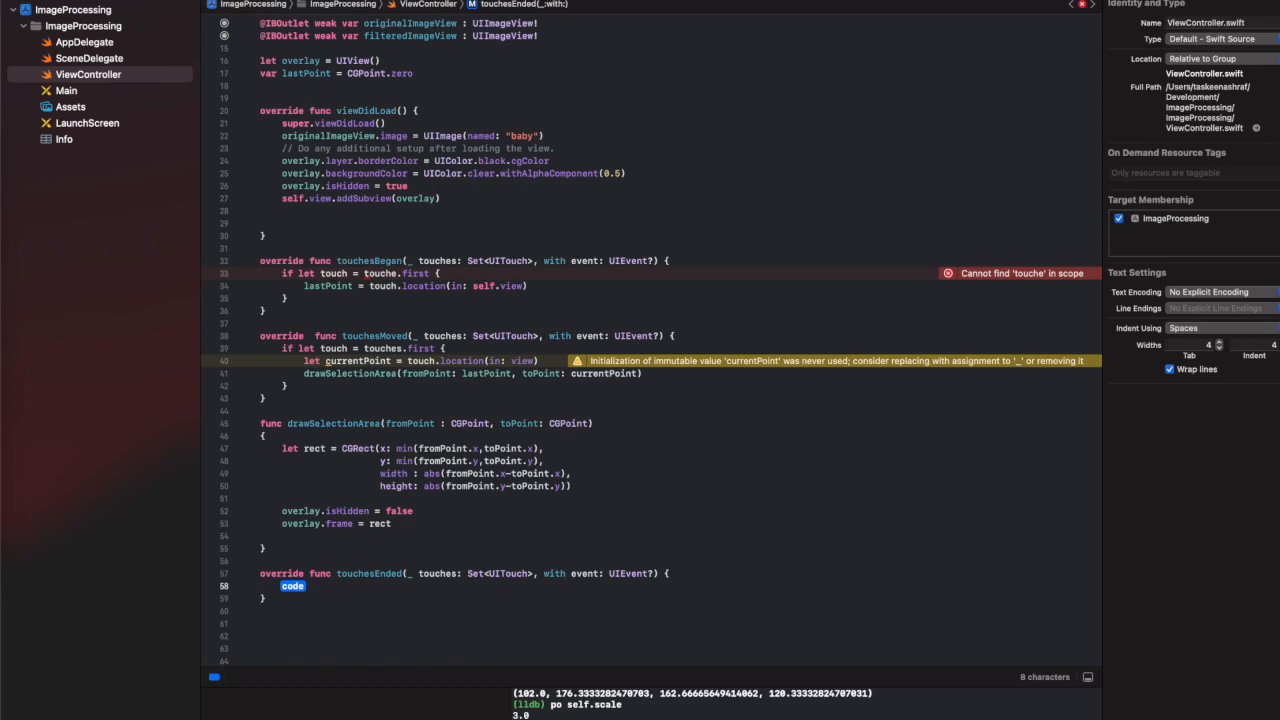
text(overlay.isHidden = true)
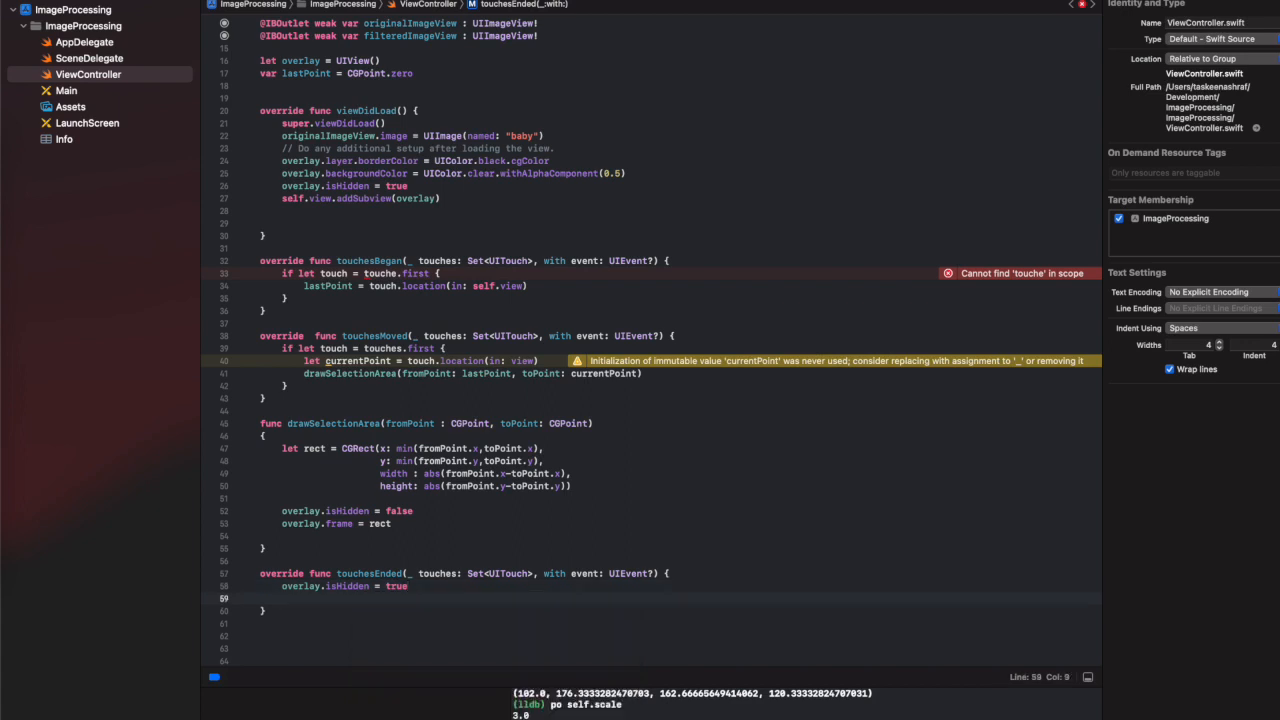
text(let inputImage)
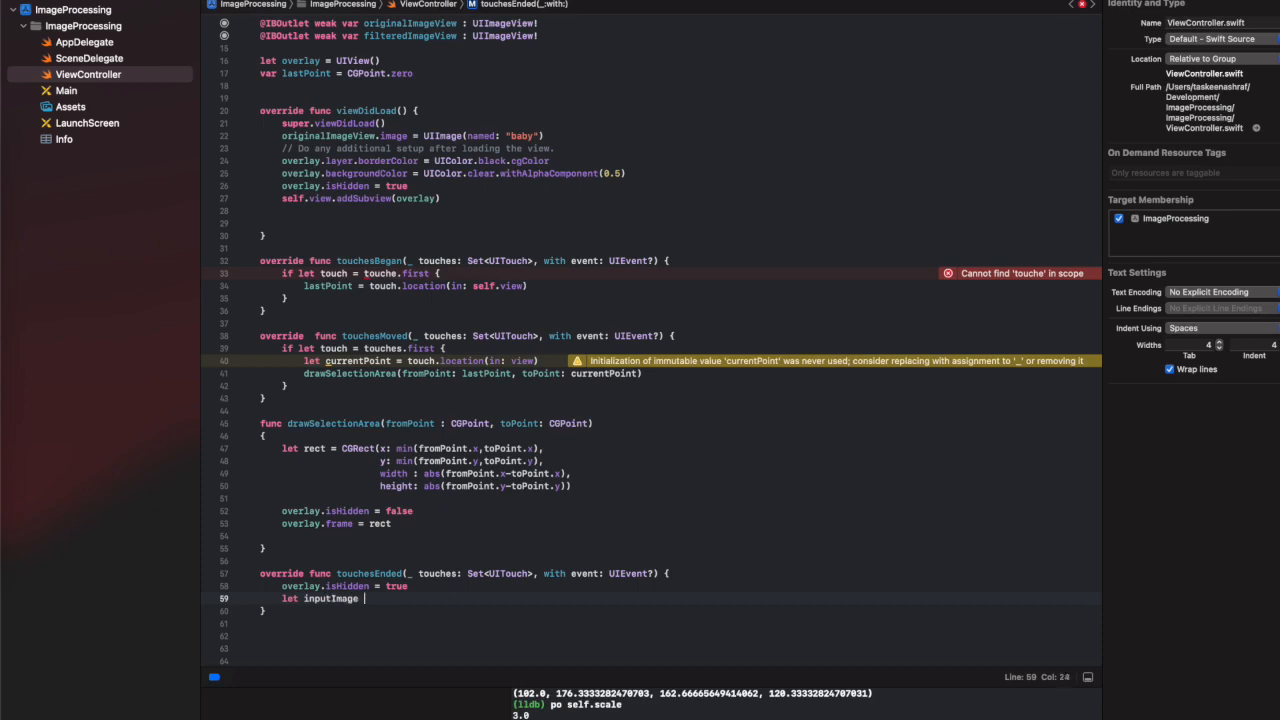
text(=)
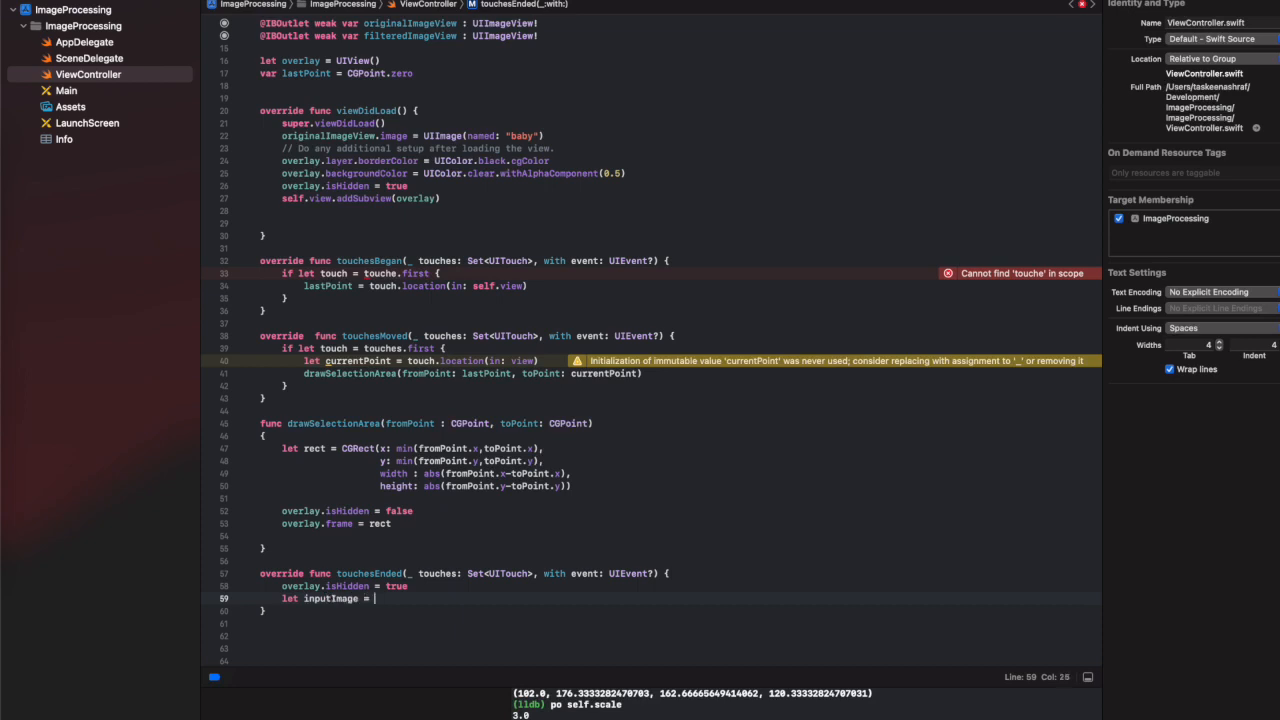
text(originalImageView.image)
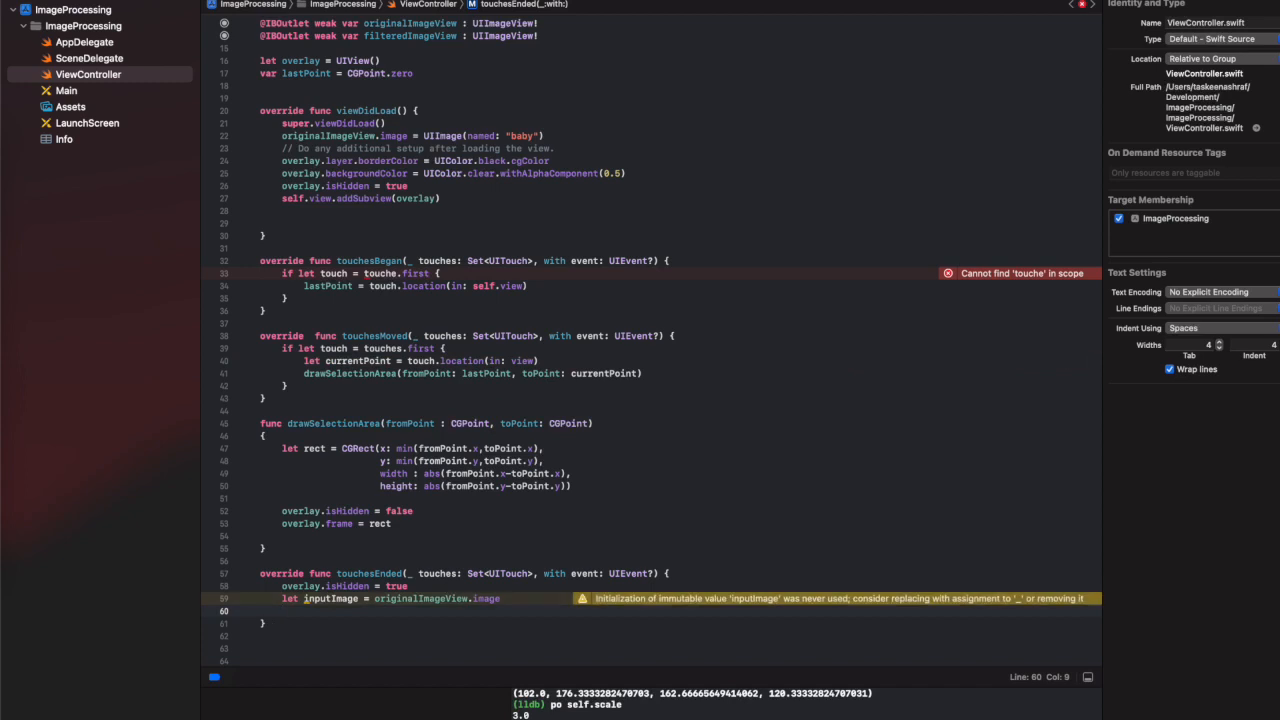
Declare var scalex = inputImage?.size.width / originalImageView frame width.
text(var)
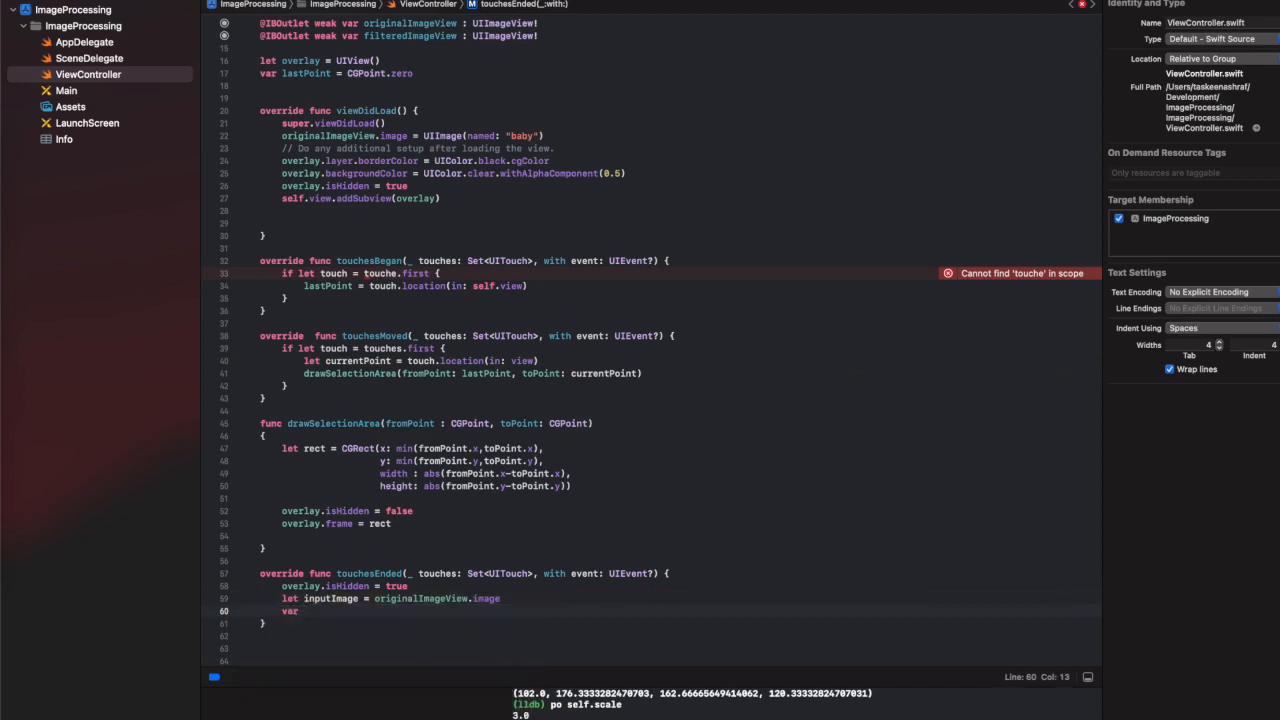
text(scalex =)
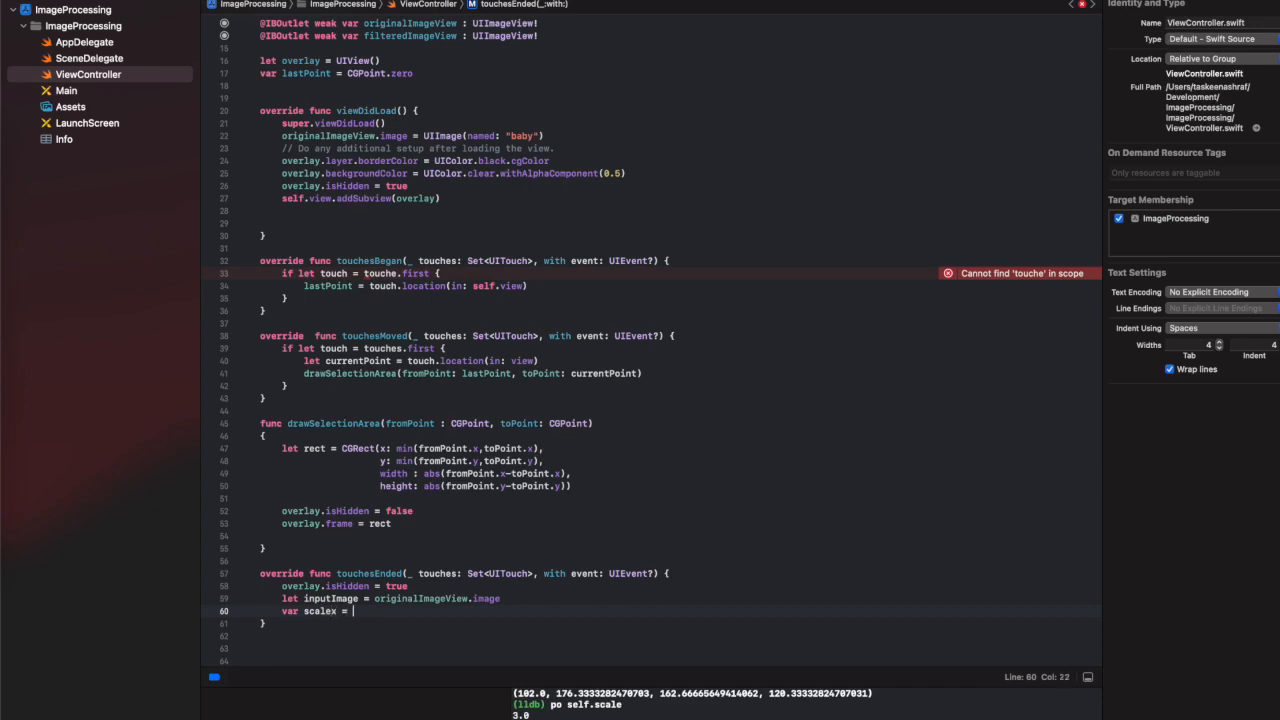
text(inputImage)
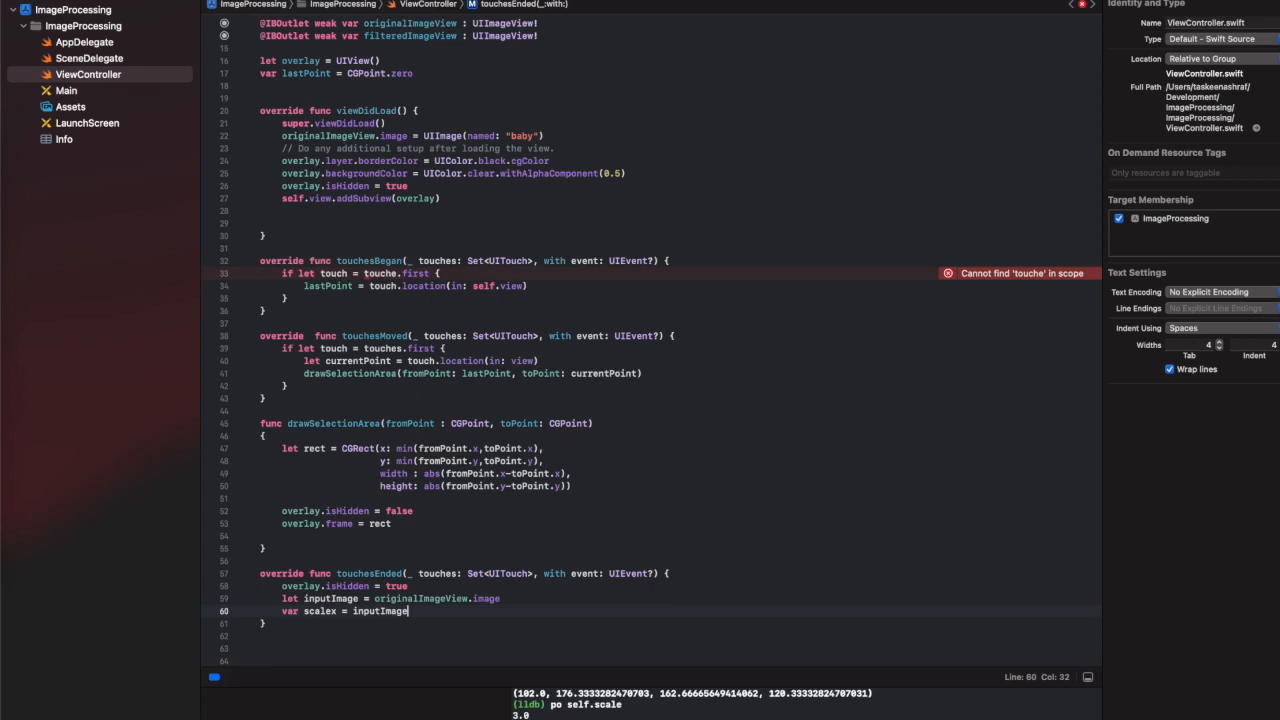
text(?.size.width)
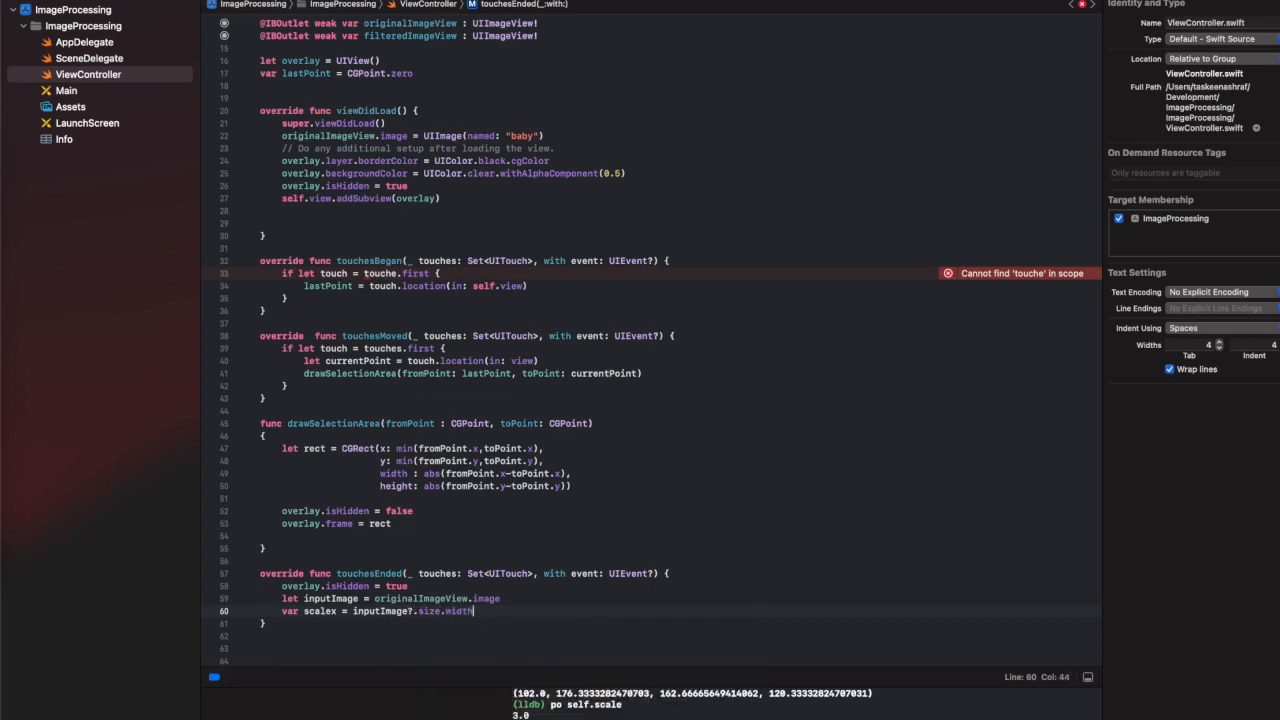
text(/o)
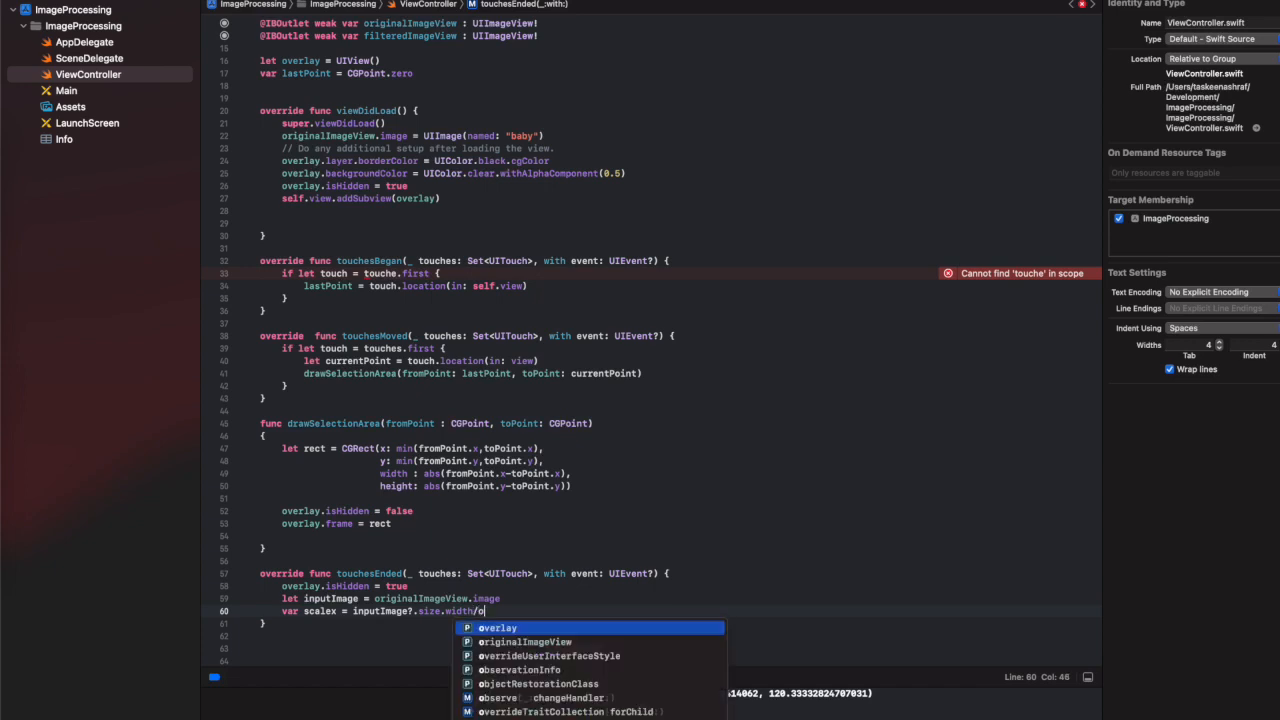
text(originalImageView.i)
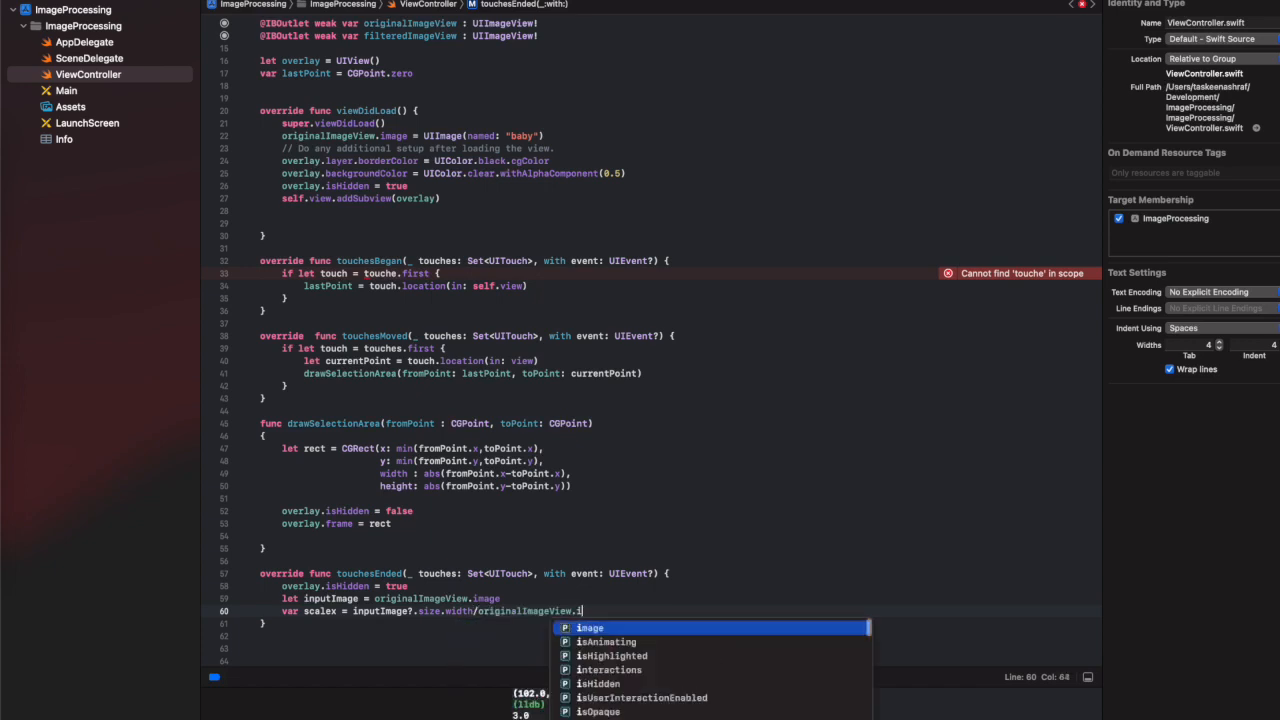
text(frame.width)
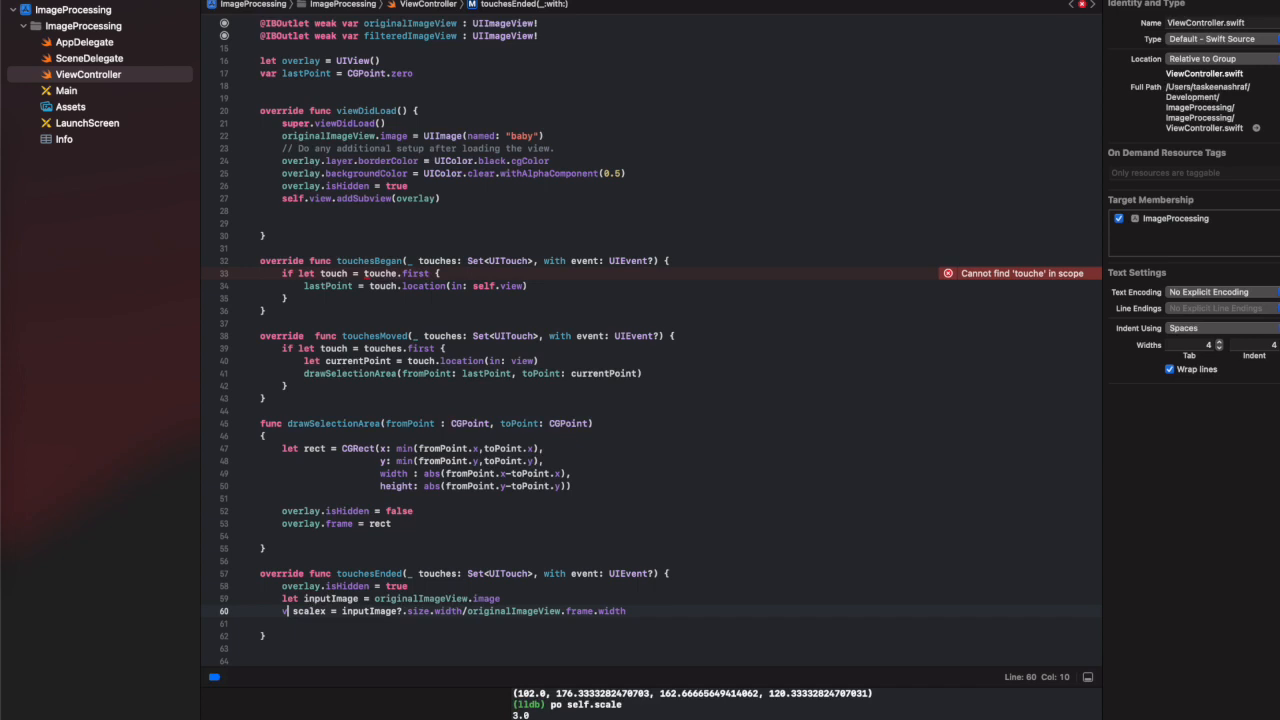
Duplicate the scalex line into scaley using size.height over frame height.
triple_click(440, 612)
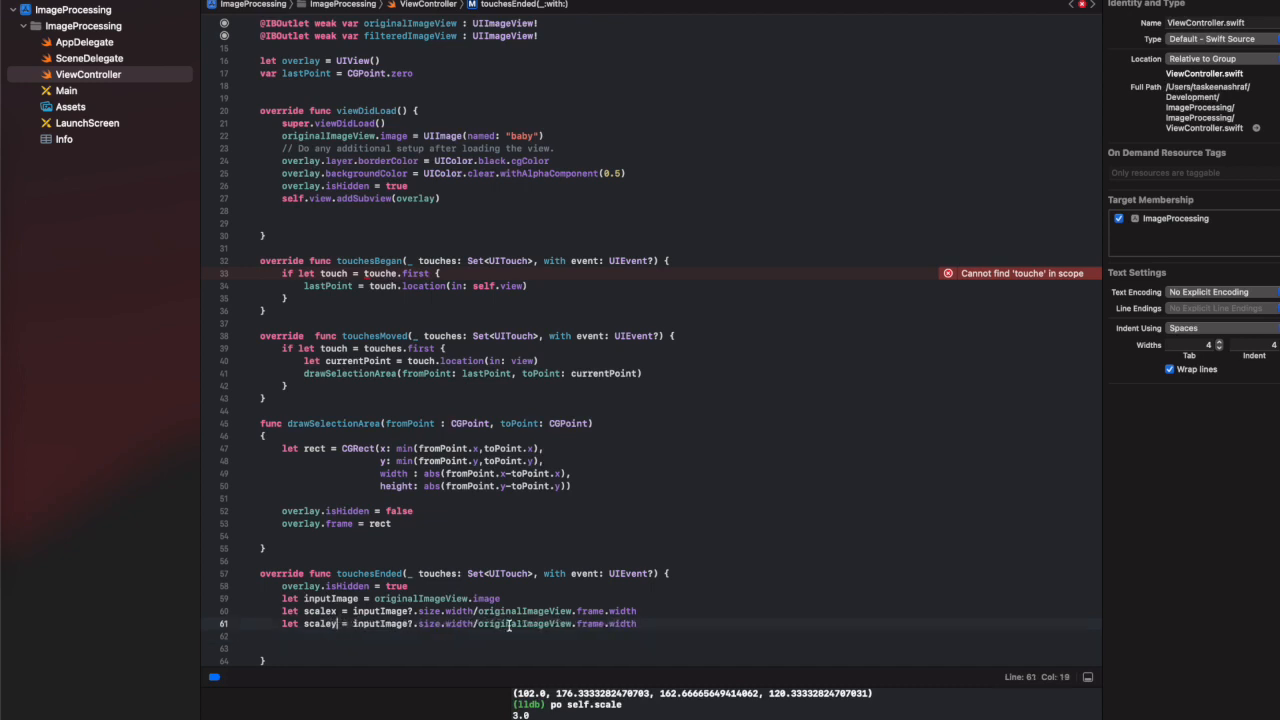
double_click(452, 624)
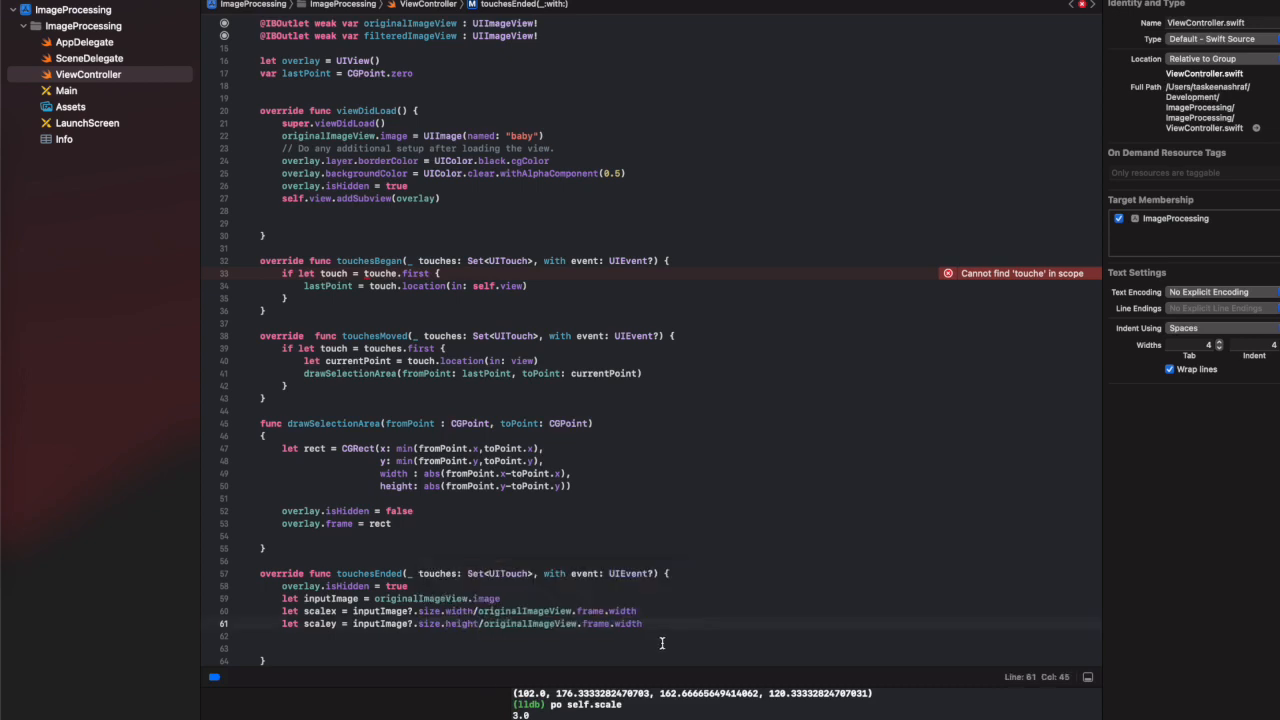
text(.heigh)
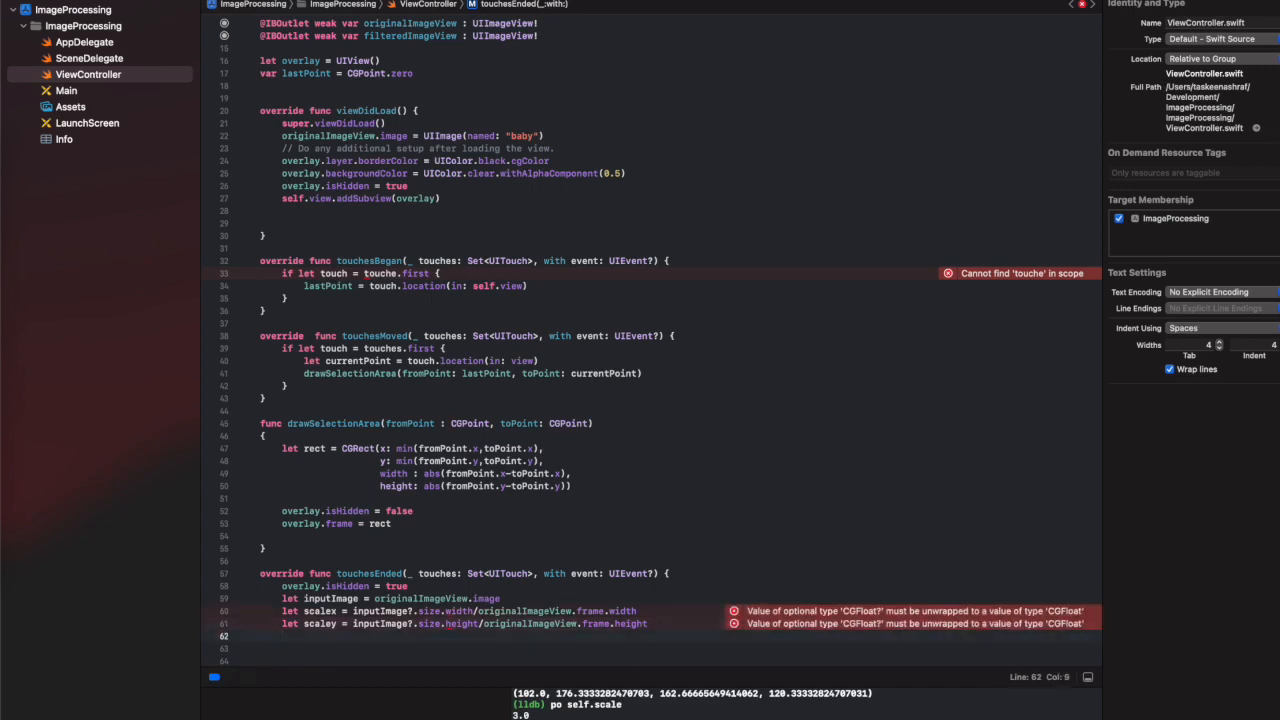
Try a let img line unwrapping inputImage, then delete the unfinished line.
text(let i)
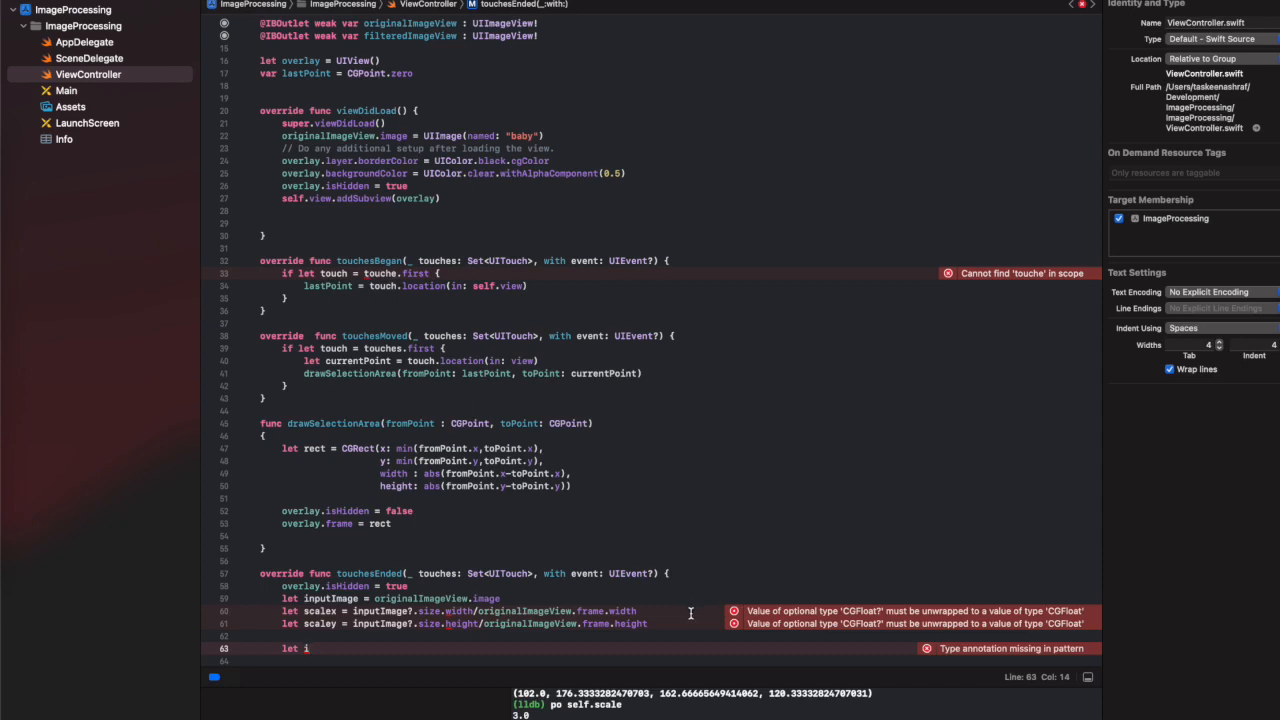
text(mg = i)
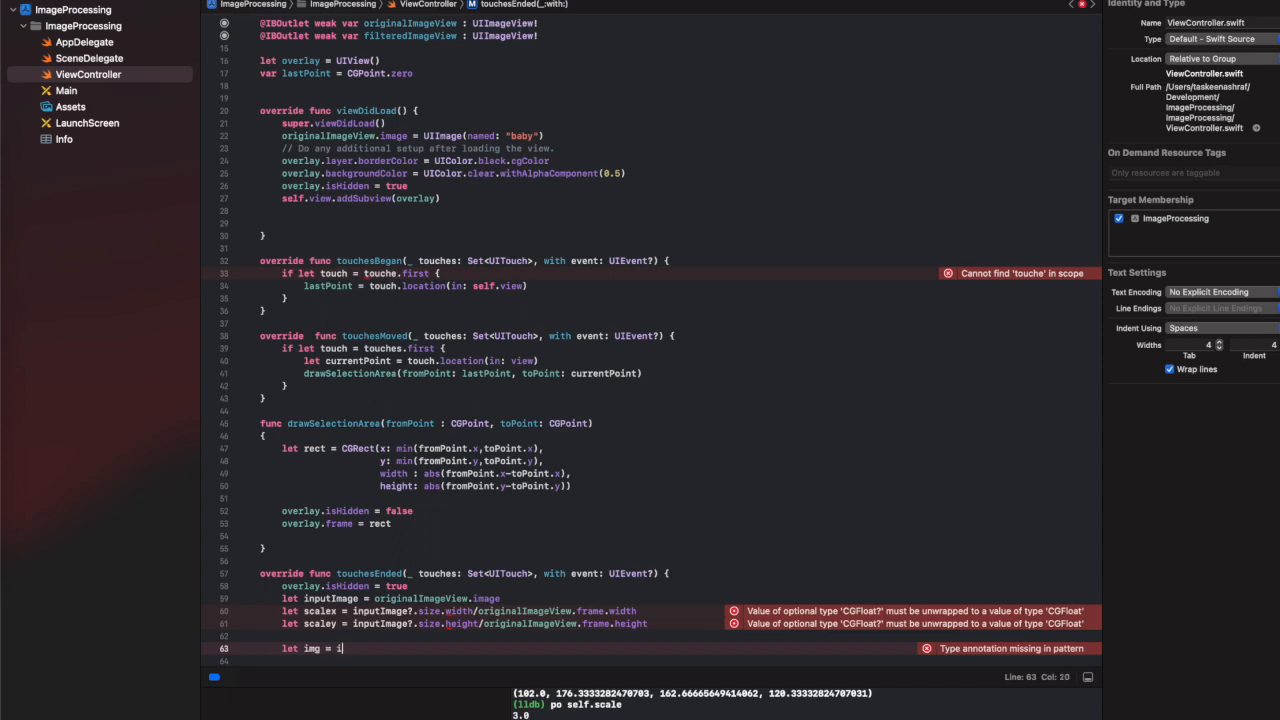
text(nputImage)
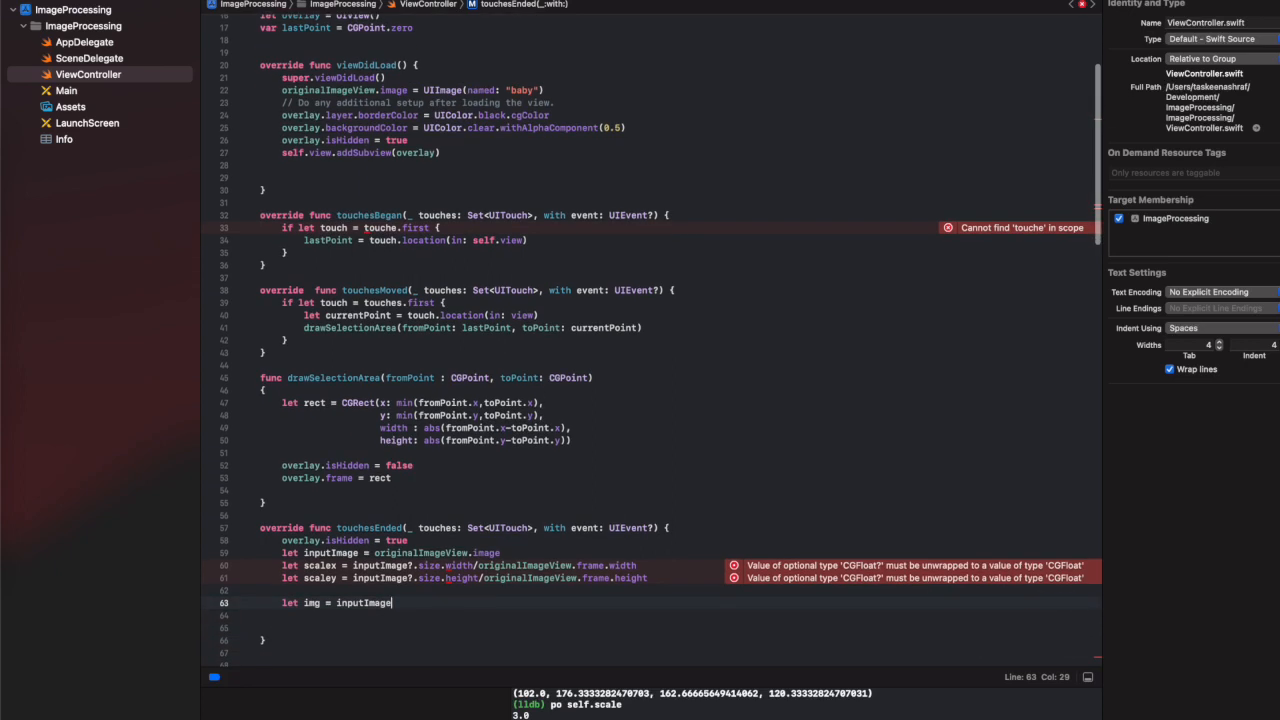
mouse_move(372, 610)
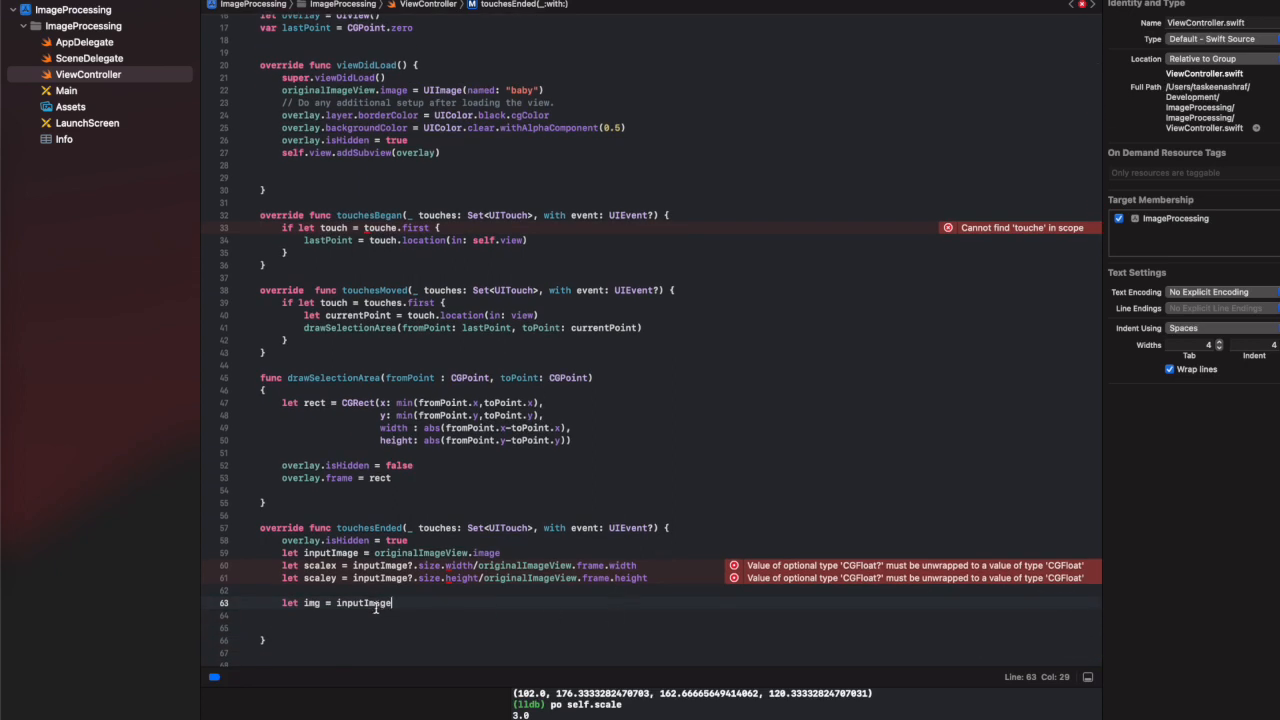
key(cmd+backspace)
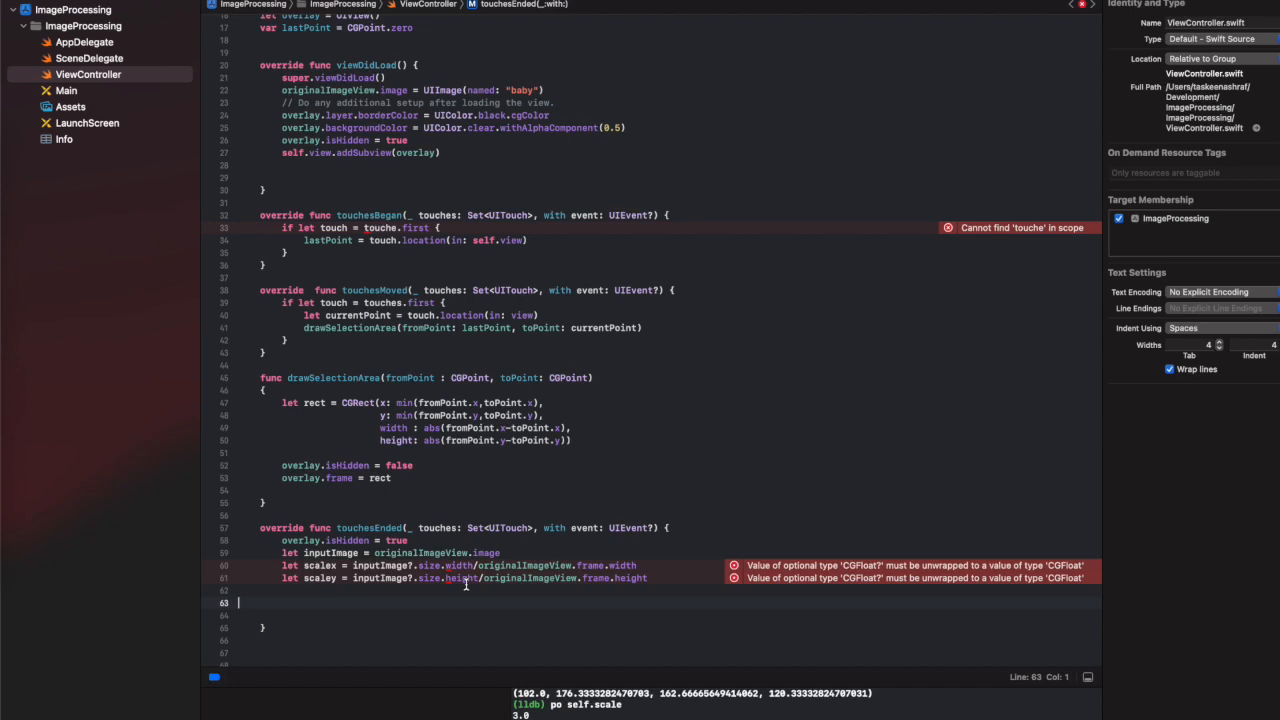
mouse_move(492, 564)
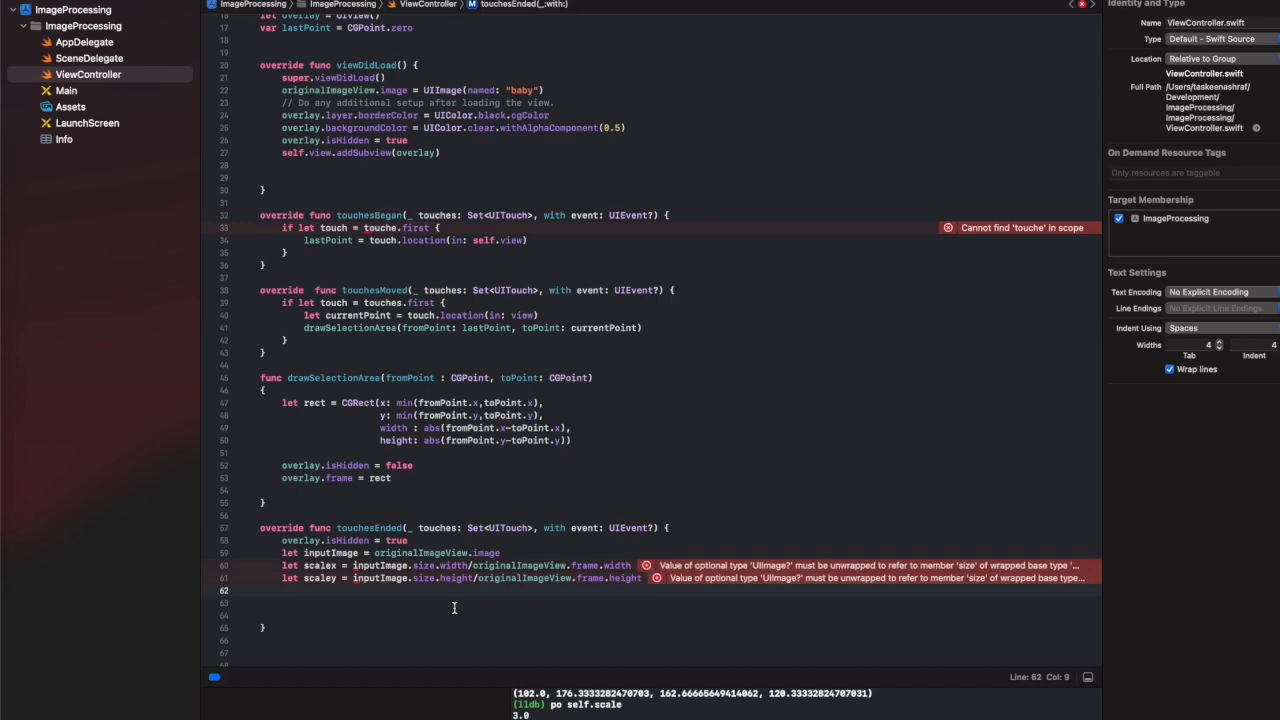
Turn the inputImage declaration into guard let … else { return } and drop the optional marks.
click(644, 564)
text(!)
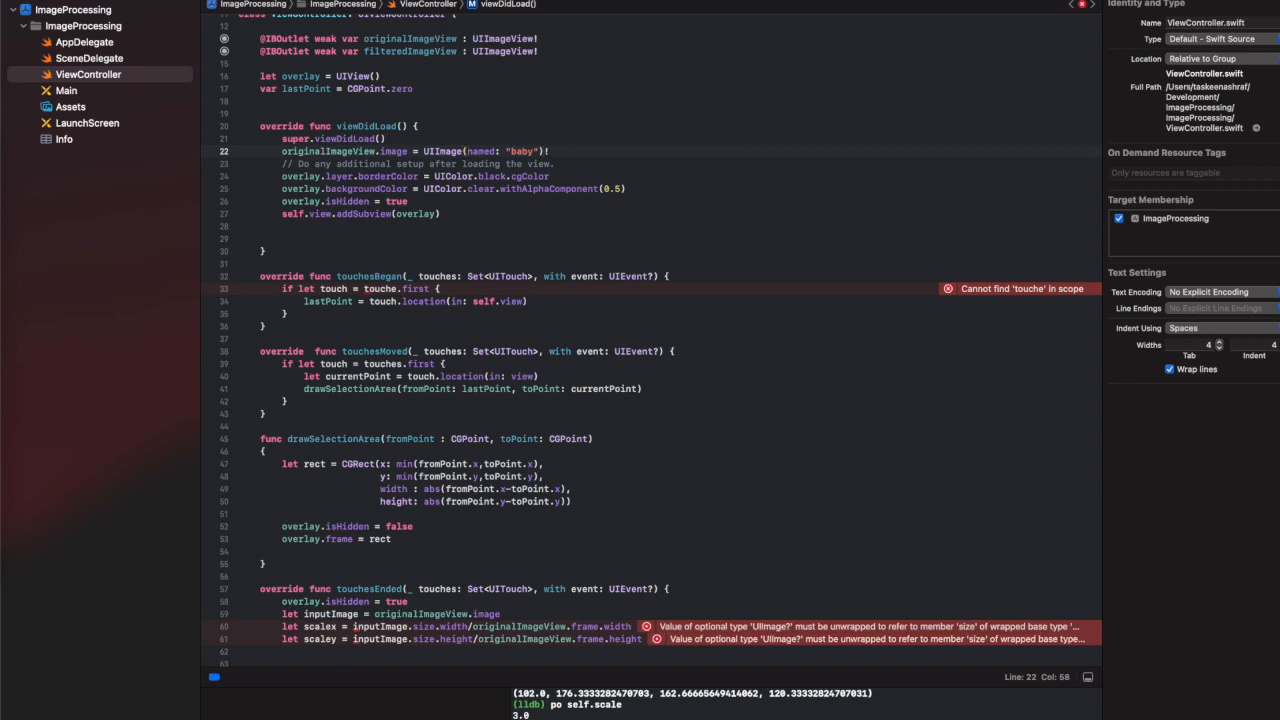
scroll(down, 3)
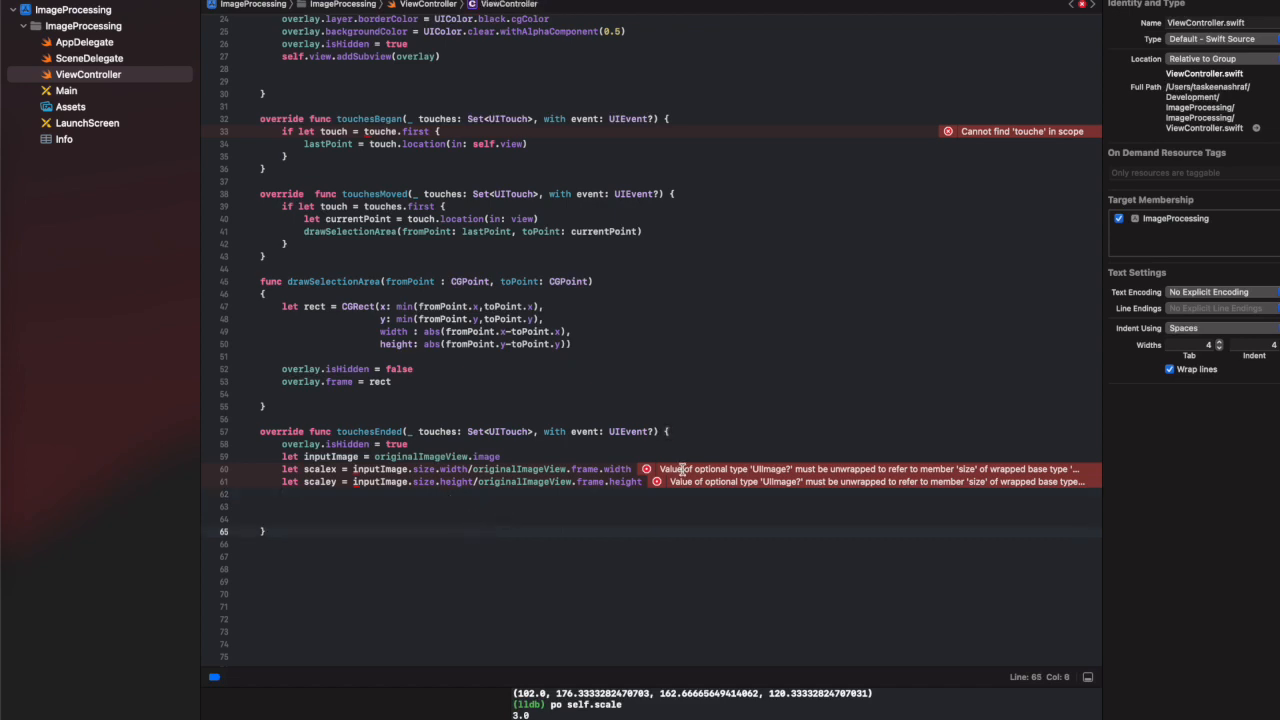
click(644, 468)
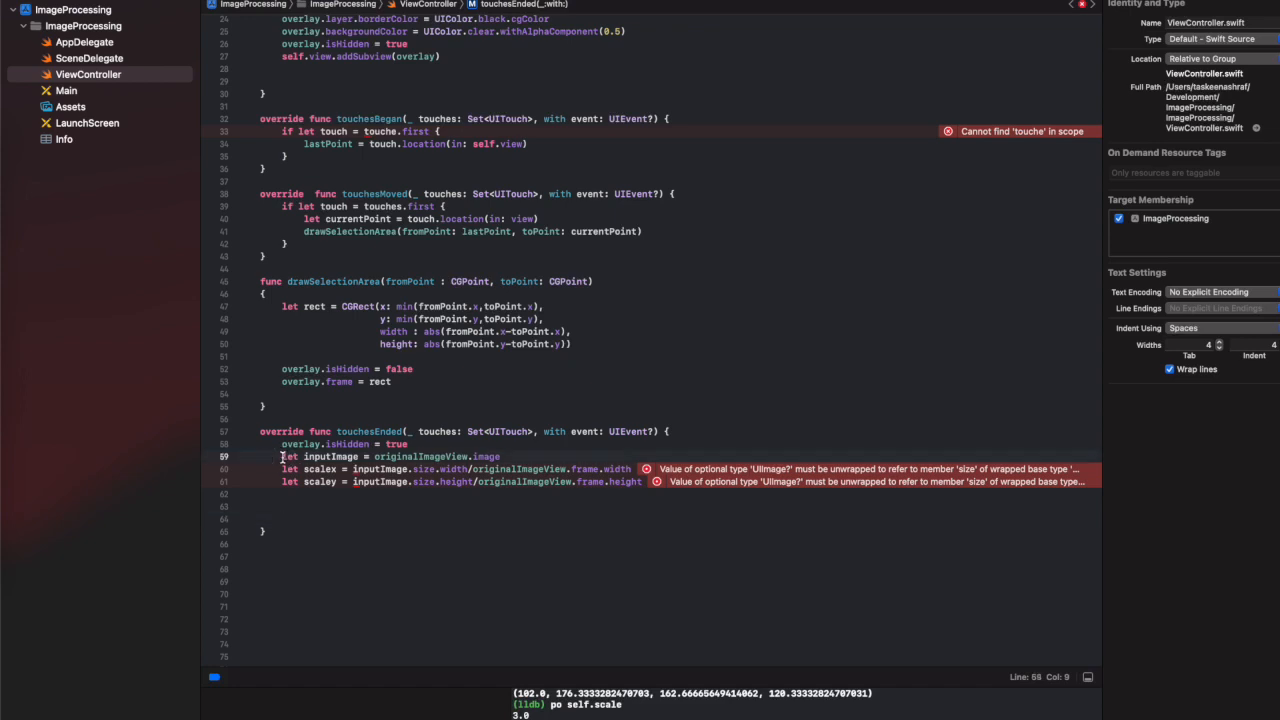
text(guard)
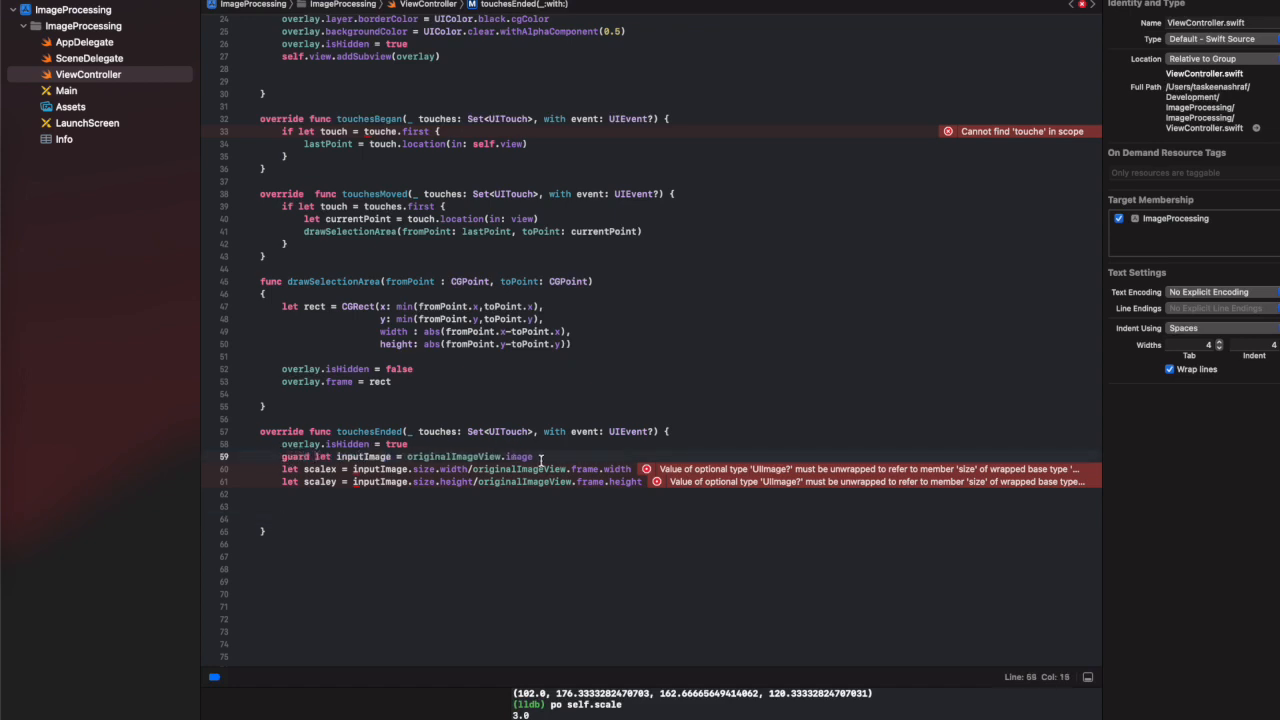
text(else {)
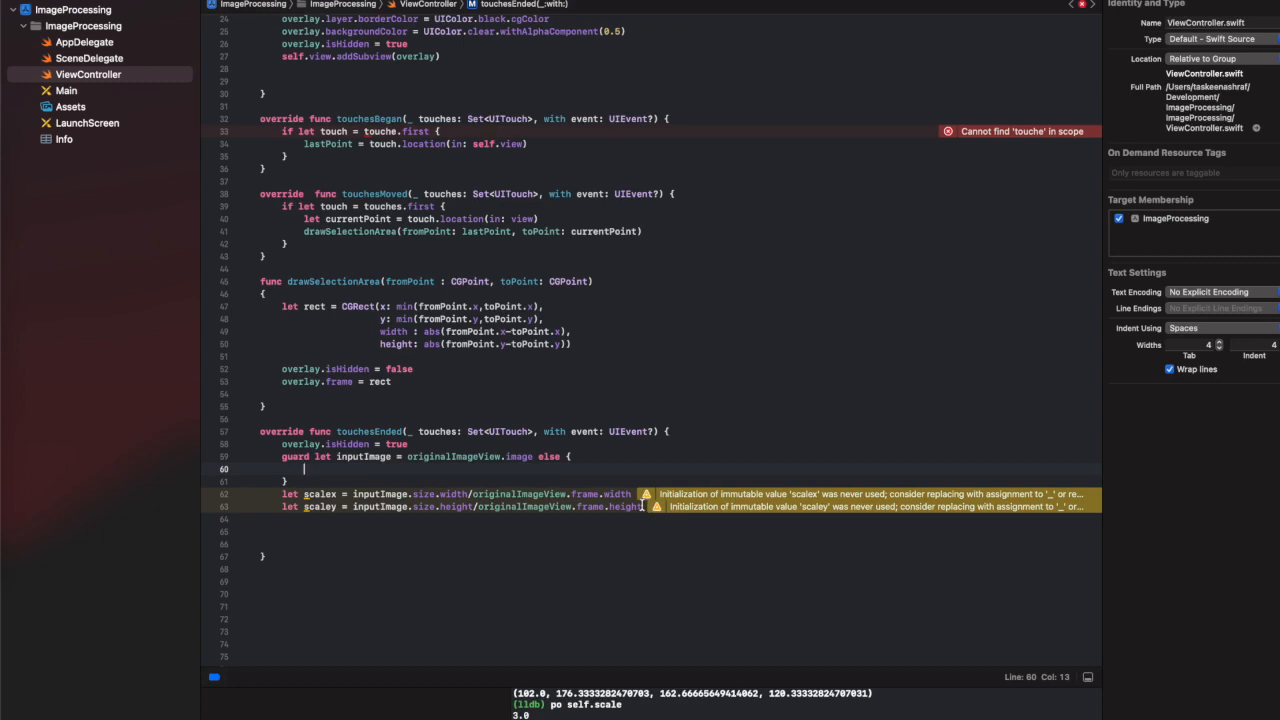
drag(282, 492, 644, 506)
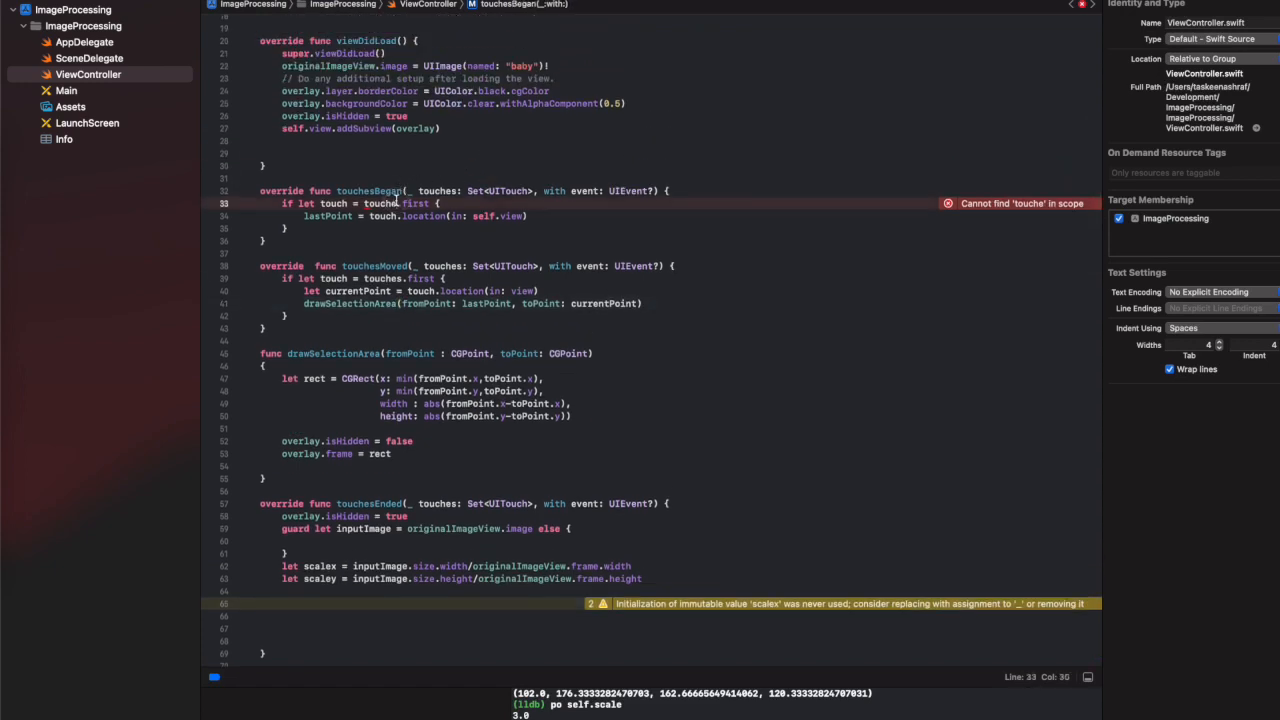
text(s)
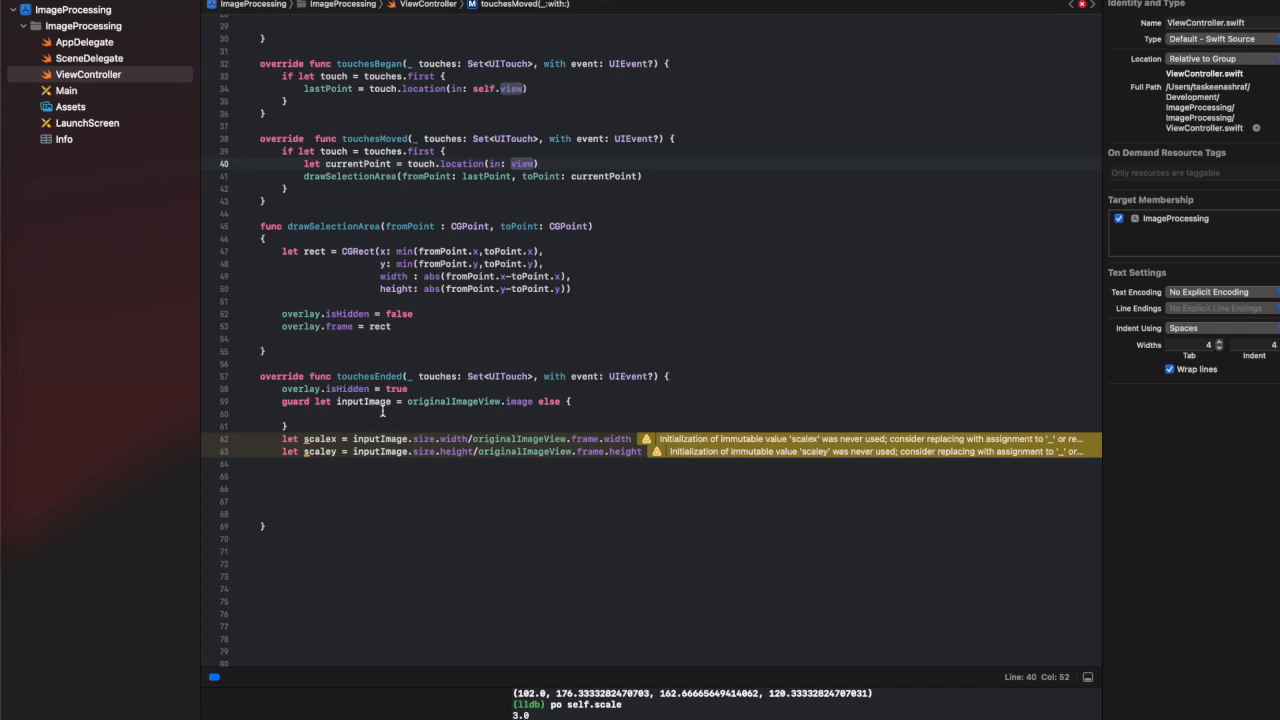
text(return)
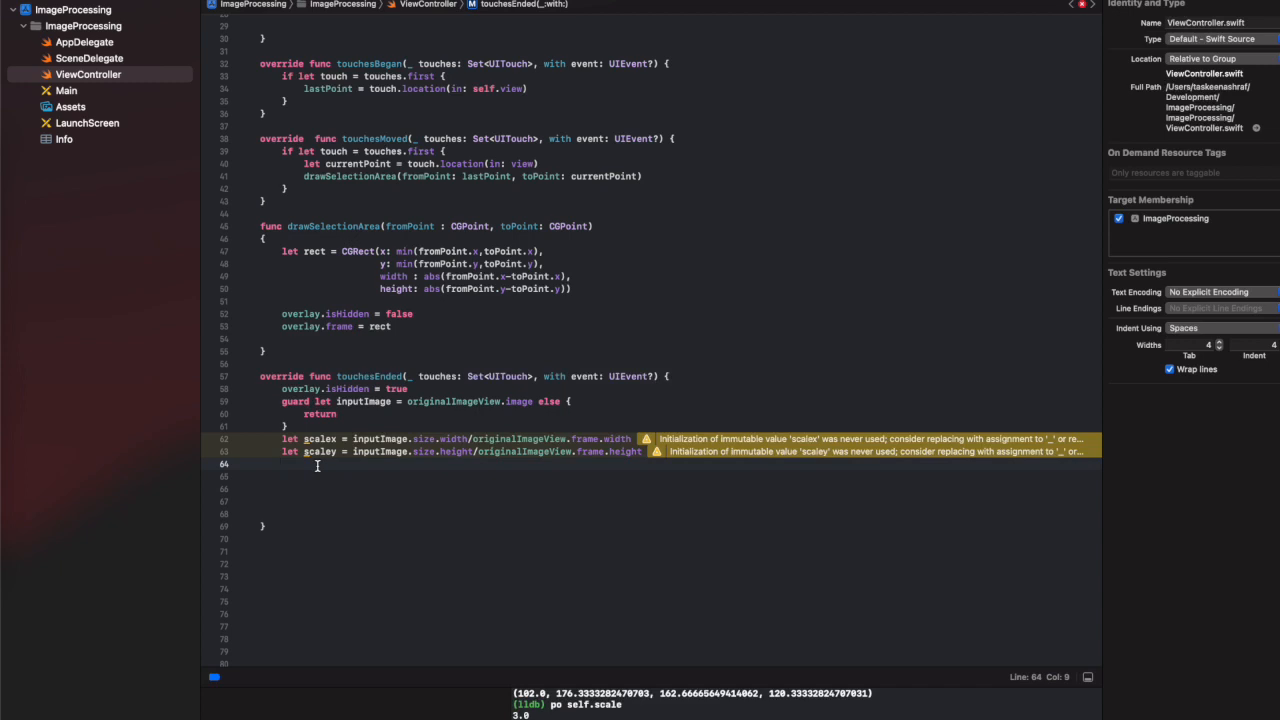
Begin an // image manipulation comment below the scale factors.
text(// Do some)
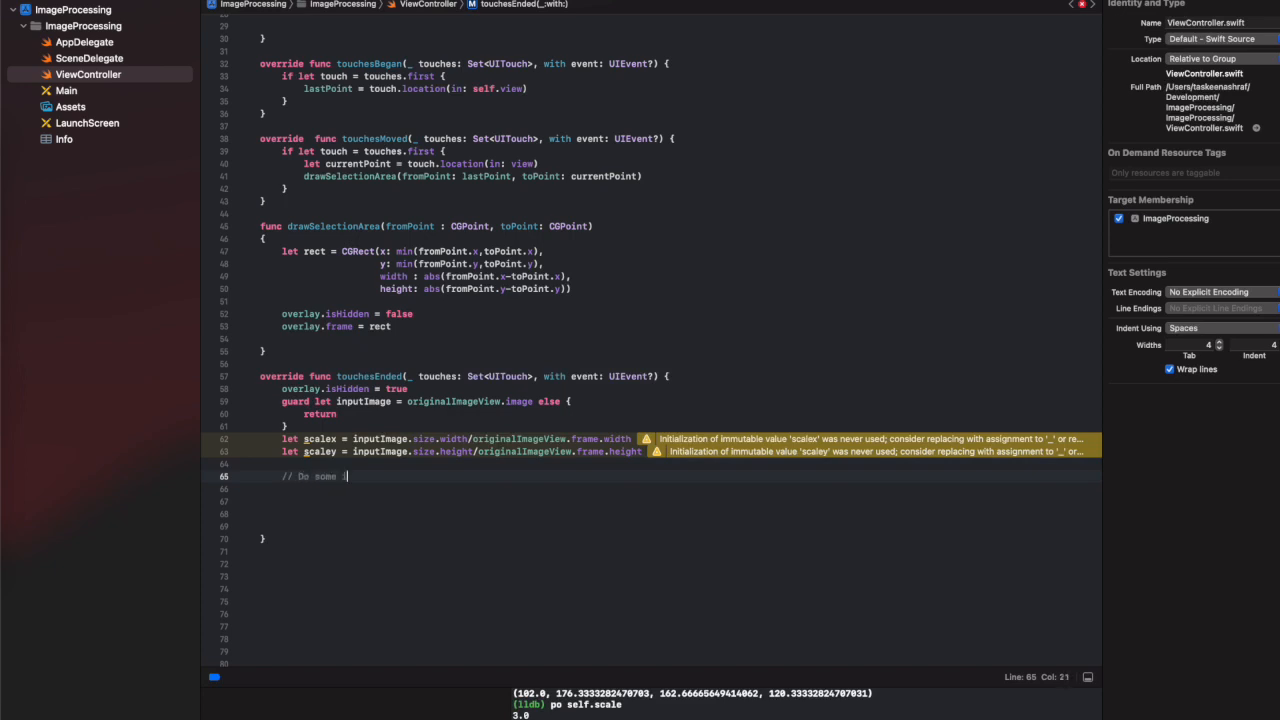
text(image manipulation here)
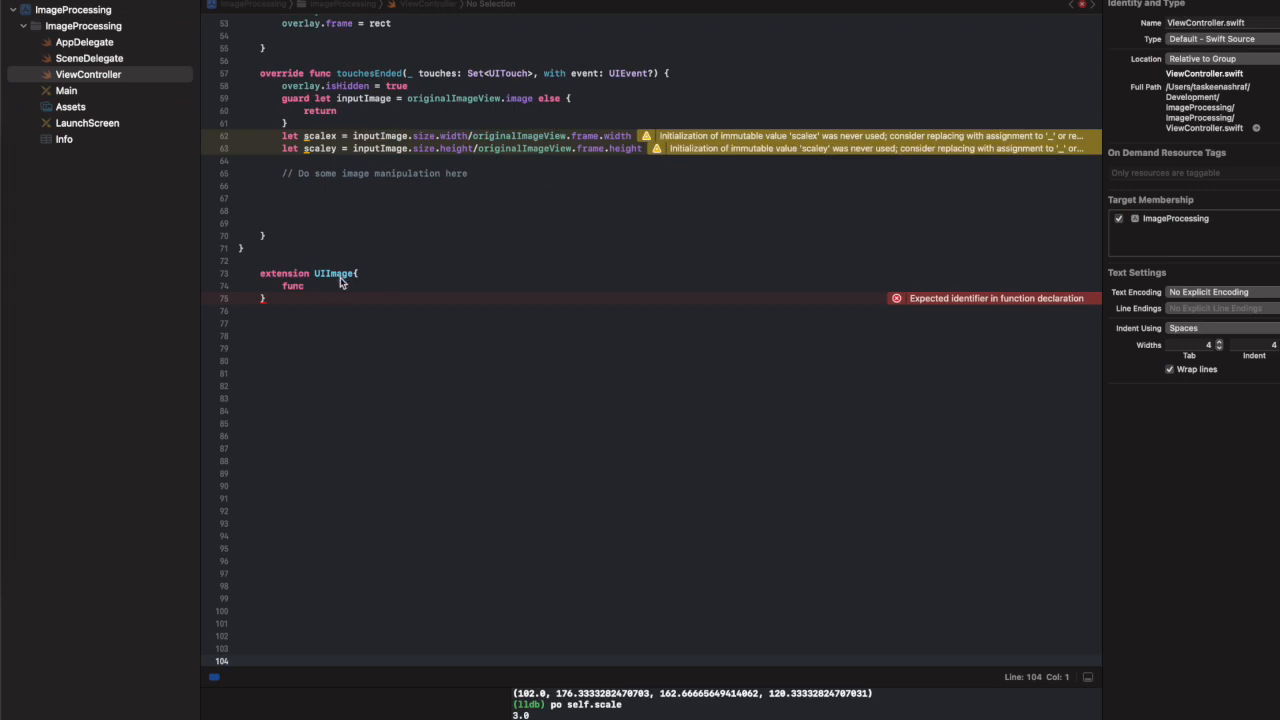
Declare func crop(_ rect: CGRect) -> UIImage in the UIImage extension.
text(crop)
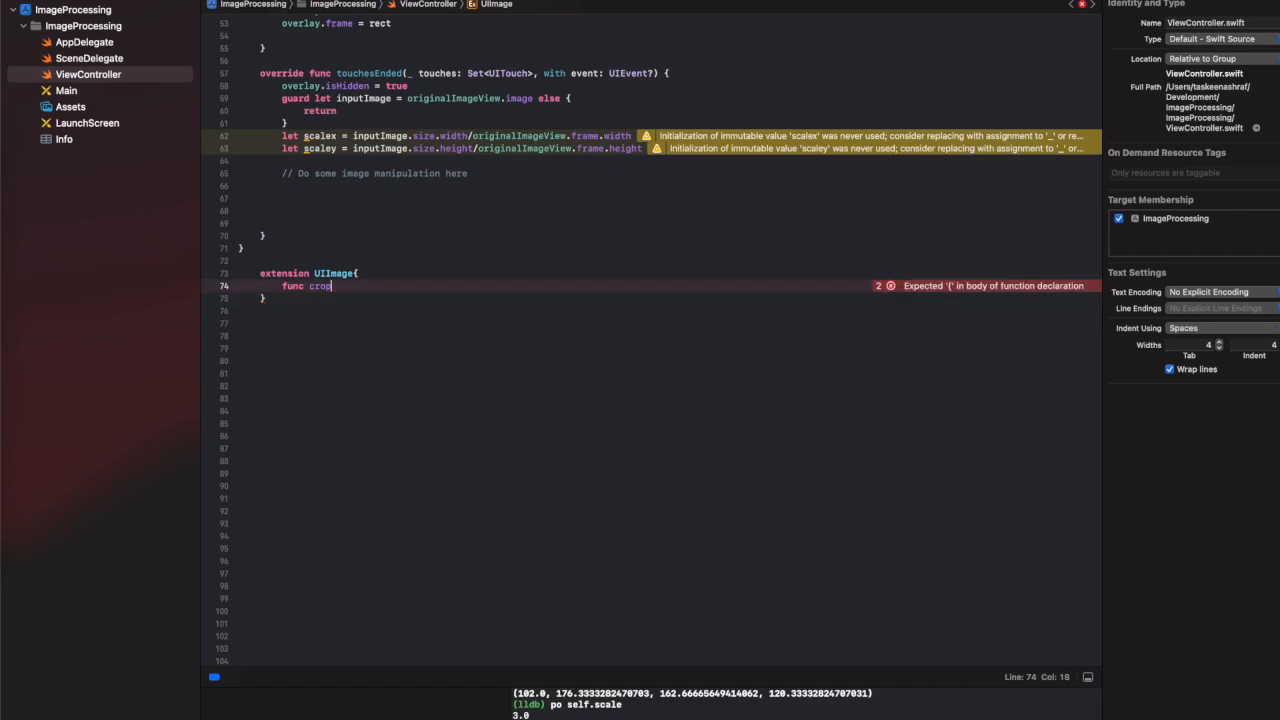
text((rect))
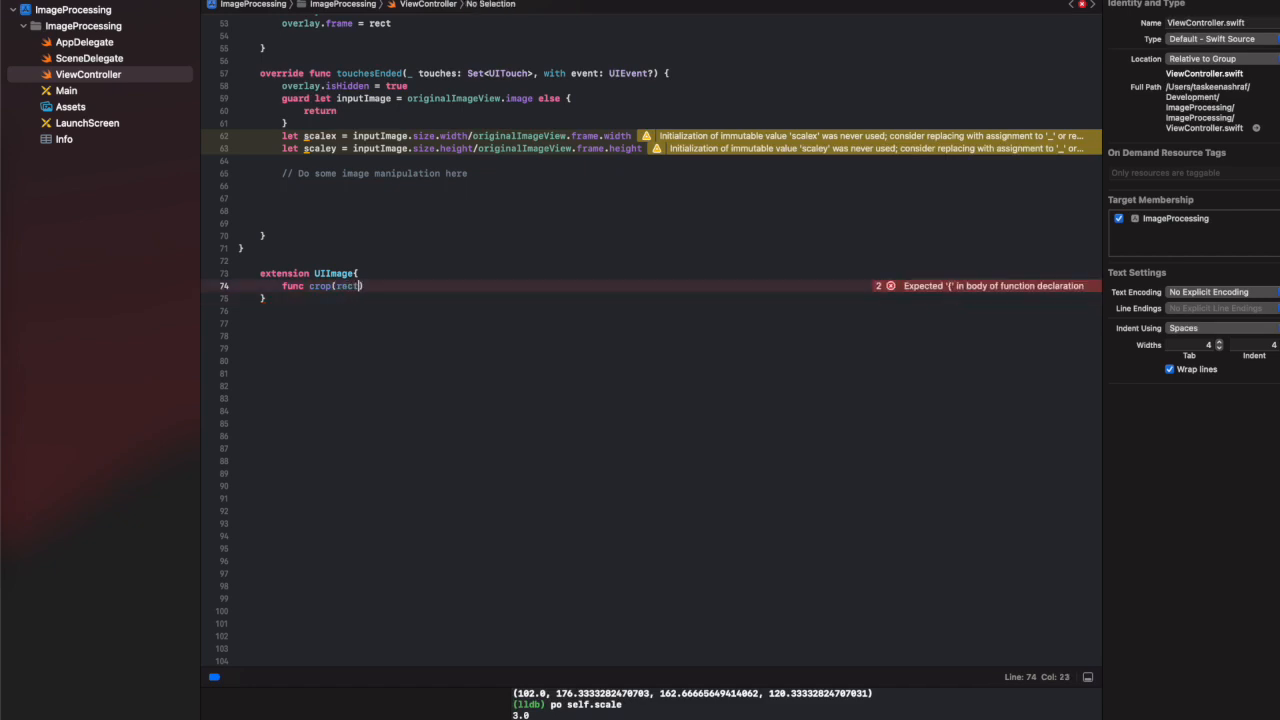
text(: CGRect)
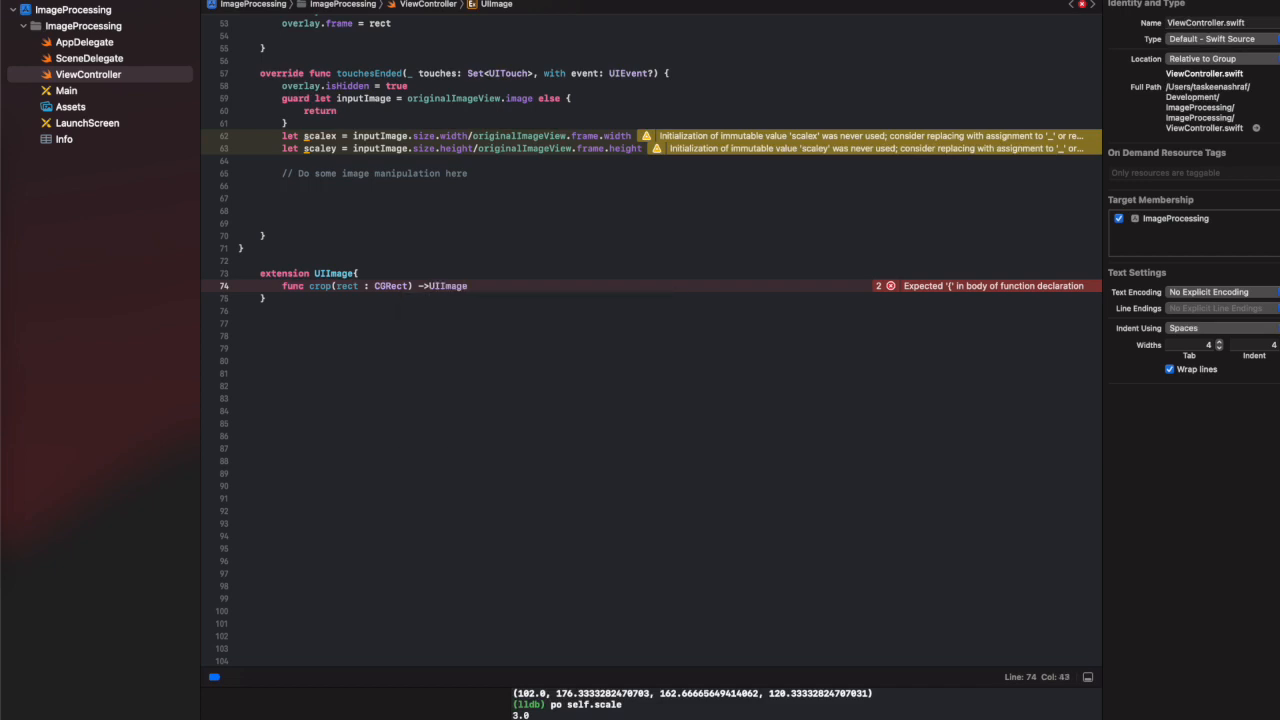
text({)
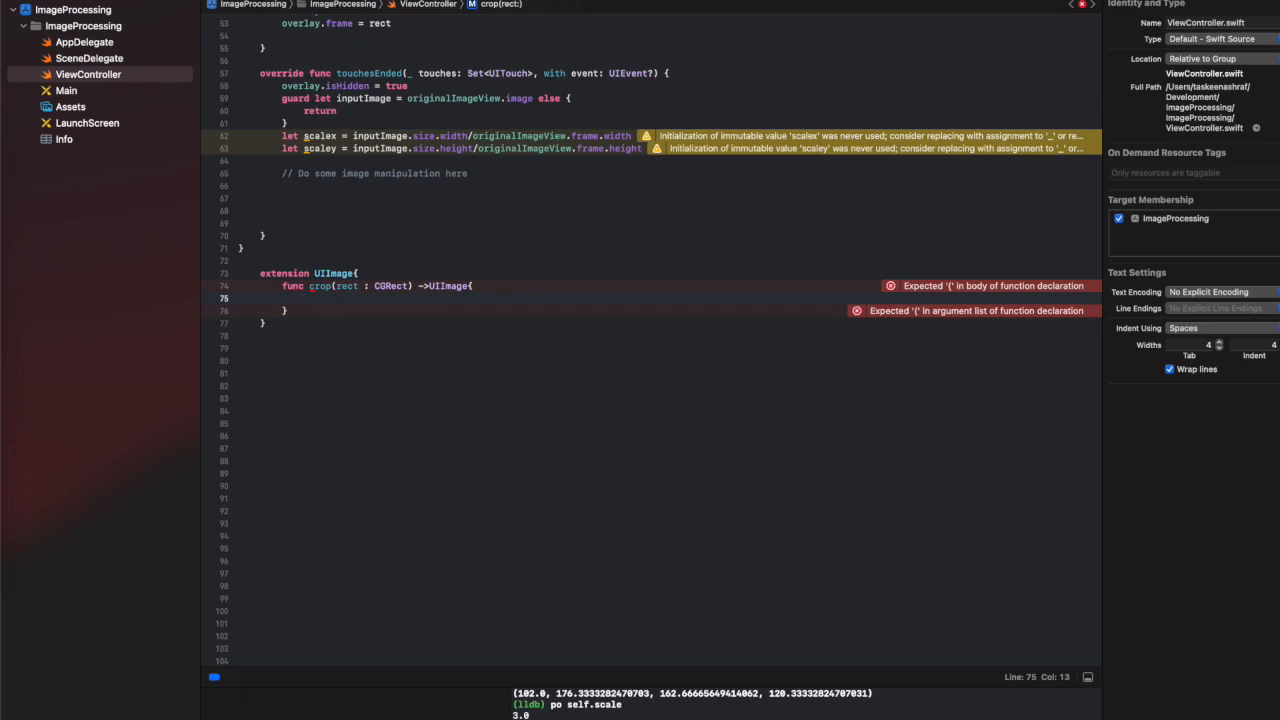
Start the crop body with var rect = rect and begin adjusting rect.origin.x.
text(var rect)
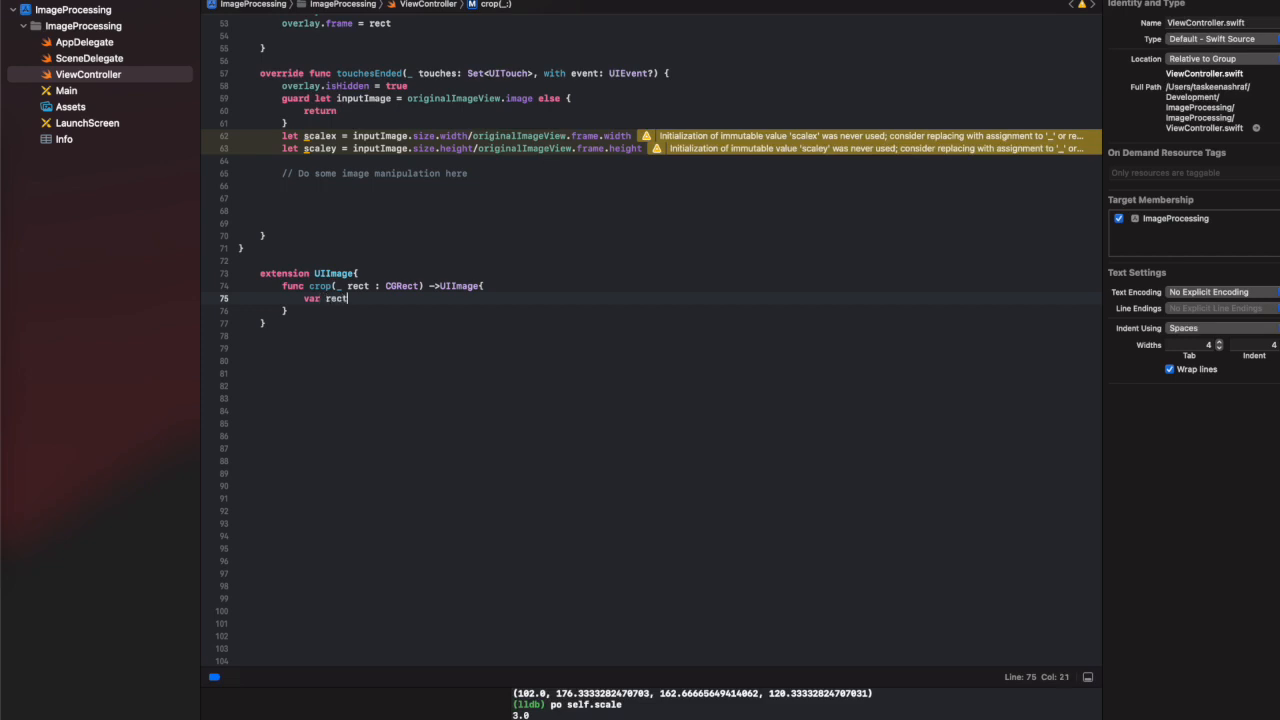
text(= rr)
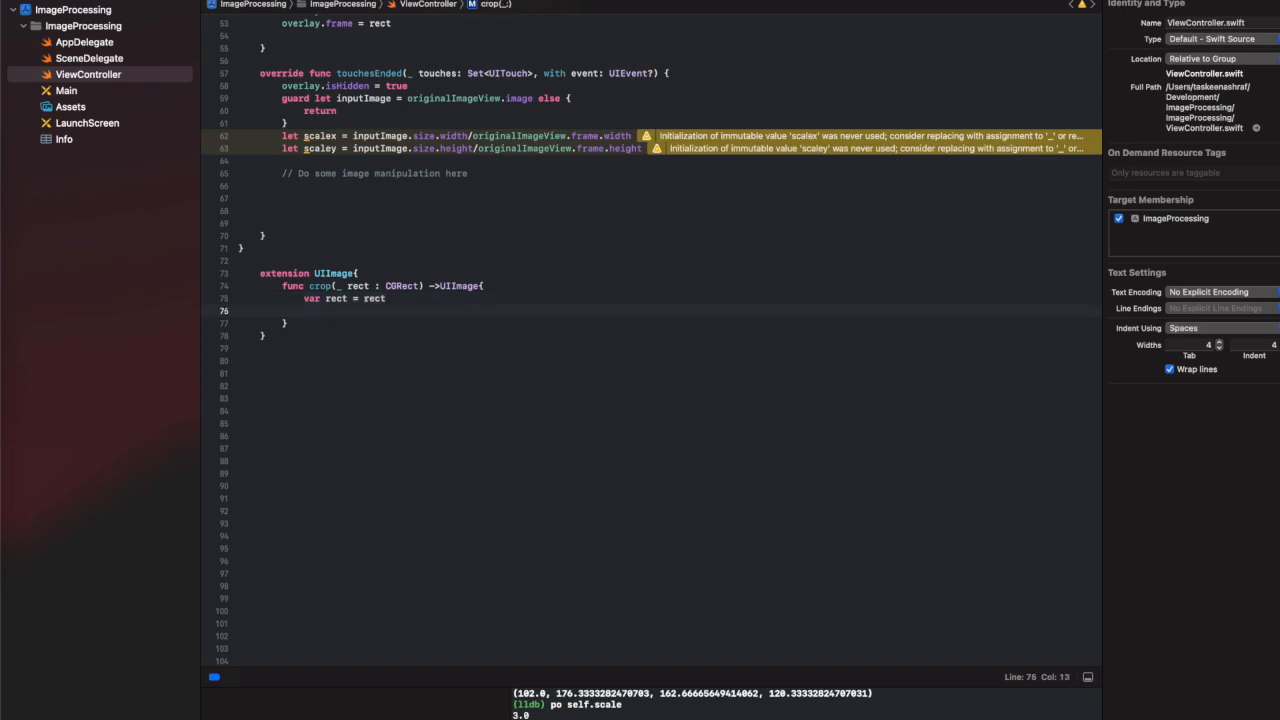
text(rect.ot)
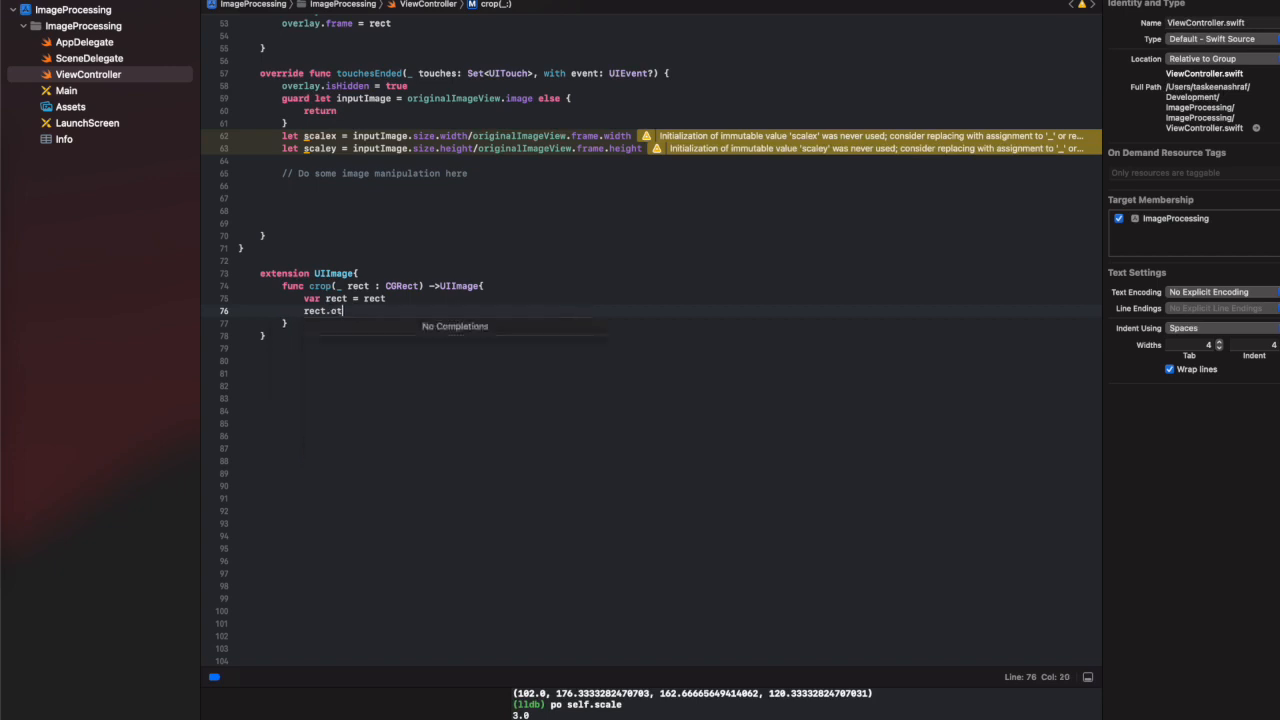
text(rigin)
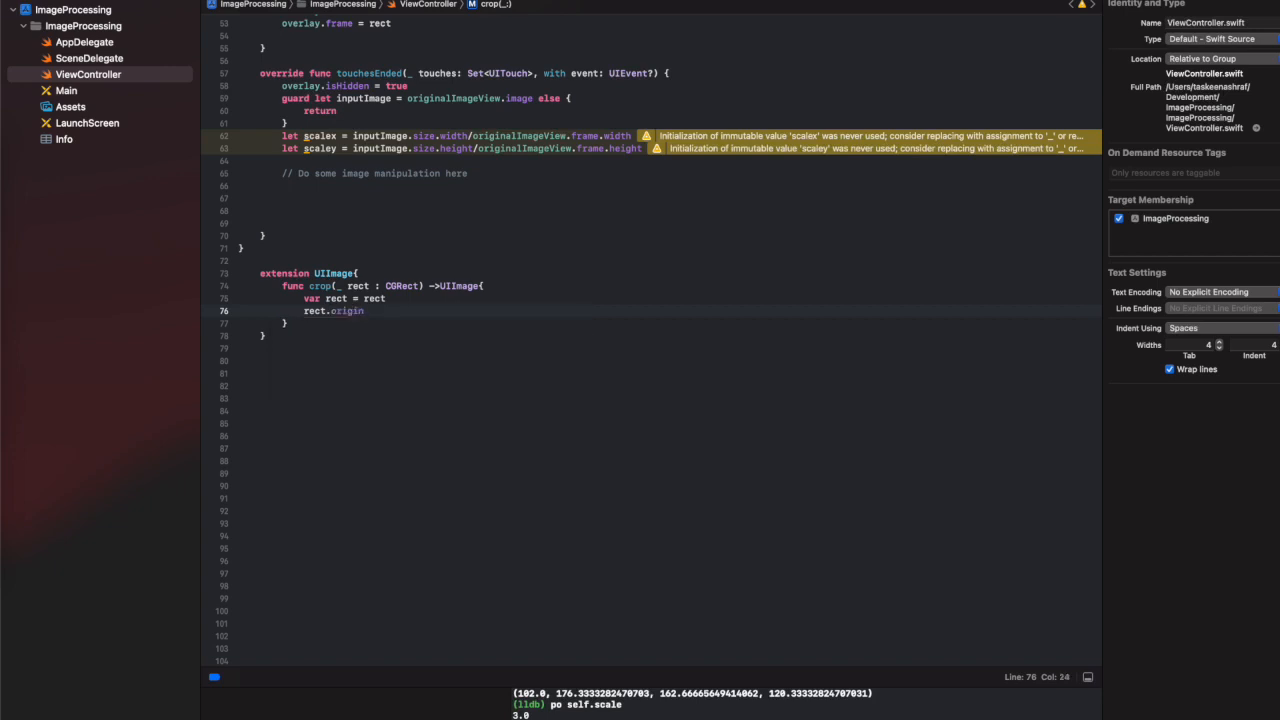
text(.z)
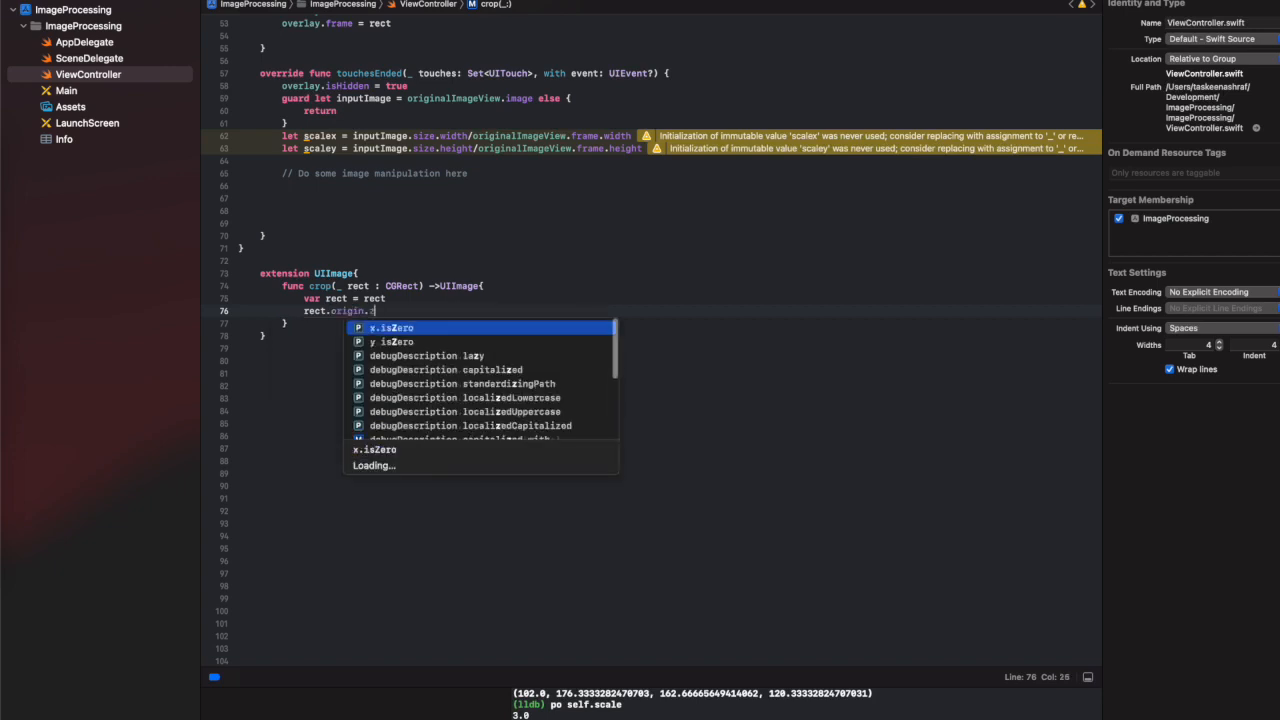
text(x *= self.scale)
click(690, 198)
text(let img = inputImage.crop(CGRect(x: , y: CGFloat, width: CGFloat, height: CGFloat)
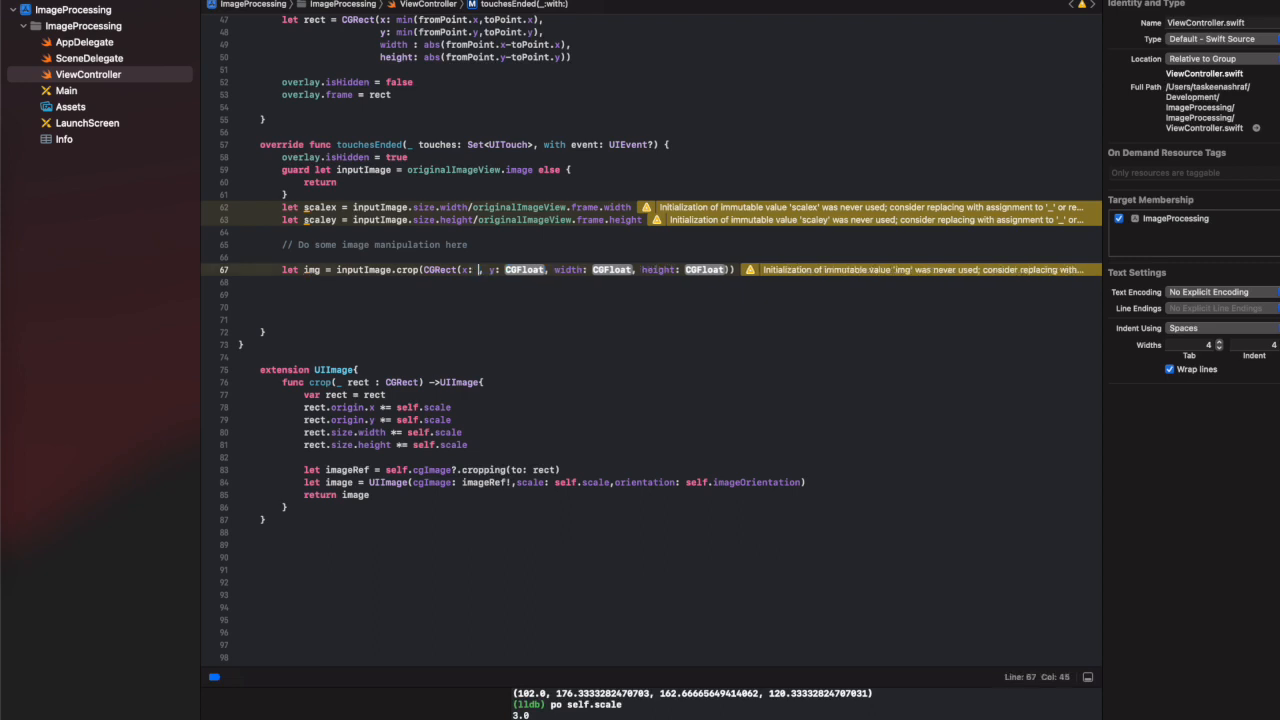
Fill the crop CGRect origin with overlay.frame origin x and y values.
text(overlay.frame.x)
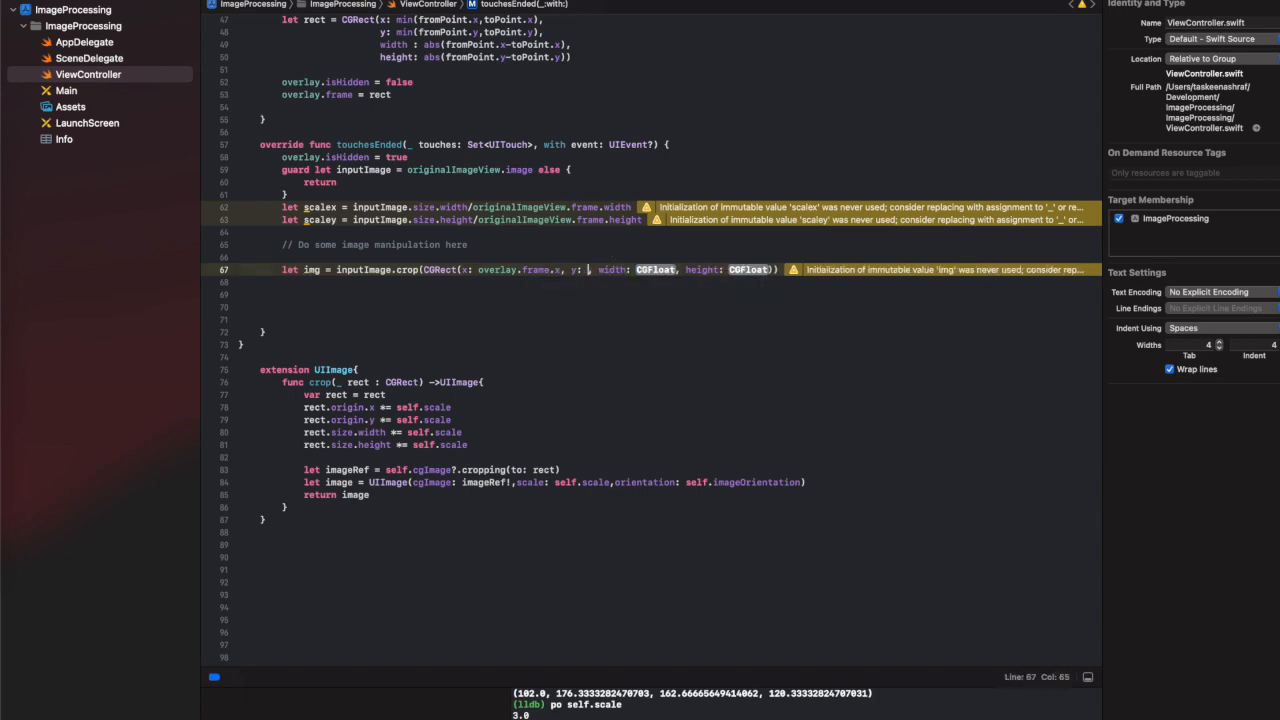
text(overlay.f)
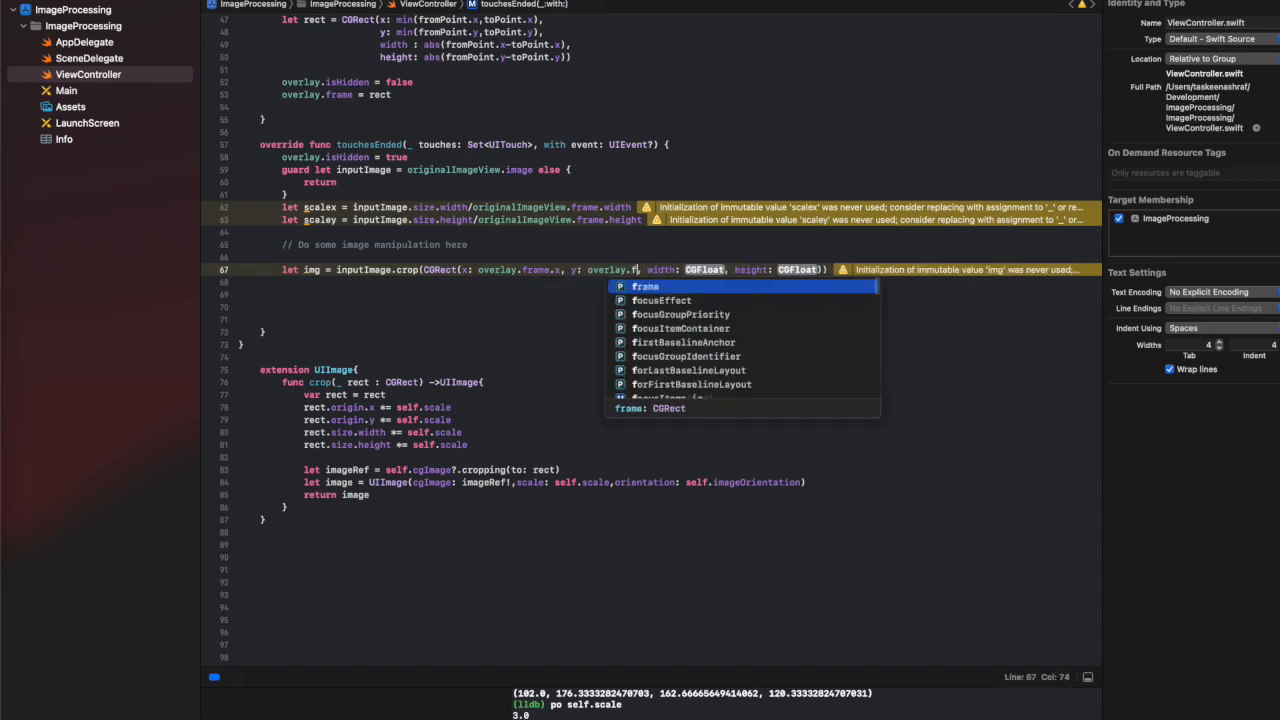
text(y.)
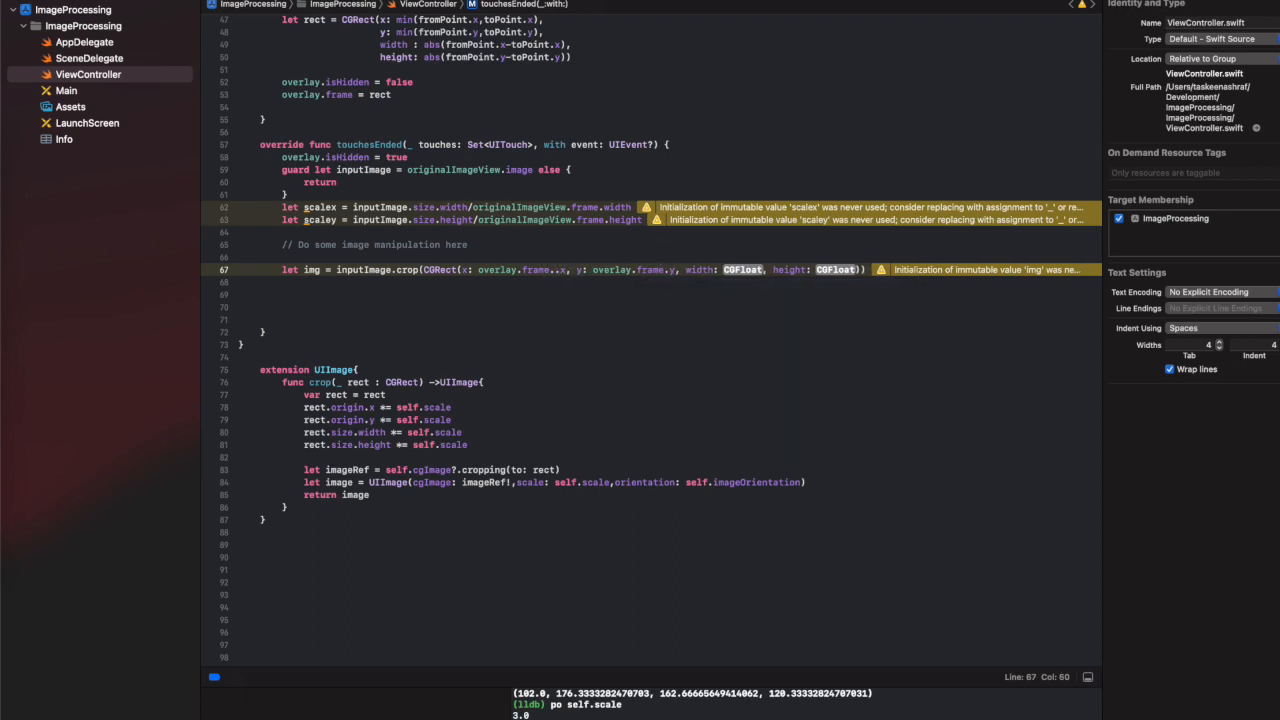
text(origin)
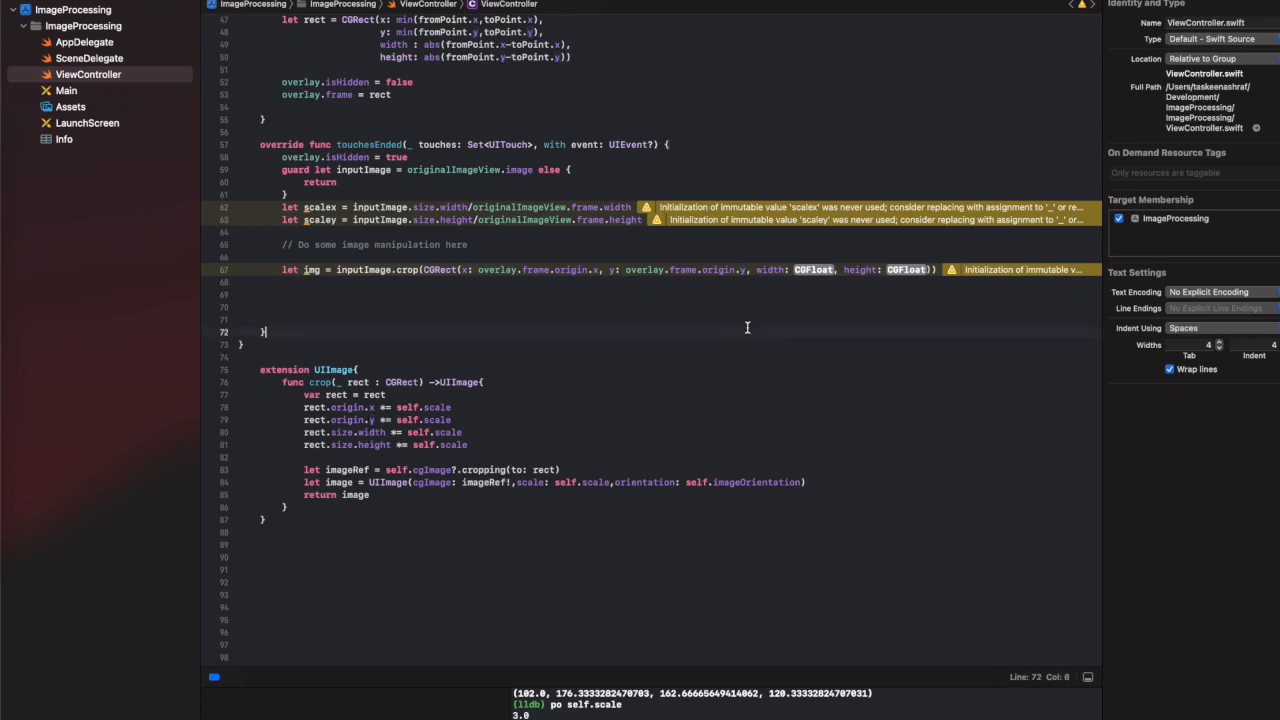
Fill width and height with overlay.frame values multiplied by scalex and scaley.
double_click(812, 268)
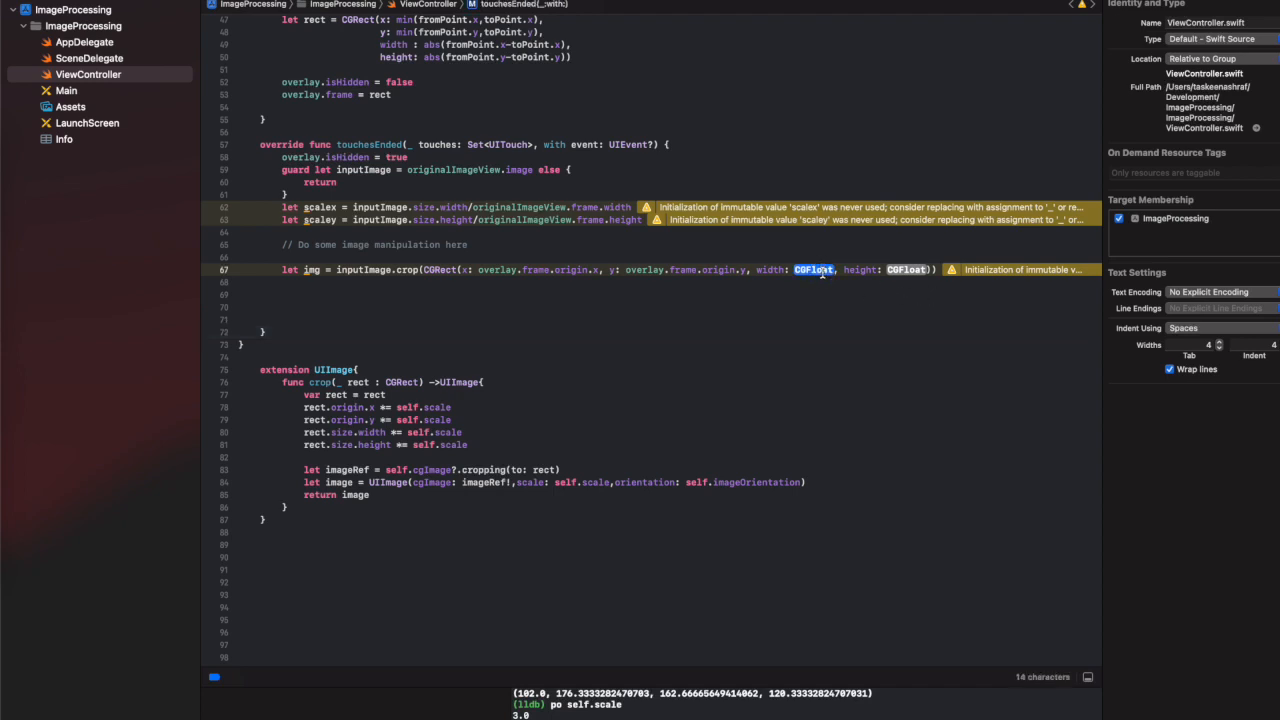
text(overlay.frame.width)
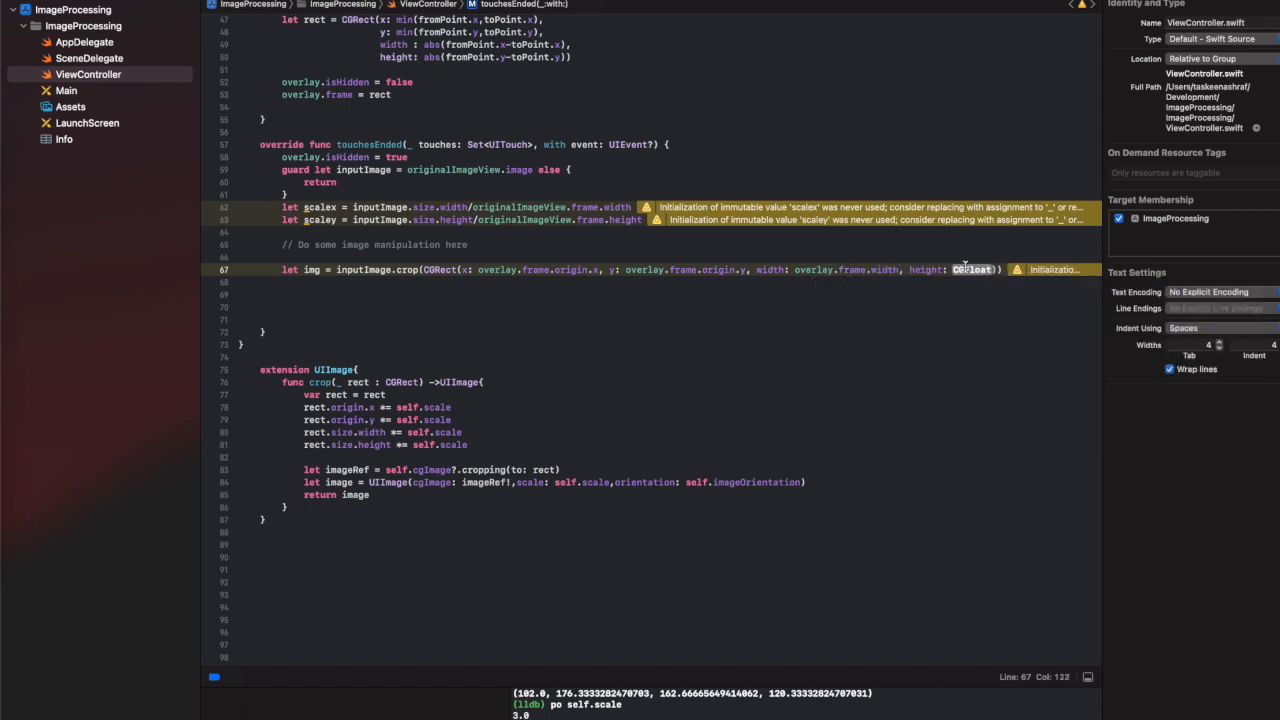
text(overlay.frame.heigh)
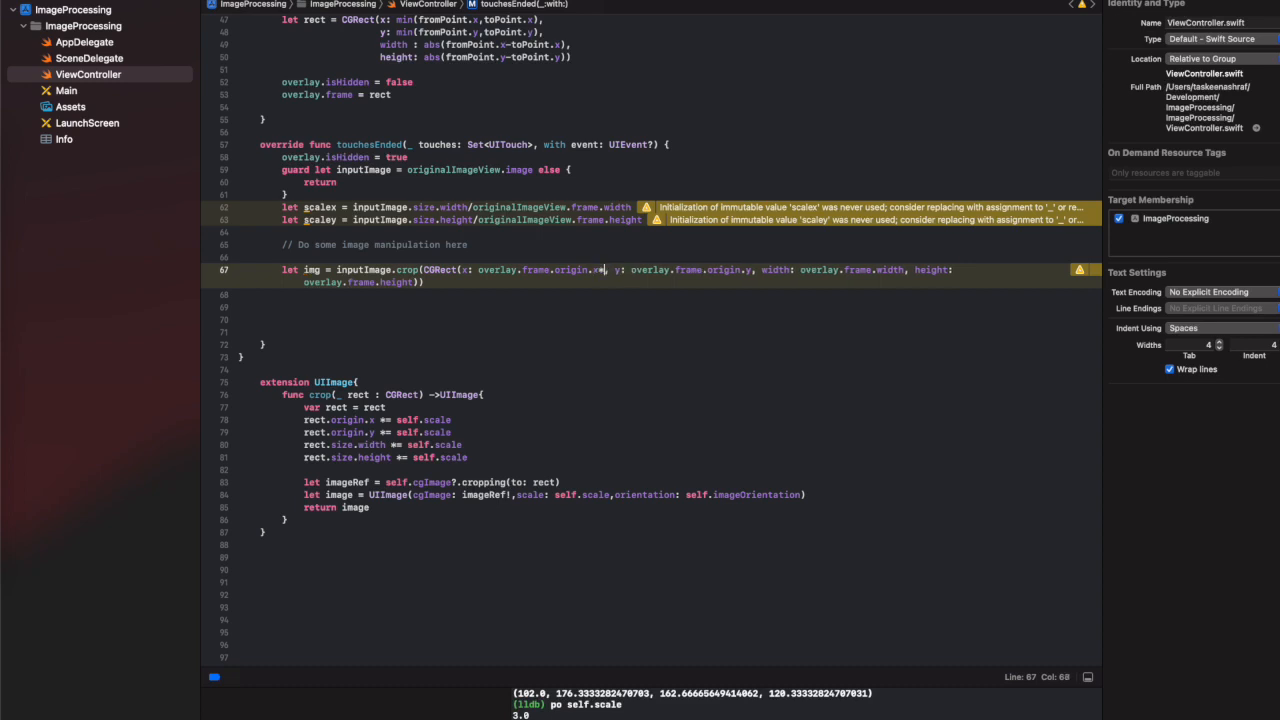
text(scalex)
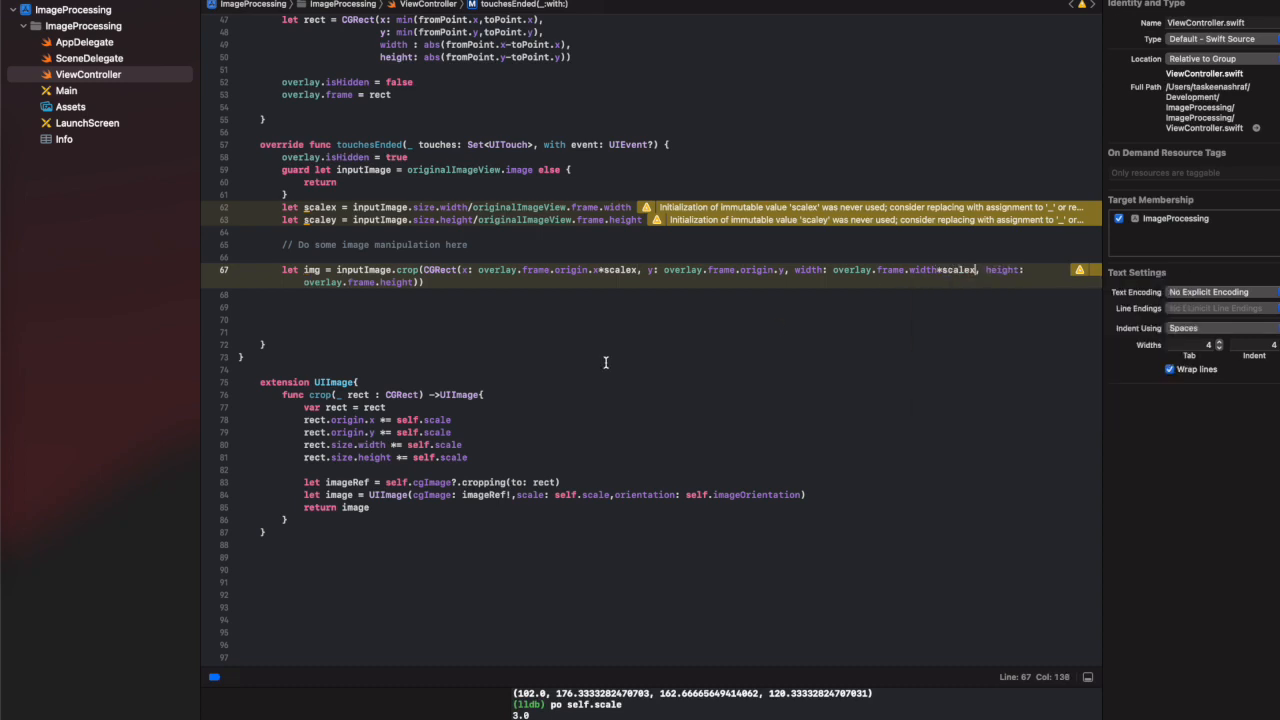
text(*)
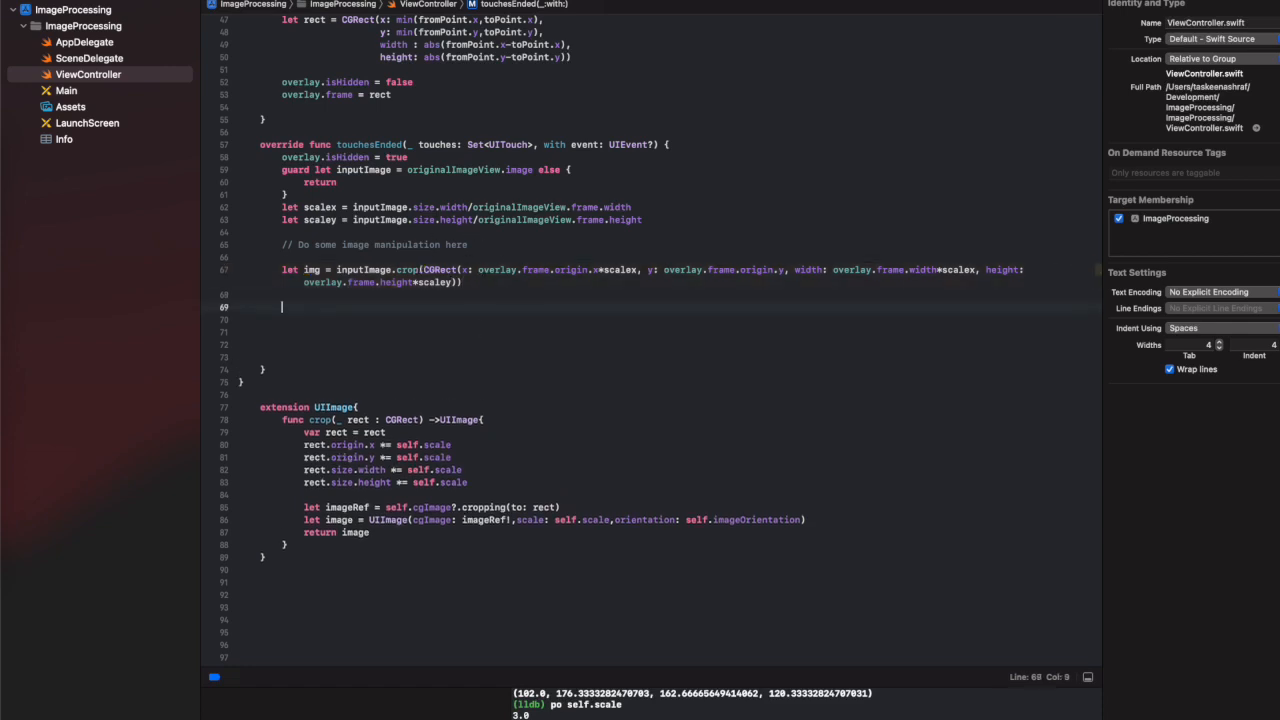
Assign filteredImageView.image = img and reset overlay.frame to CGRect.zero.
text(filteredImageView.image = im)
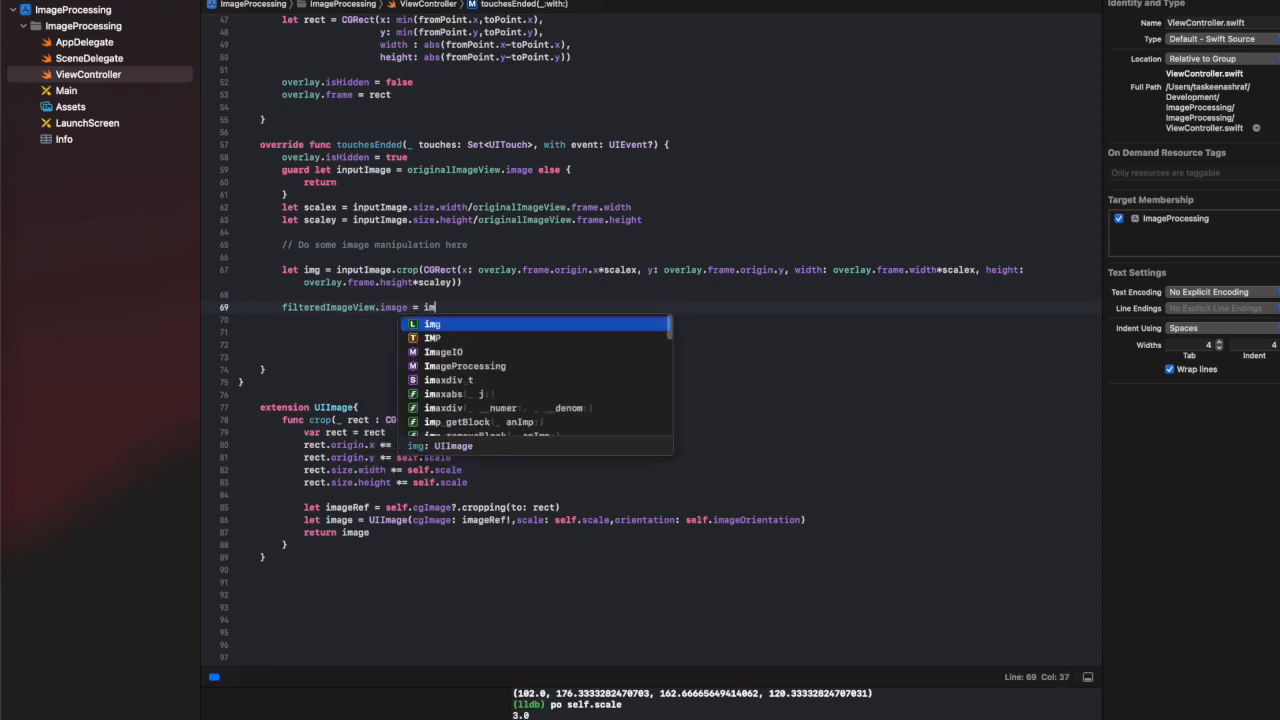
key(Escape)
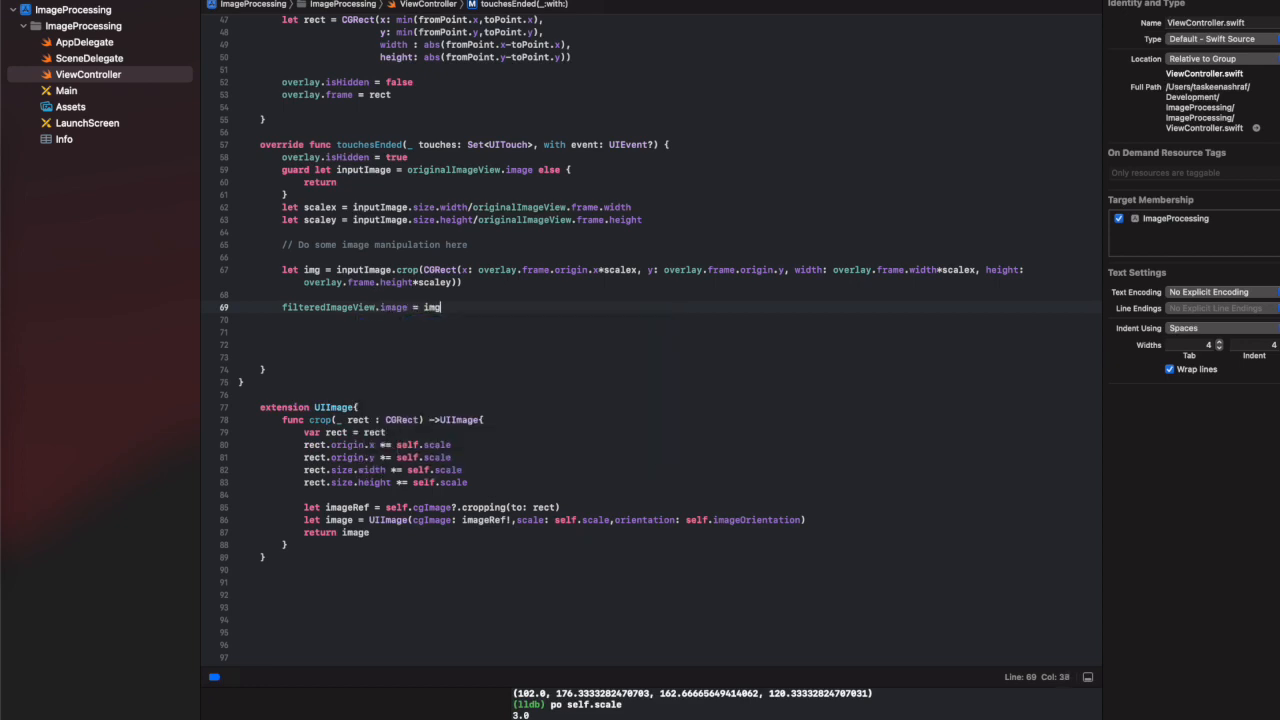
text(overlay)
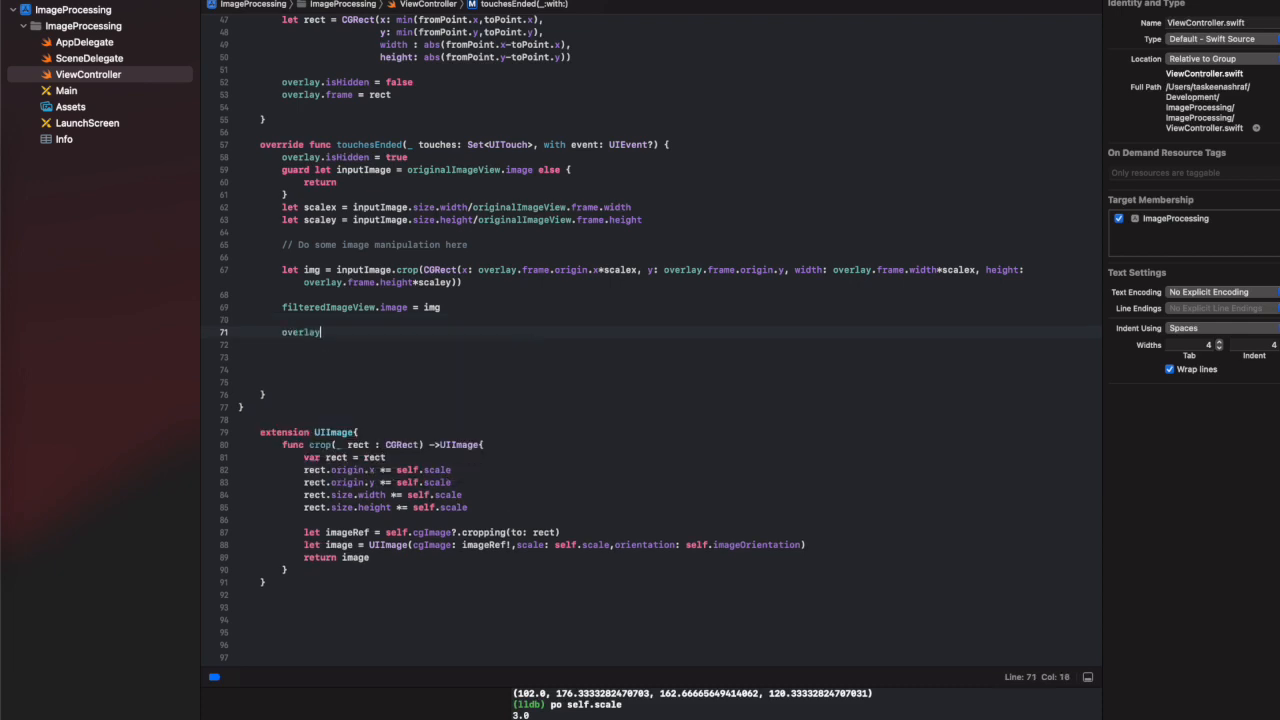
text(.frame)
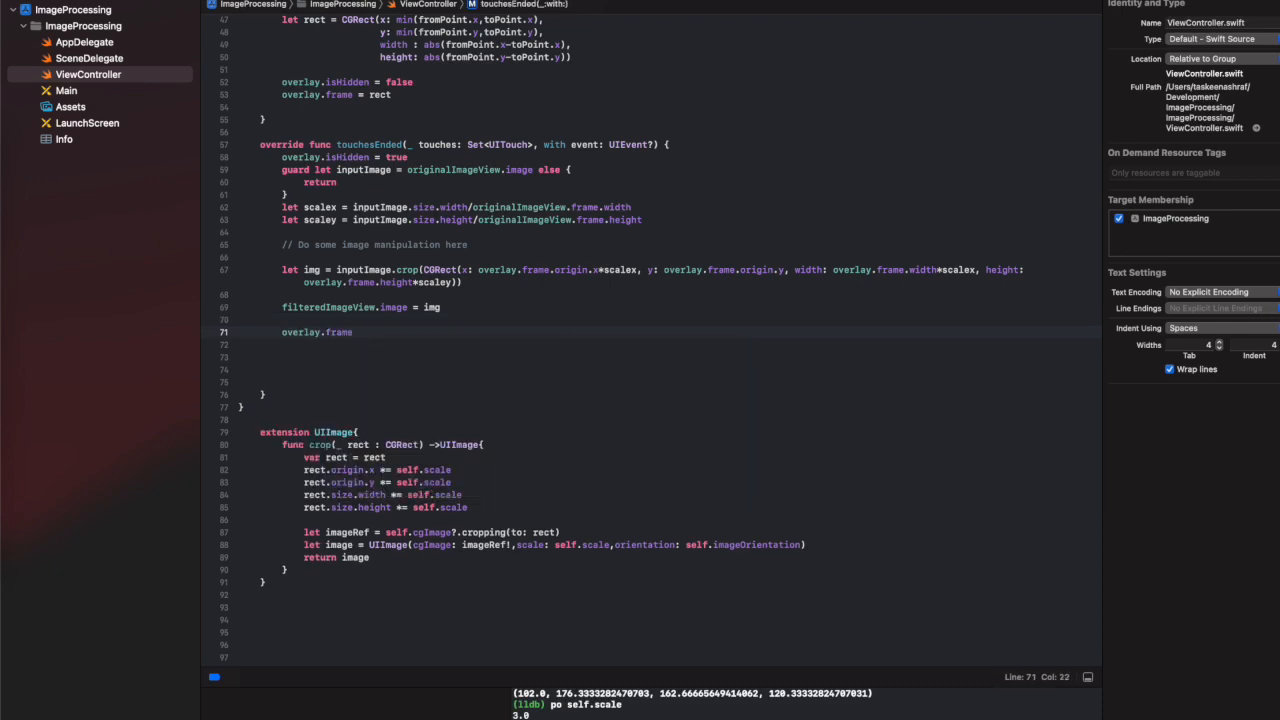
text(= rect)
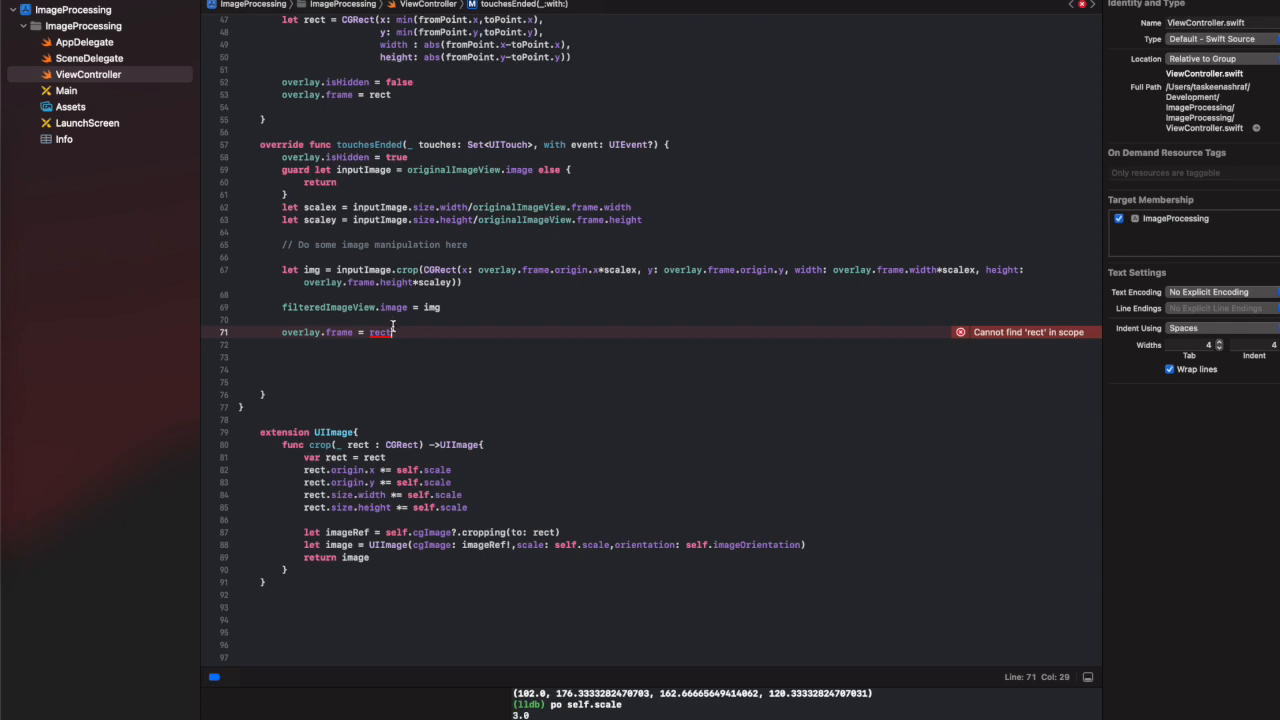
text(CGR)
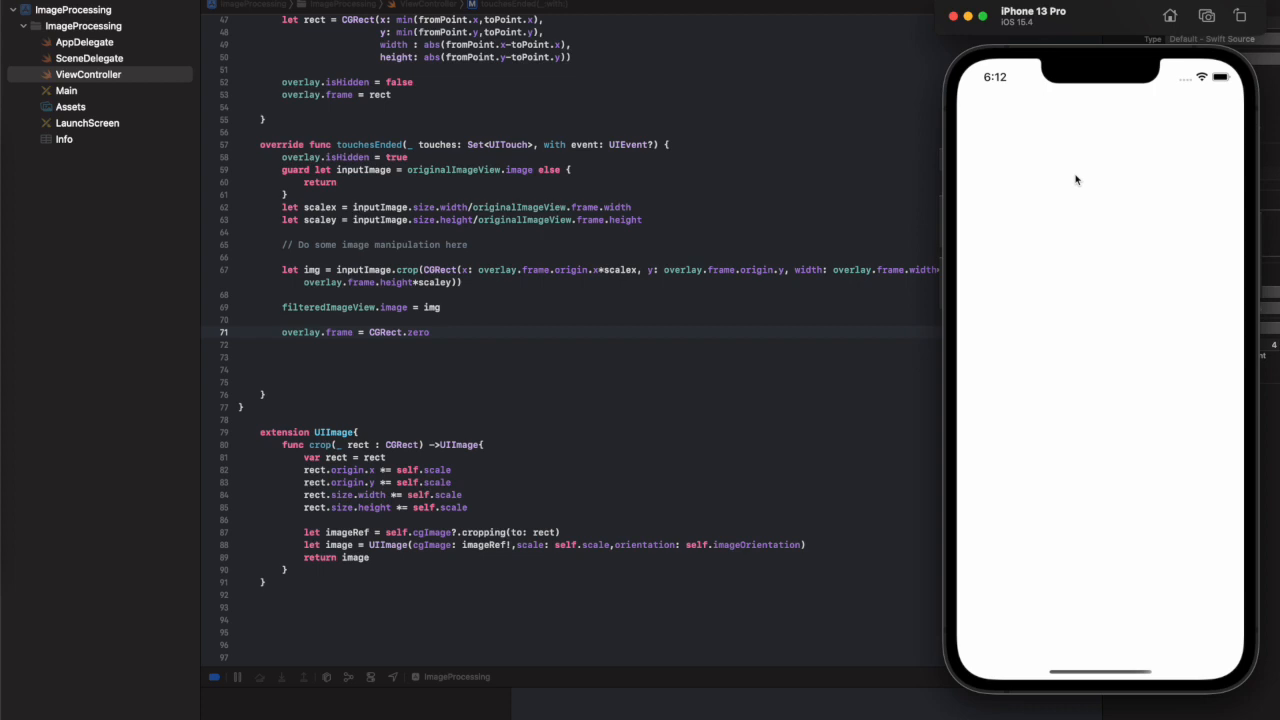
mouse_move(488, 240)
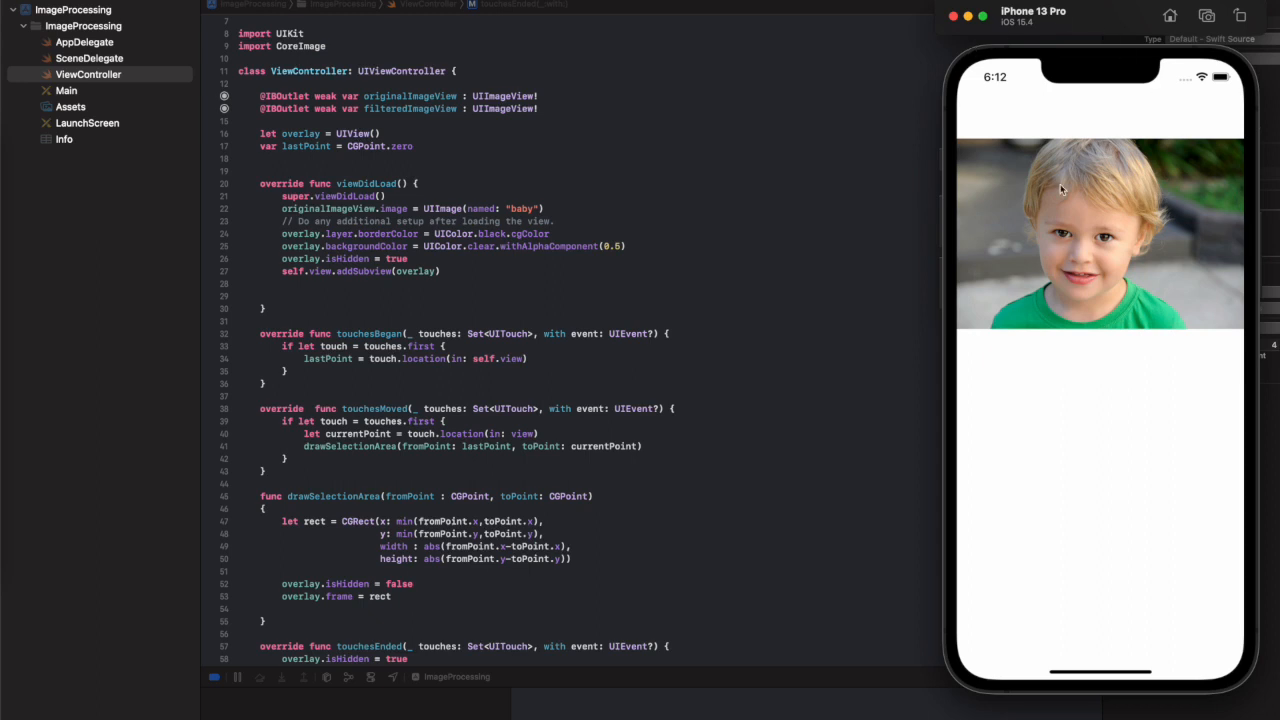
Drag selections over the child photo so the cropped area appears in the lower view.
drag(1062, 190, 1156, 304)
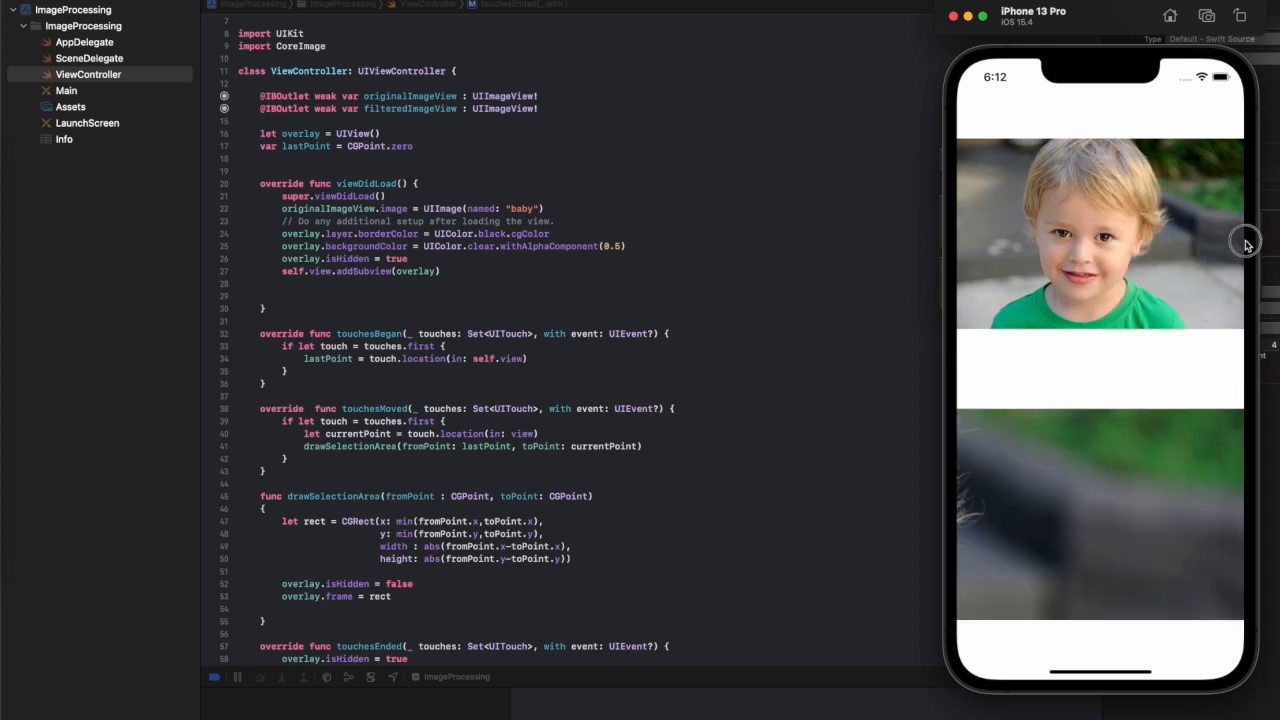
mouse_move(964, 156)
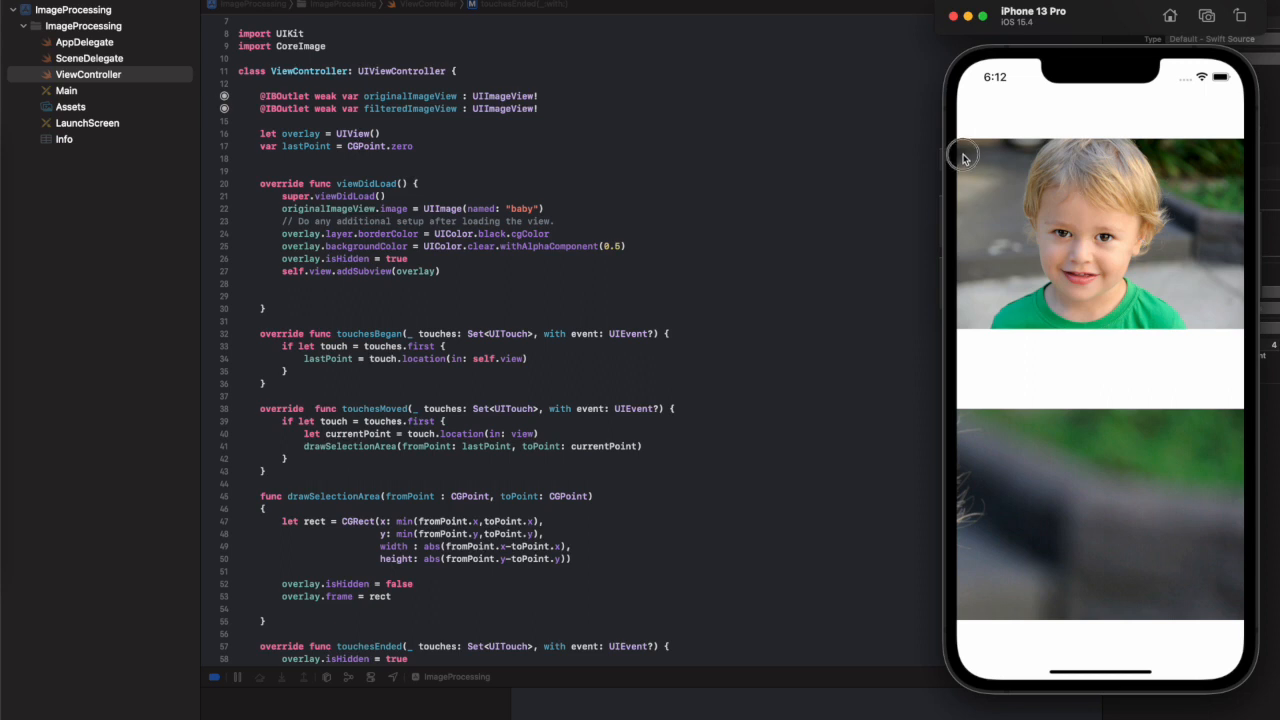
drag(964, 158, 1088, 308)
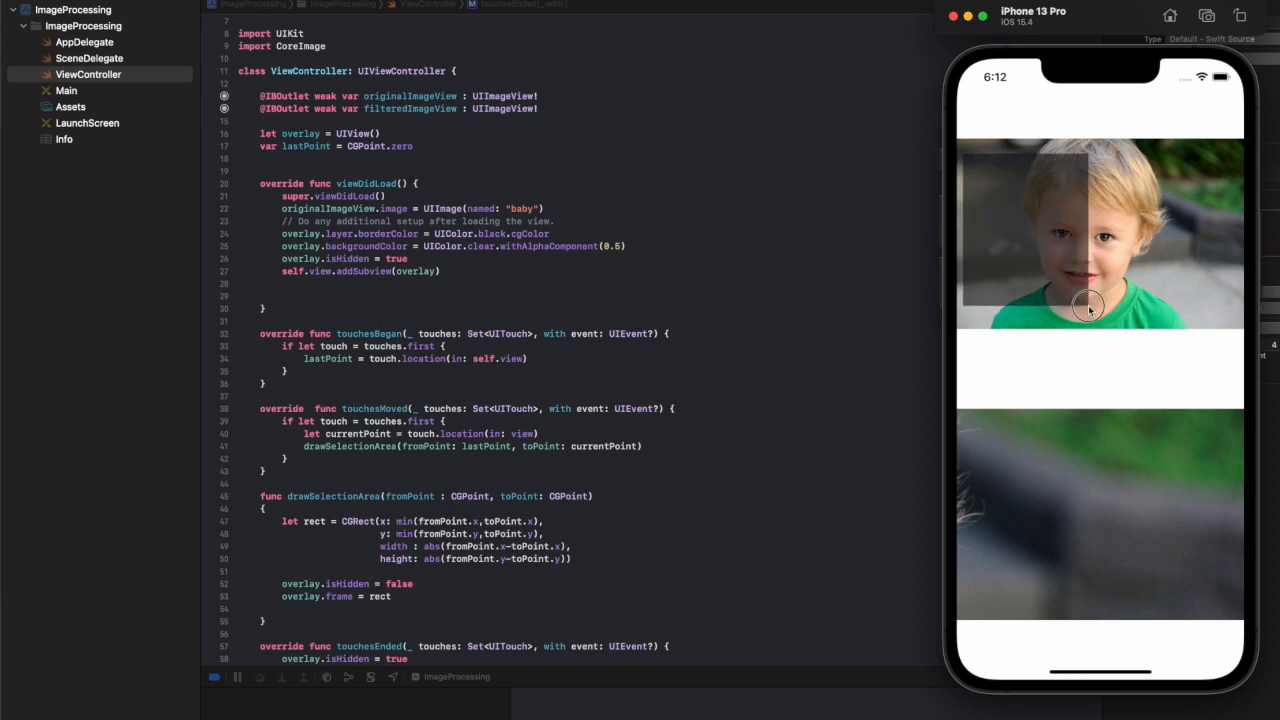